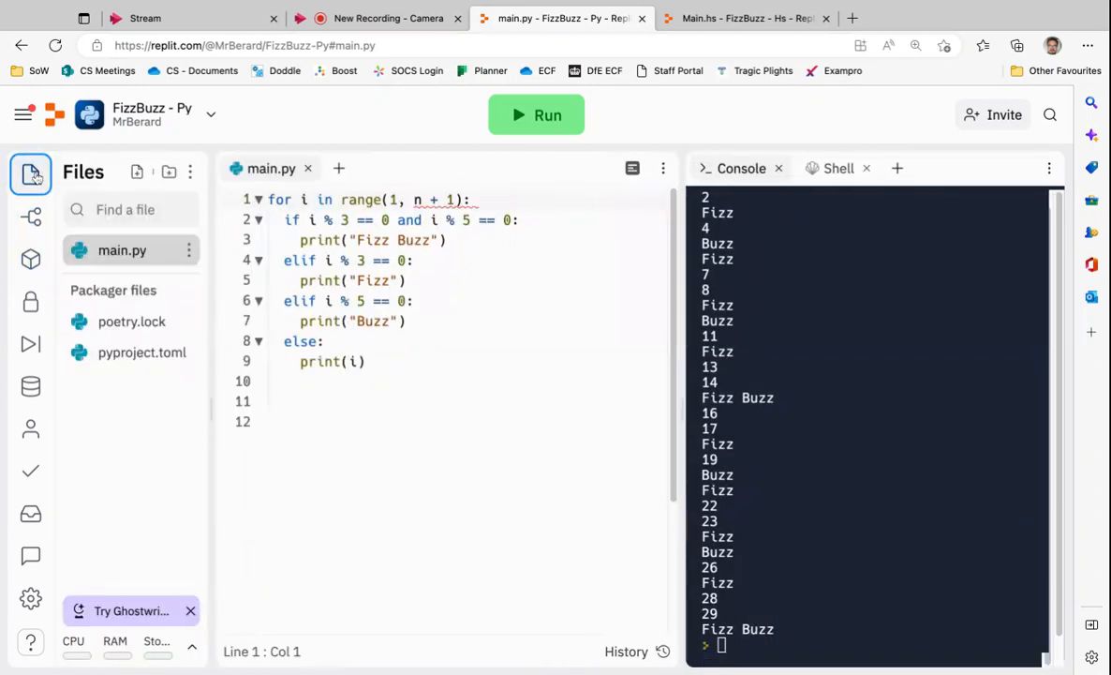
Step: Change the FizzBuzz loop's range end from n + 1 to 20 in main.py
{"action": "left_click", "coordinate": [30, 175]}
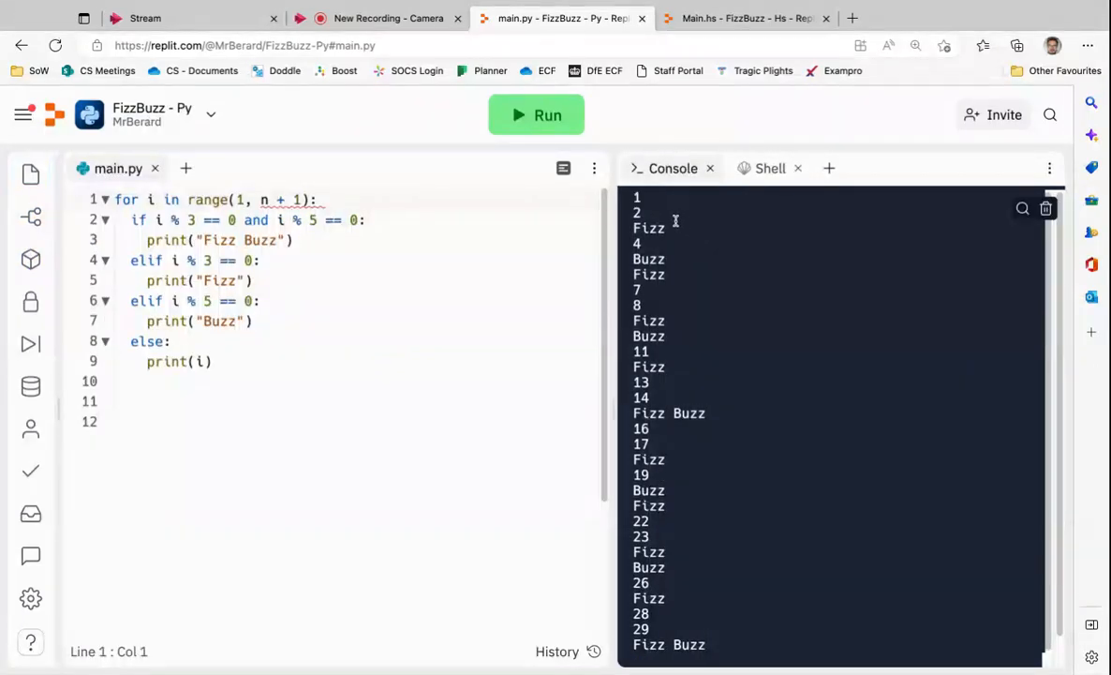
{"action": "scroll", "scroll_direction": "down", "scroll_amount": 3}
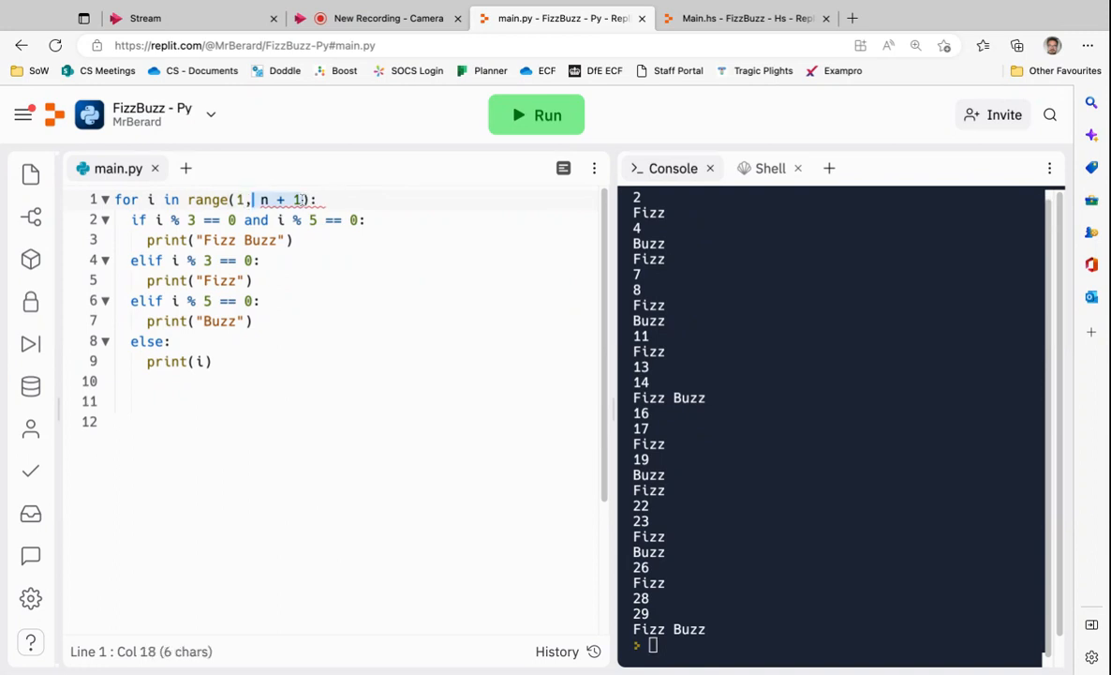
{"action": "type", "text": "20"}
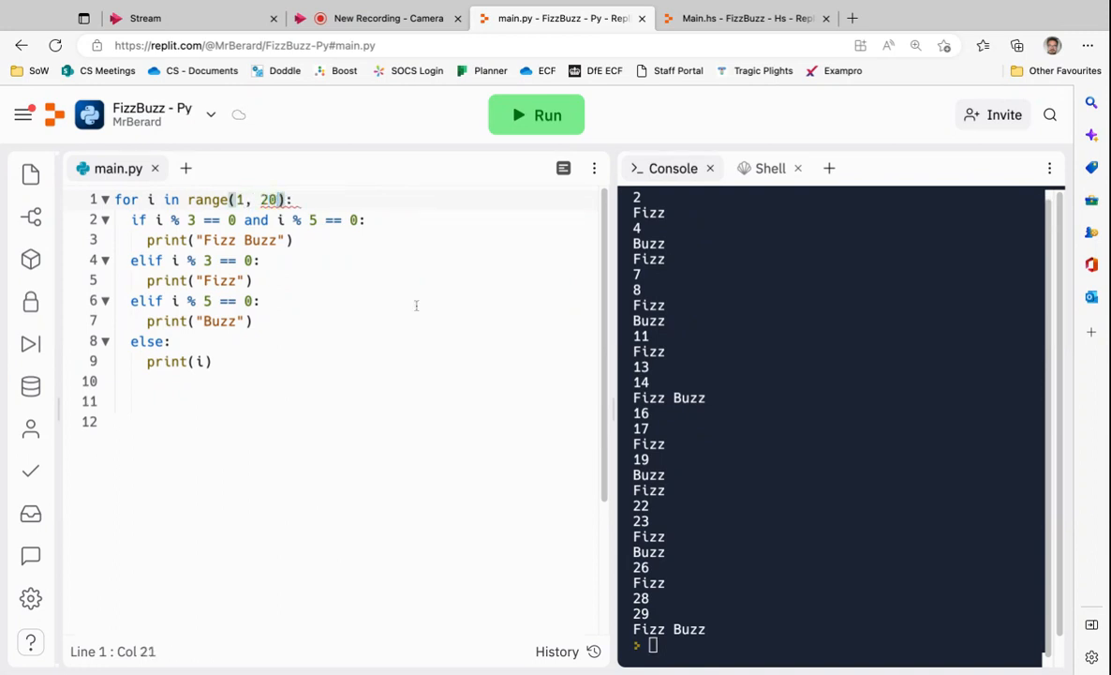
{"action": "left_click", "coordinate": [292, 239]}
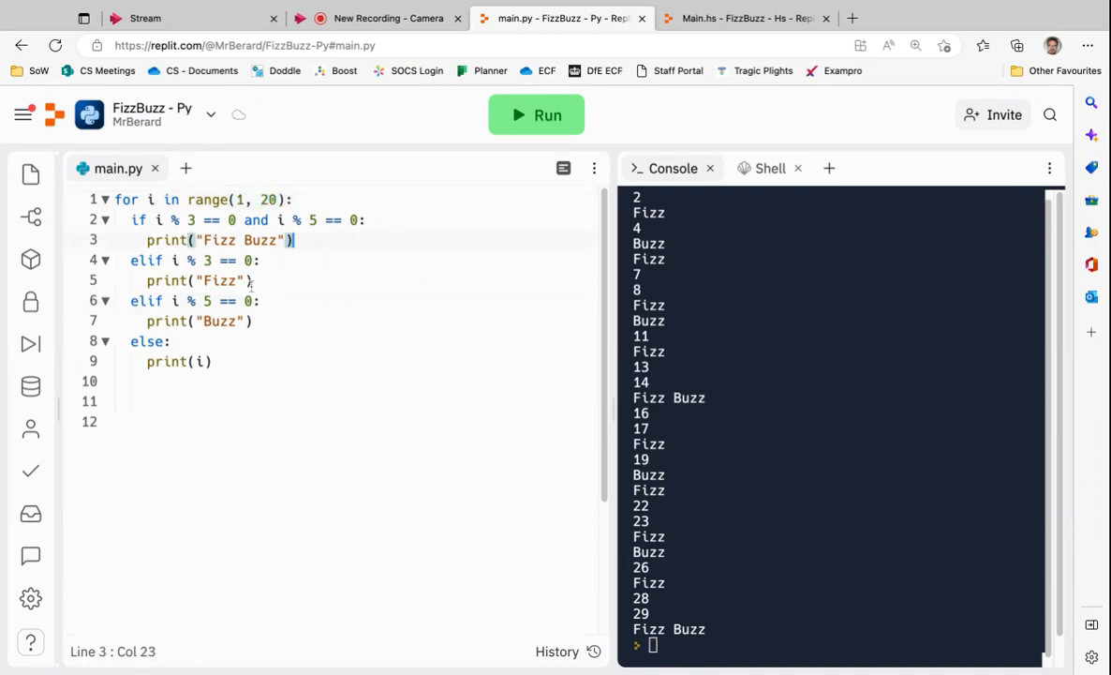
{"action": "left_click", "coordinate": [217, 321]}
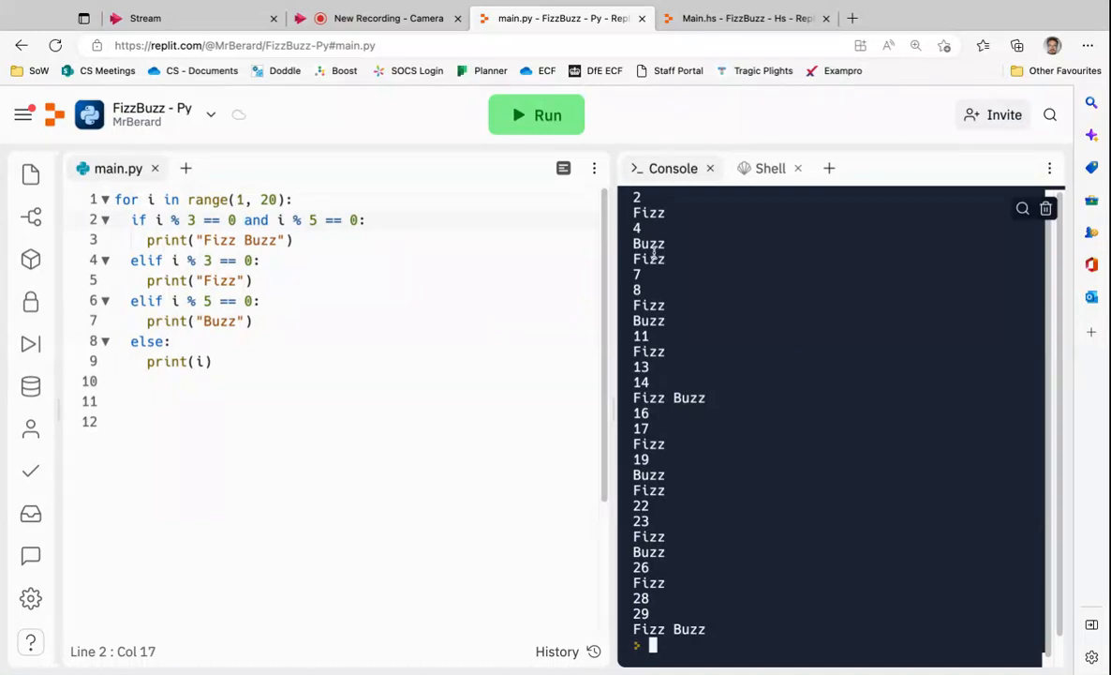
Step: Rerun the script so the console lists FizzBuzz results only up to 19
{"action": "scroll", "scroll_direction": "up", "scroll_amount": 3}
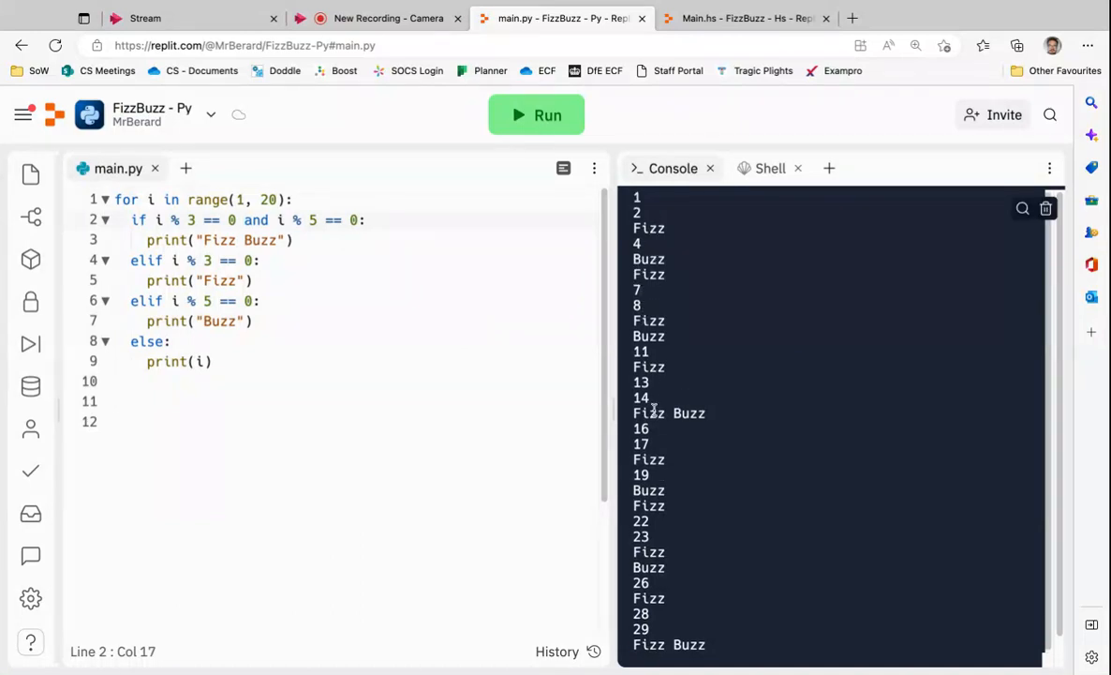
{"action": "double_click", "coordinate": [669, 414]}
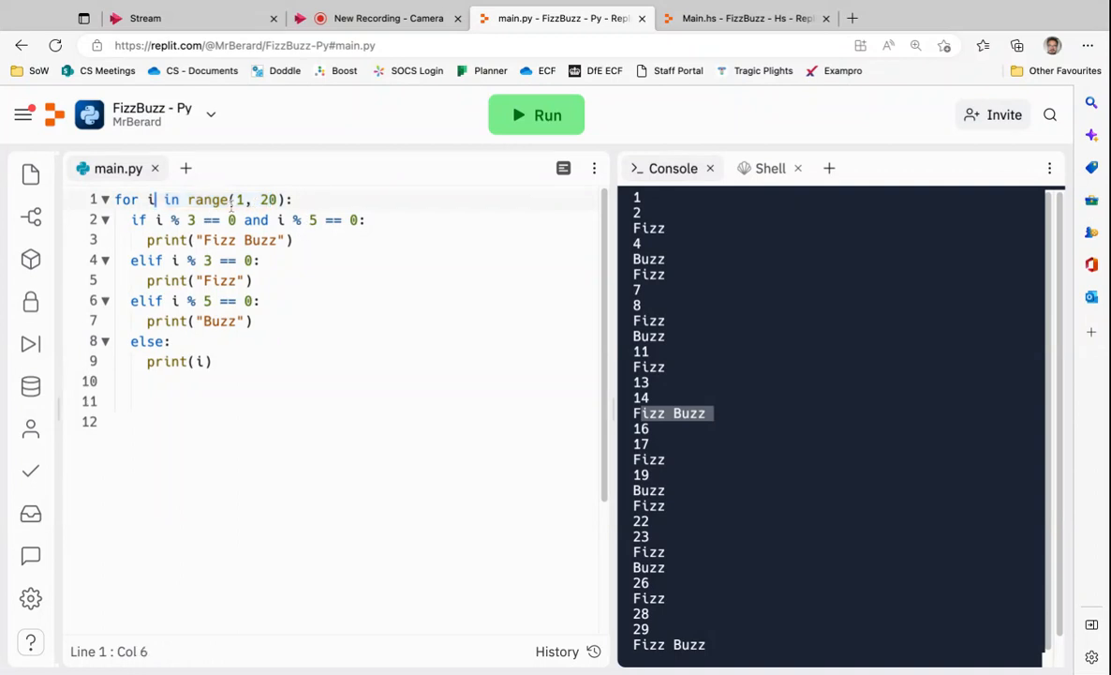
{"action": "left_click", "coordinate": [285, 199]}
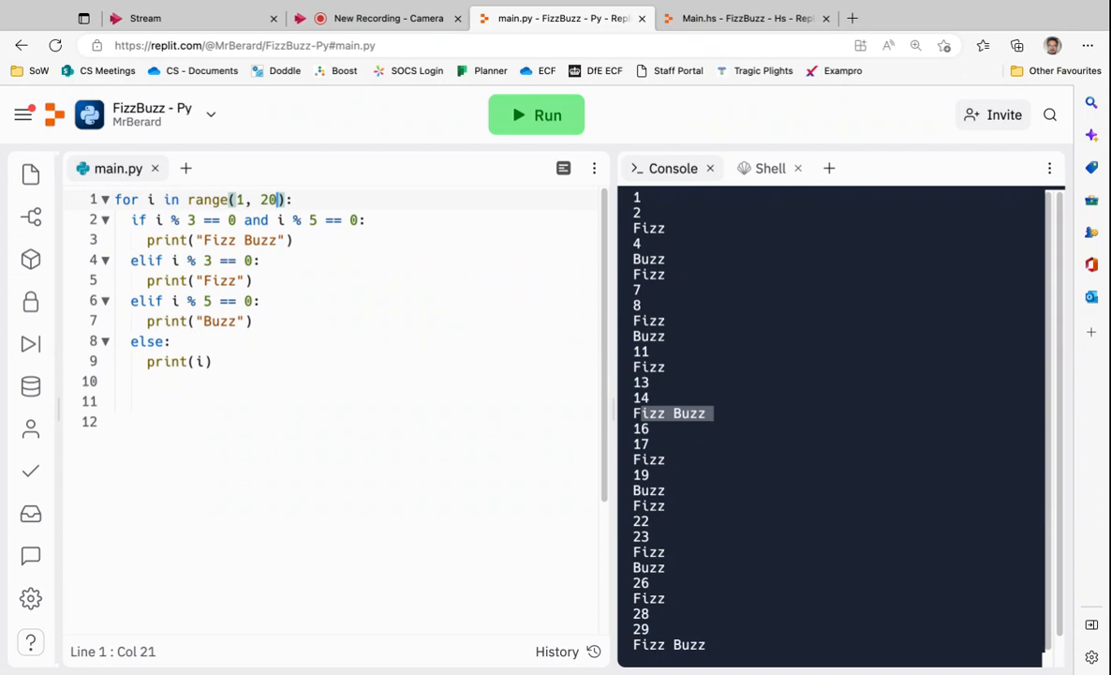
{"action": "mouse_move", "coordinate": [277, 178]}
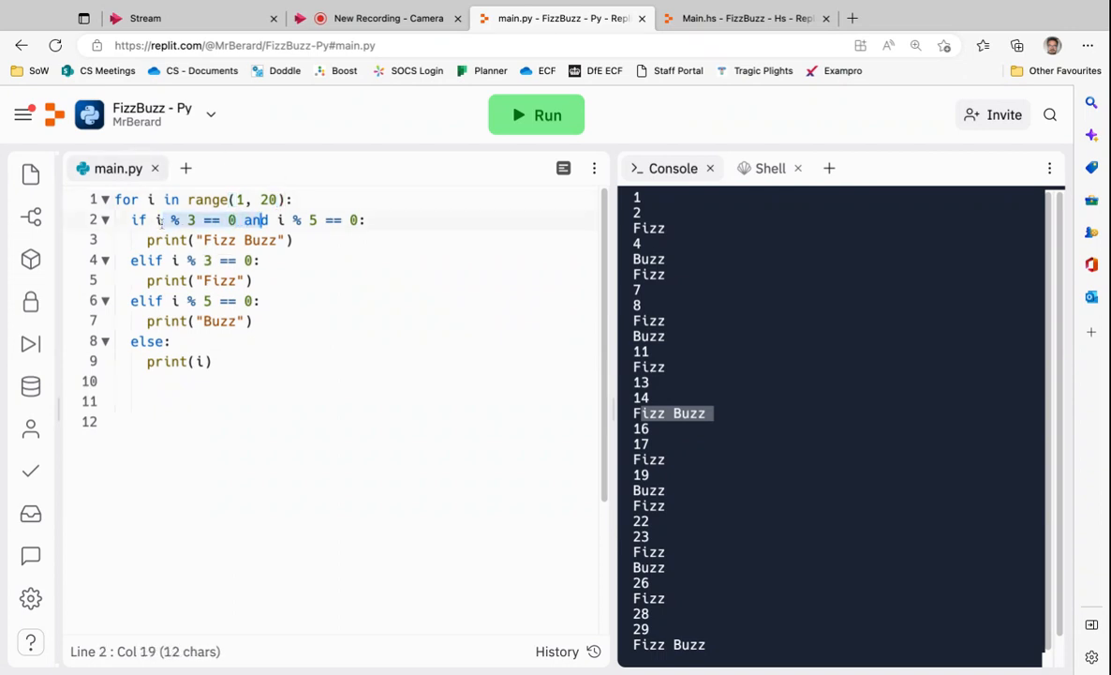
{"action": "left_click", "coordinate": [180, 219]}
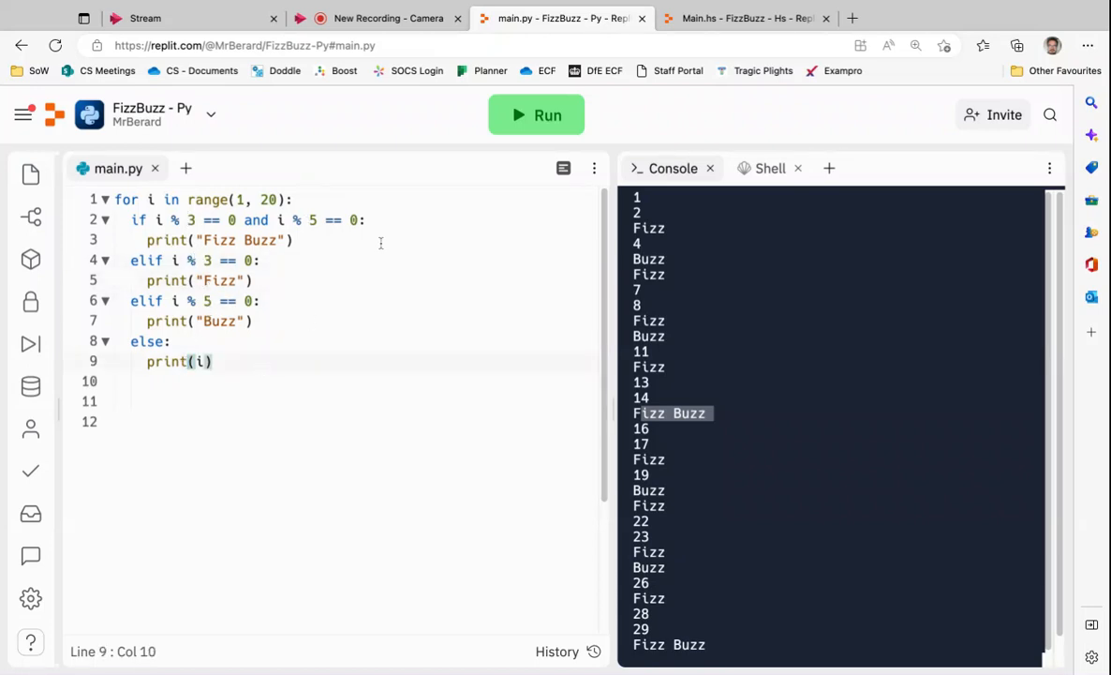
{"action": "left_click", "coordinate": [536, 115]}
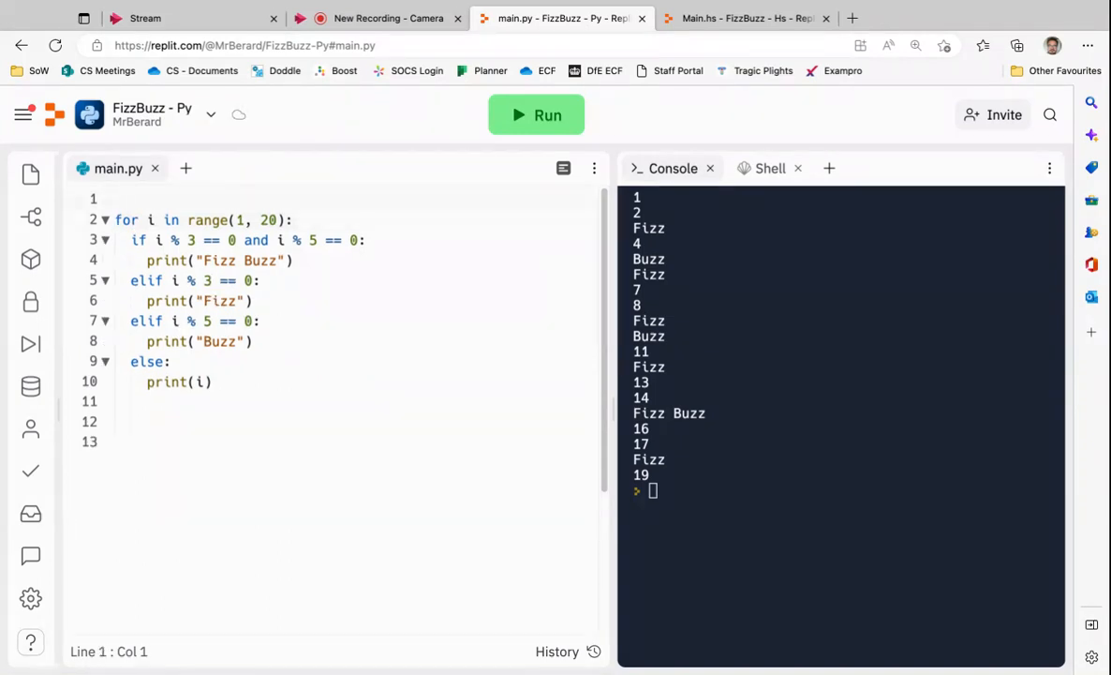
Step: Define fizz_buzz(n) above the loop, restore n + 1, and indent the loop inside it
{"action": "type", "text": "def fiz"}
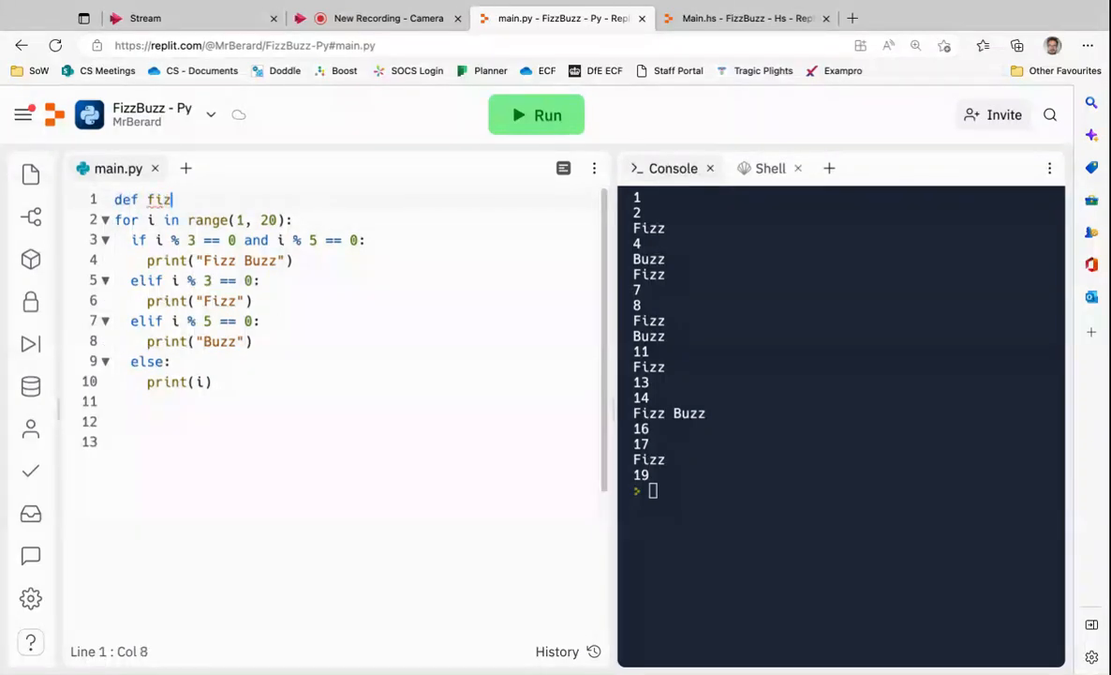
{"action": "type", "text": "z+bu"}
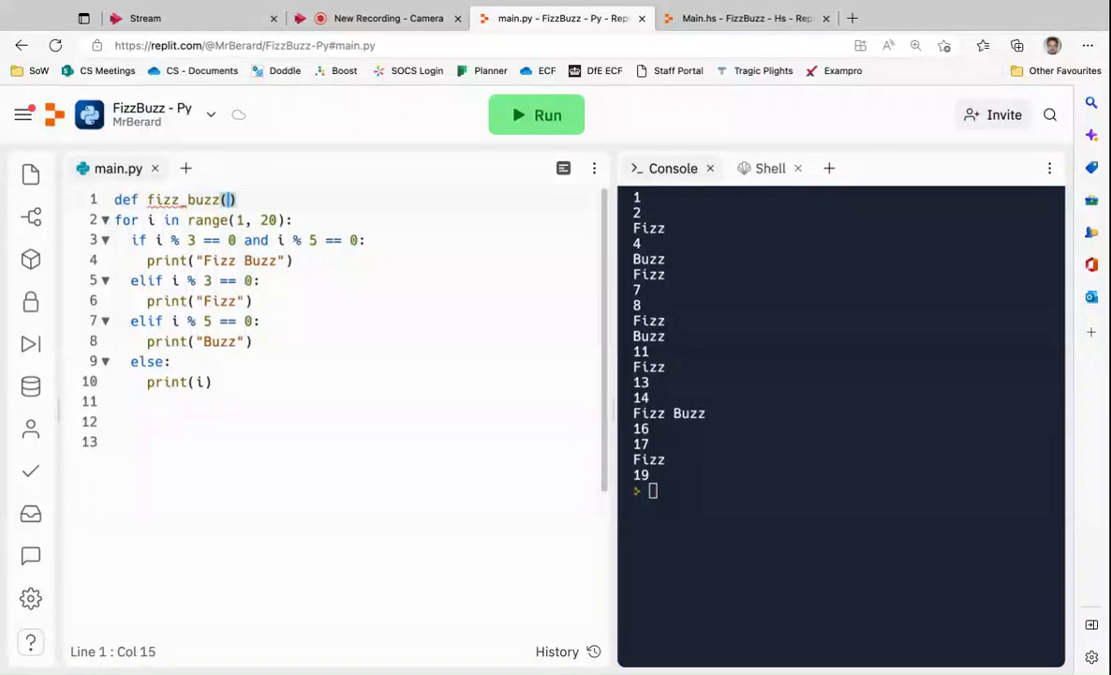
{"action": "type", "text": "n"}
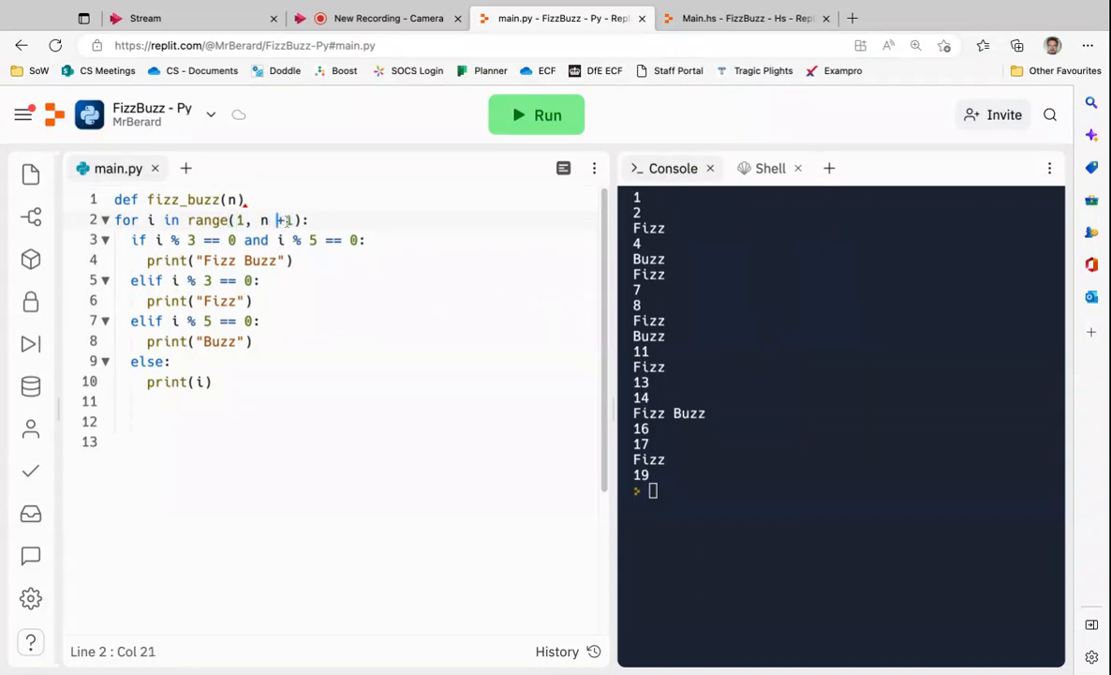
{"action": "left_click_drag", "start_coordinate": [117, 219], "coordinate": [214, 383]}
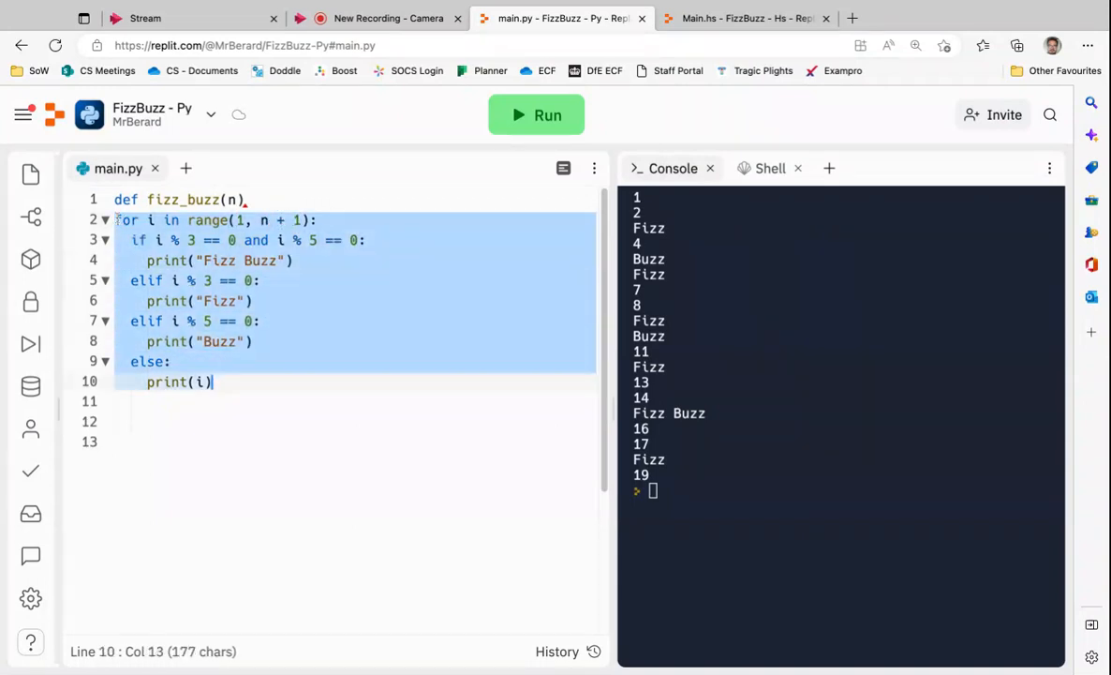
{"action": "left_click", "coordinate": [293, 383]}
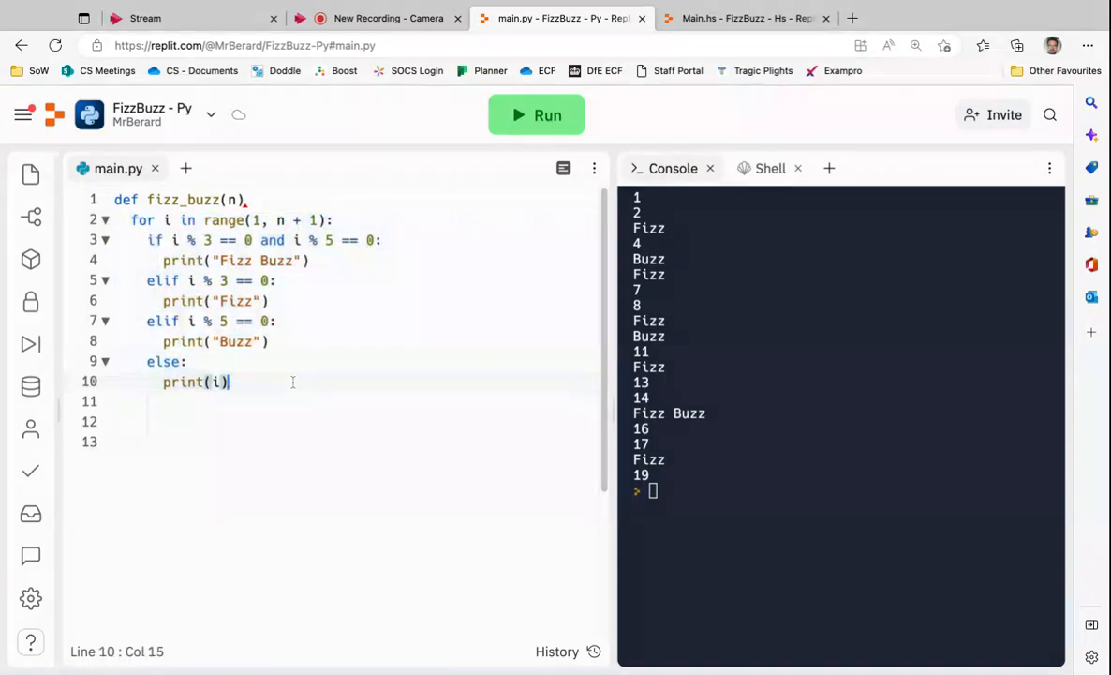
Step: Add a fizz_buzz call passing 20 on line 12 below the function
{"action": "key", "text": "enter"}
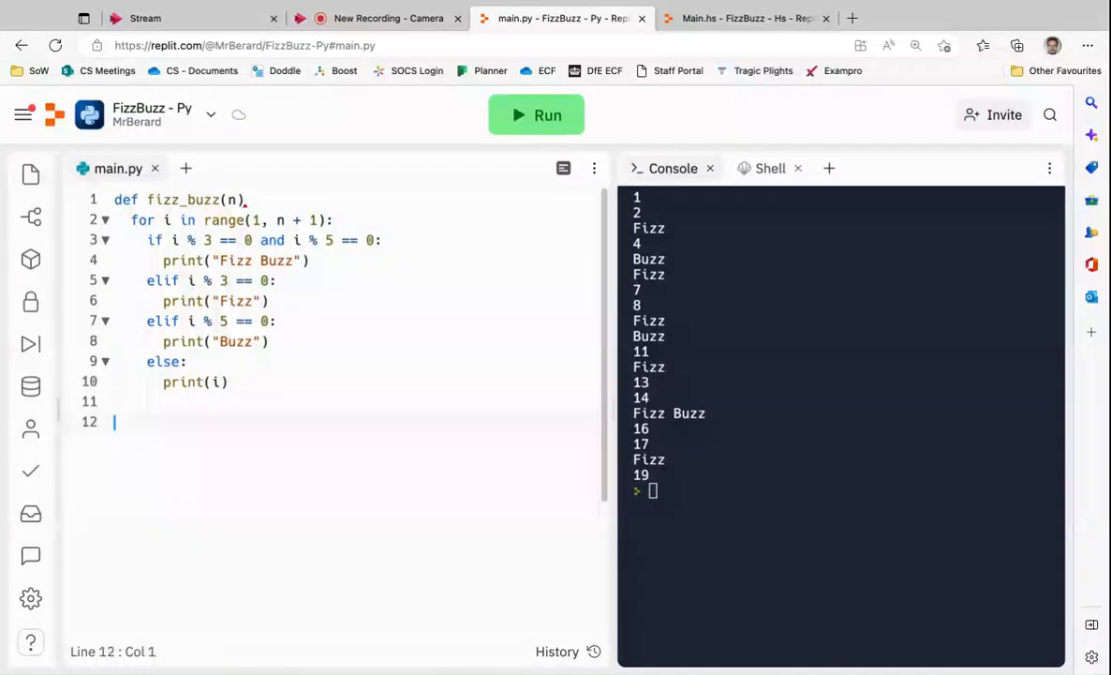
{"action": "type", "text": "f"}
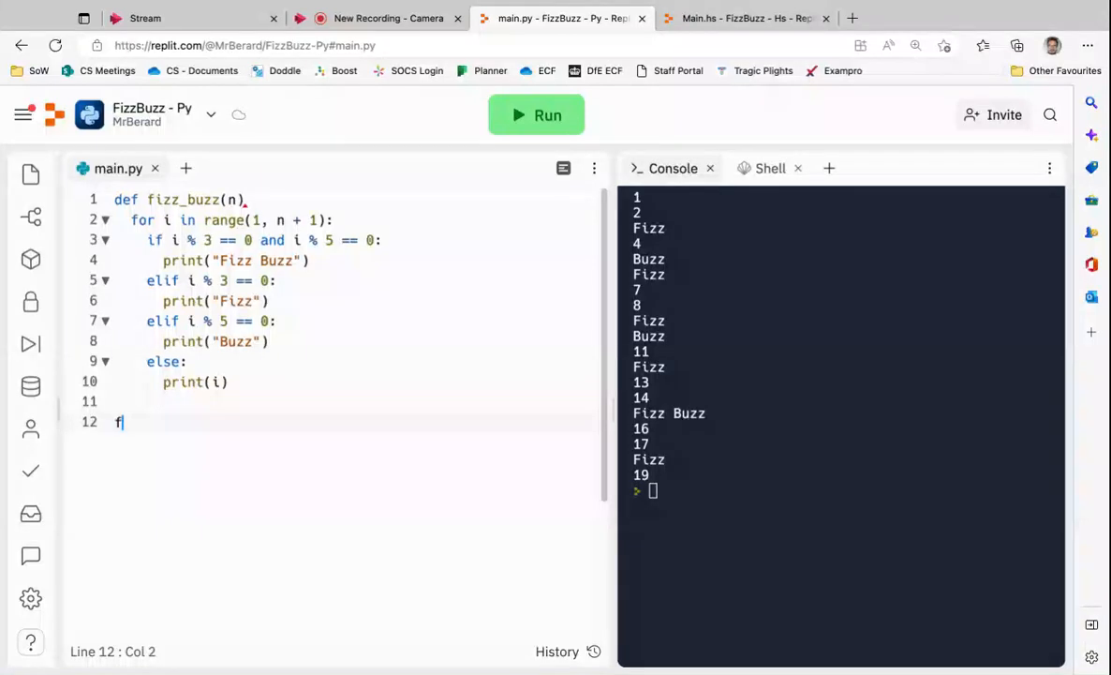
{"action": "type", "text": "izz_bu"}
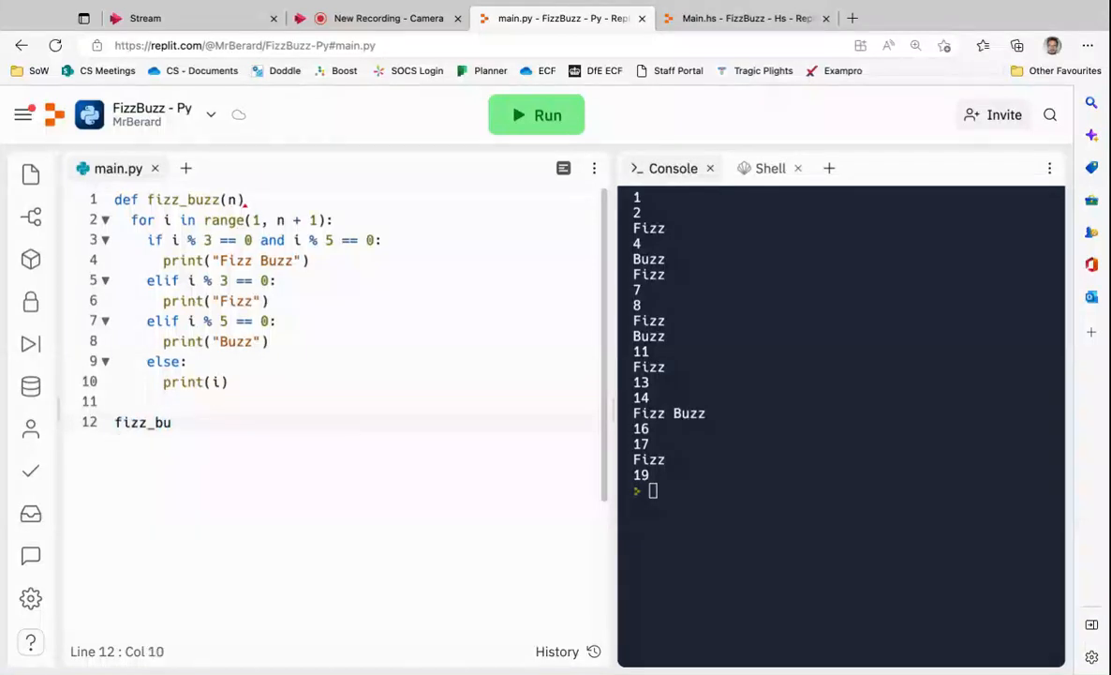
{"action": "type", "text": "z()"}
{"action": "left_click", "coordinate": [357, 199]}
{"action": "type", "text": ":"}
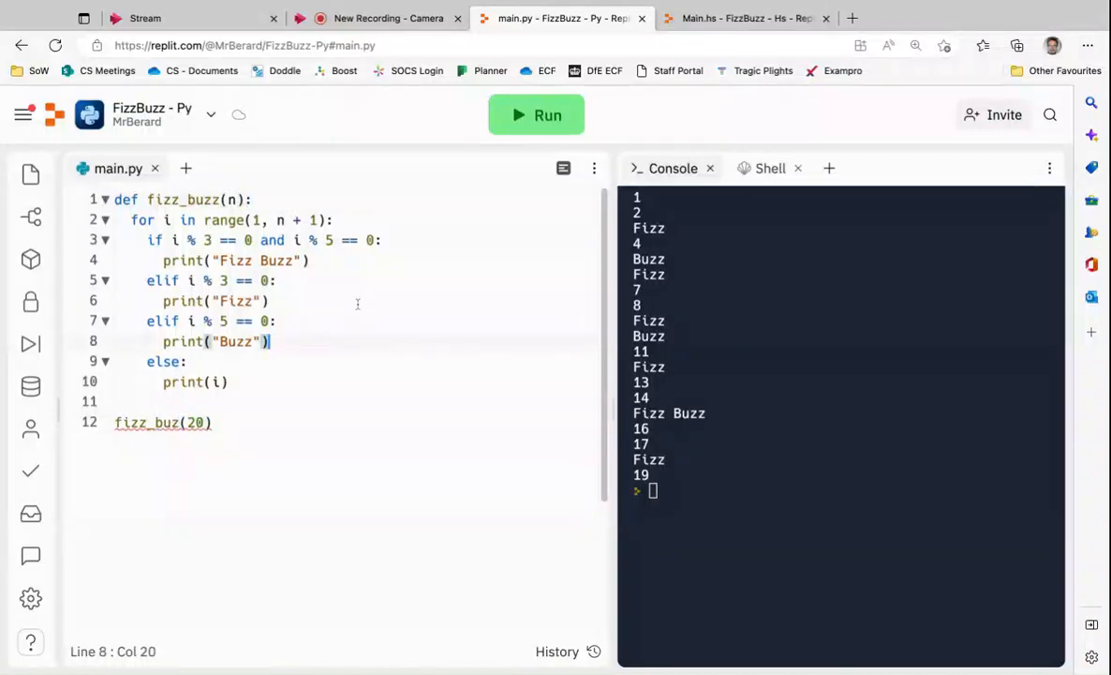
Step: Run, fix the misspelled fizz_buzz(20) call after the NameError, and rerun to print 1 through 20
{"action": "left_click", "coordinate": [536, 114]}
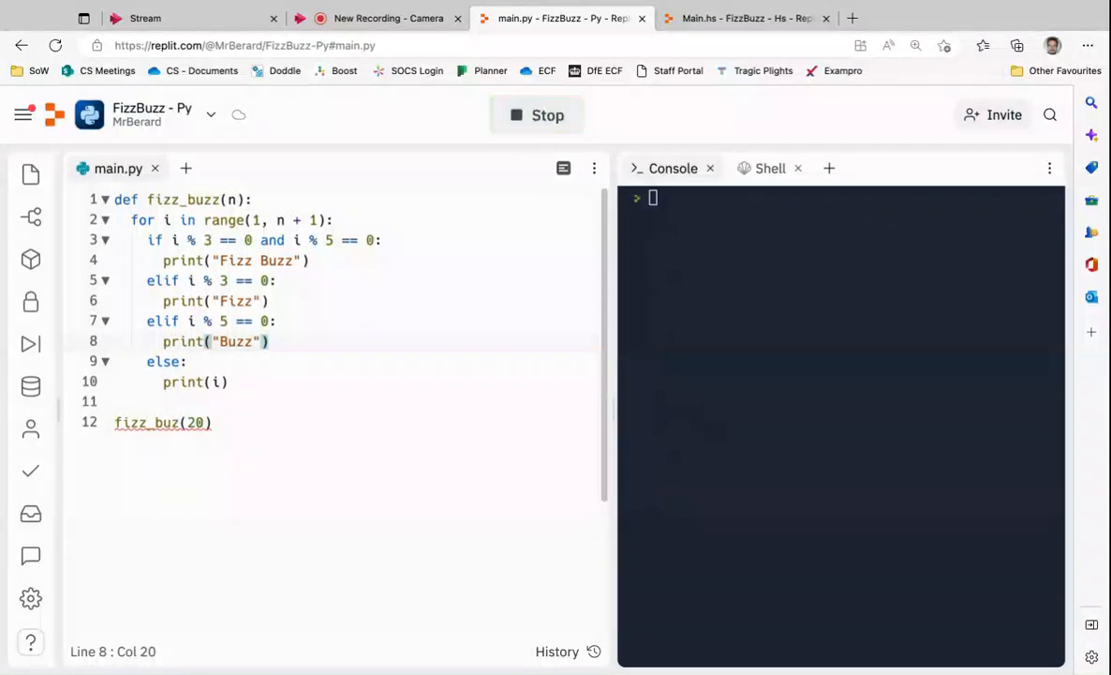
{"action": "left_click", "coordinate": [536, 114]}
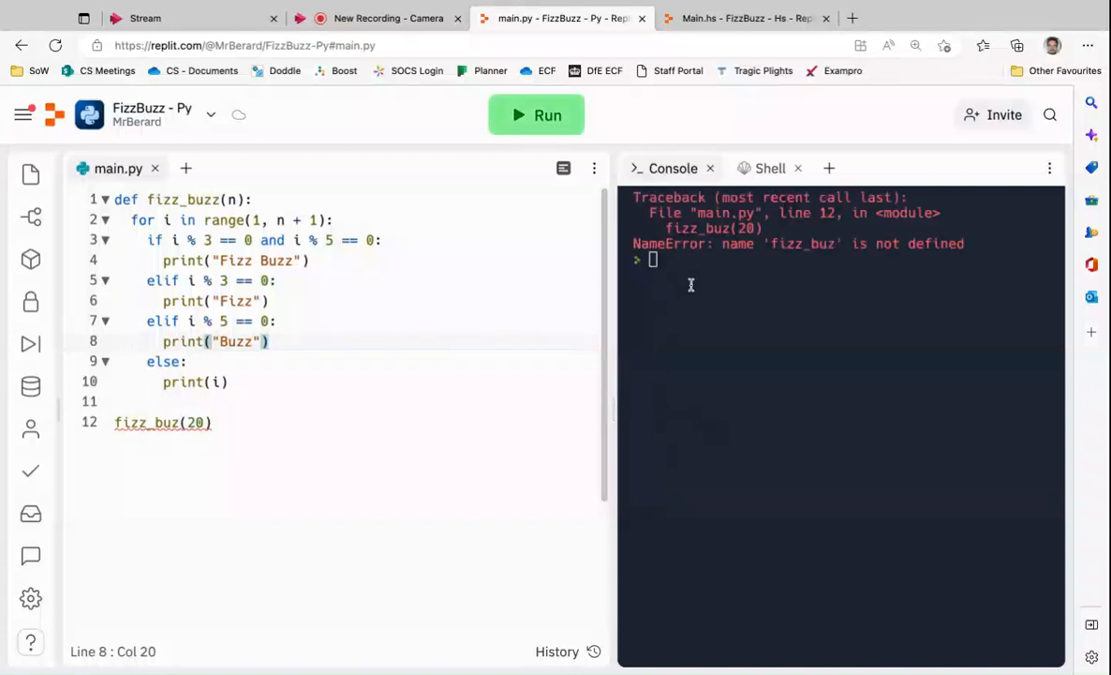
{"action": "left_click", "coordinate": [186, 424]}
{"action": "type", "text": "z"}
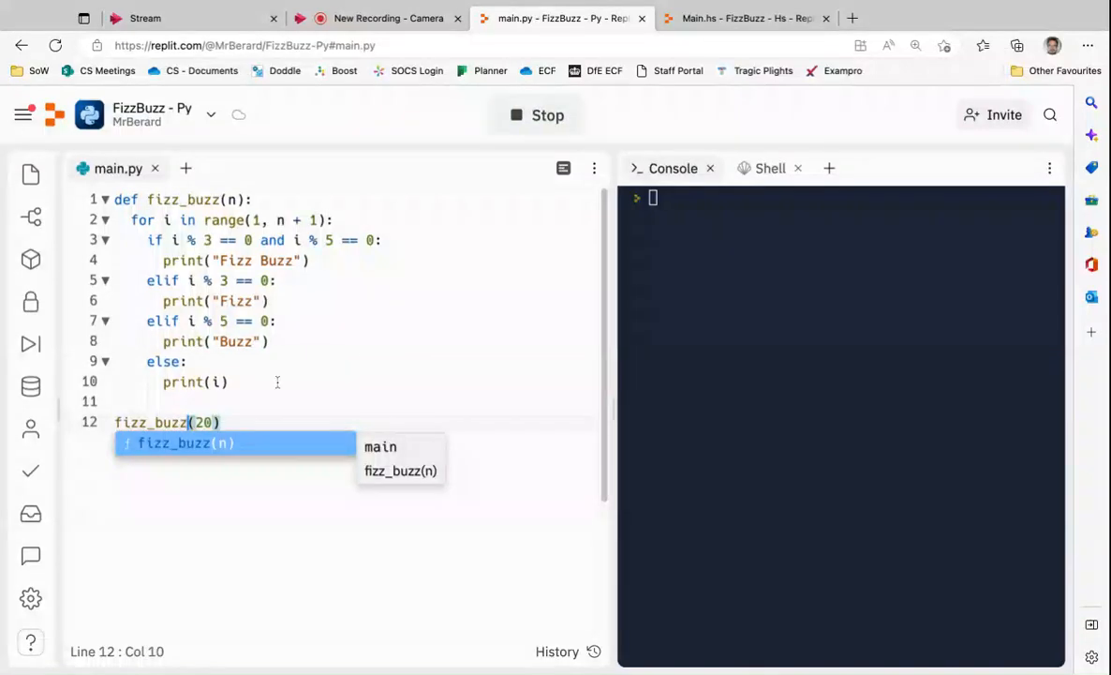
{"action": "left_click", "coordinate": [536, 114]}
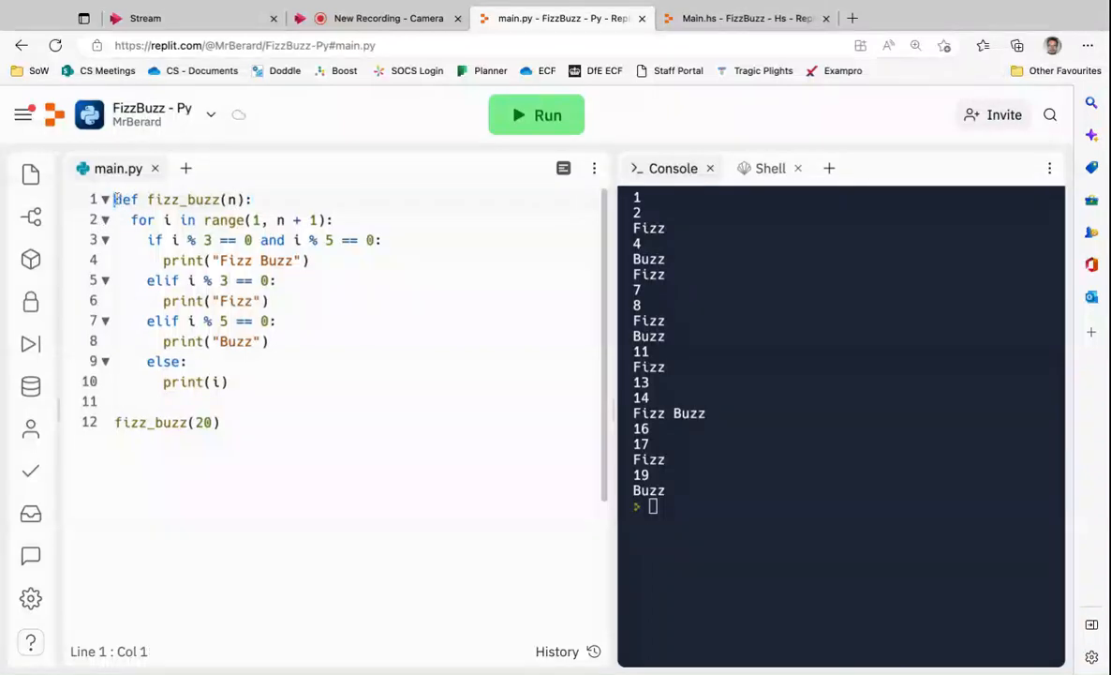
Step: Add a '#procedure (no return value, but side effects)' comment above the function
{"action": "key", "text": "Enter"}
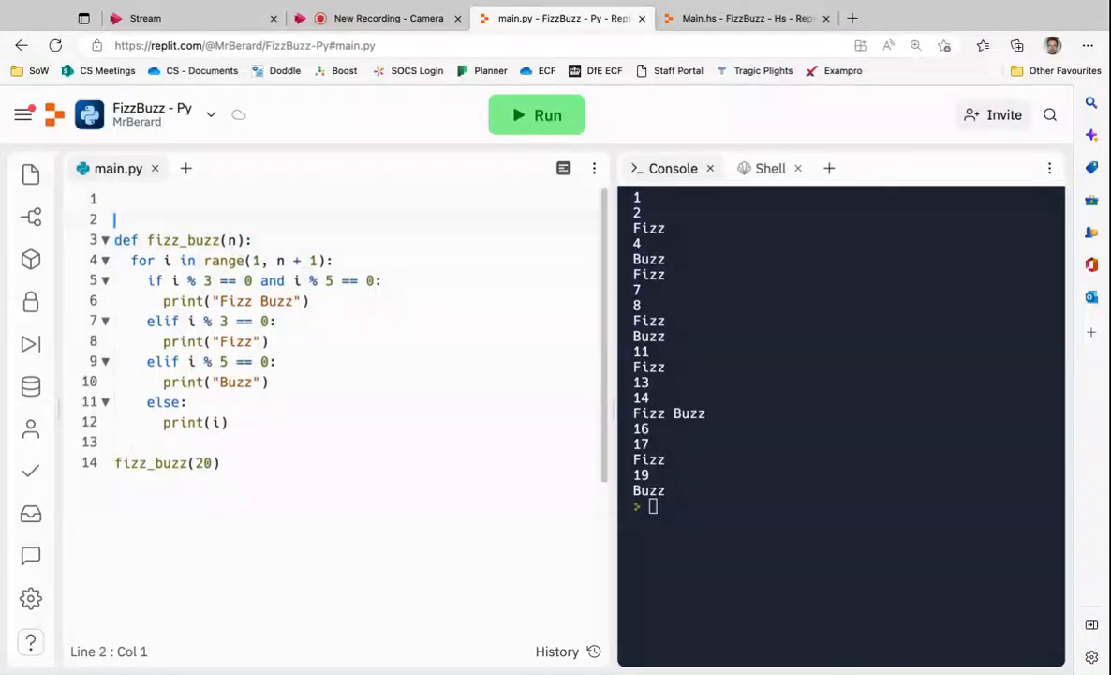
{"action": "type", "text": "#proce"}
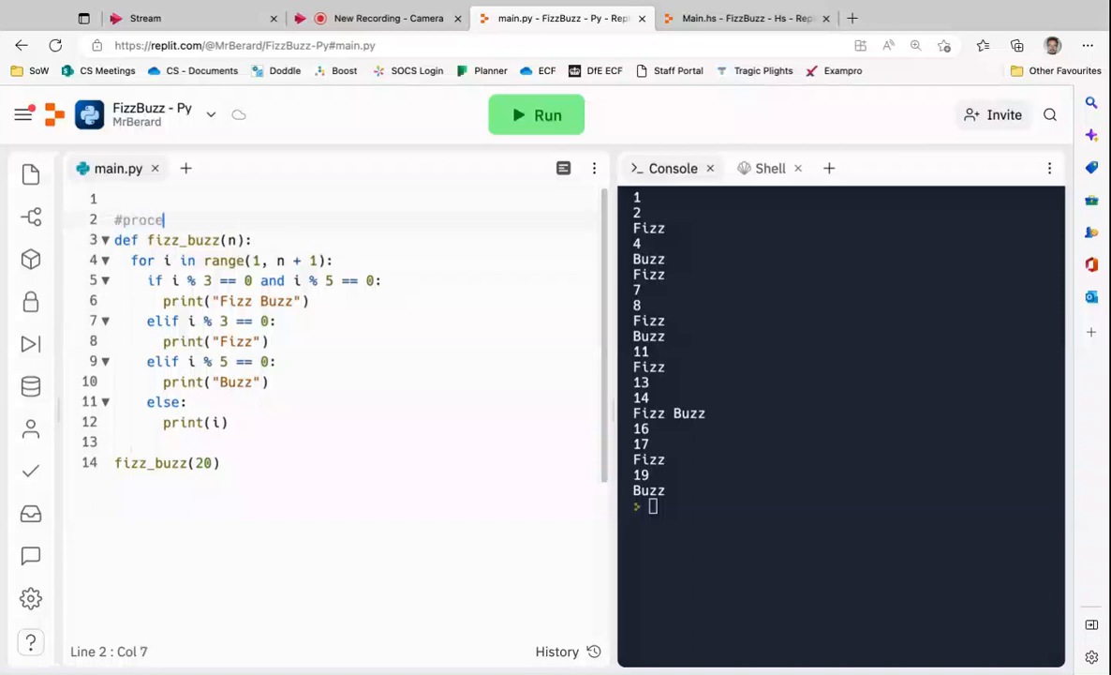
{"action": "type", "text": "dure"}
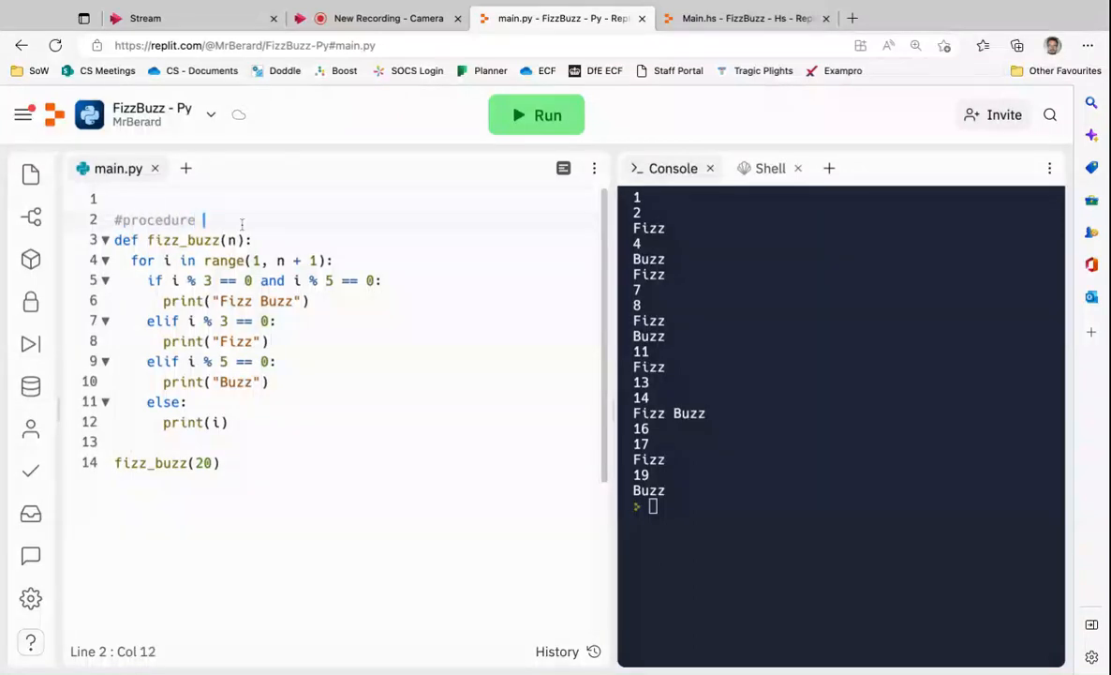
{"action": "type", "text": "(no return)"}
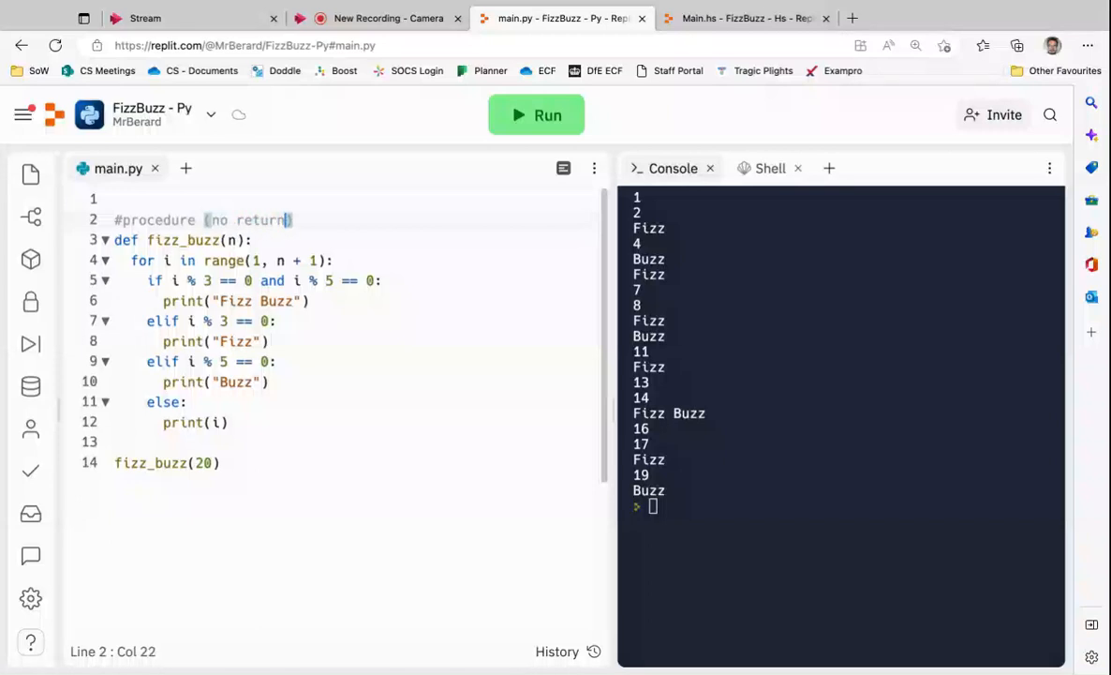
{"action": "type", "text": "value, but sid"}
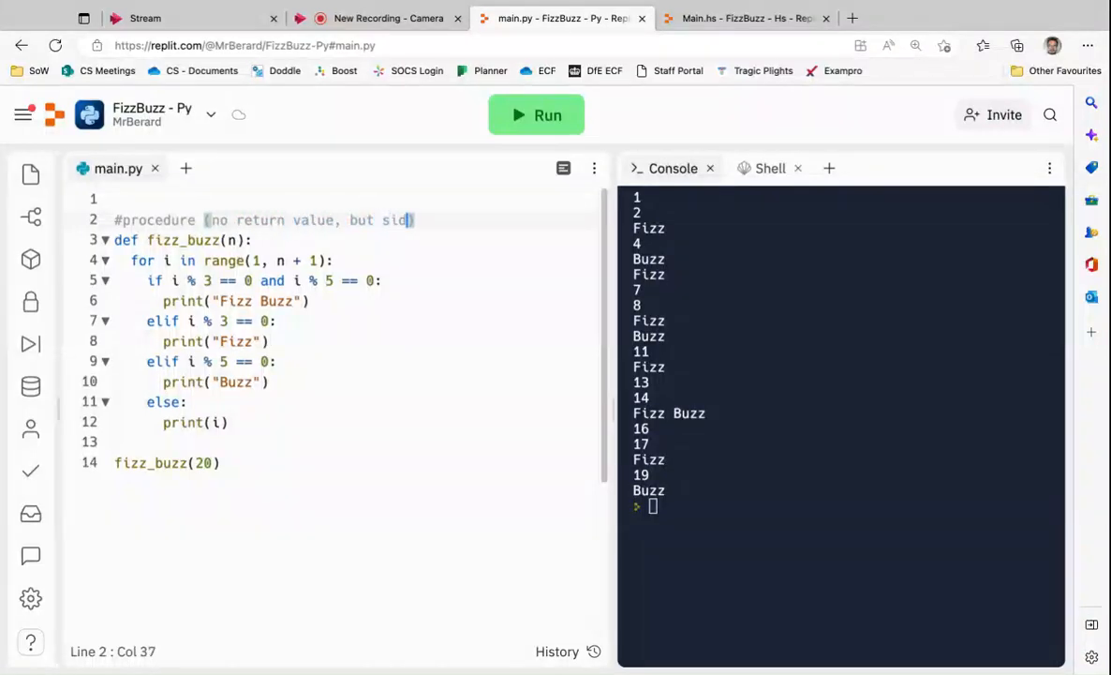
{"action": "type", "text": "e effects"}
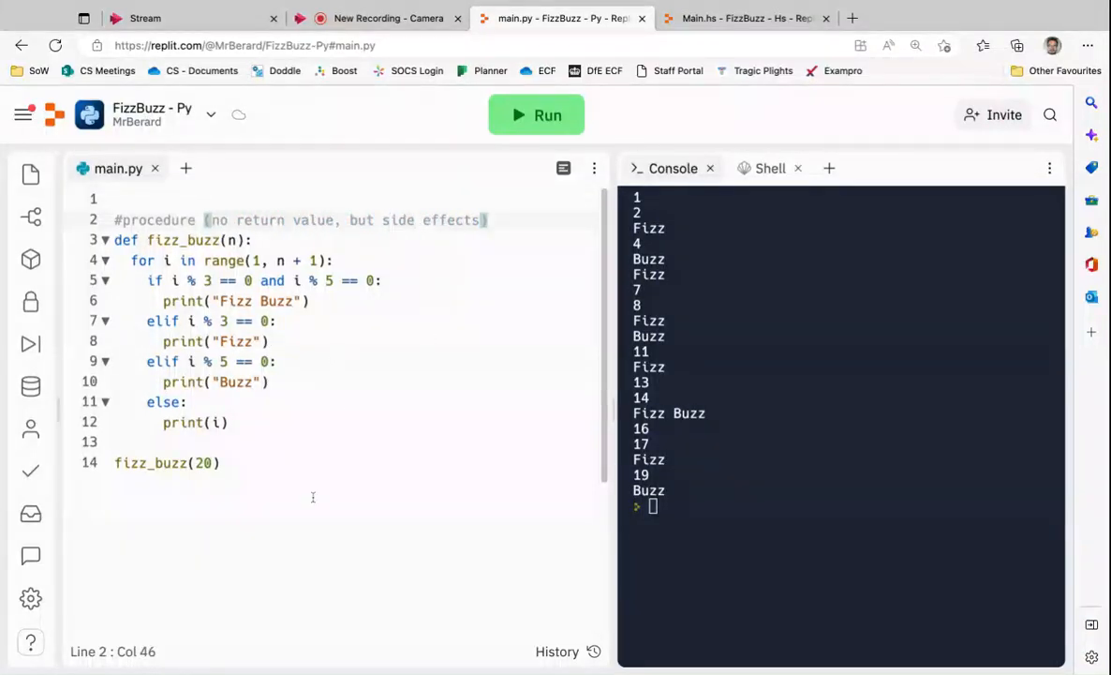
Step: Comment the loop line as '# iteration (definite)' and the if line as '#selection'
{"action": "left_click", "coordinate": [348, 260]}
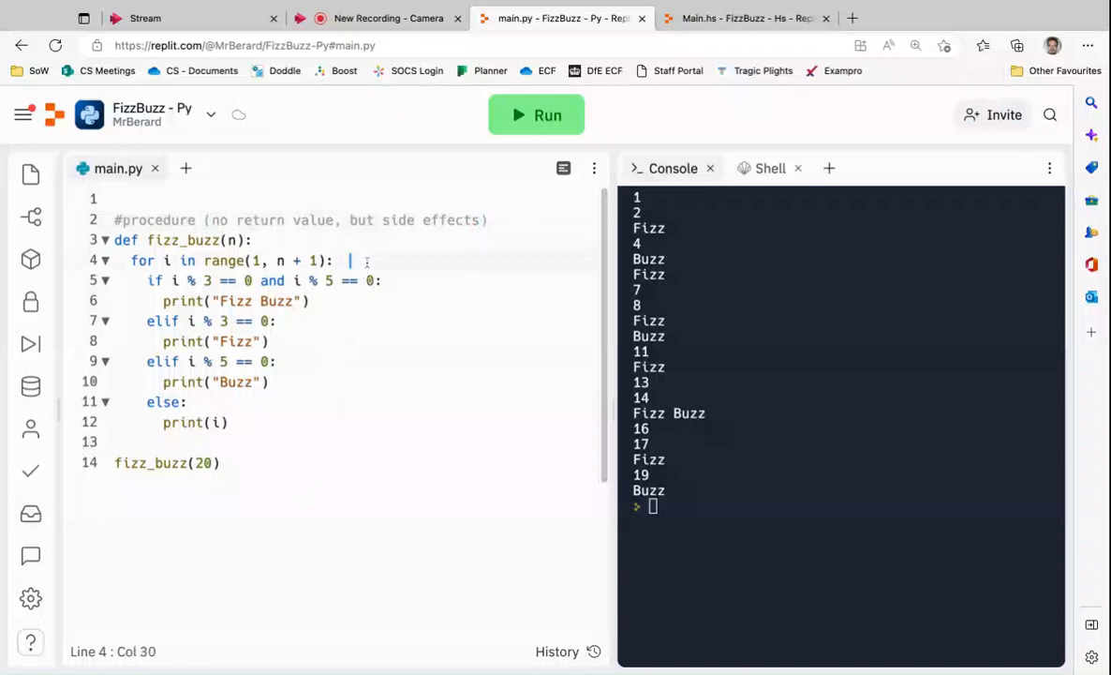
{"action": "type", "text": "#iteratio"}
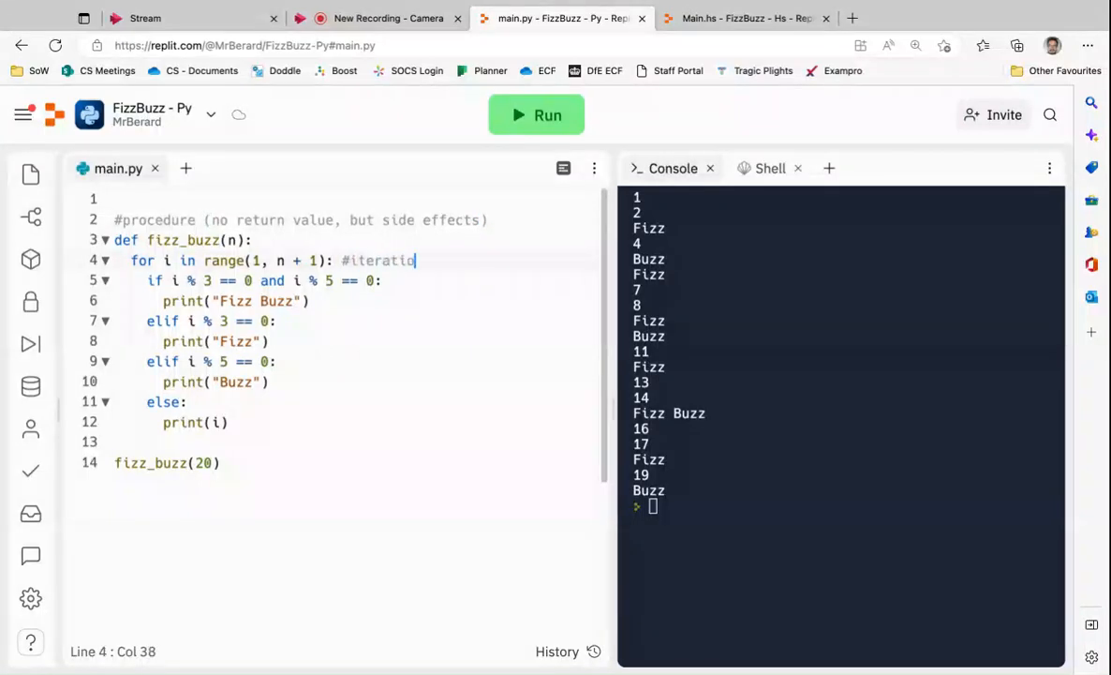
{"action": "type", "text": "(definite"}
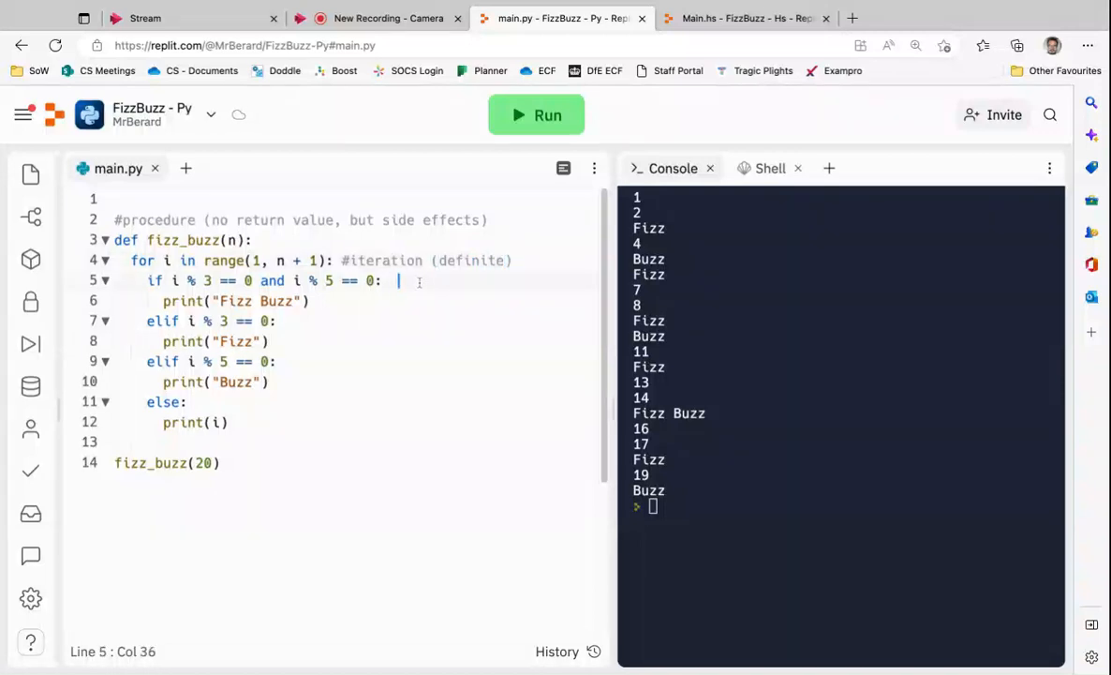
{"action": "type", "text": "#e"}
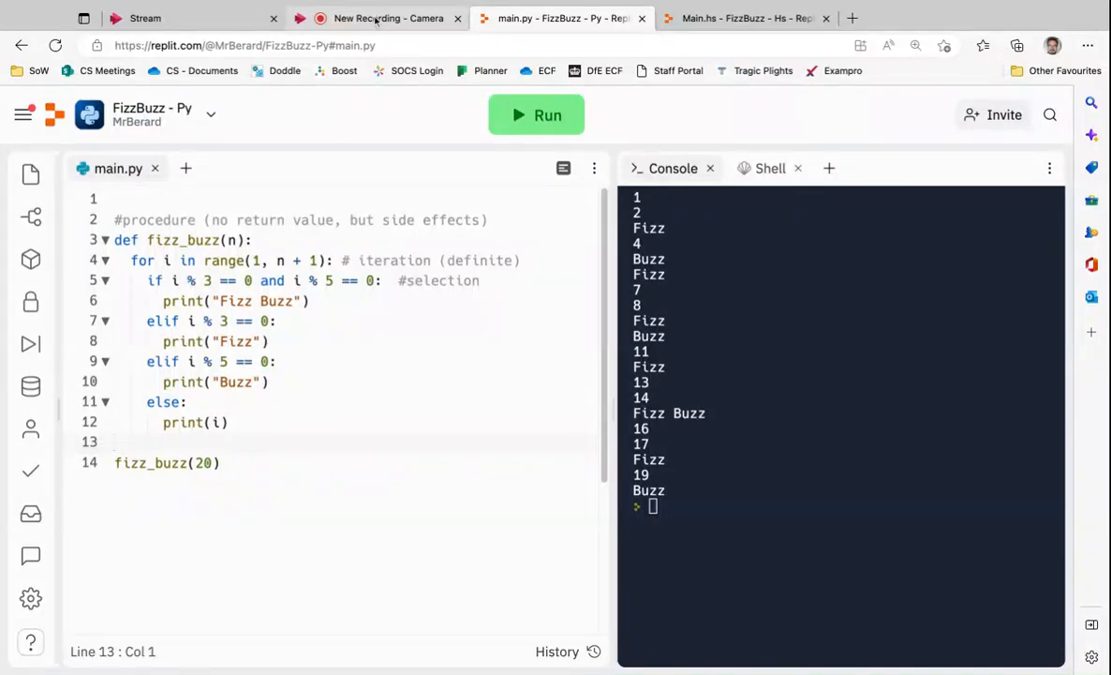
Step: Switch to the Haskell FizzBuzz project and begin typing an even function in the console
{"action": "left_click", "coordinate": [114, 442]}
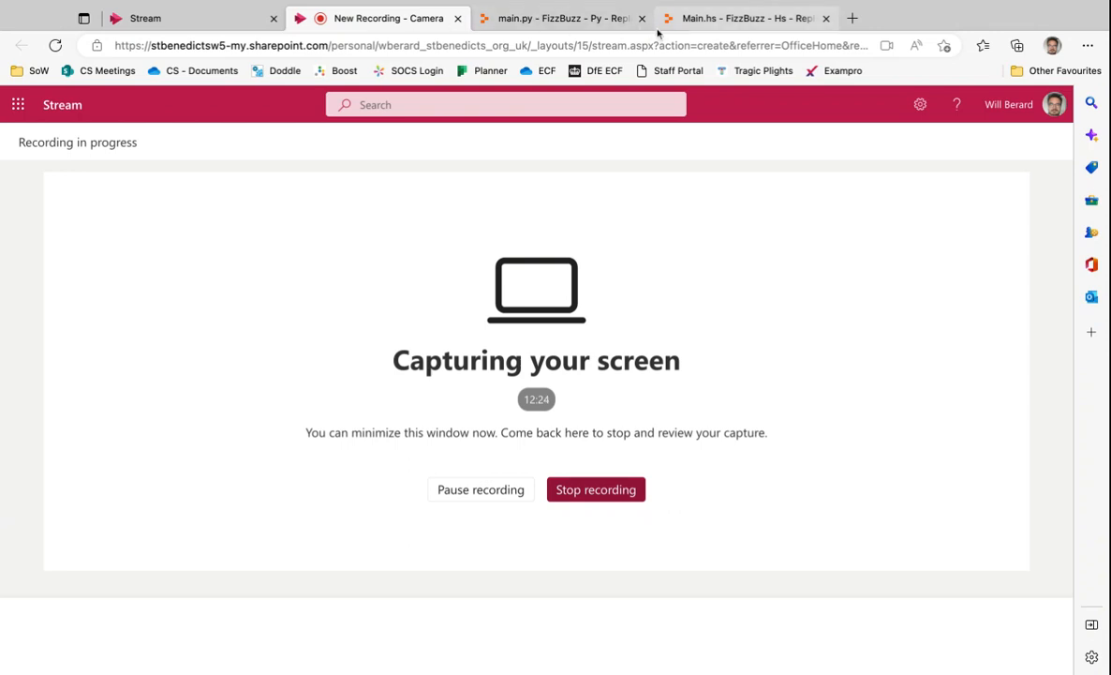
{"action": "left_click", "coordinate": [742, 19]}
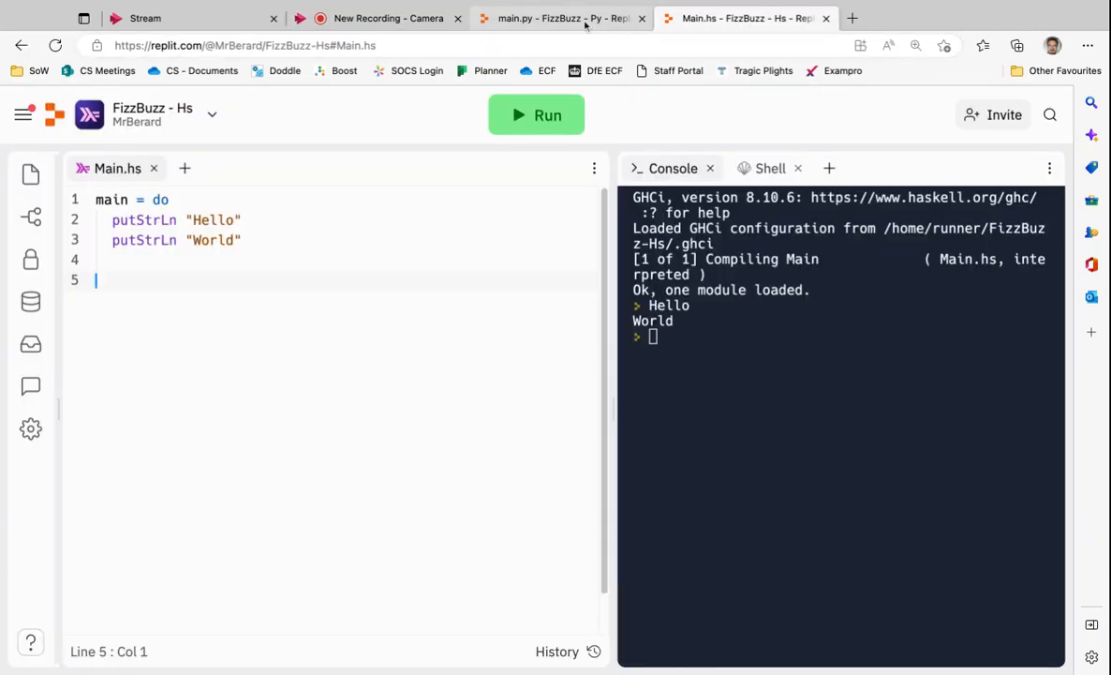
{"action": "mouse_move", "coordinate": [492, 305]}
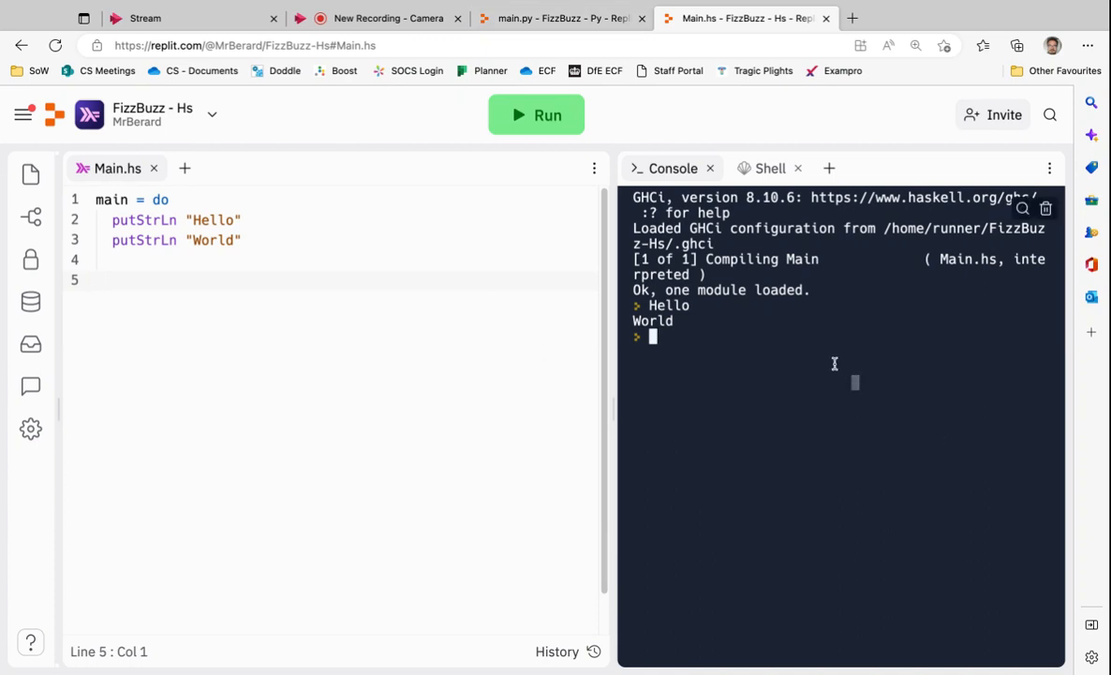
{"action": "mouse_move", "coordinate": [684, 313]}
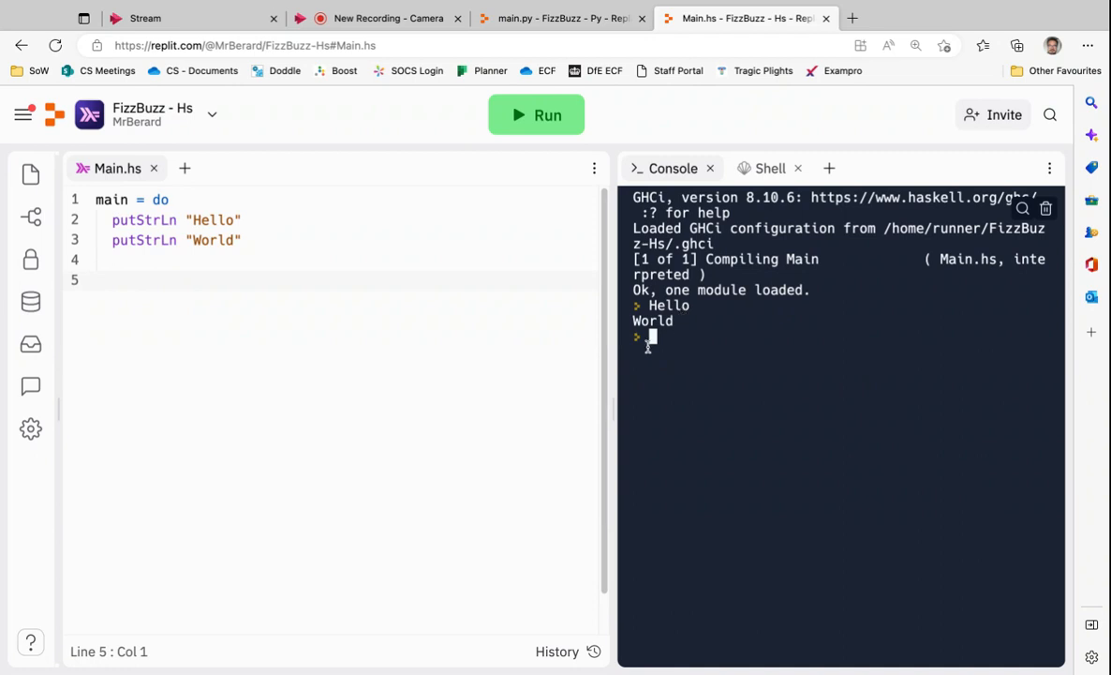
{"action": "mouse_move", "coordinate": [691, 365]}
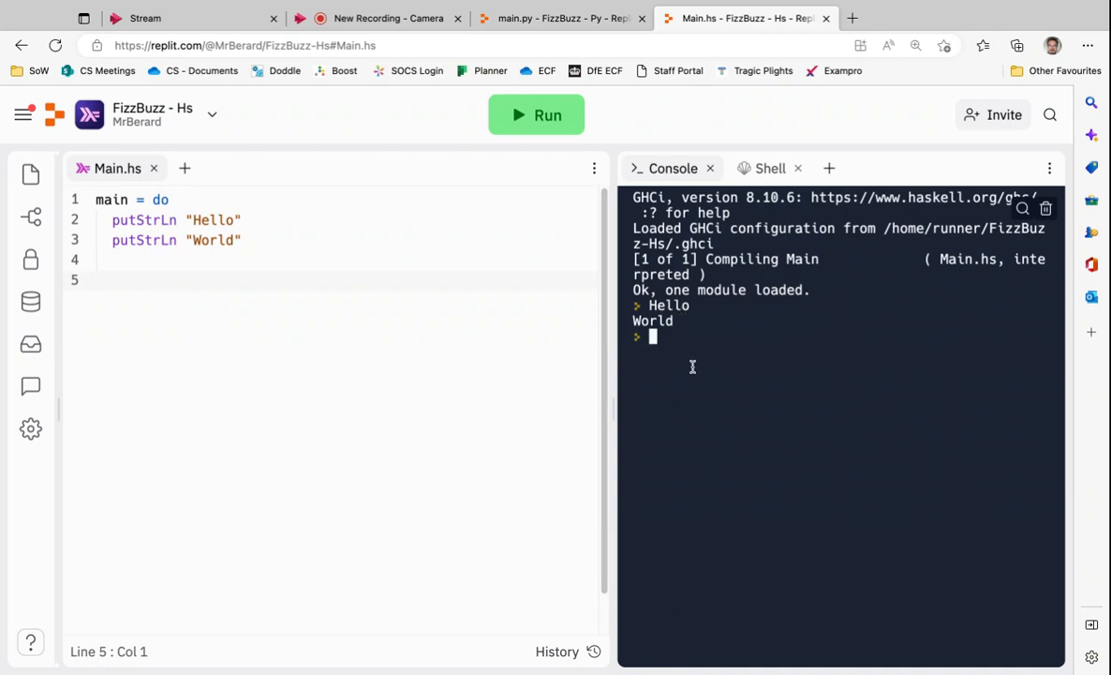
{"action": "type", "text": "even x"}
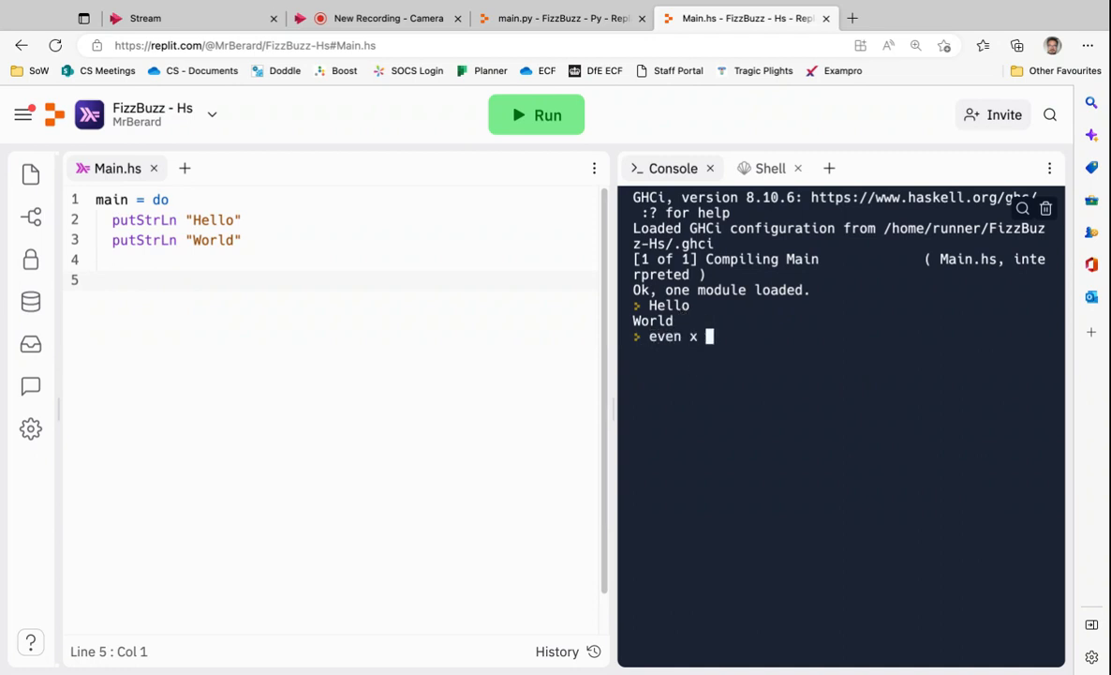
{"action": "type", "text": "="}
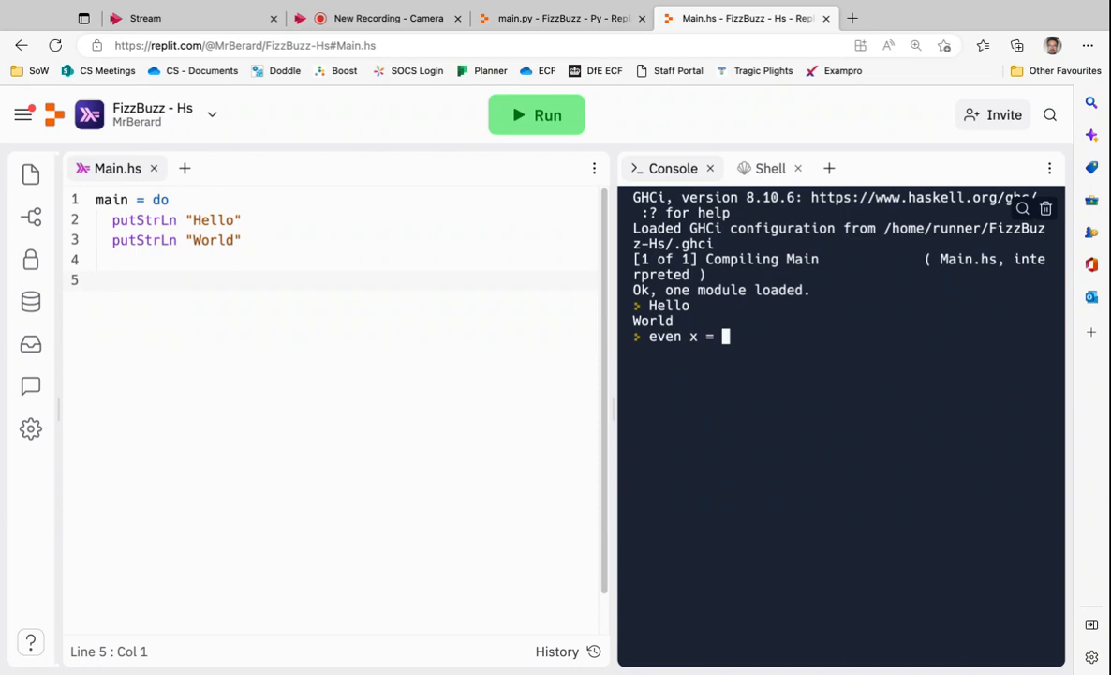
{"action": "type", "text": "i"}
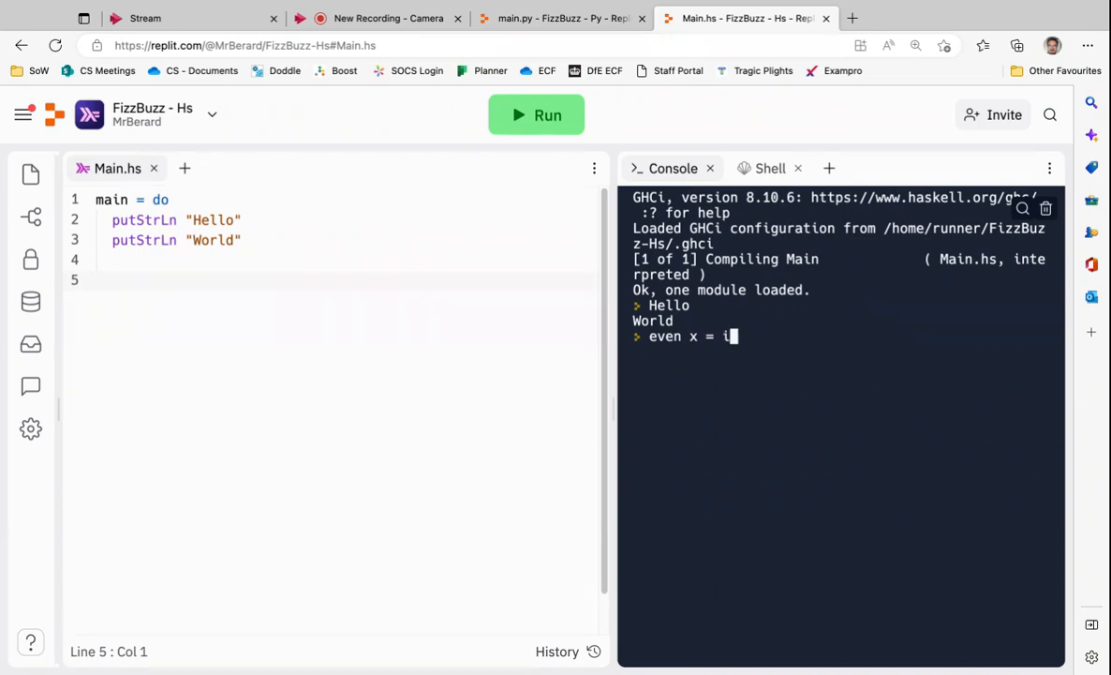
{"action": "type", "text": "f"}
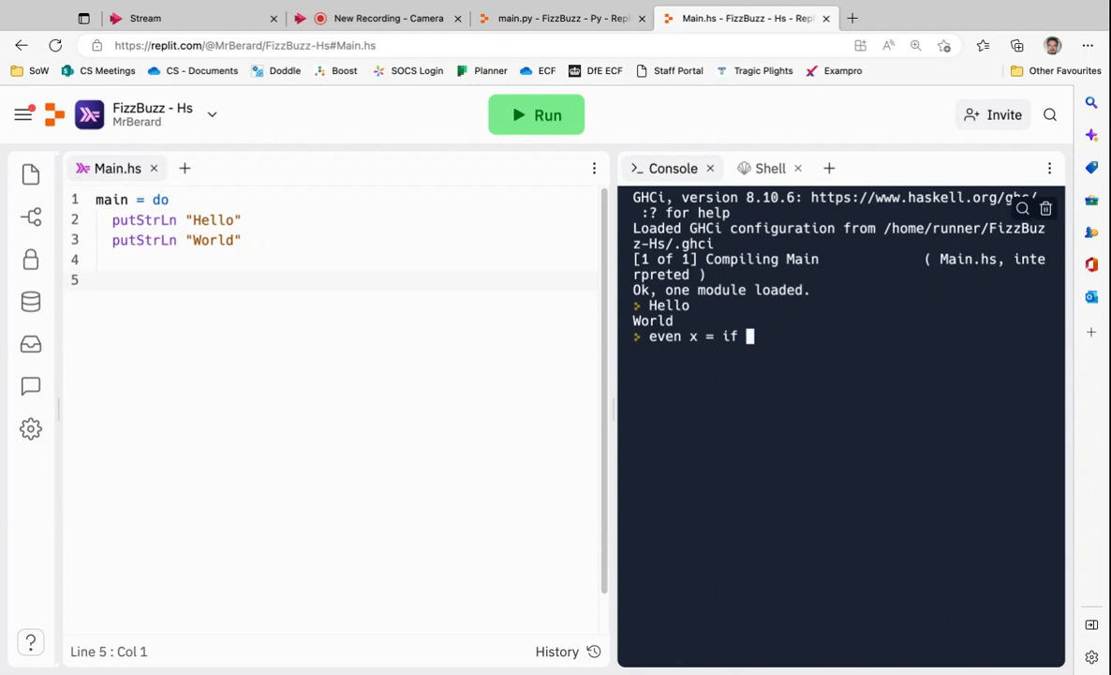
{"action": "type", "text": "mod"}
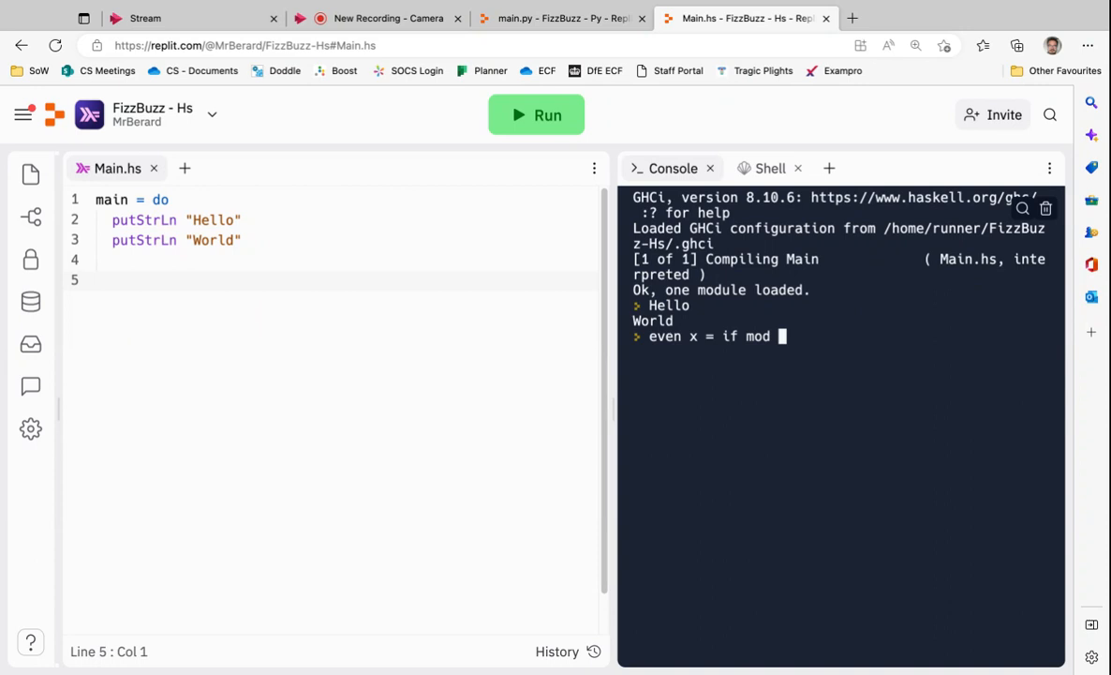
{"action": "type", "text": "x"}
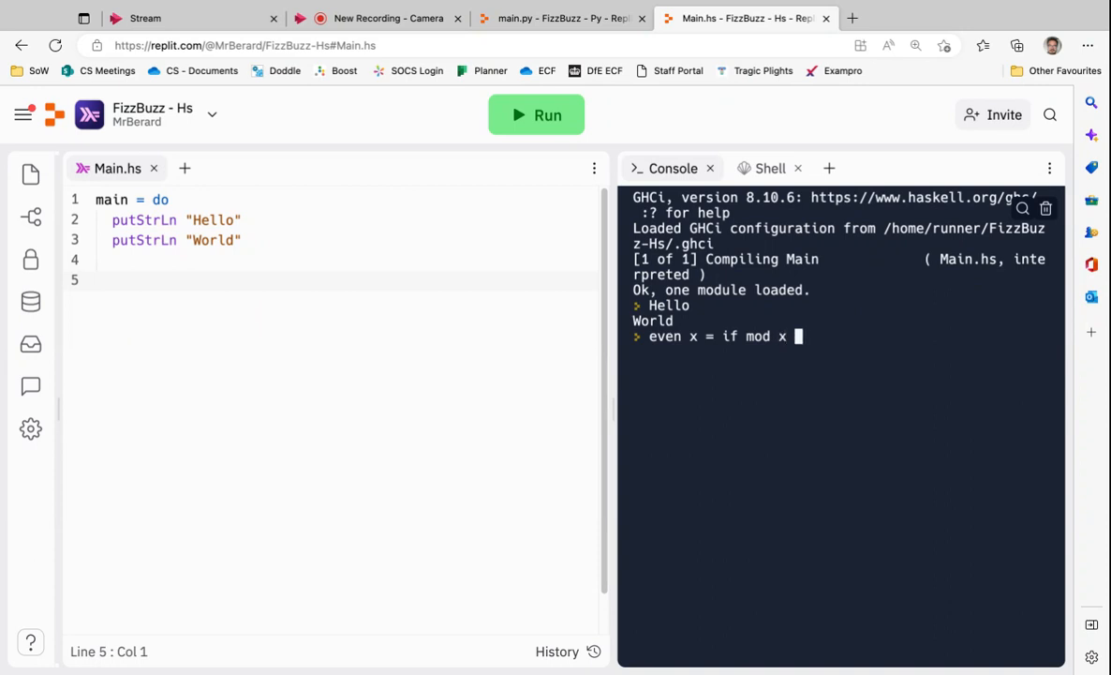
{"action": "type", "text": "2)^[[D^[[D^[[D"}
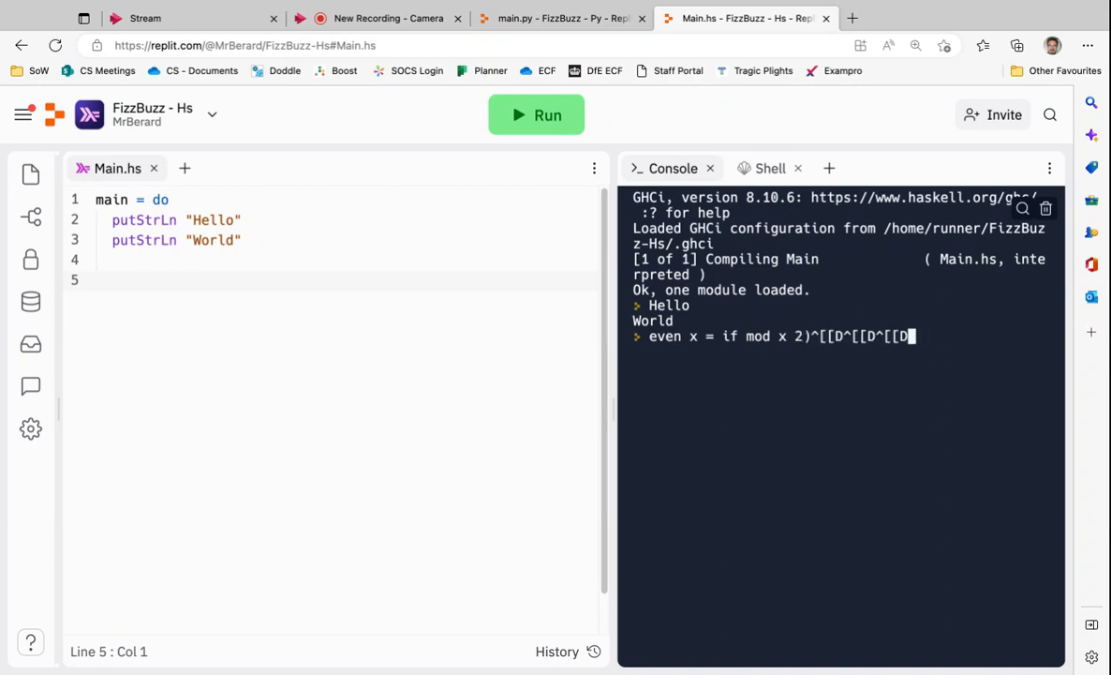
Step: Finish 'even x = if (mod x 2) == 0 then 1 else 0' and test even 1, 2, 3
{"action": "key", "text": "Backspace"}
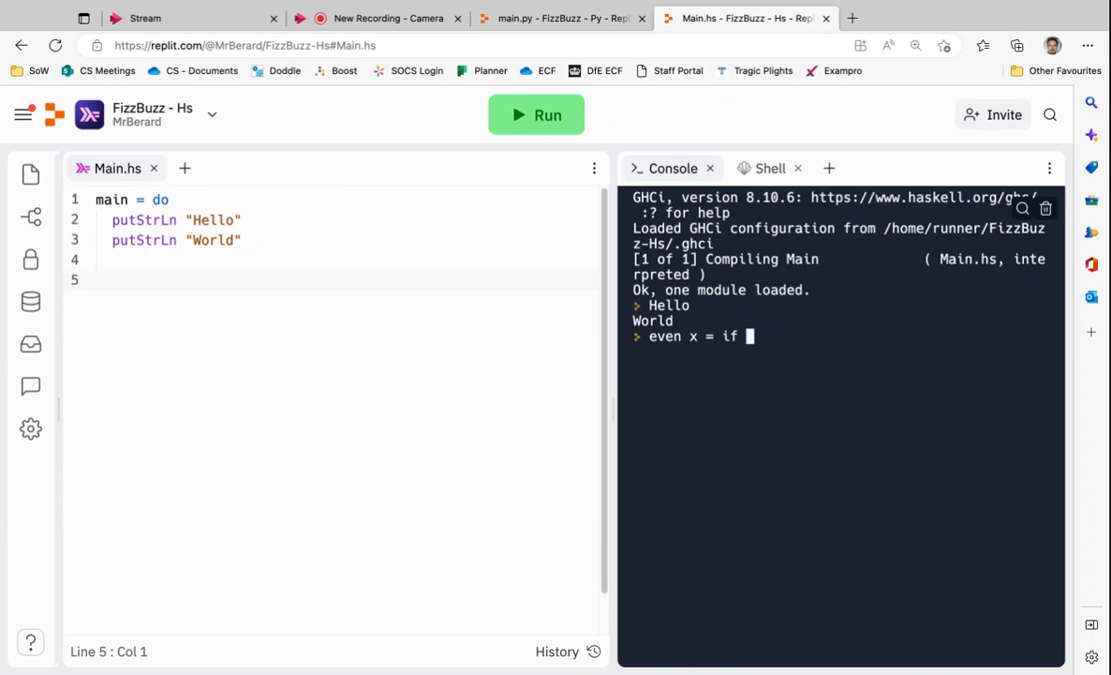
{"action": "type", "text": "(mod x 2) =="}
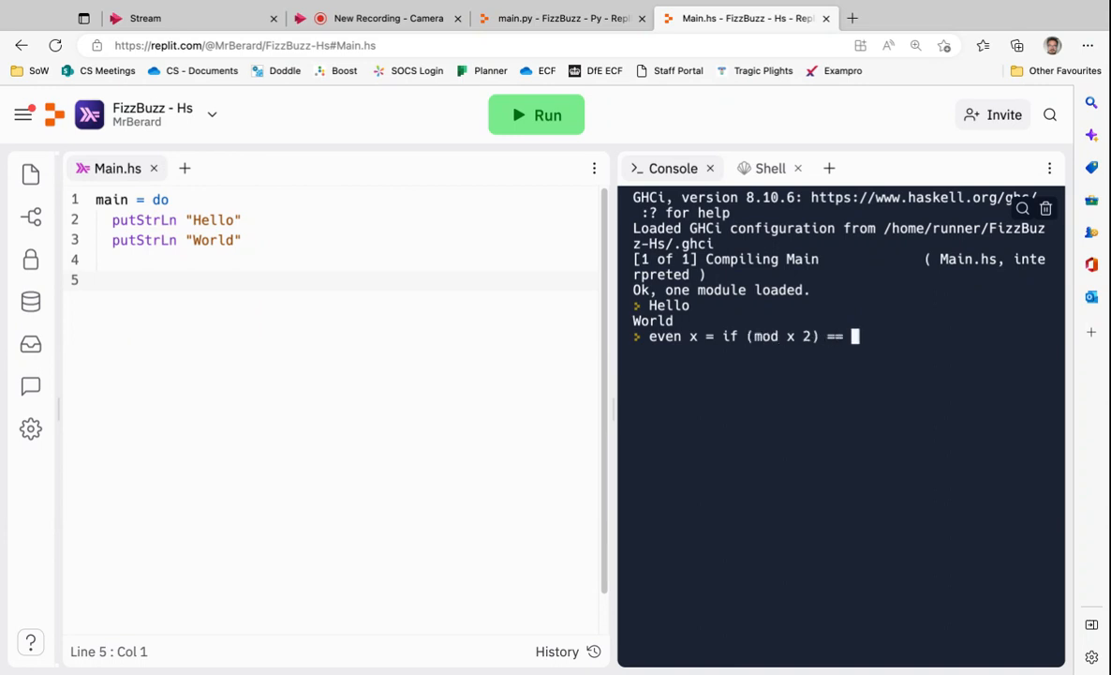
{"action": "type", "text": "0 then"}
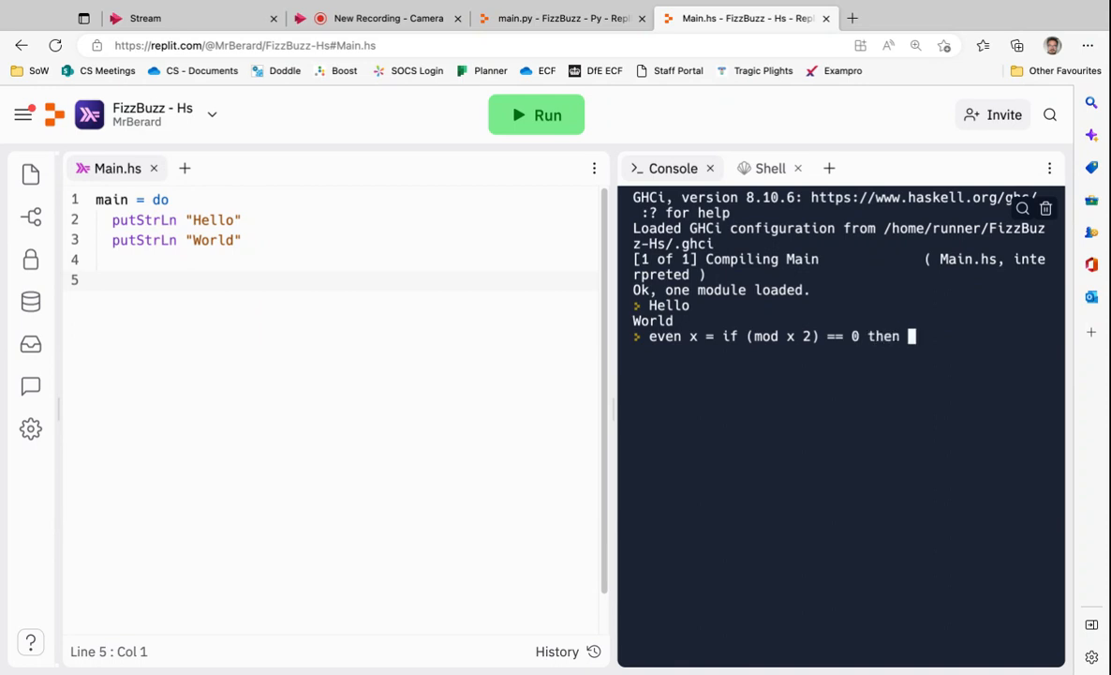
{"action": "type", "text": "1"}
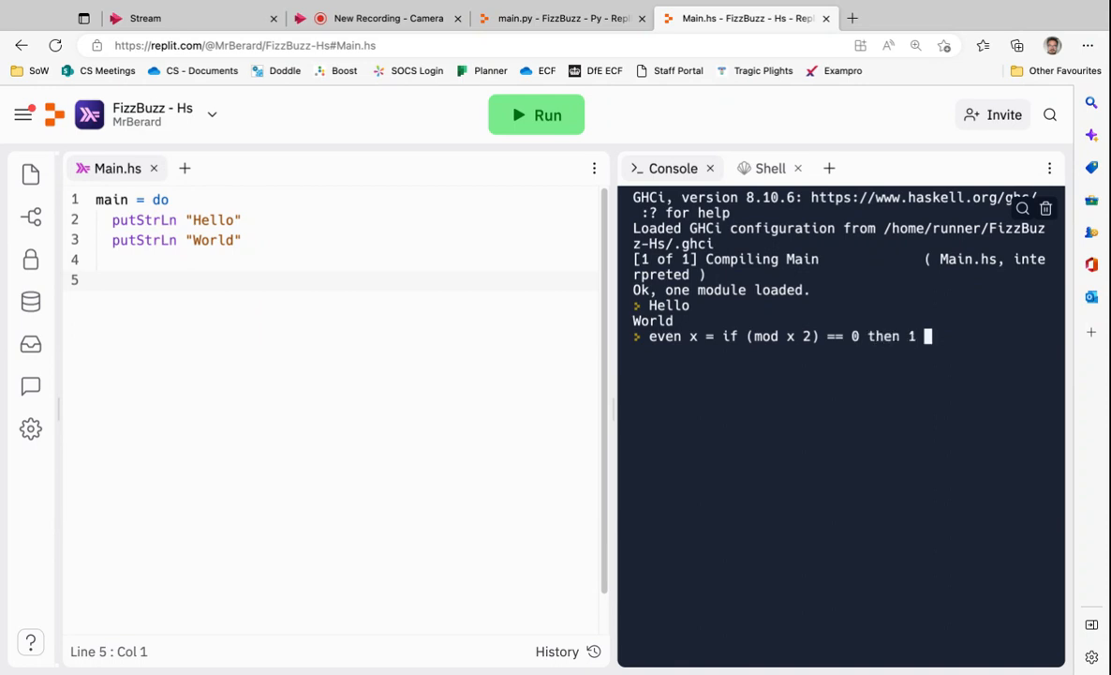
{"action": "type", "text": "else 0"}
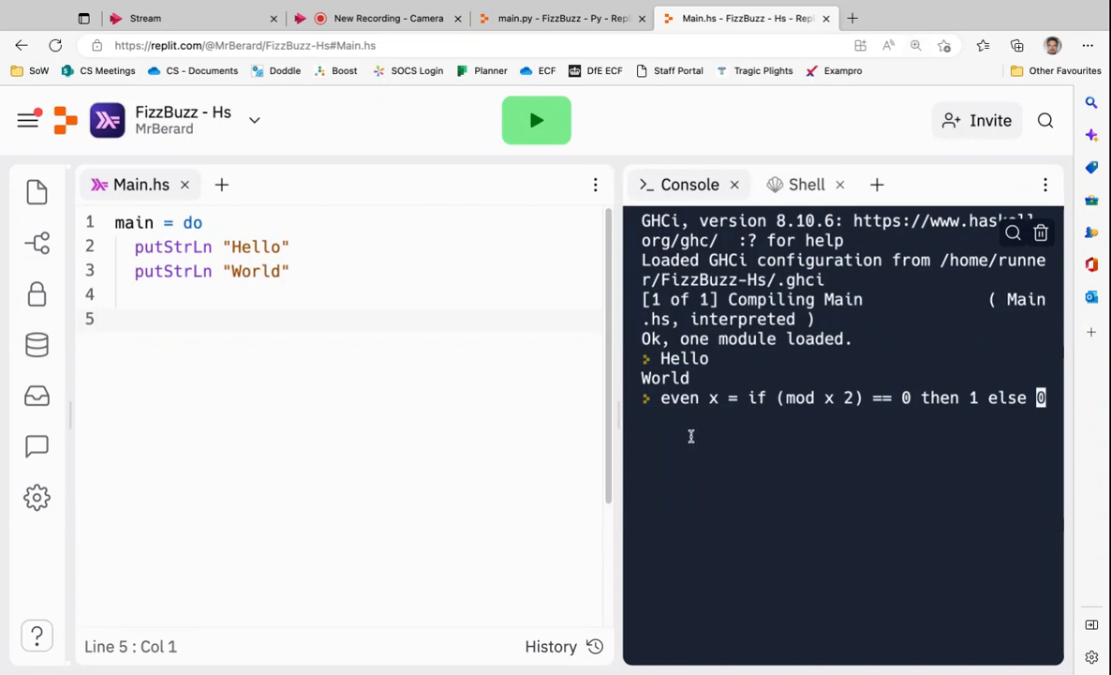
{"action": "mouse_move", "coordinate": [947, 397]}
{"action": "type", "text": "e"}
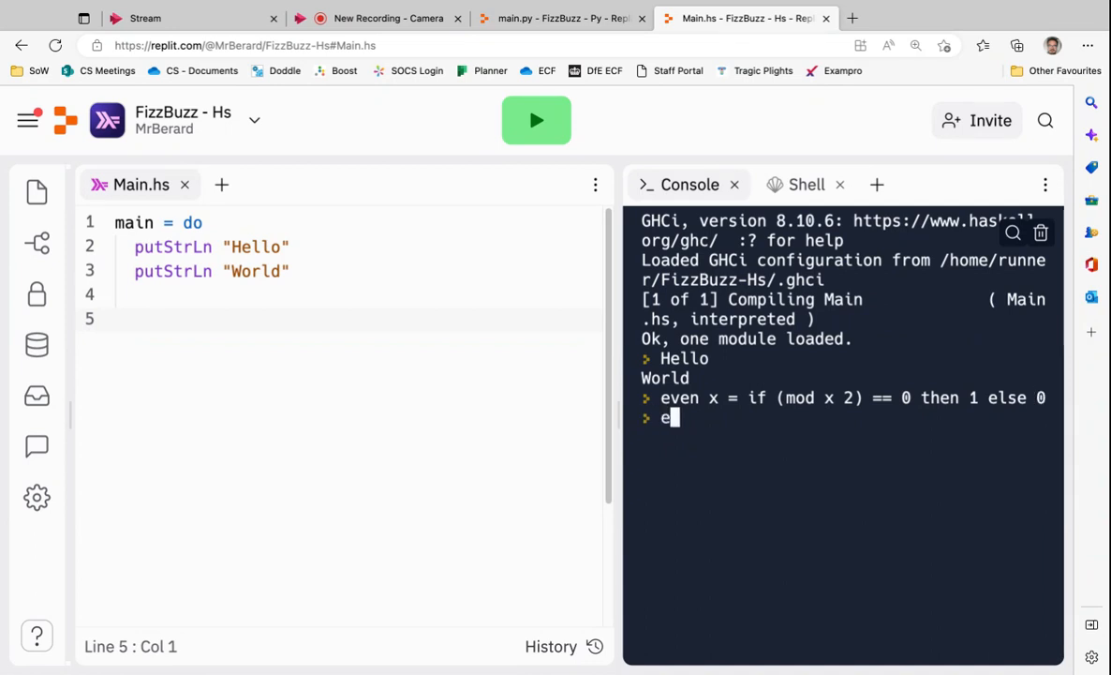
{"action": "type", "text": "ven 1"}
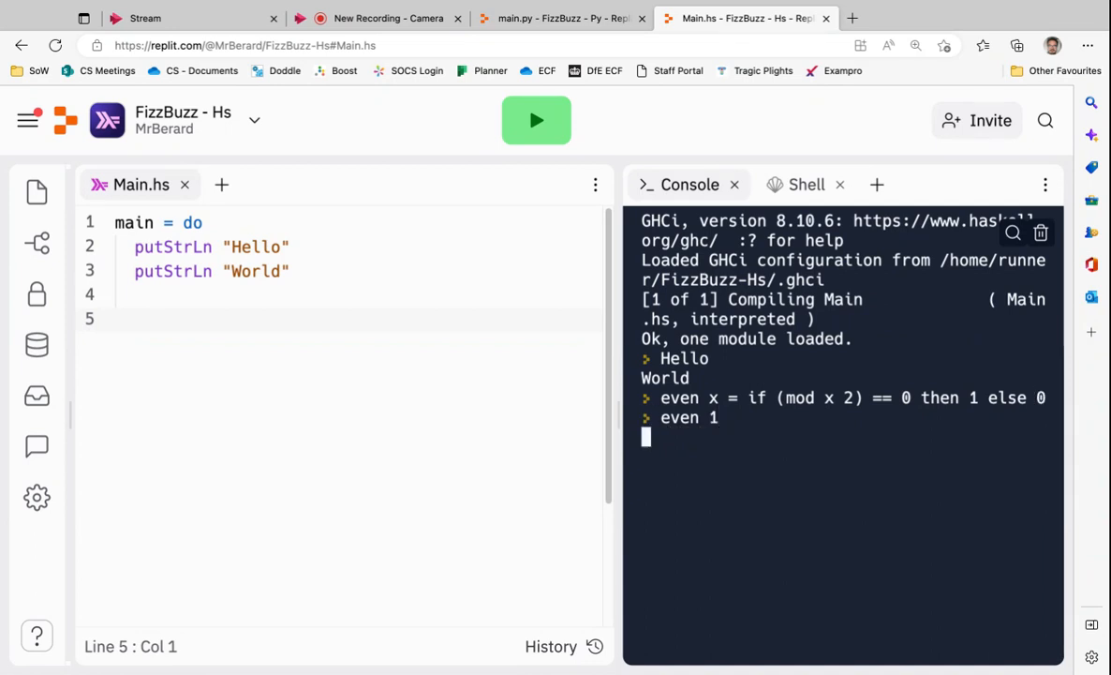
{"action": "type", "text": "even 3"}
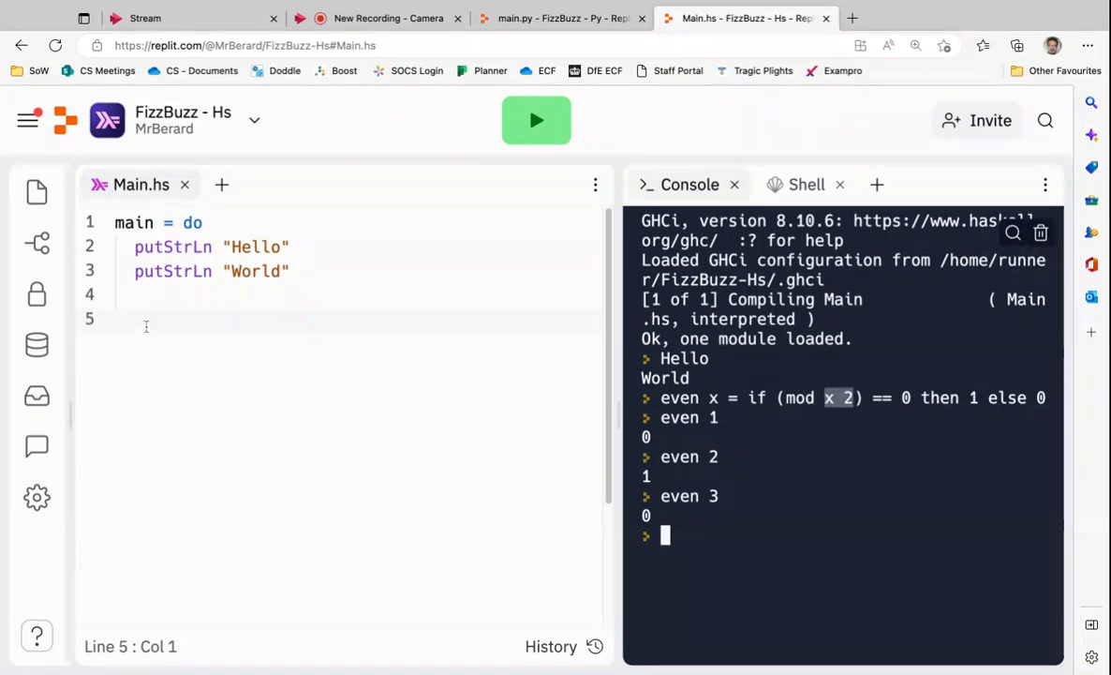
Step: Start 'divisible x = if (mod x 5) == 0' in Main.hs, then view the Python FizzBuzz project
{"action": "type", "text": "divisible"}
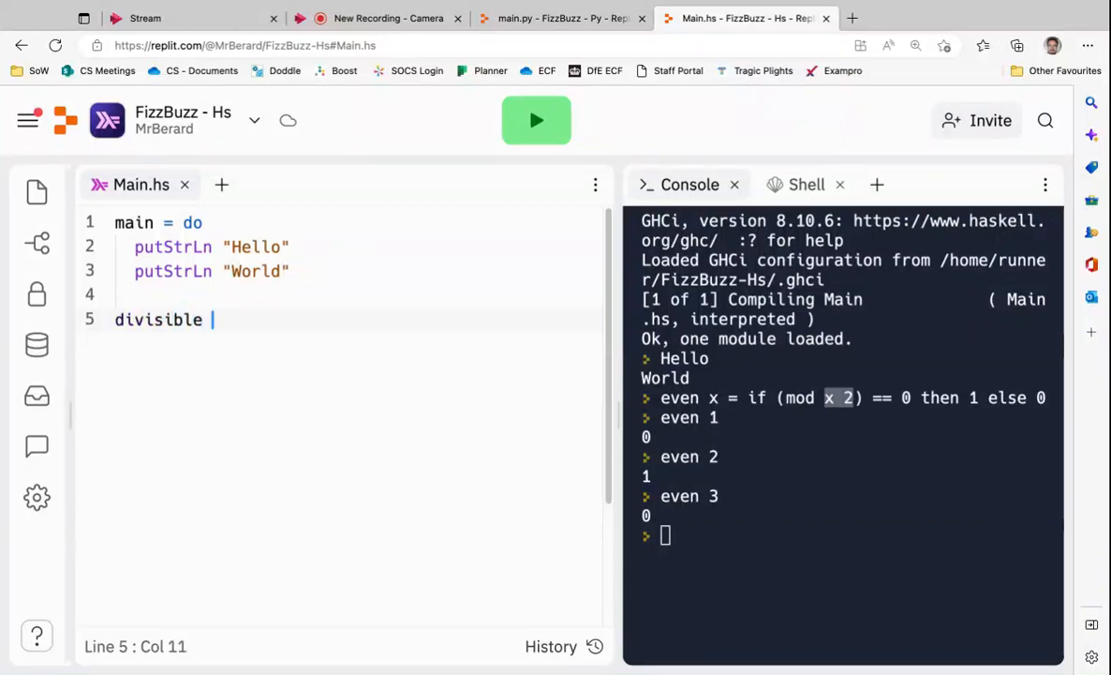
{"action": "type", "text": "x ="}
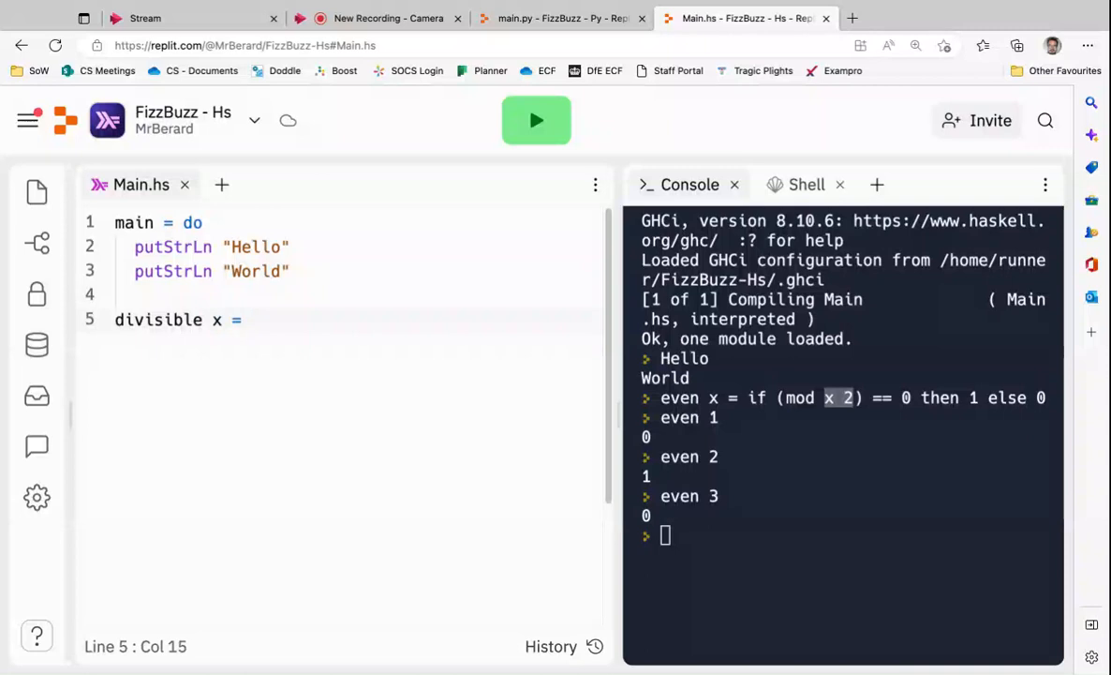
{"action": "type", "text": "if x"}
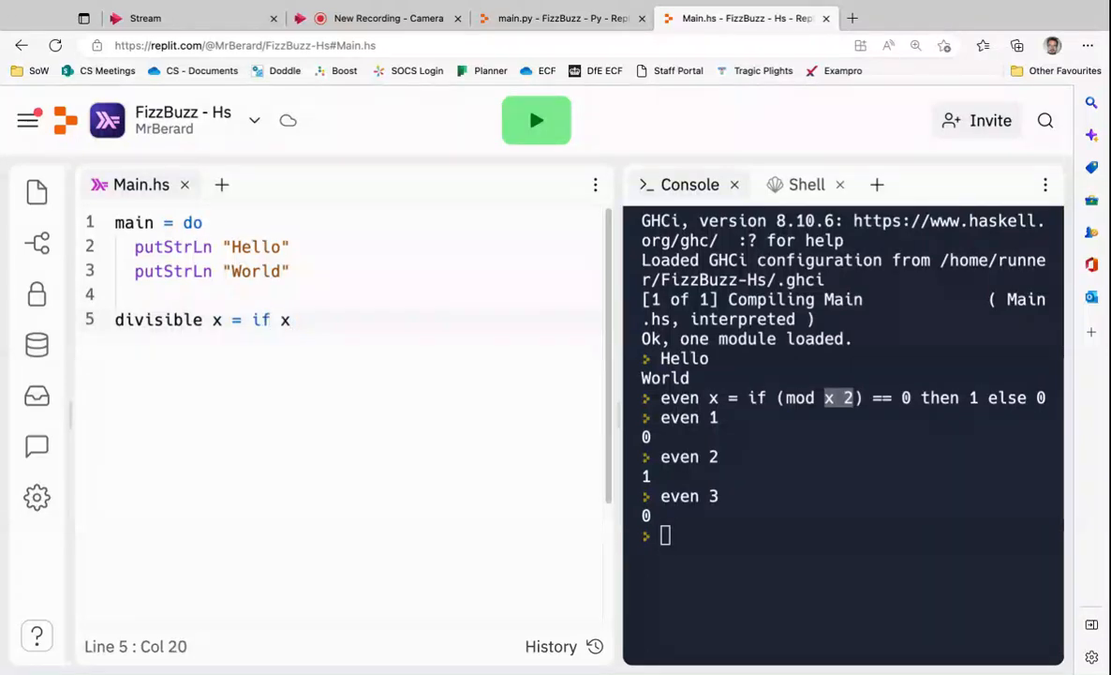
{"action": "type", "text": "(mod x 5"}
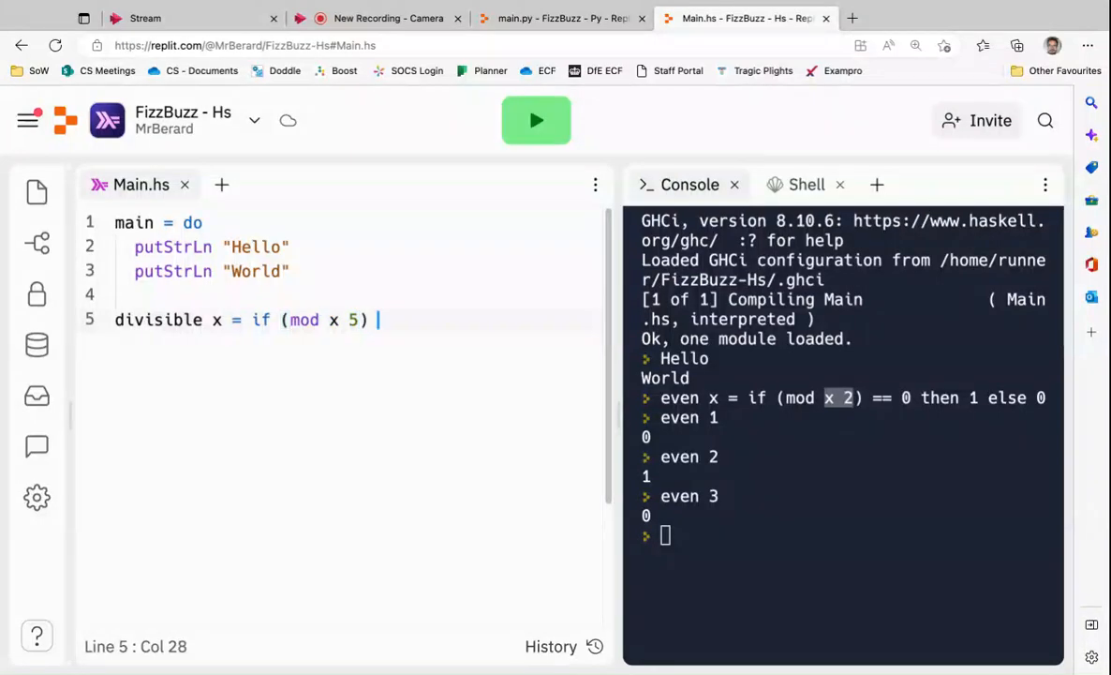
{"action": "type", "text": "== 0"}
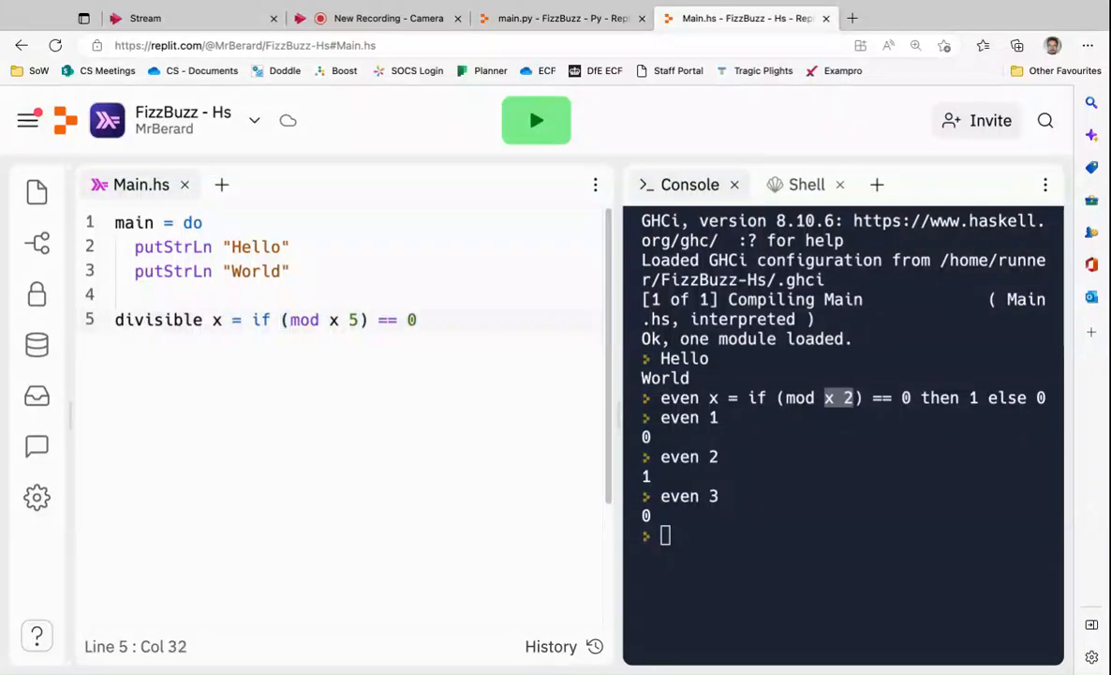
{"action": "left_click", "coordinate": [560, 19]}
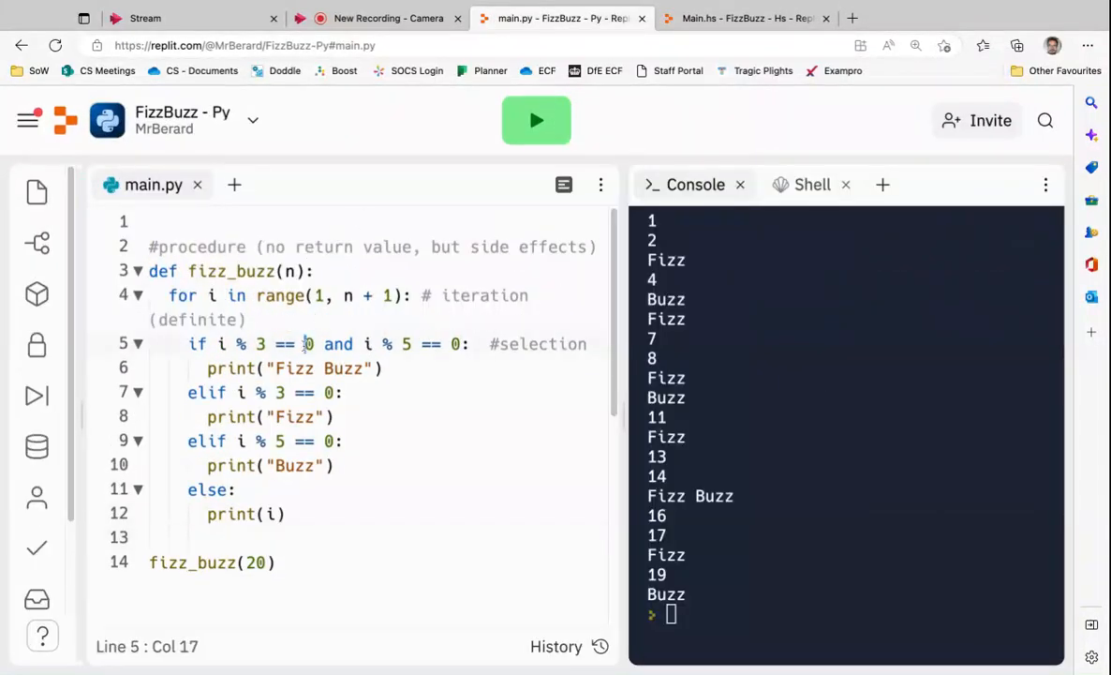
Step: Extend the divisible condition with '&& (mod x 3) == 0' in Main.hs
{"action": "left_click", "coordinate": [746, 19]}
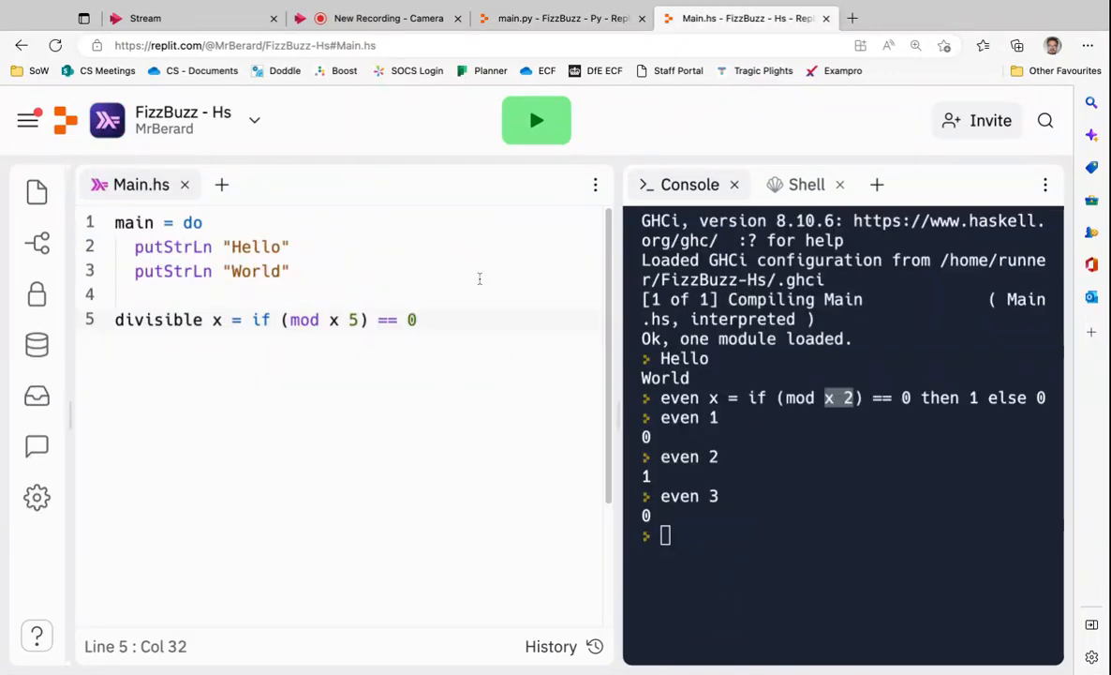
{"action": "mouse_move", "coordinate": [472, 310]}
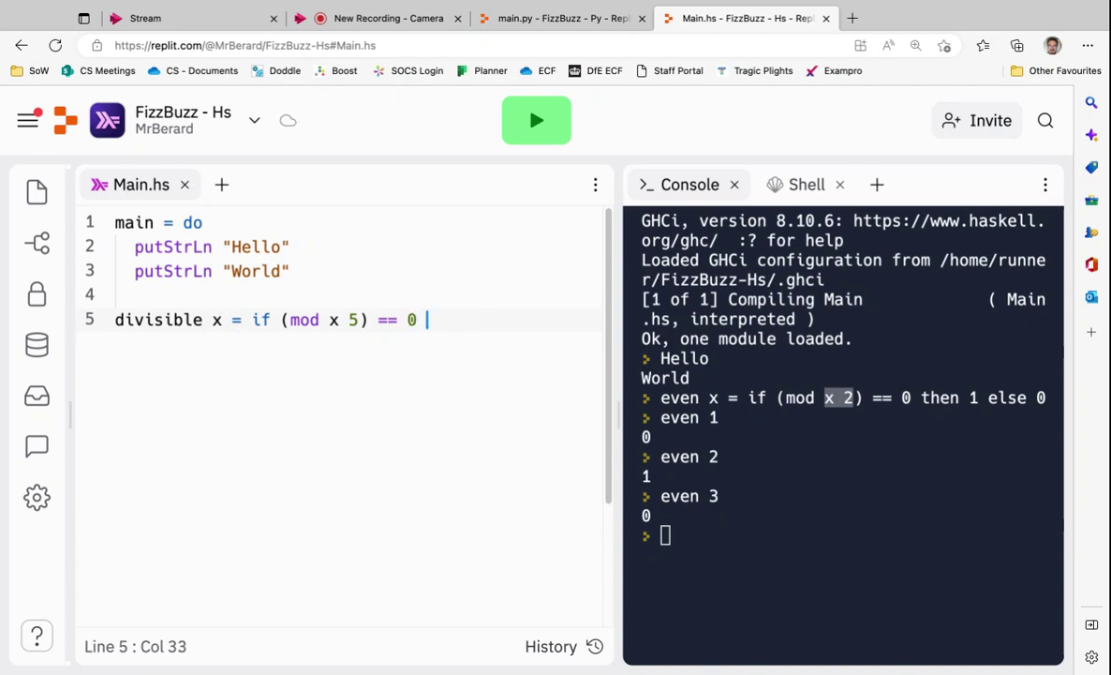
{"action": "type", "text": "and"}
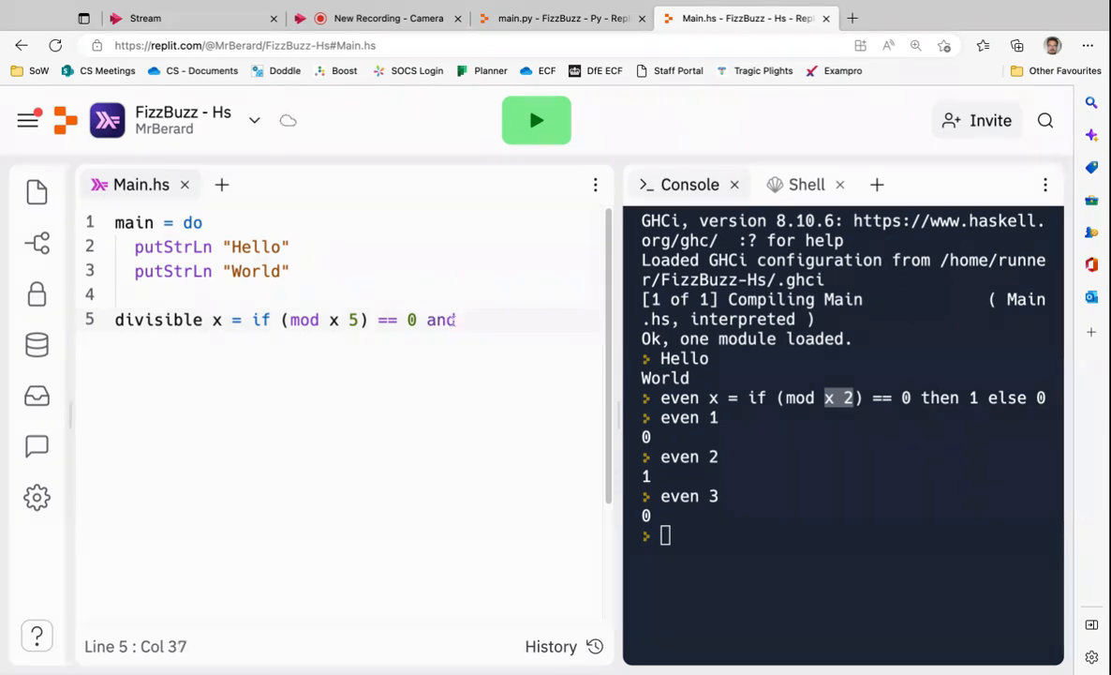
{"action": "double_click", "coordinate": [440, 319]}
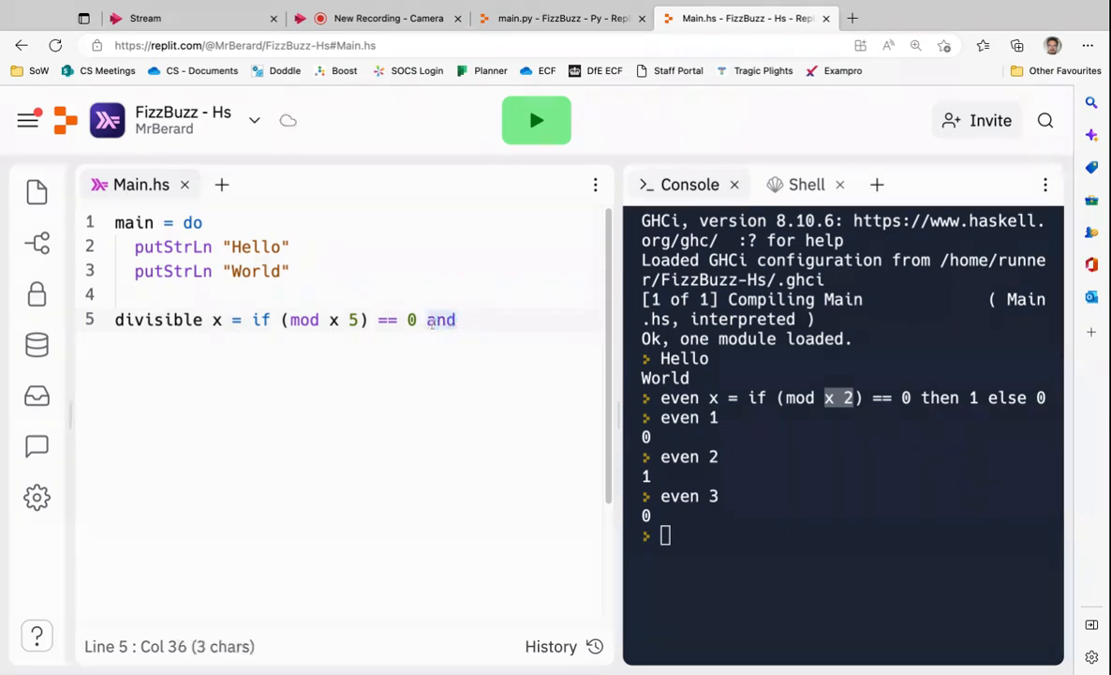
{"action": "type", "text": "77"}
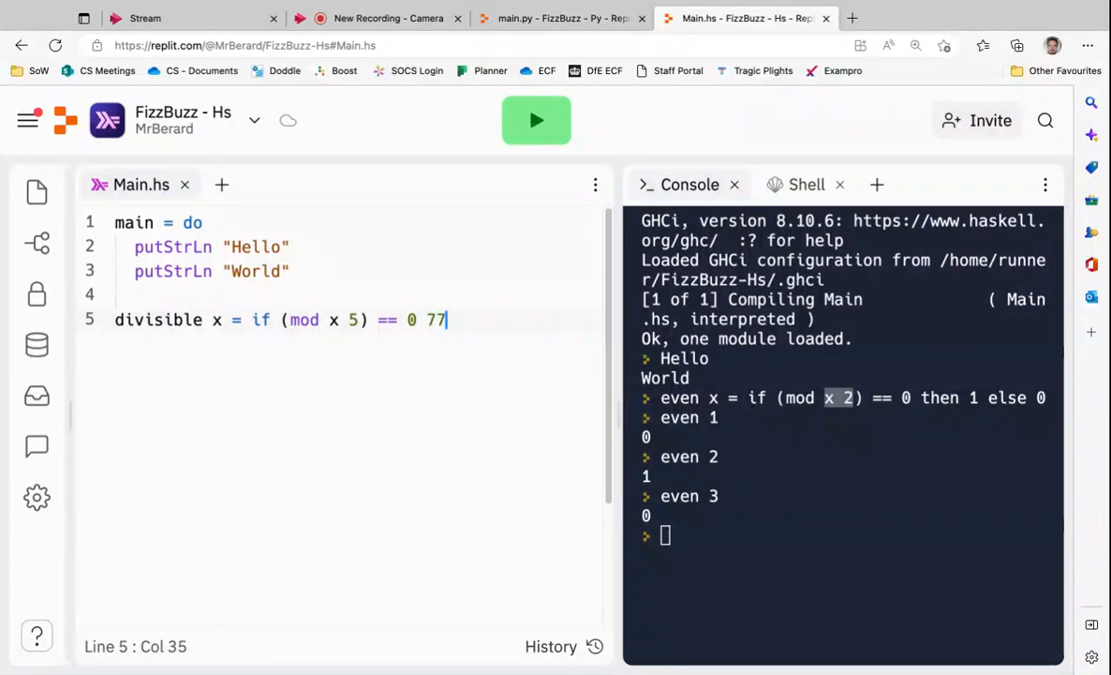
{"action": "type", "text": "&& (mod"}
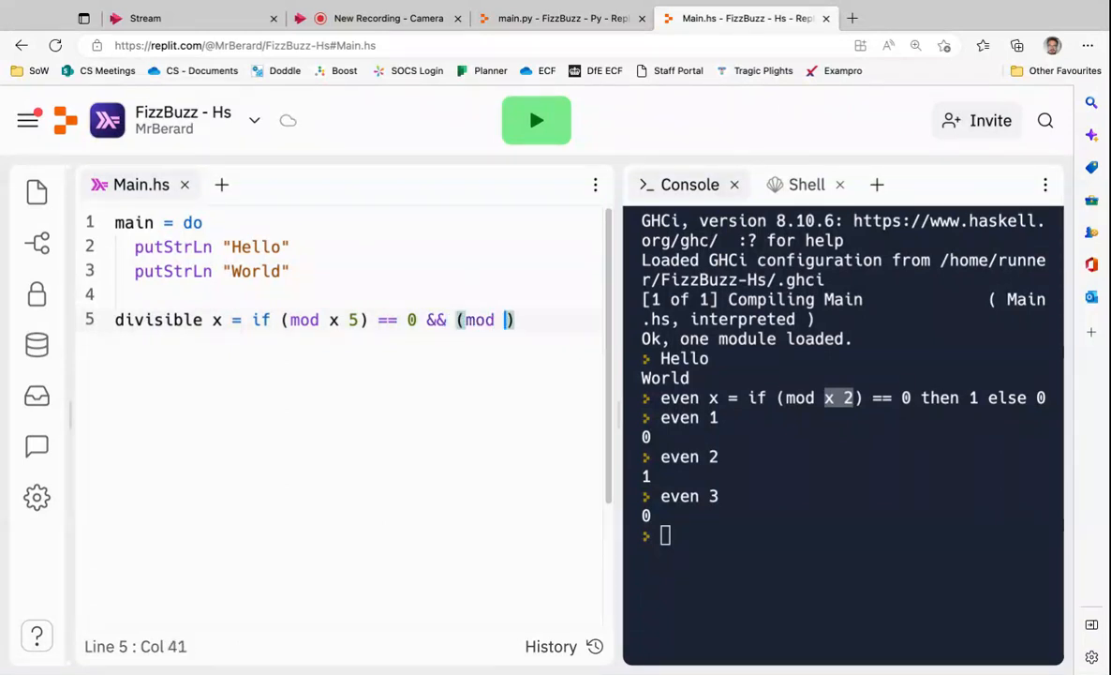
{"action": "type", "text": "x 3"}
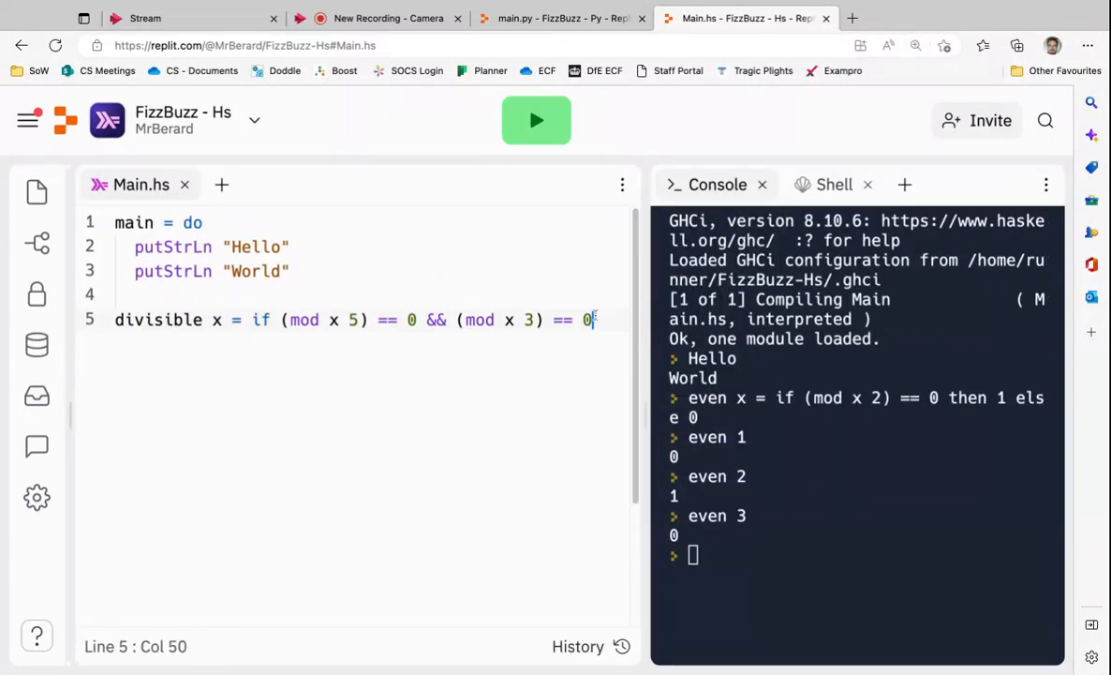
Step: Add 'then "FizzBuzz"' and an 'else if (mod x 3) == 0' branch to divisible
{"action": "type", "text": "t"}
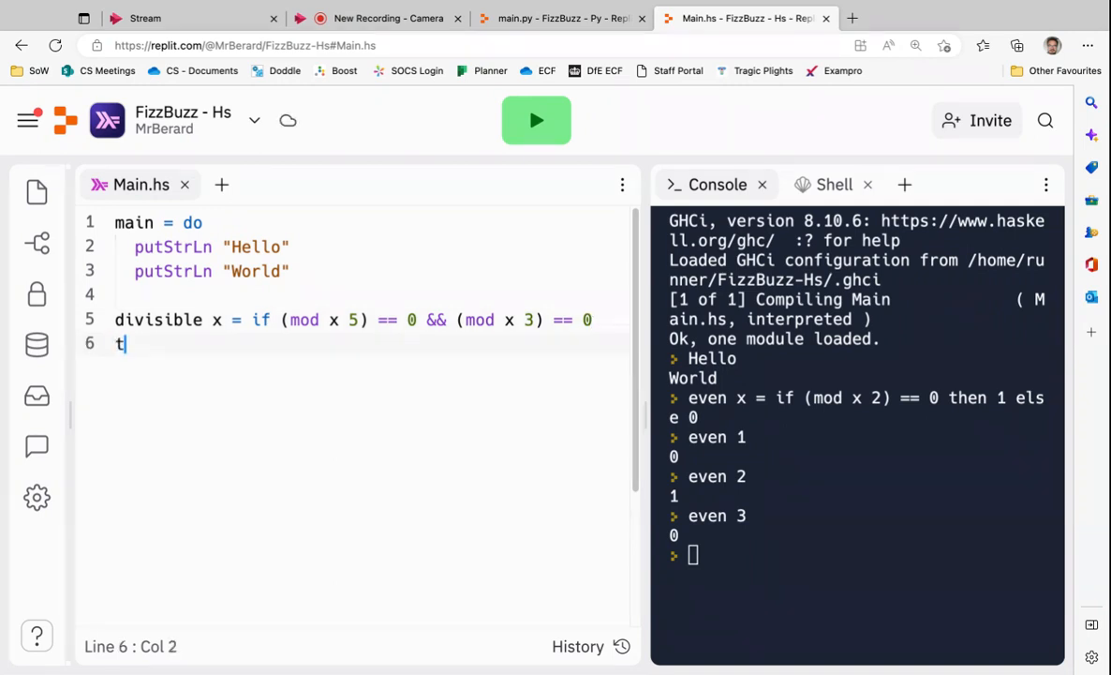
{"action": "type", "text": "hen"}
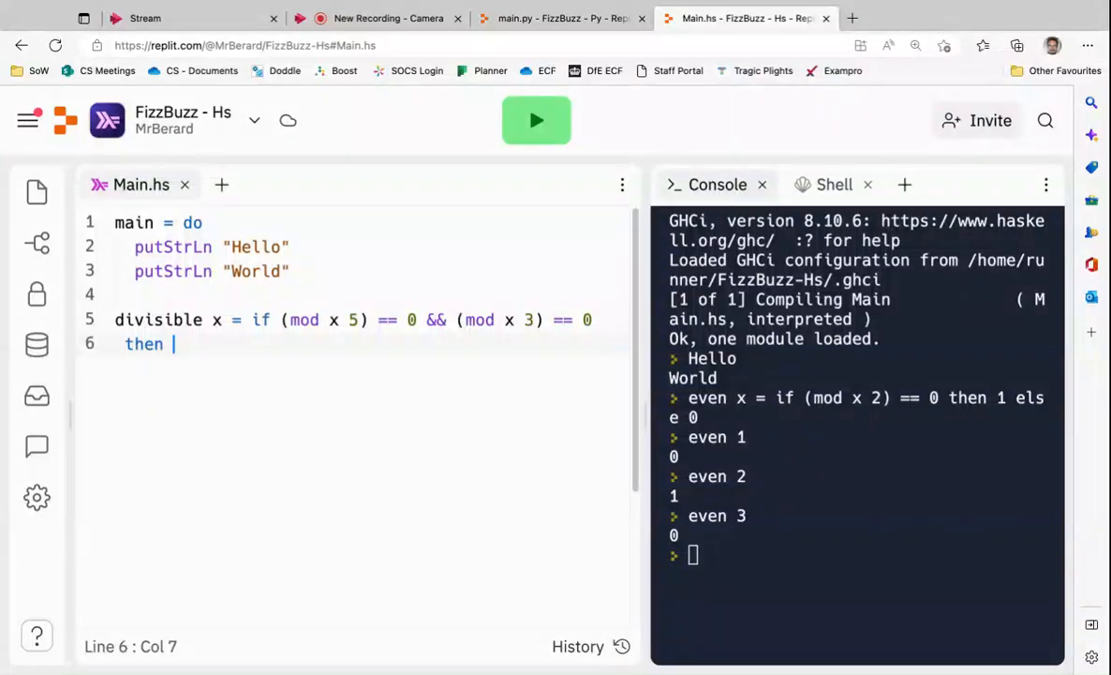
{"action": "type", "text": "\"Fi\""}
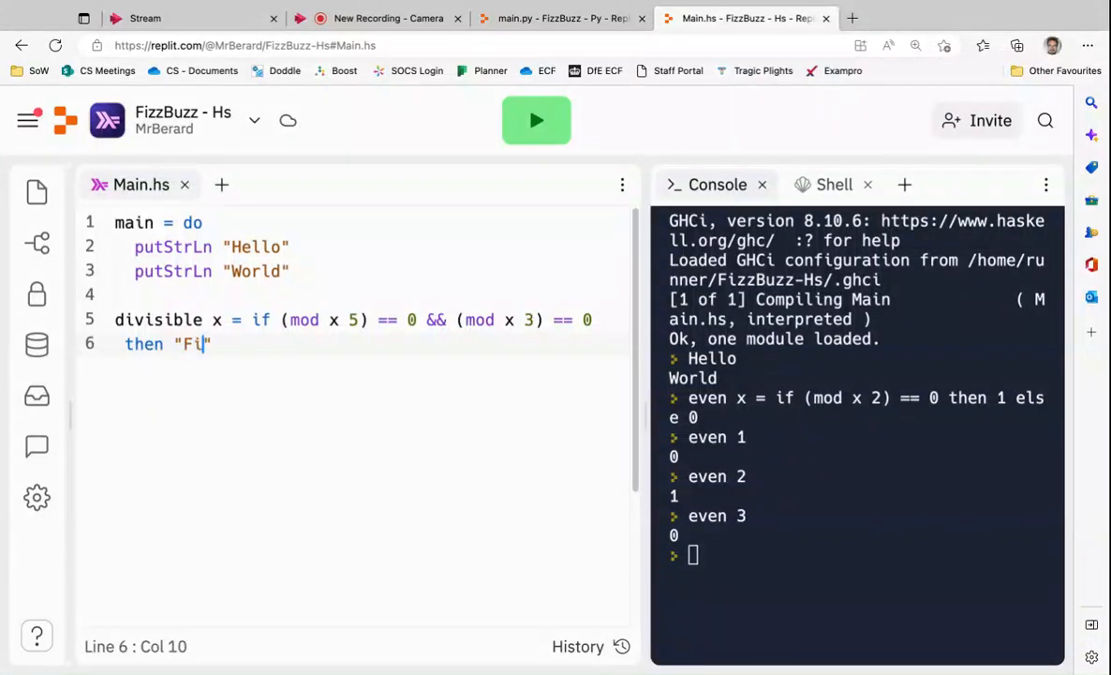
{"action": "type", "text": "zzBuzz"}
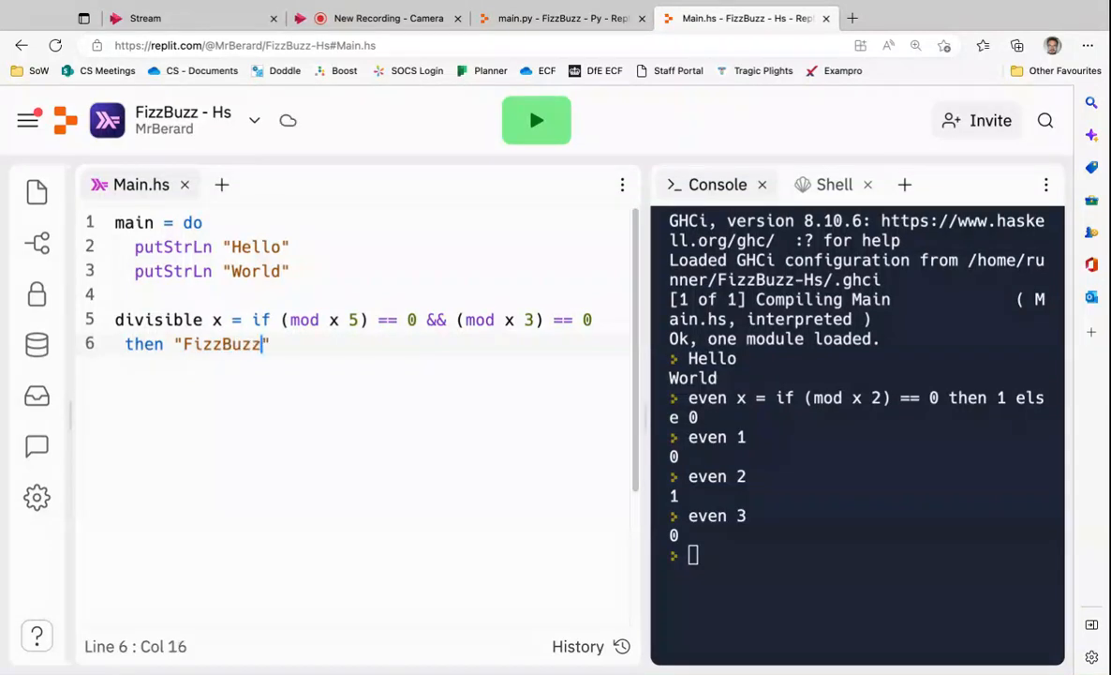
{"action": "type", "text": "else"}
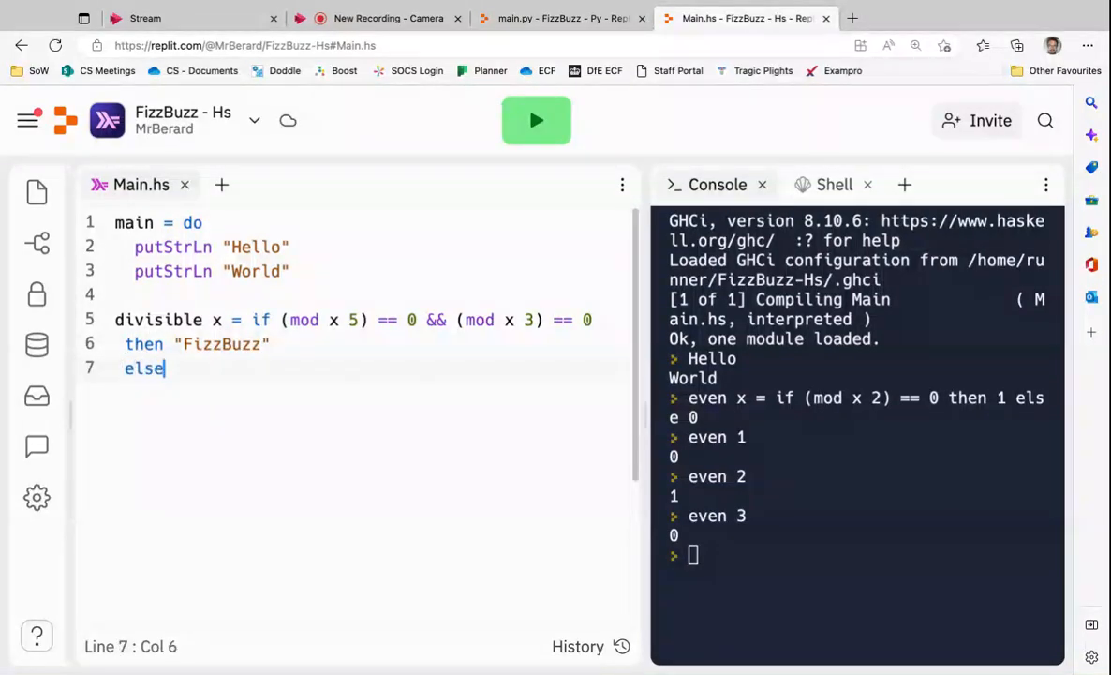
{"action": "type", "text": "if (mod"}
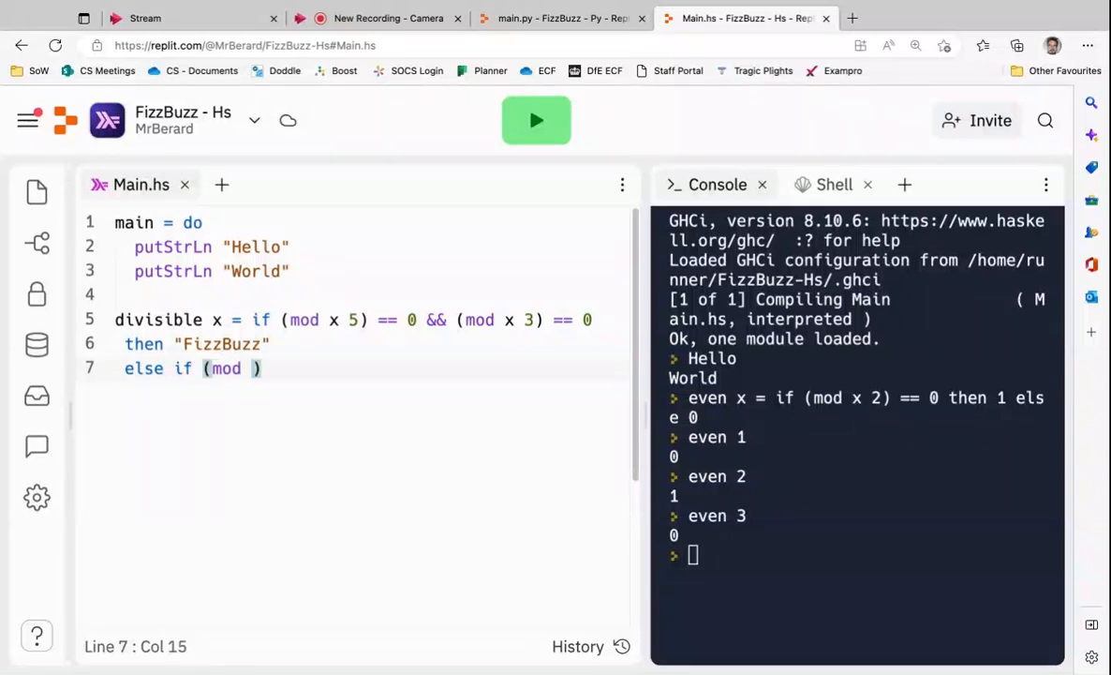
{"action": "type", "text": "x 3) == 0"}
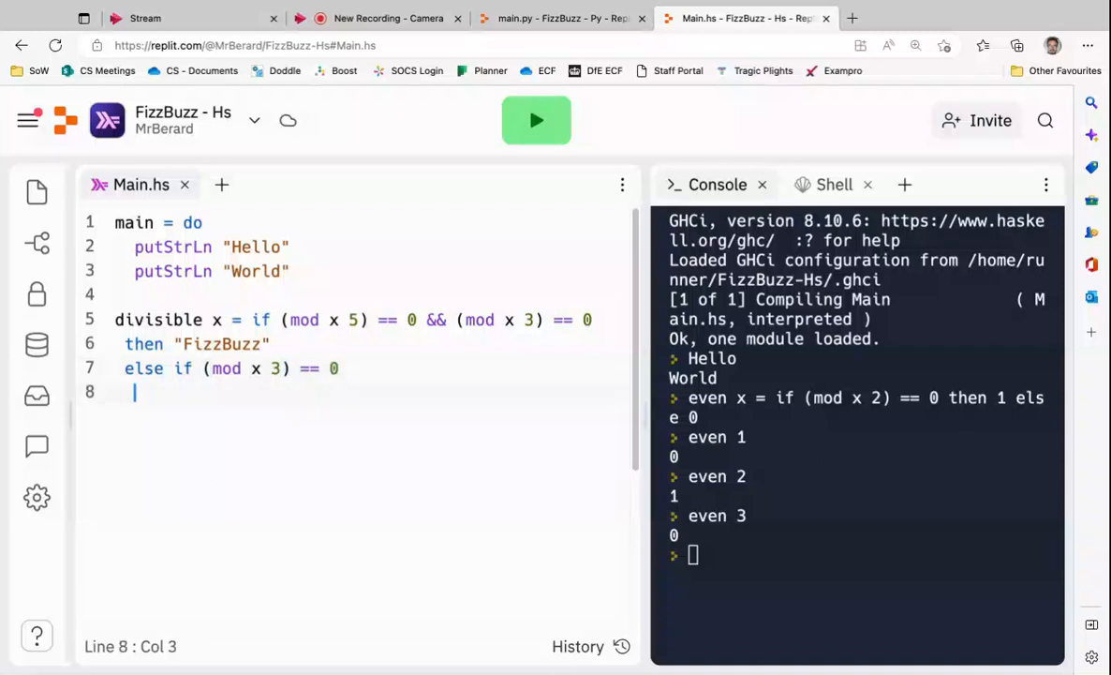
{"action": "key", "text": "Backspace"}
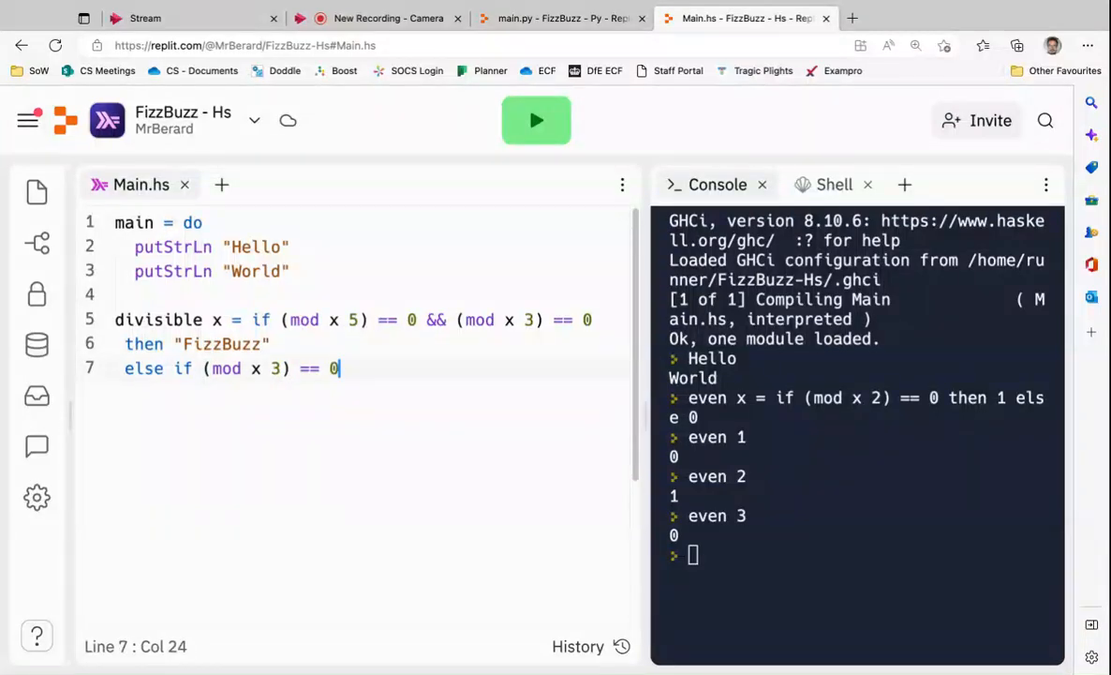
Step: Add 'then "Fizz"' for the multiple-of-3 branch, fixing the indentation
{"action": "key", "text": "Return"}
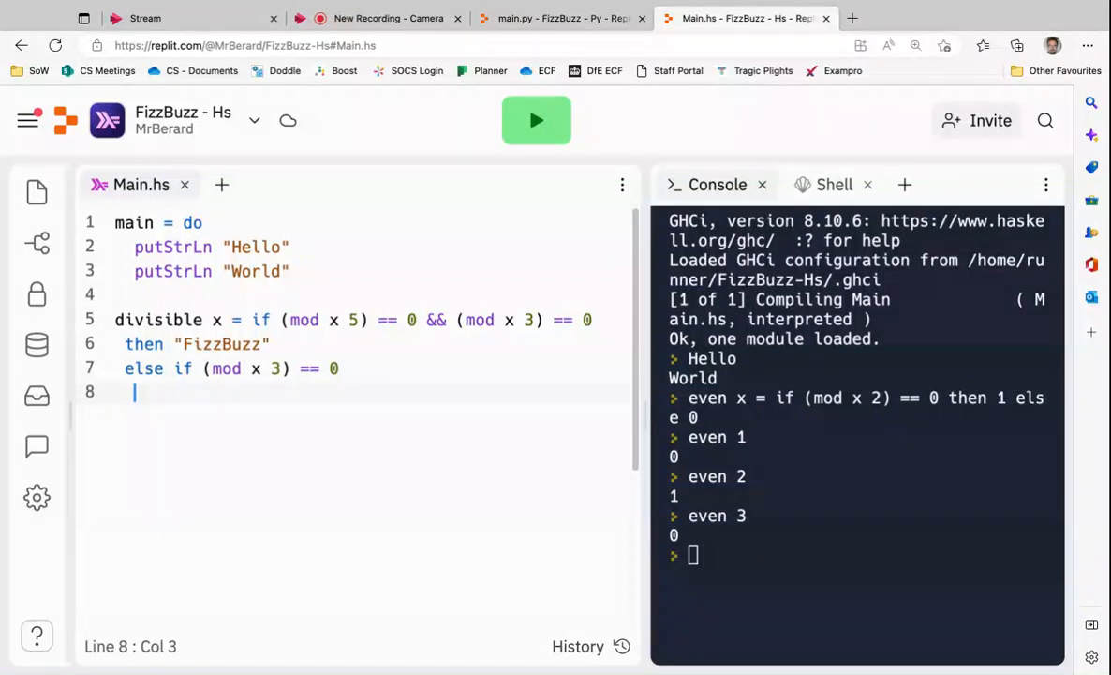
{"action": "key", "text": "Backspace"}
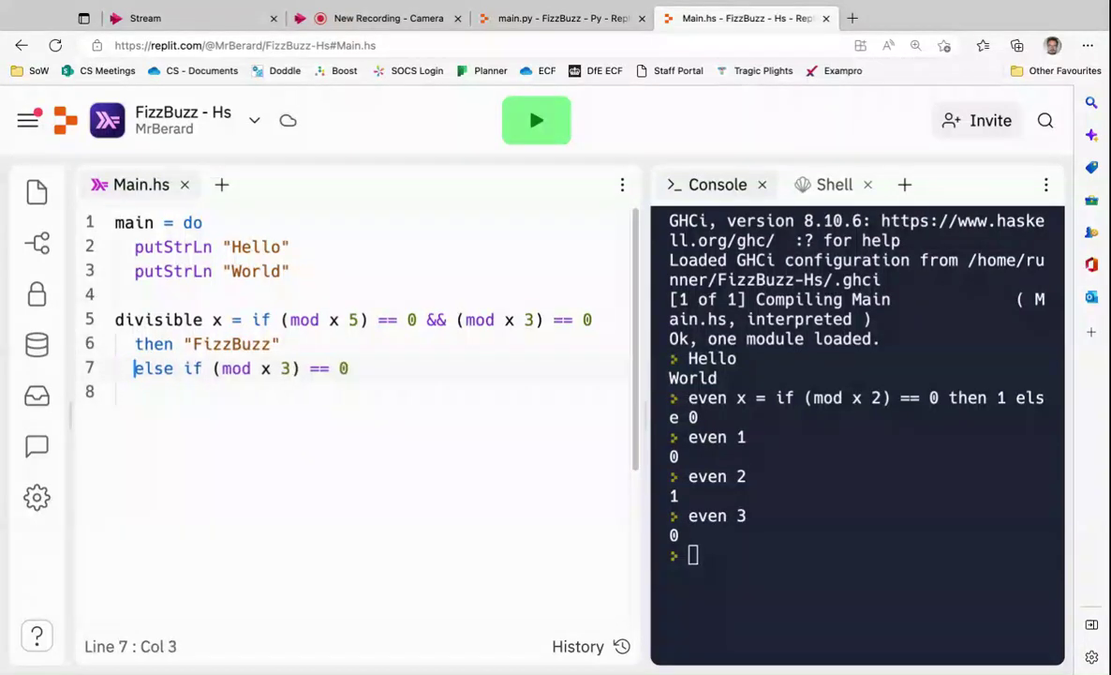
{"action": "type", "text": "ee"}
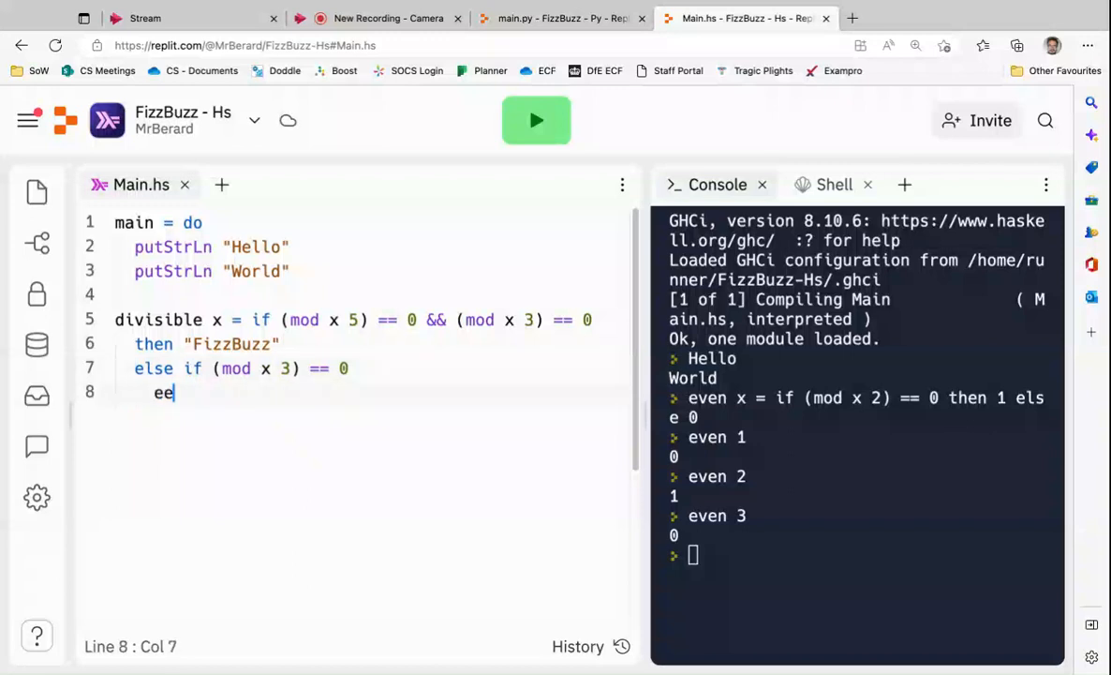
{"action": "type", "text": "then"}
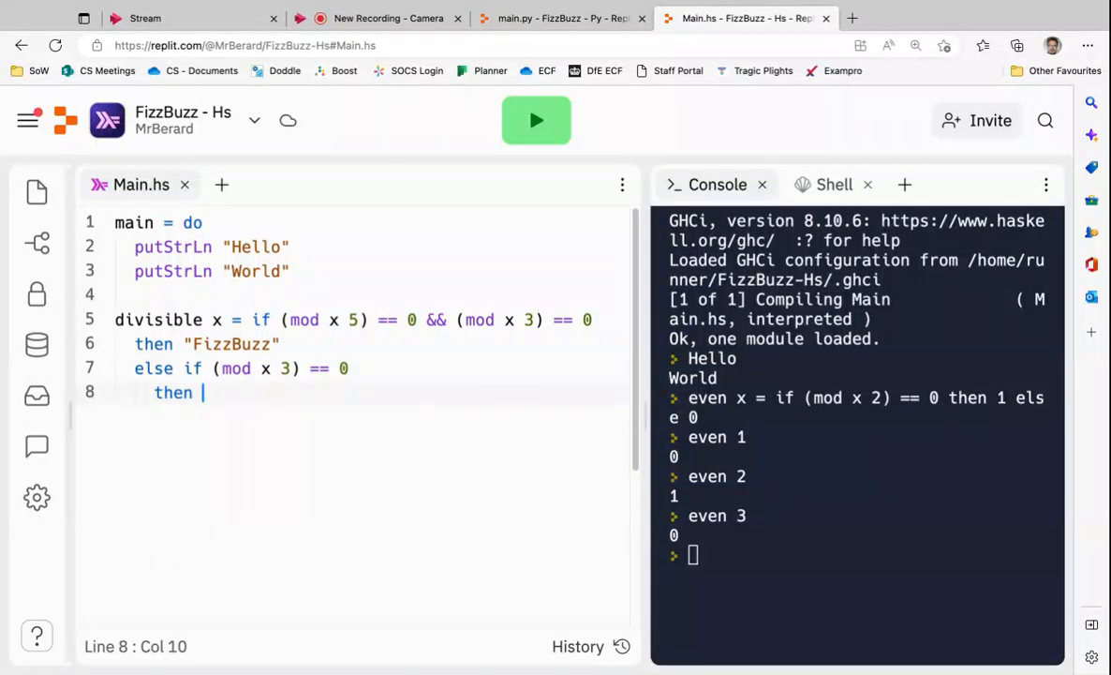
{"action": "type", "text": "\"Fix\""}
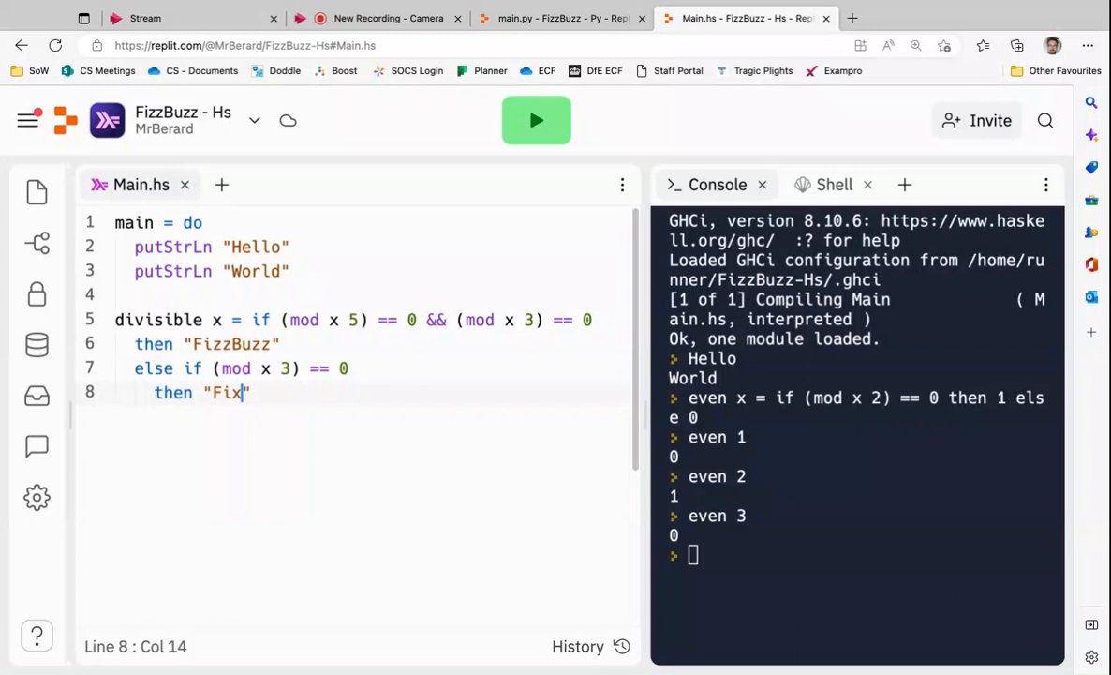
{"action": "type", "text": "zz"}
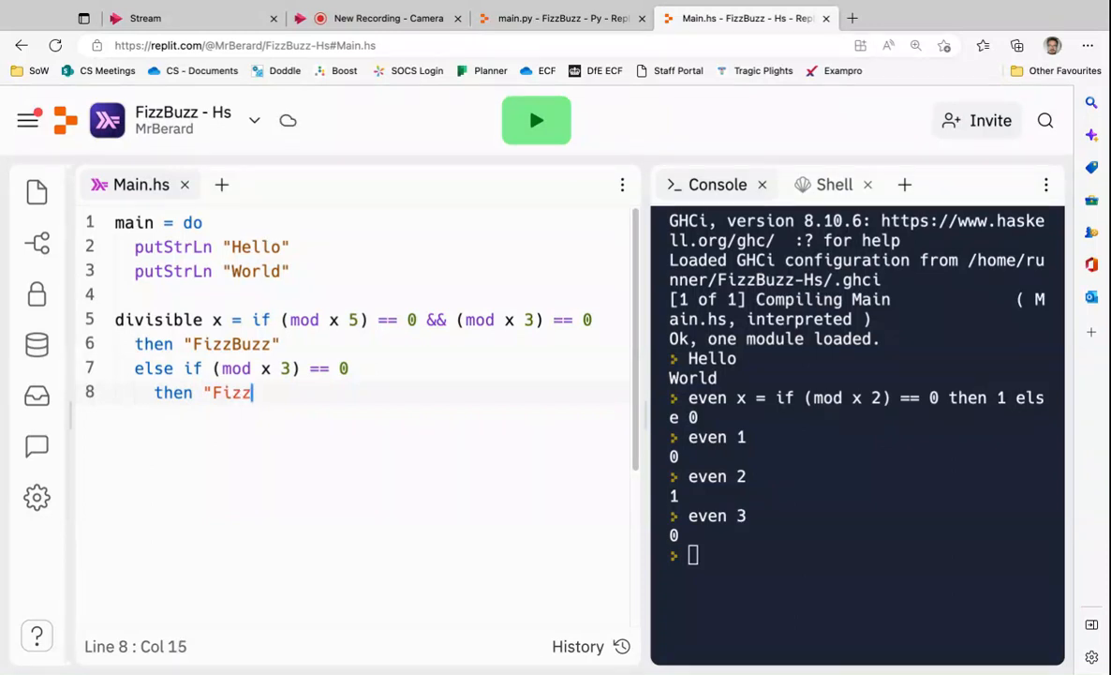
{"action": "key", "text": "enter"}
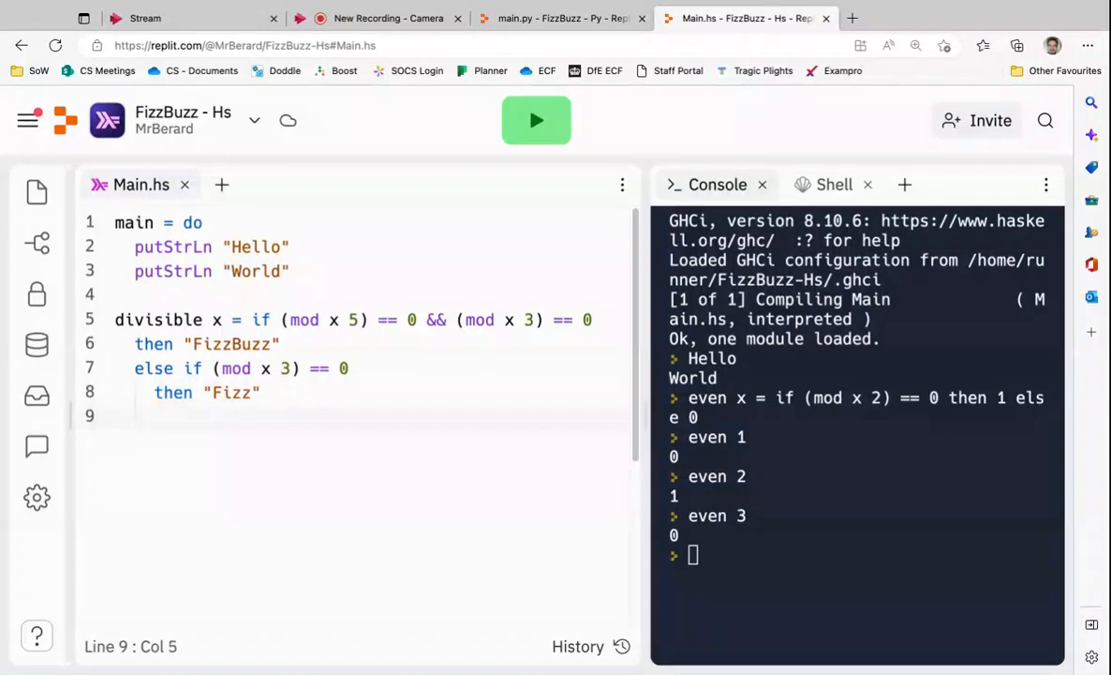
Step: Add an 'else if (mod x 5) == 0' branch to divisible
{"action": "type", "text": "e"}
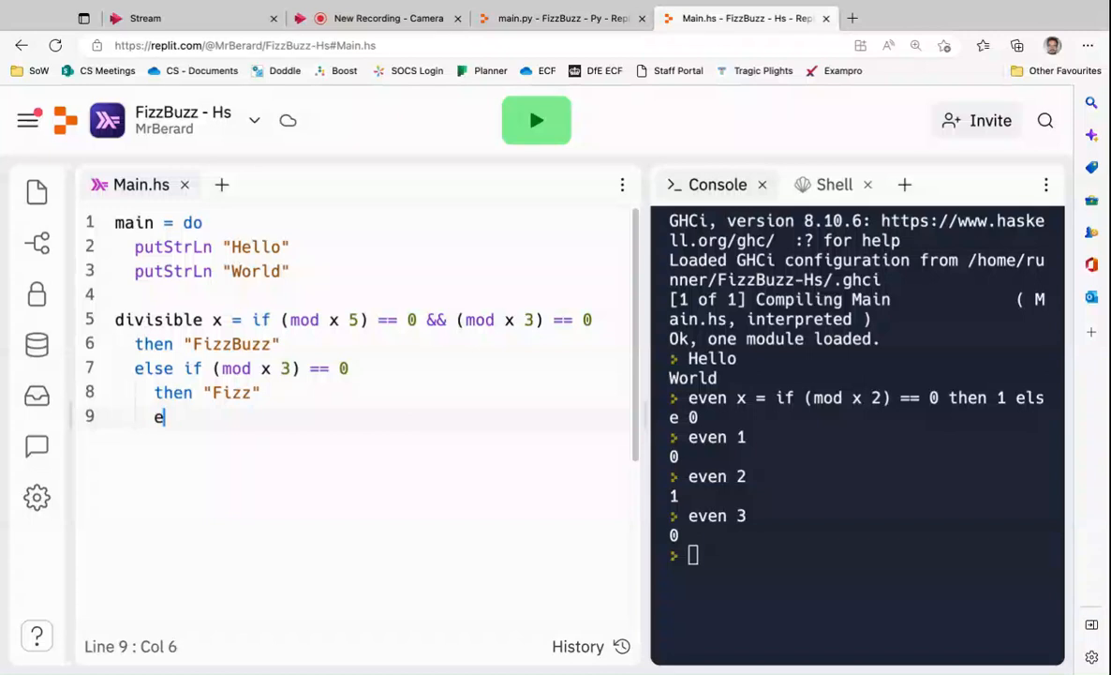
{"action": "type", "text": "lse"}
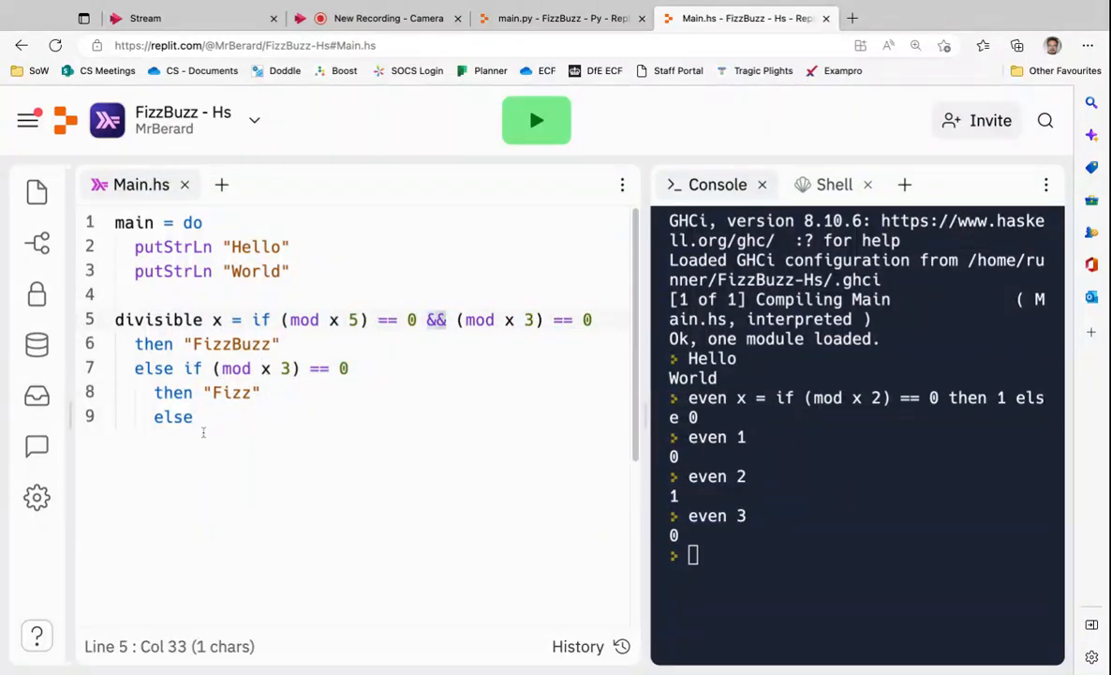
{"action": "left_click", "coordinate": [191, 416]}
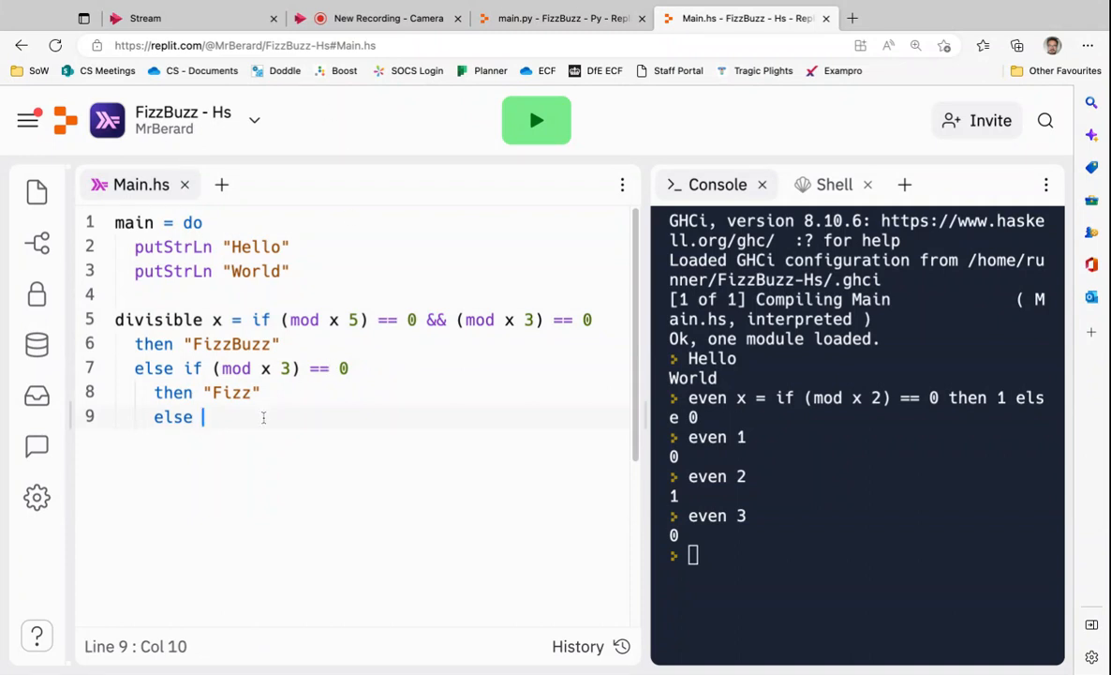
{"action": "type", "text": "if ()"}
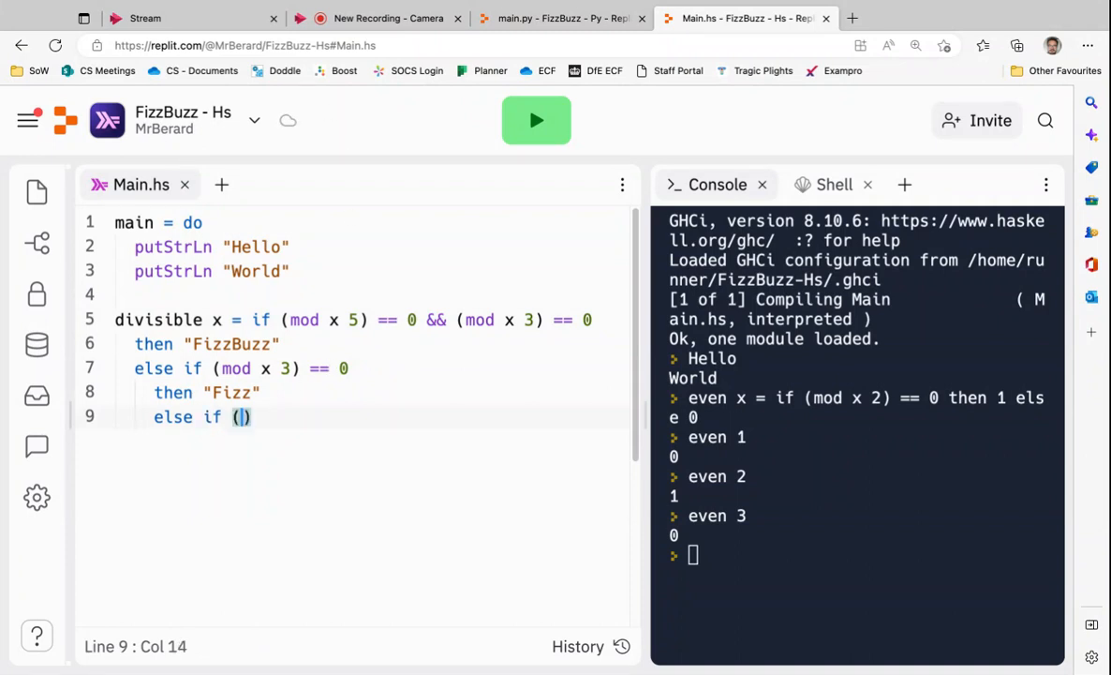
{"action": "type", "text": "mod x"}
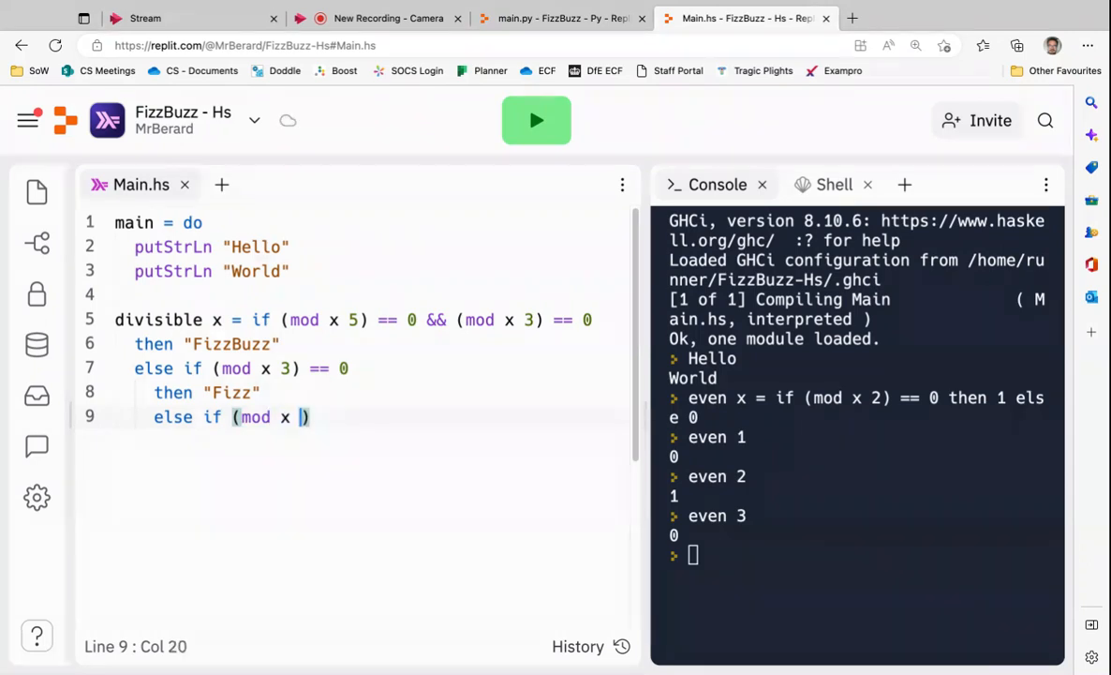
{"action": "type", "text": "5) == 0"}
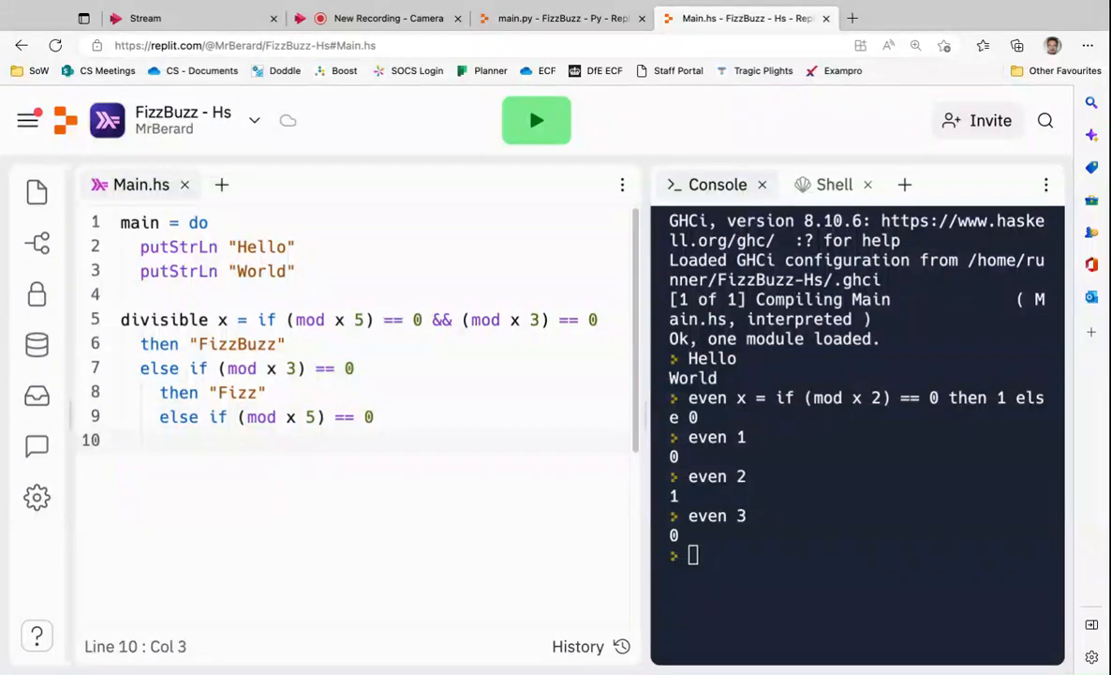
Step: Return "Buzz" for multiples of 5 and finish with 'else x'
{"action": "type", "text": "then"}
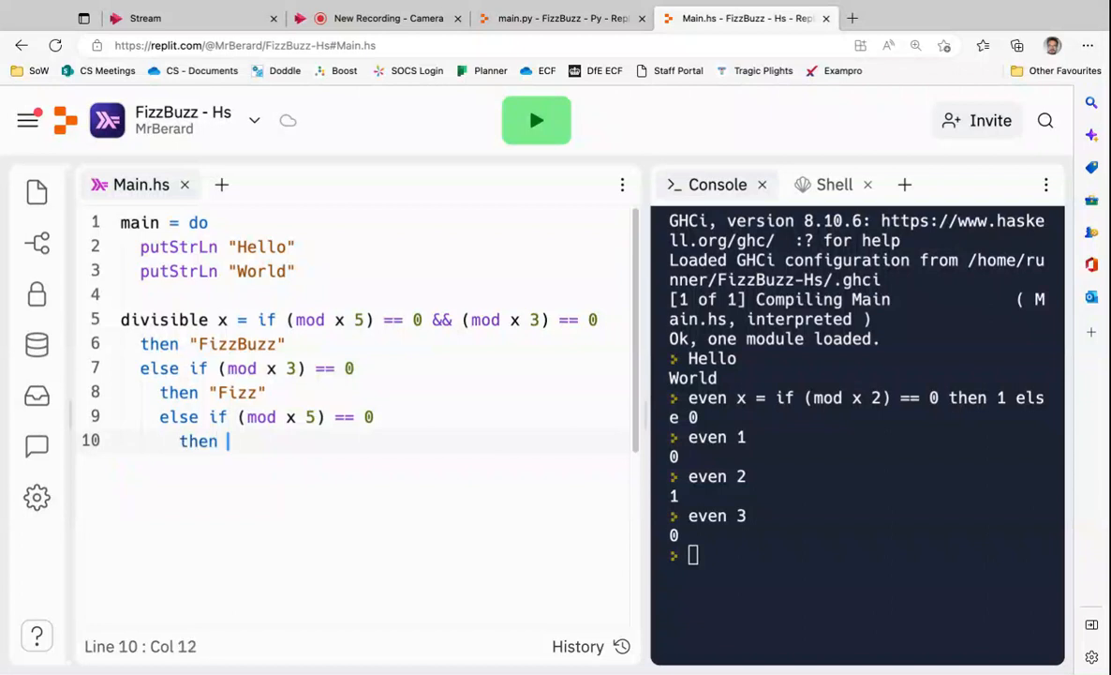
{"action": "type", "text": "\"Buzz\""}
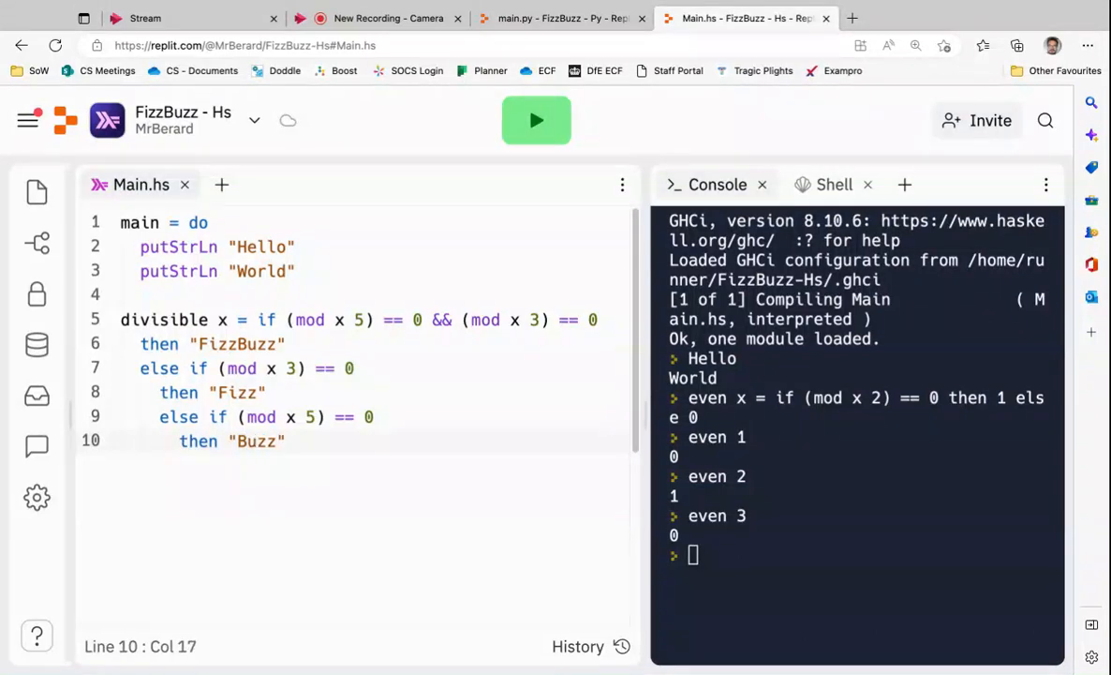
{"action": "key", "text": "Return"}
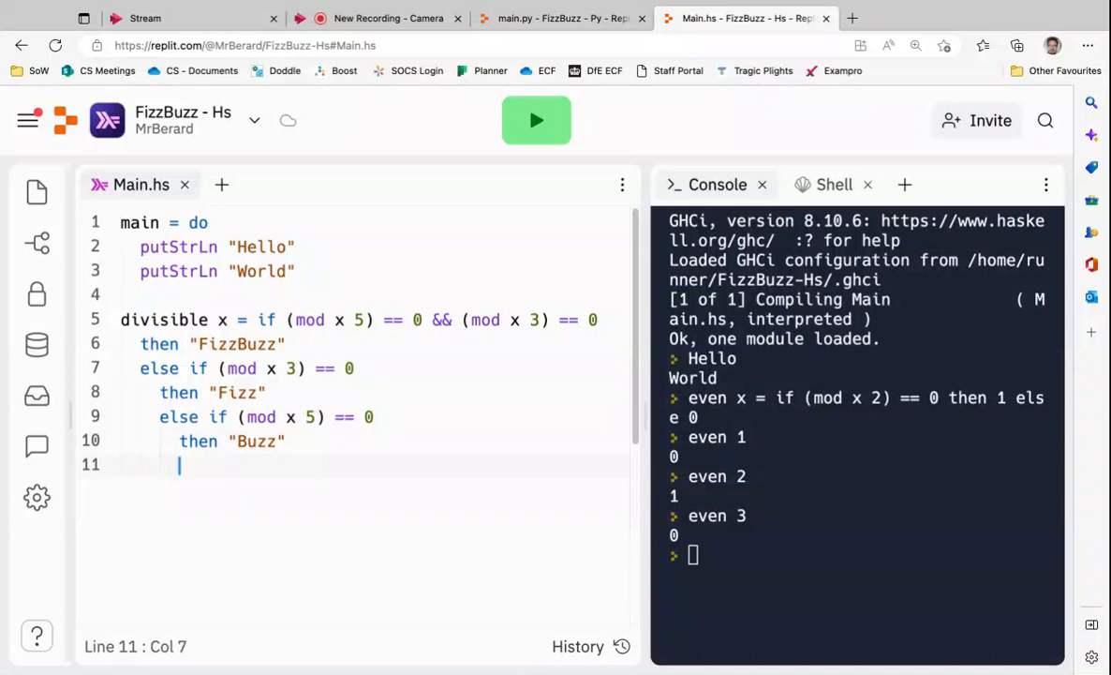
{"action": "type", "text": "elsee"}
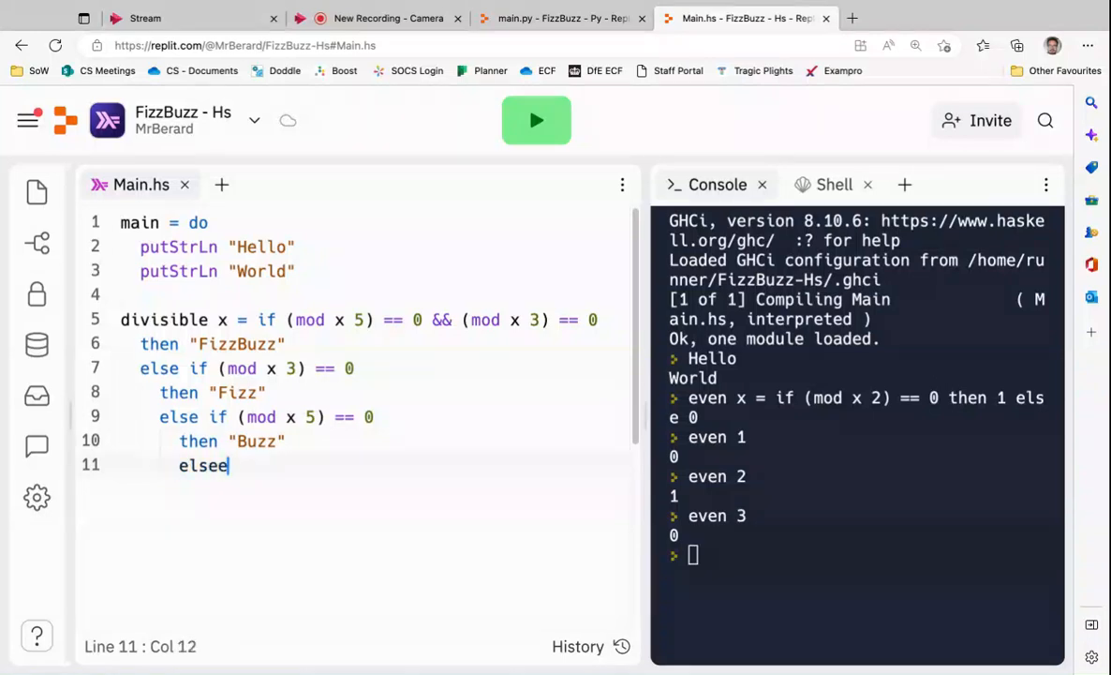
{"action": "type", "text": "x"}
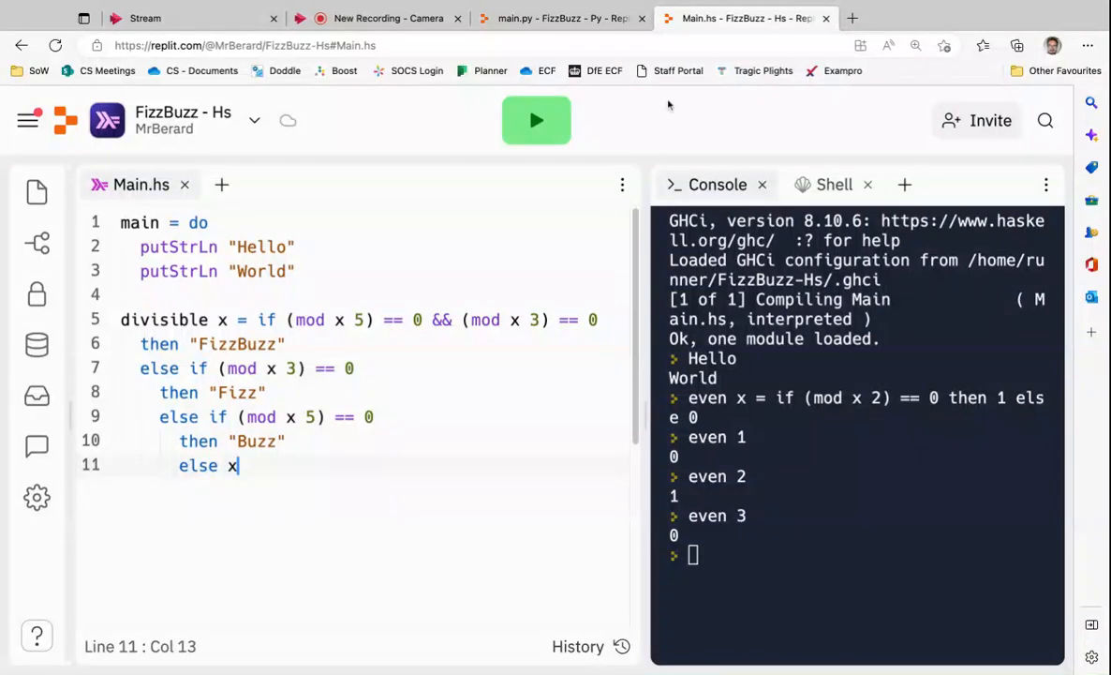
Step: Run Main.hs and scroll the console through the mod type errors on line 5
{"action": "left_click", "coordinate": [536, 120]}
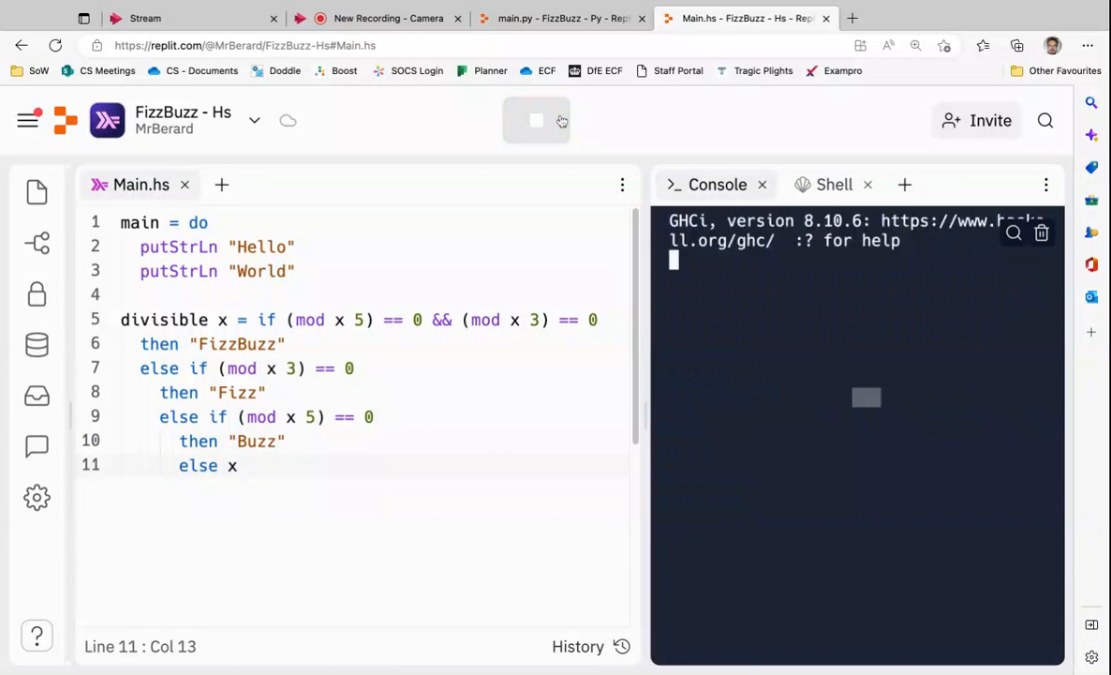
{"action": "left_click", "coordinate": [536, 120]}
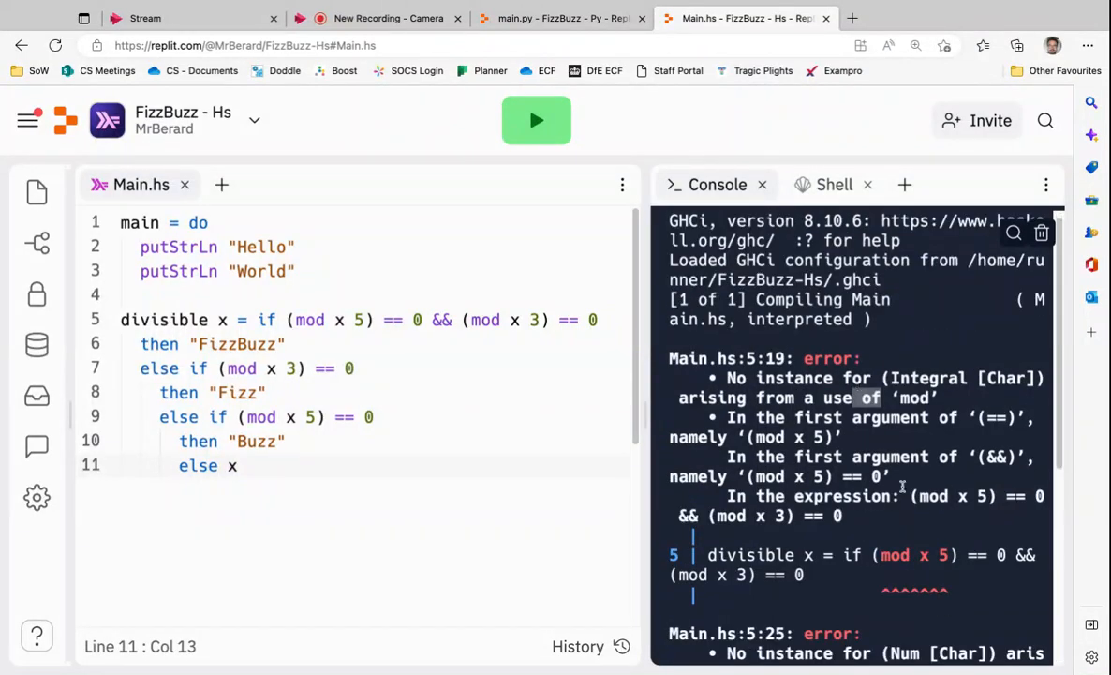
{"action": "scroll", "scroll_direction": "down", "scroll_amount": 3}
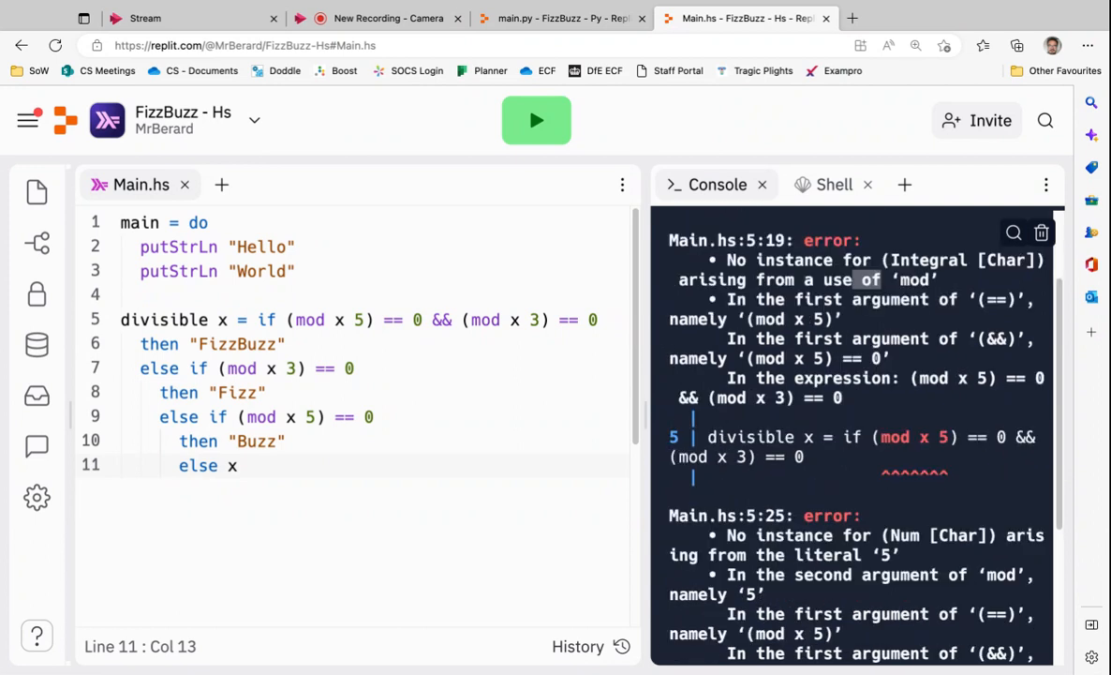
{"action": "scroll", "scroll_direction": "down", "scroll_amount": 3}
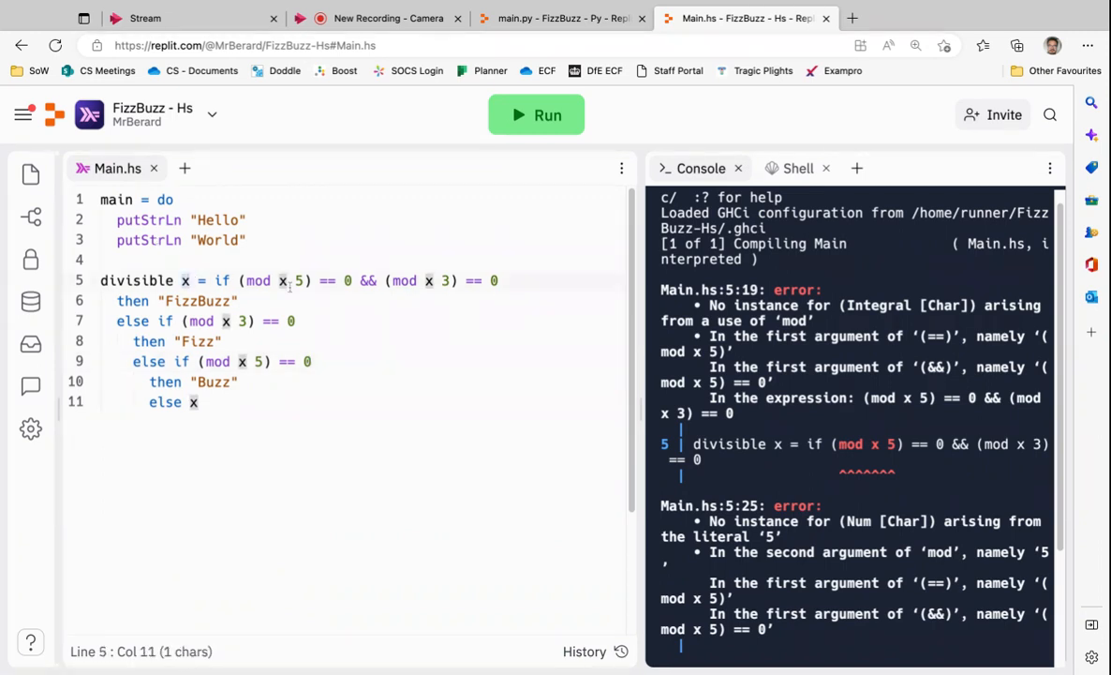
{"action": "mouse_move", "coordinate": [364, 309]}
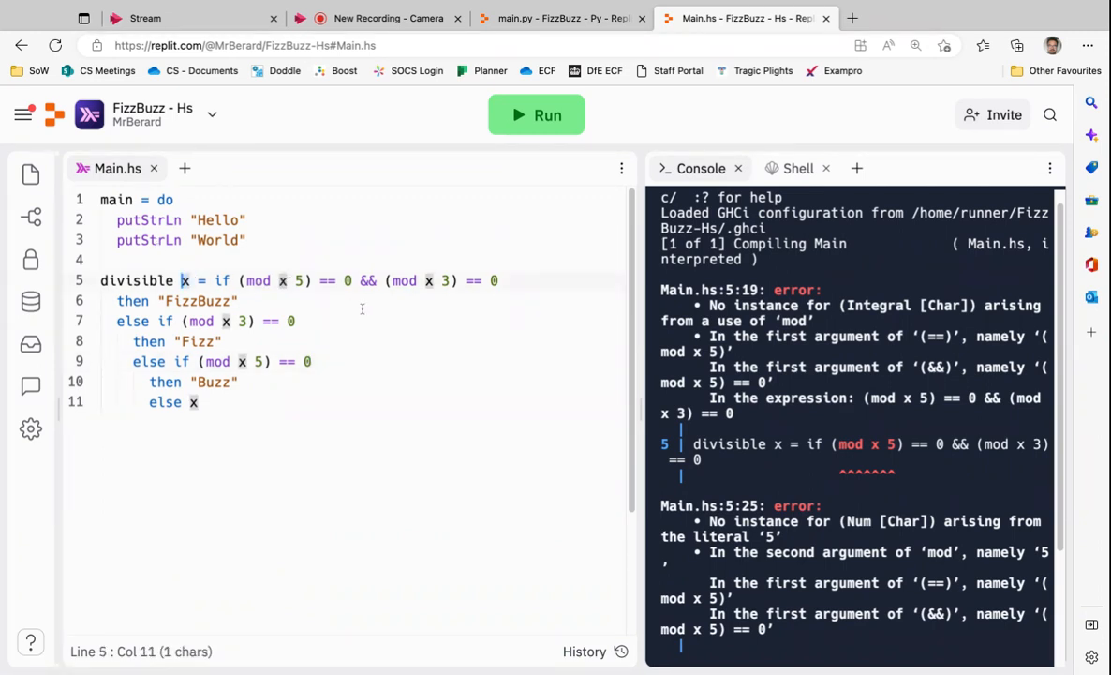
{"action": "mouse_move", "coordinate": [308, 391]}
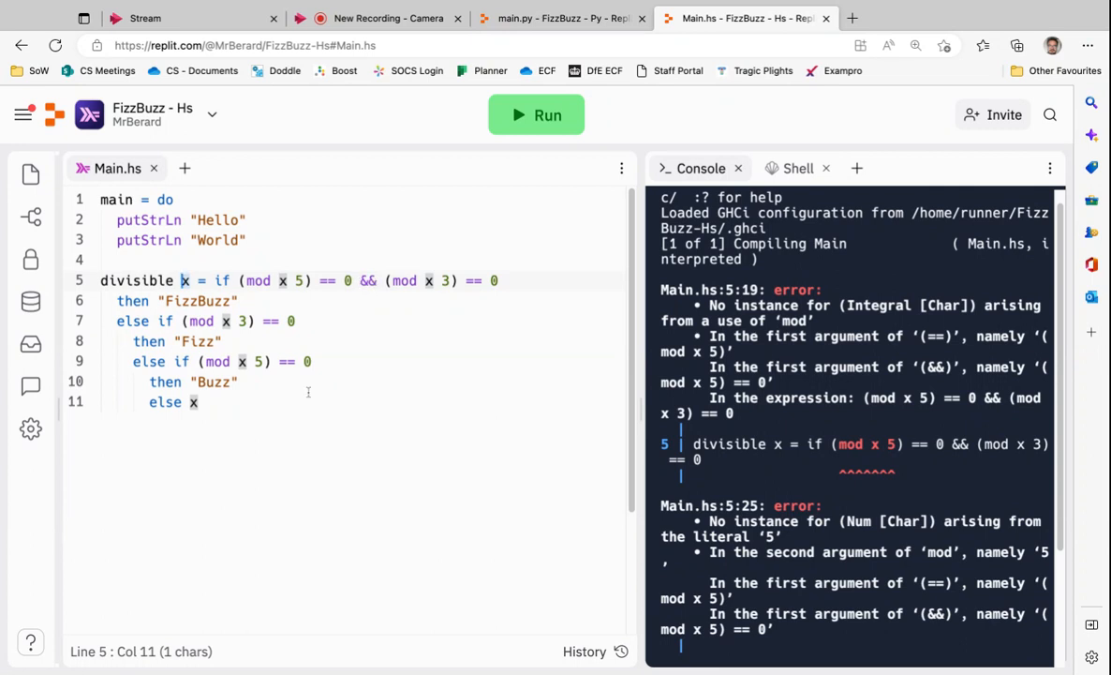
Step: Evaluate 2, "2" and show 244545 in GHCi to see show produce the string "244545"
{"action": "double_click", "coordinate": [197, 300]}
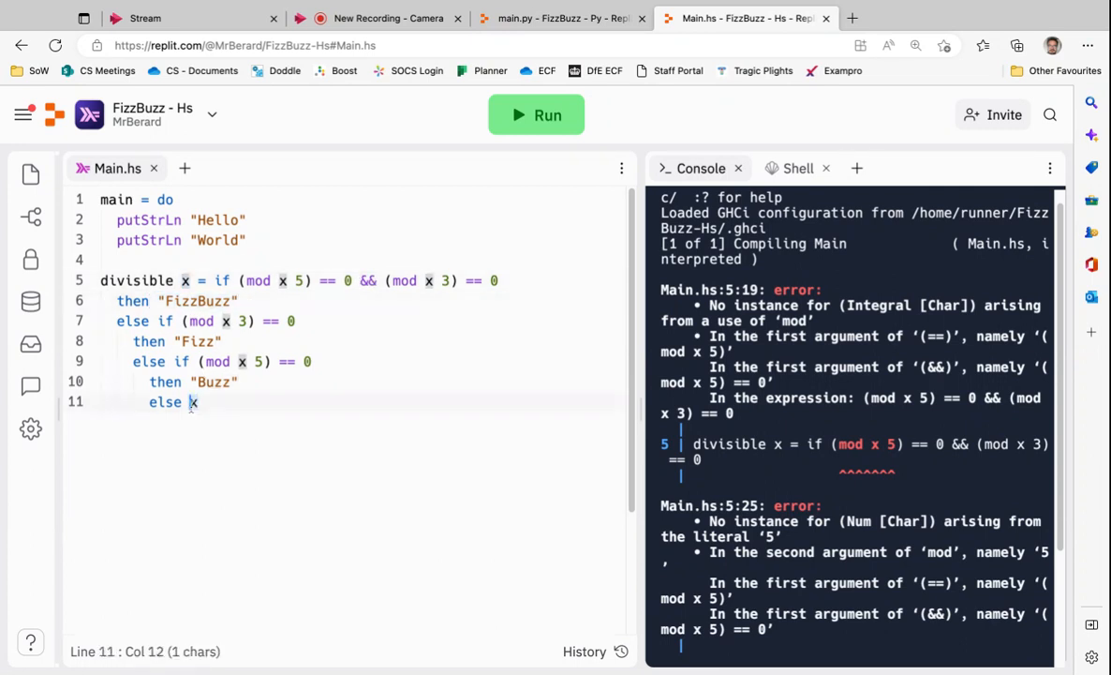
{"action": "double_click", "coordinate": [191, 401]}
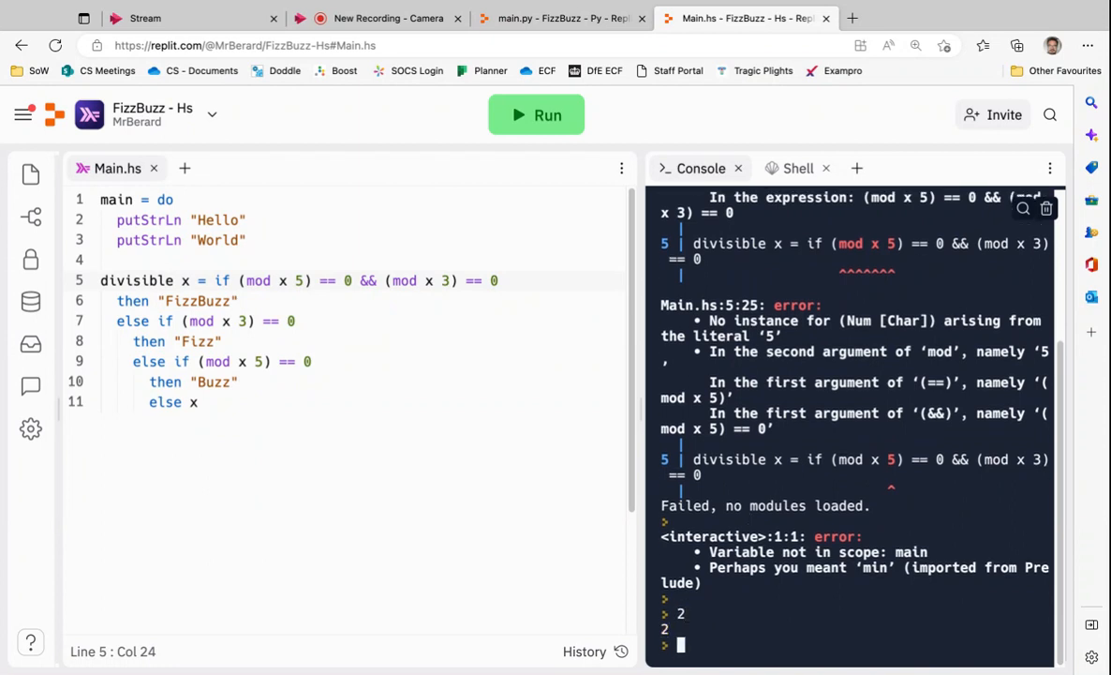
{"action": "type", "text": "\"2"}
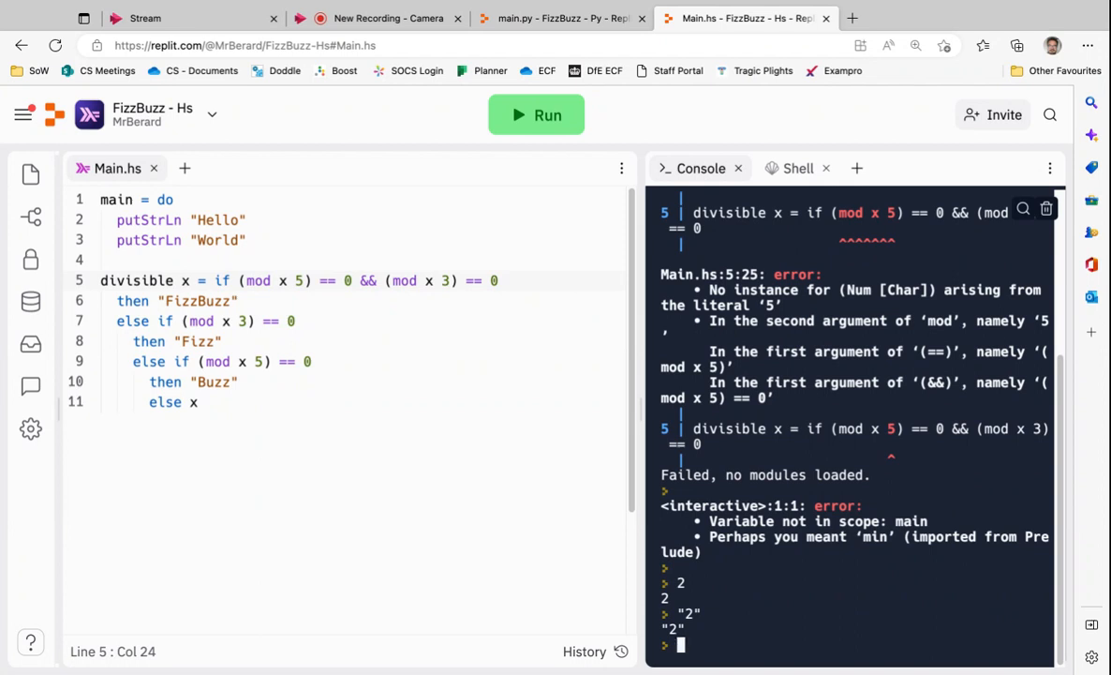
{"action": "type", "text": "show 244545"}
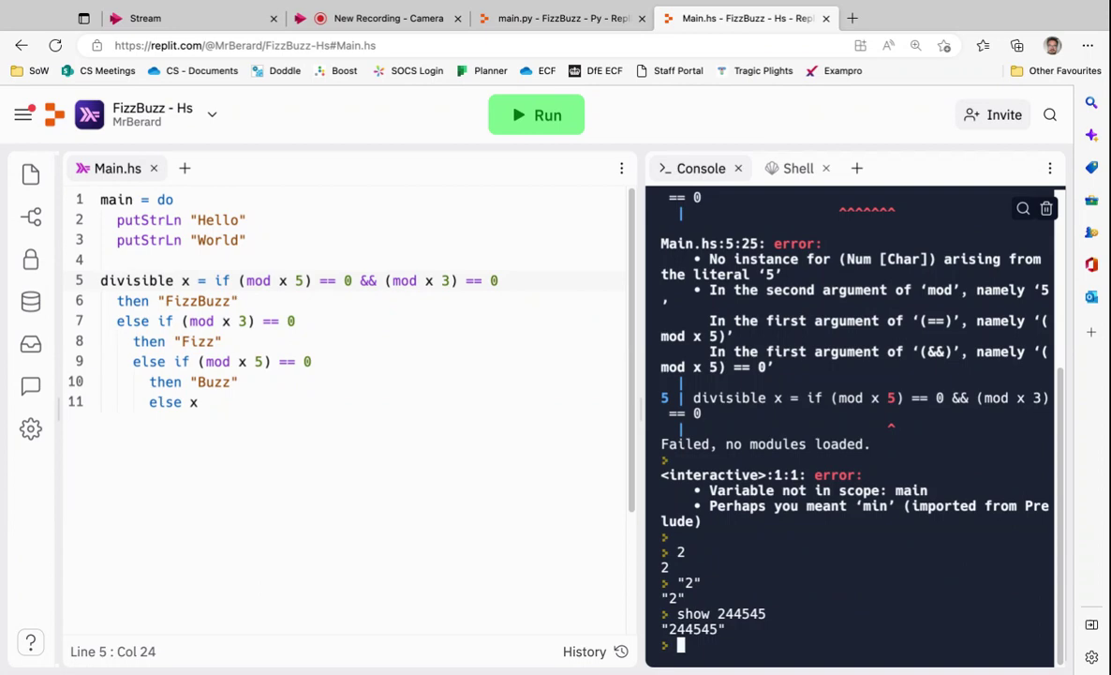
{"action": "left_click", "coordinate": [197, 402]}
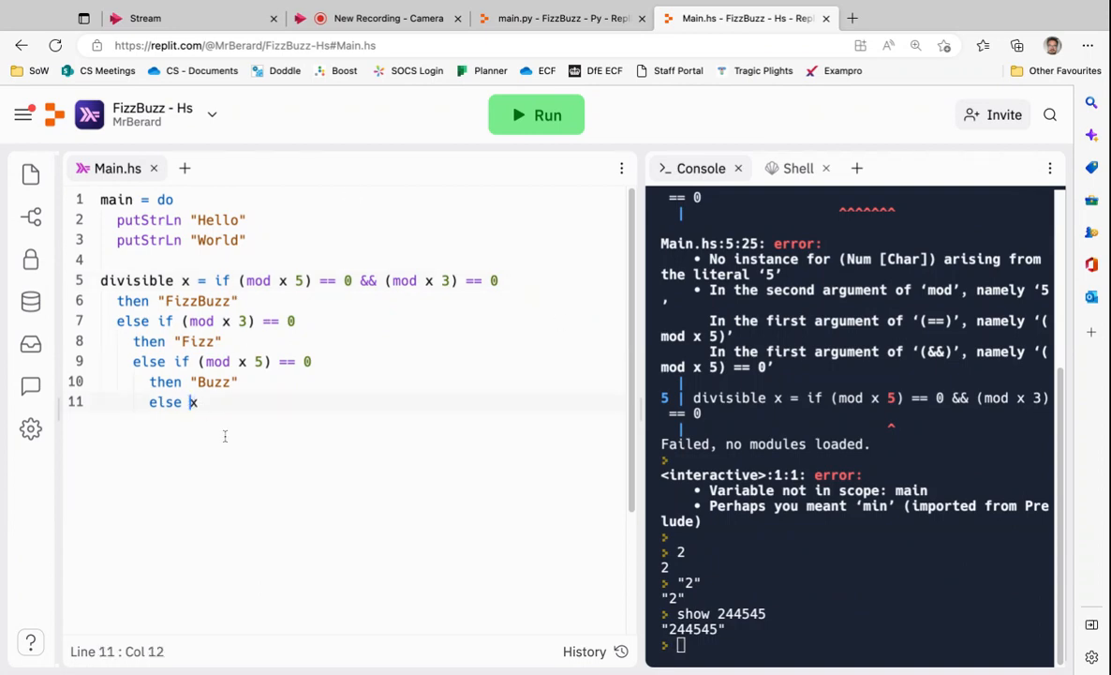
{"action": "left_click", "coordinate": [561, 19]}
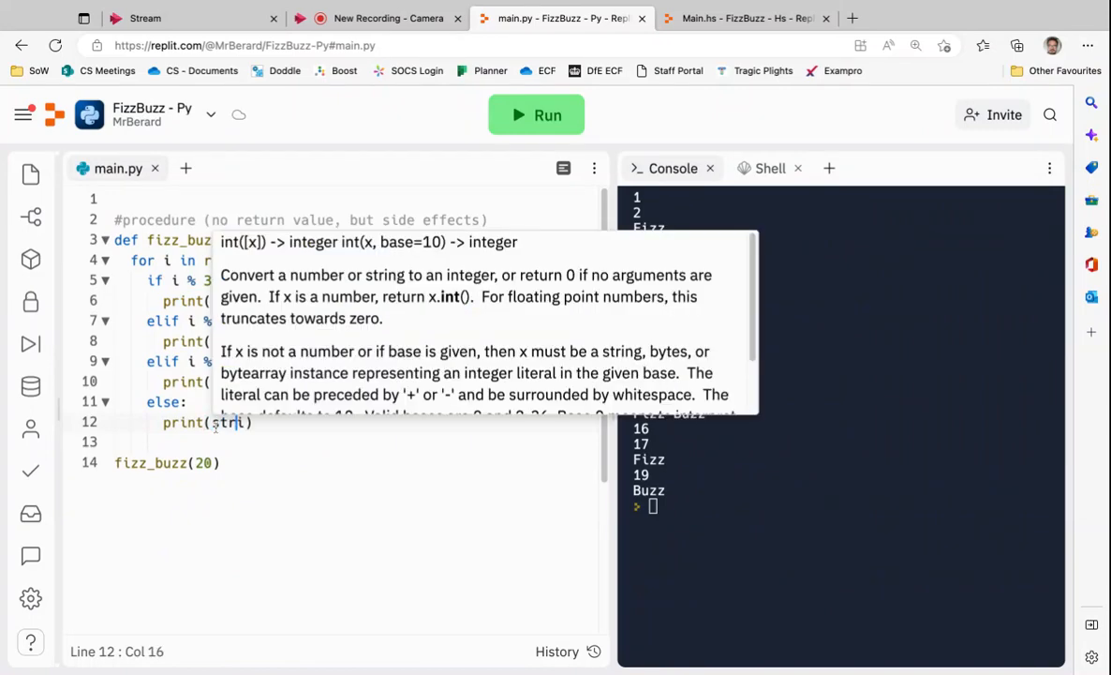
{"action": "type", "text": "i)"}
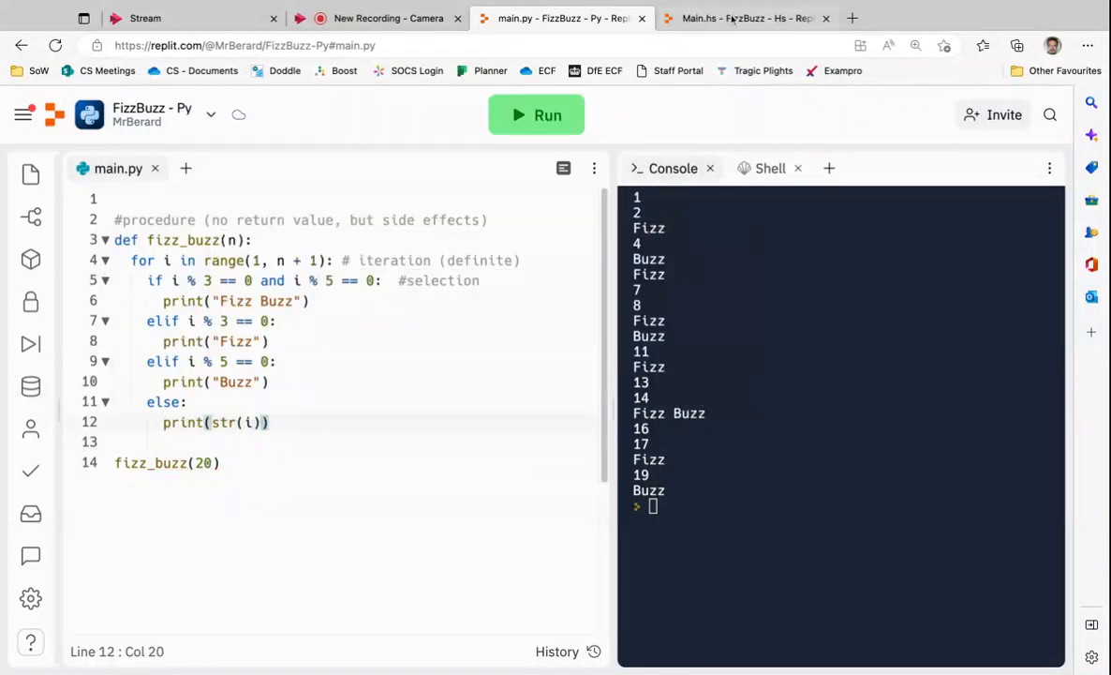
{"action": "left_click", "coordinate": [746, 18]}
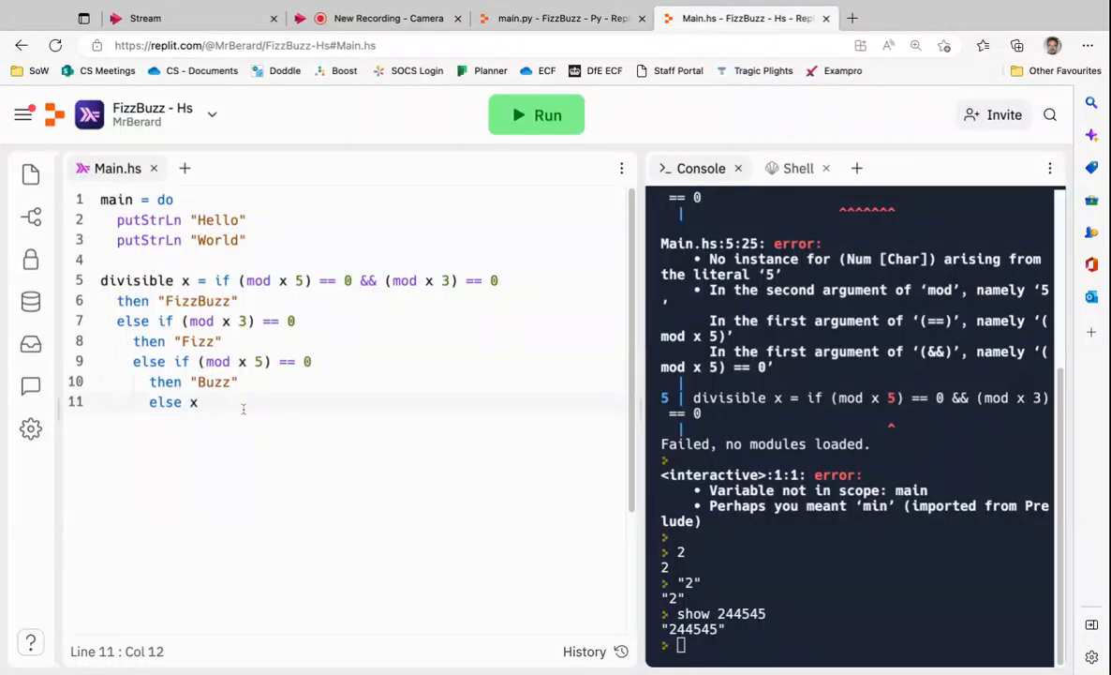
Step: Change the else branch to show x and rerun the Haskell program
{"action": "type", "text": "show"}
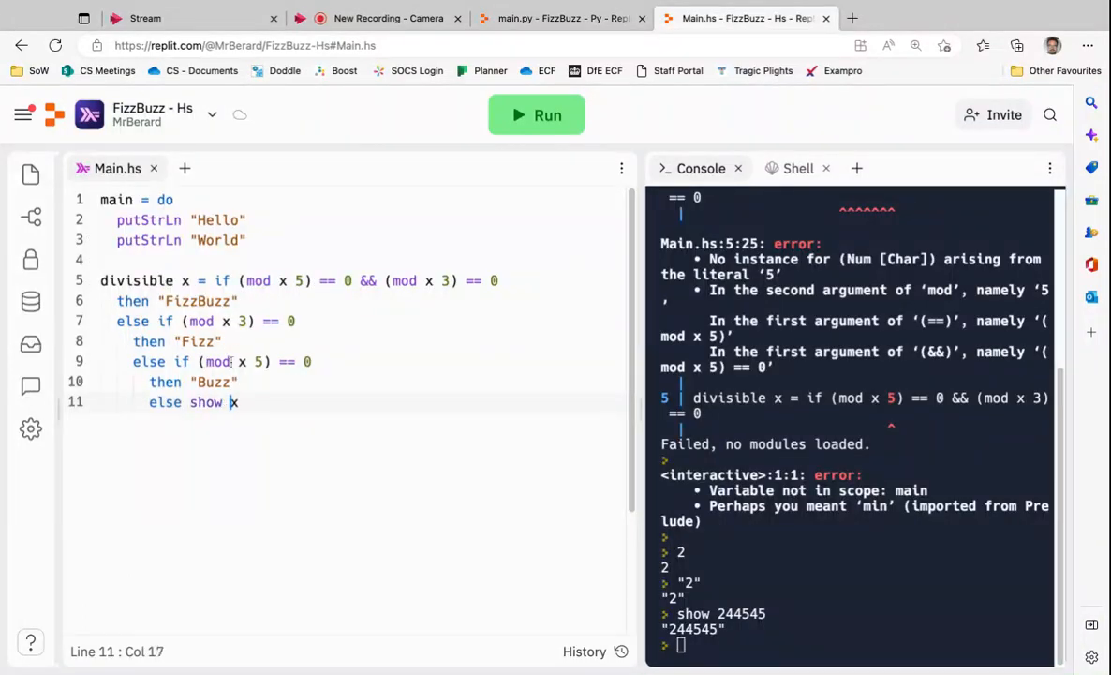
{"action": "left_click", "coordinate": [536, 114]}
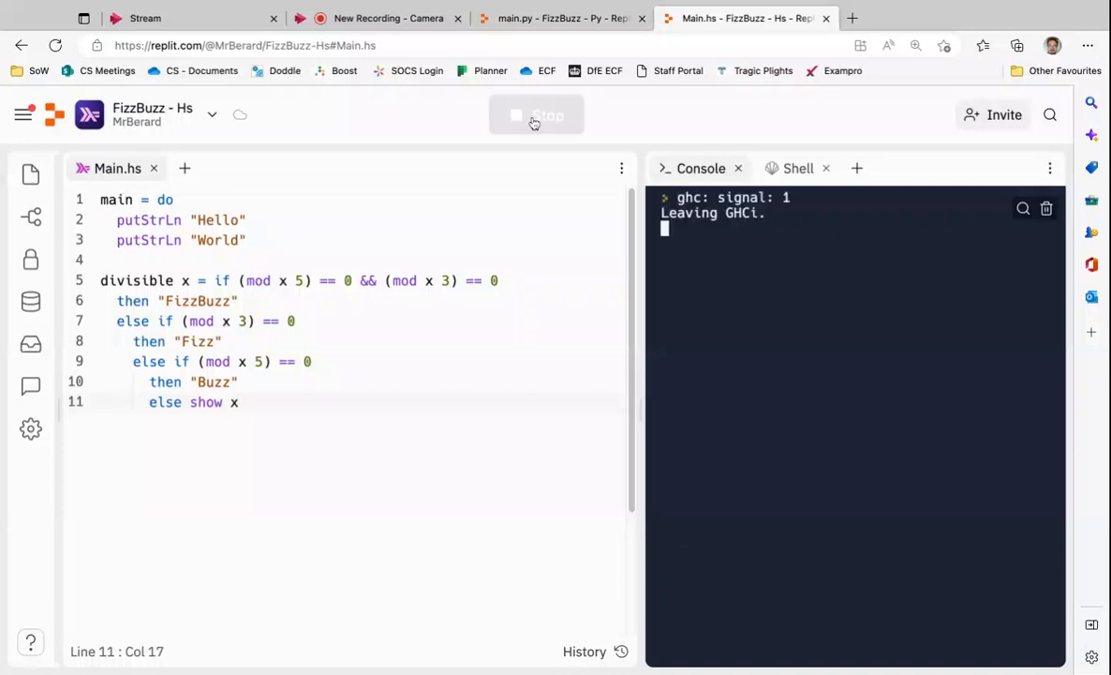
{"action": "left_click", "coordinate": [536, 115]}
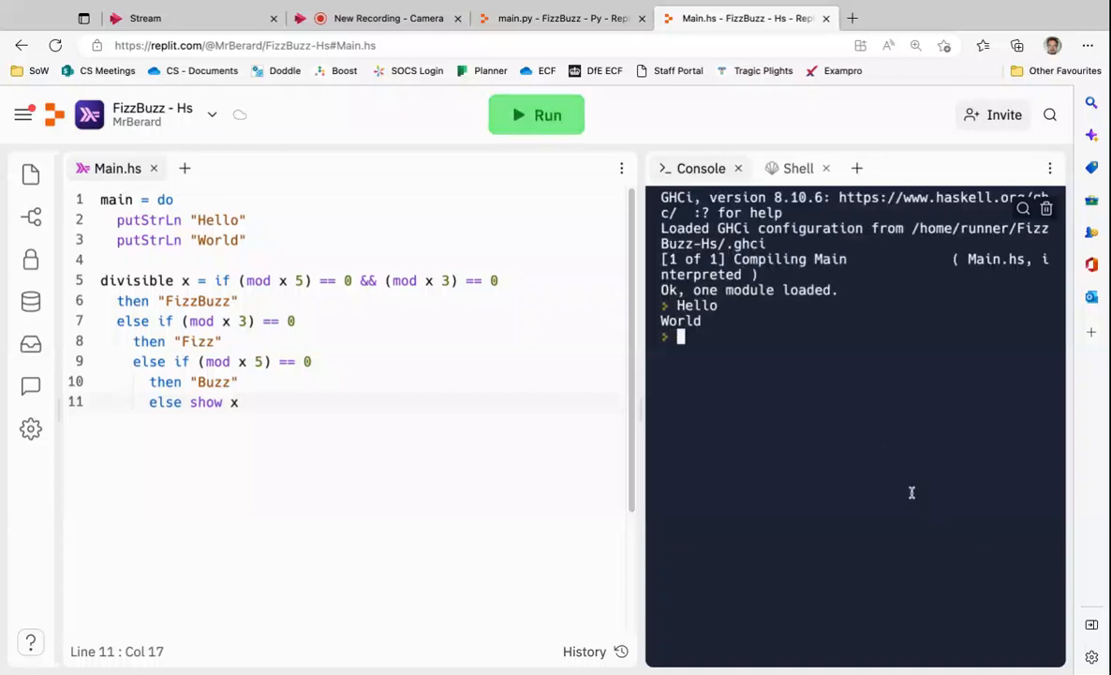
Step: Evaluate divisible 1 and divisible 3 in the console, getting "1" and "Fizz"
{"action": "type", "text": "divis"}
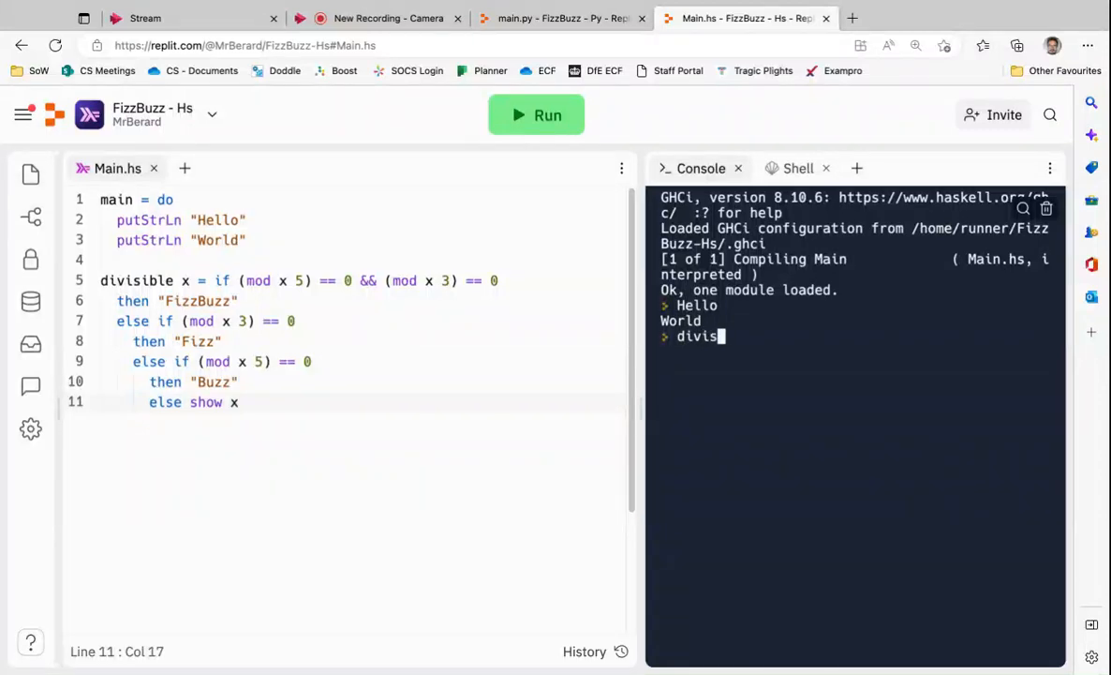
{"action": "type", "text": "ble 1"}
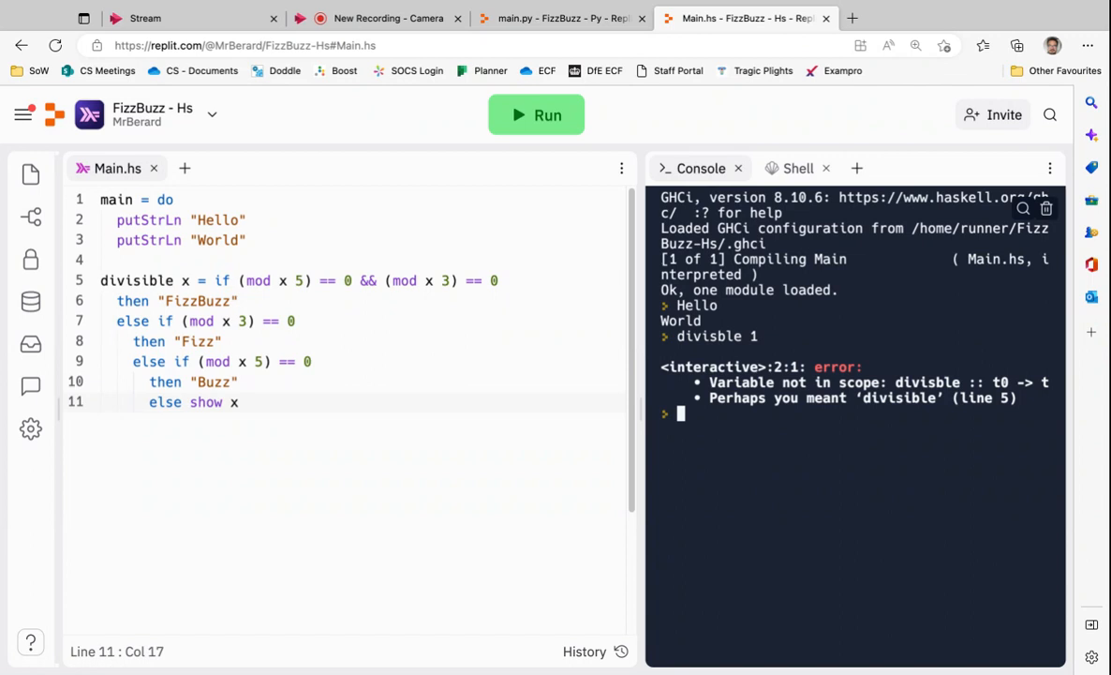
{"action": "type", "text": "divisible"}
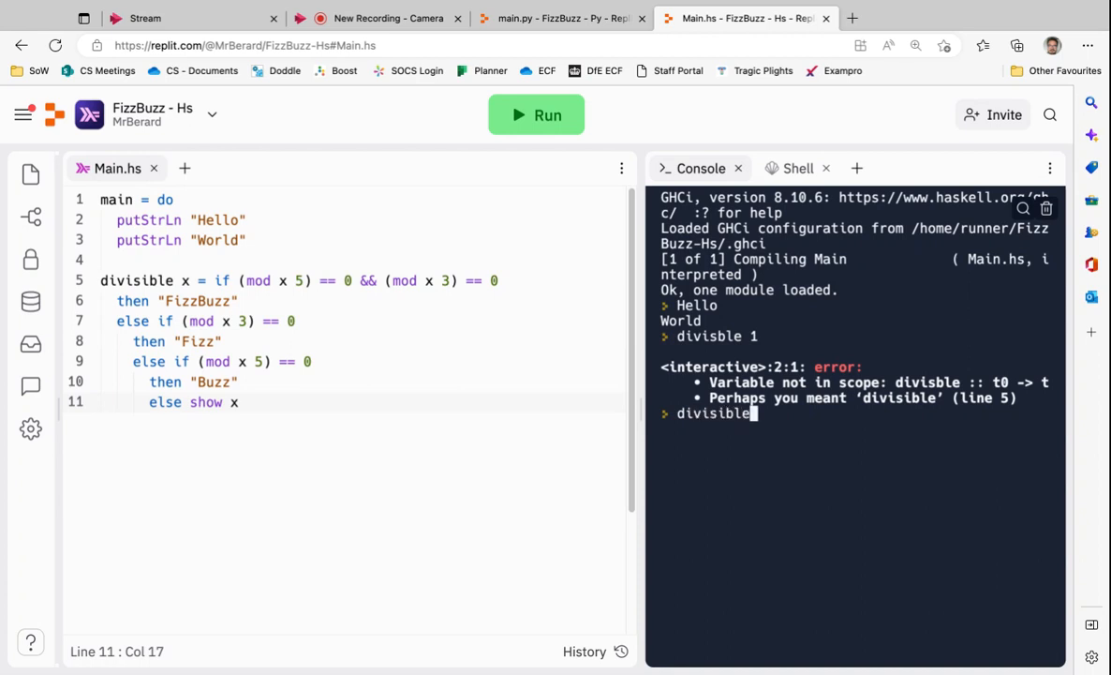
{"action": "type", "text": "x"}
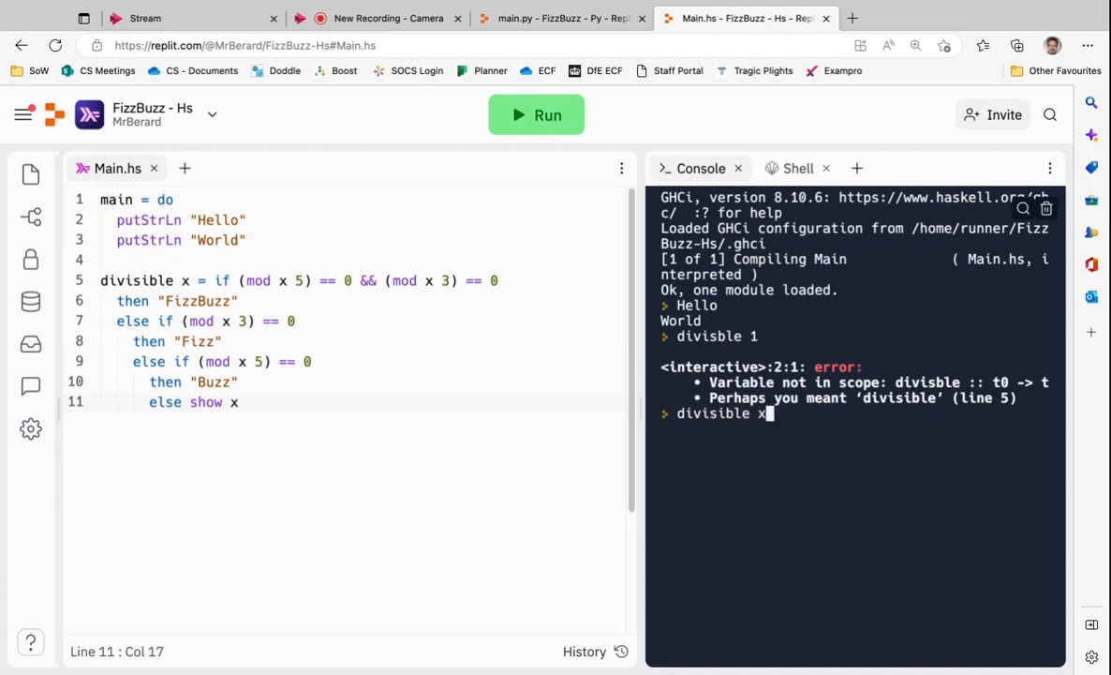
{"action": "key", "text": "Return"}
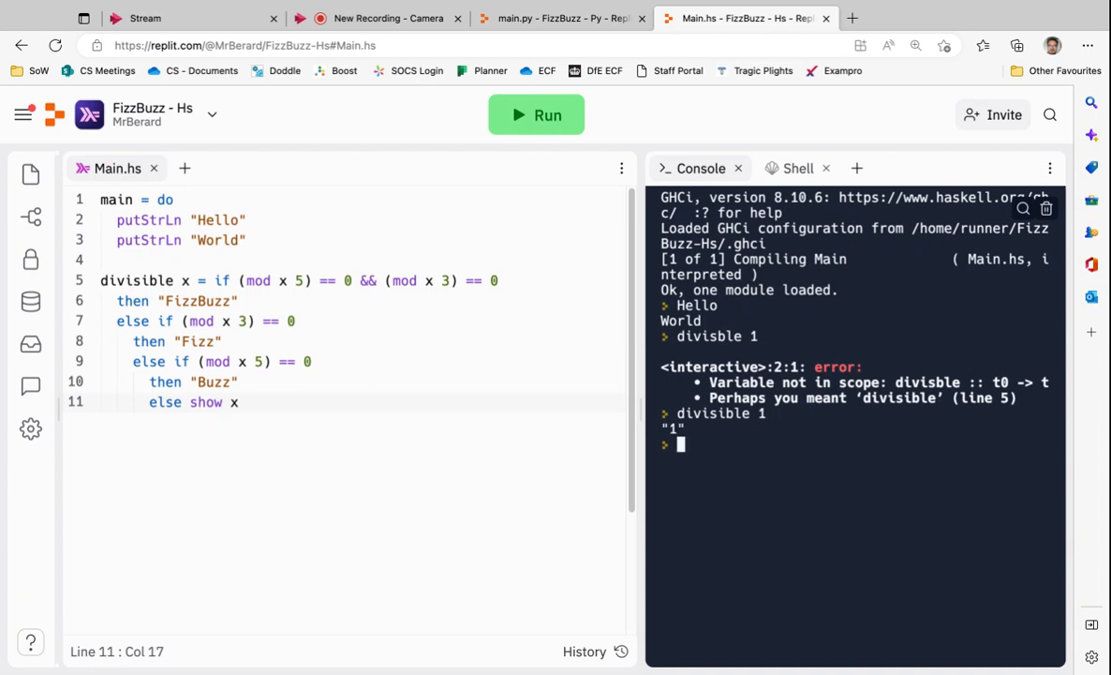
{"action": "type", "text": "divisible 3"}
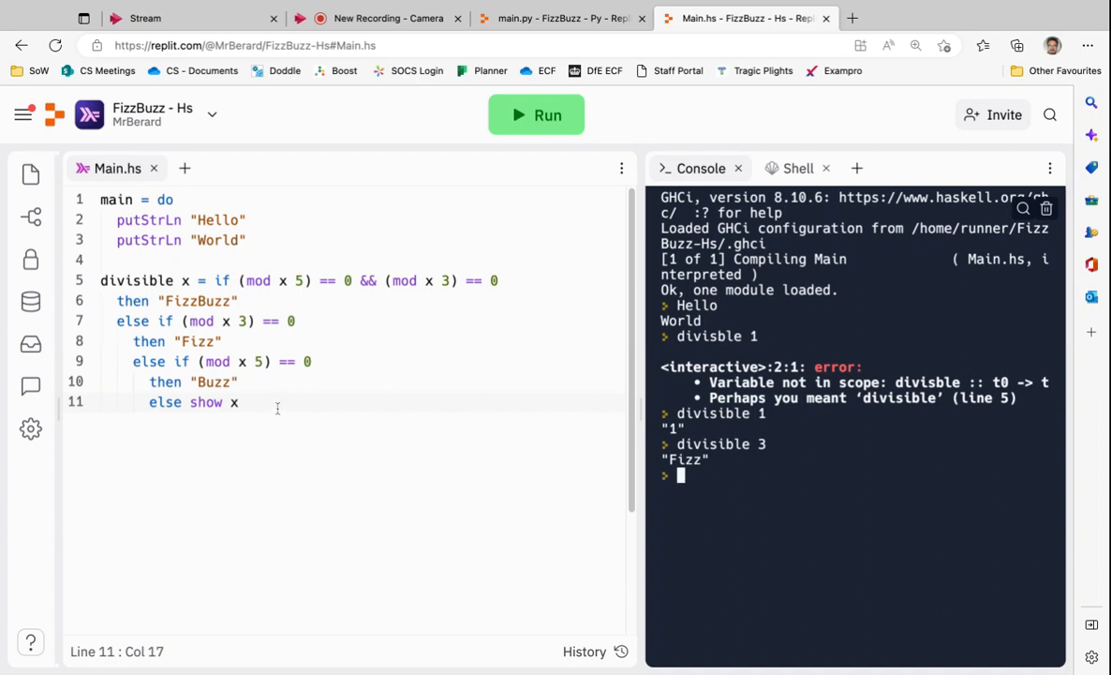
{"action": "left_click_drag", "start_coordinate": [240, 401], "coordinate": [102, 282]}
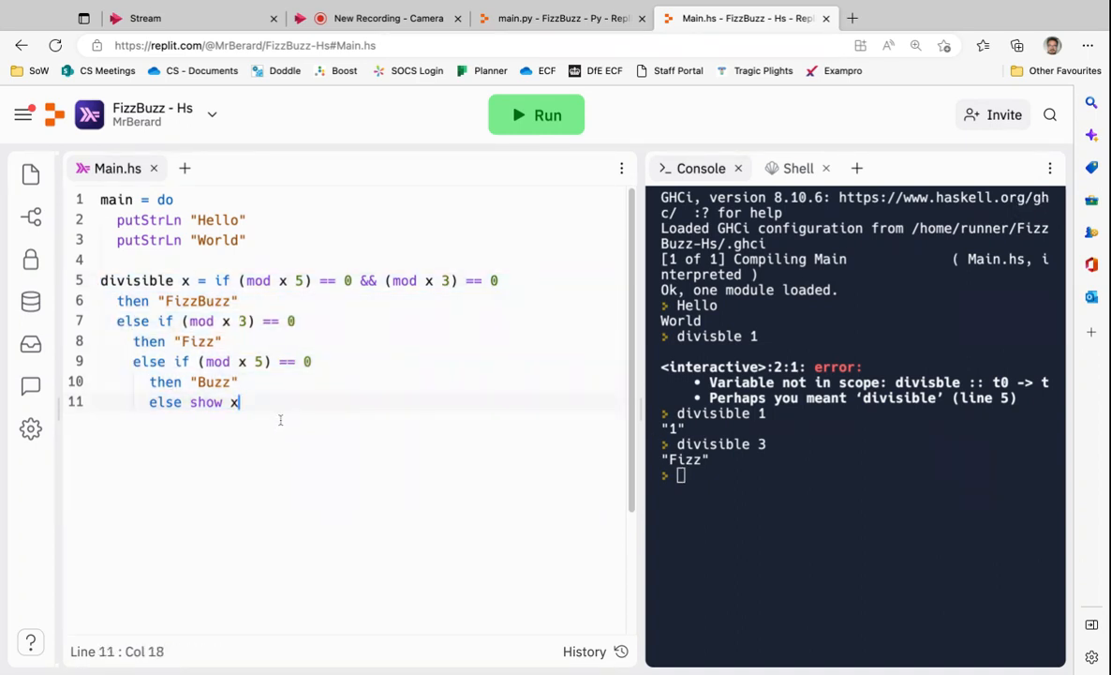
Step: Start a fizzbuzz n = definition below divisible and begin a [1..10] range in the console
{"action": "key", "text": "Enter"}
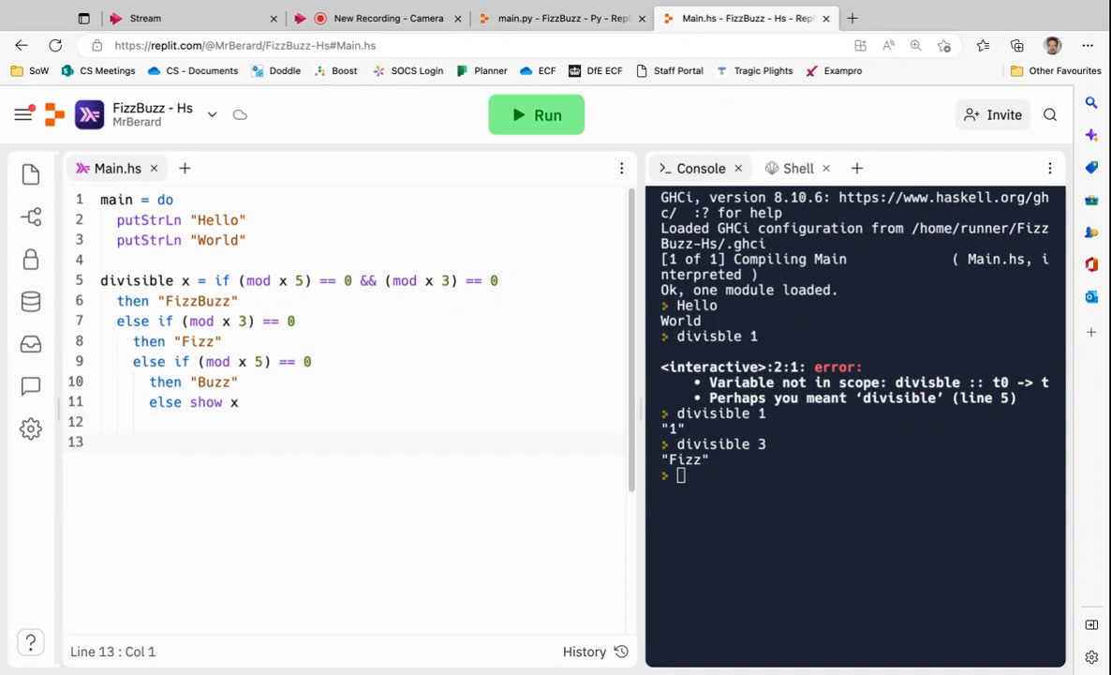
{"action": "type", "text": "fizz"}
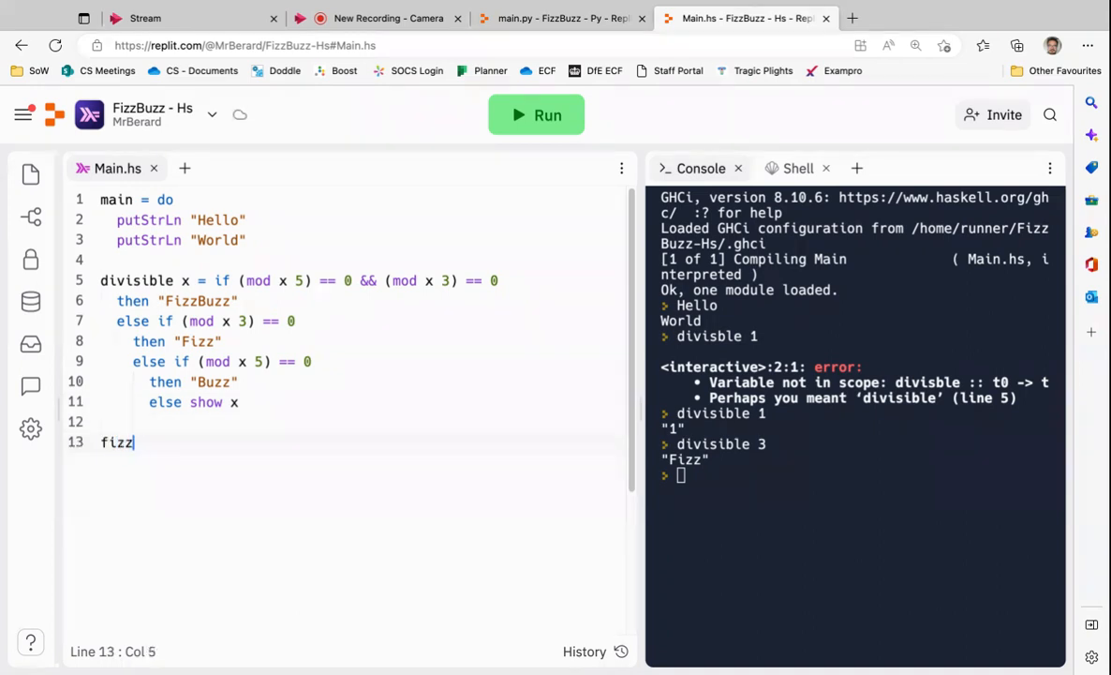
{"action": "type", "text": "buzz"}
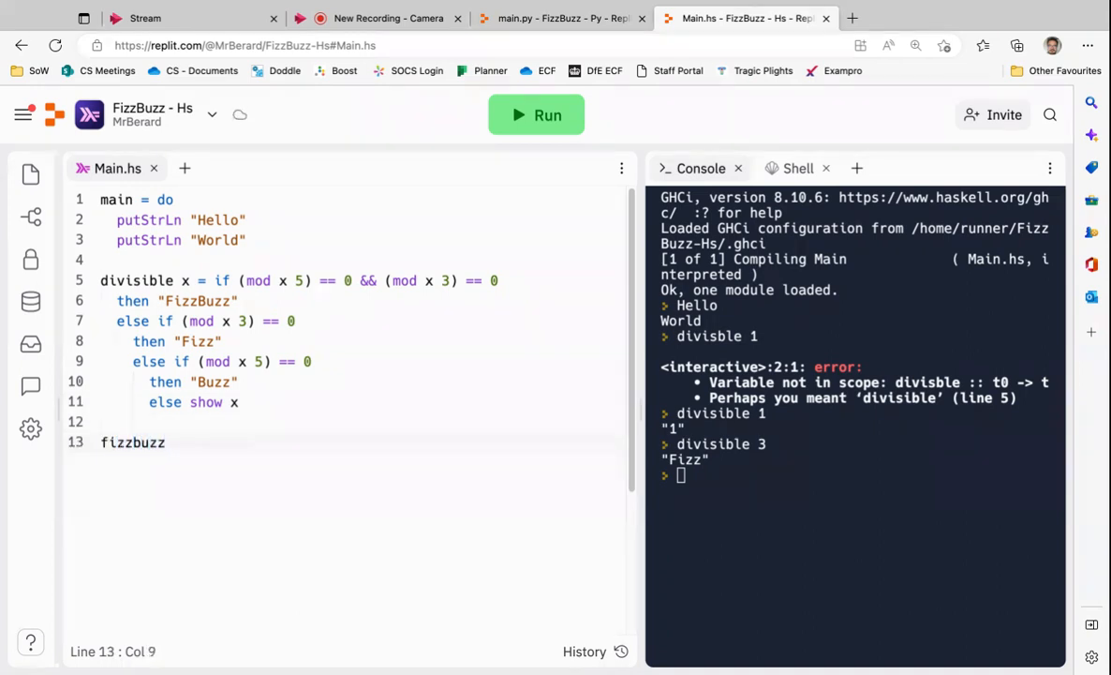
{"action": "type", "text": "n"}
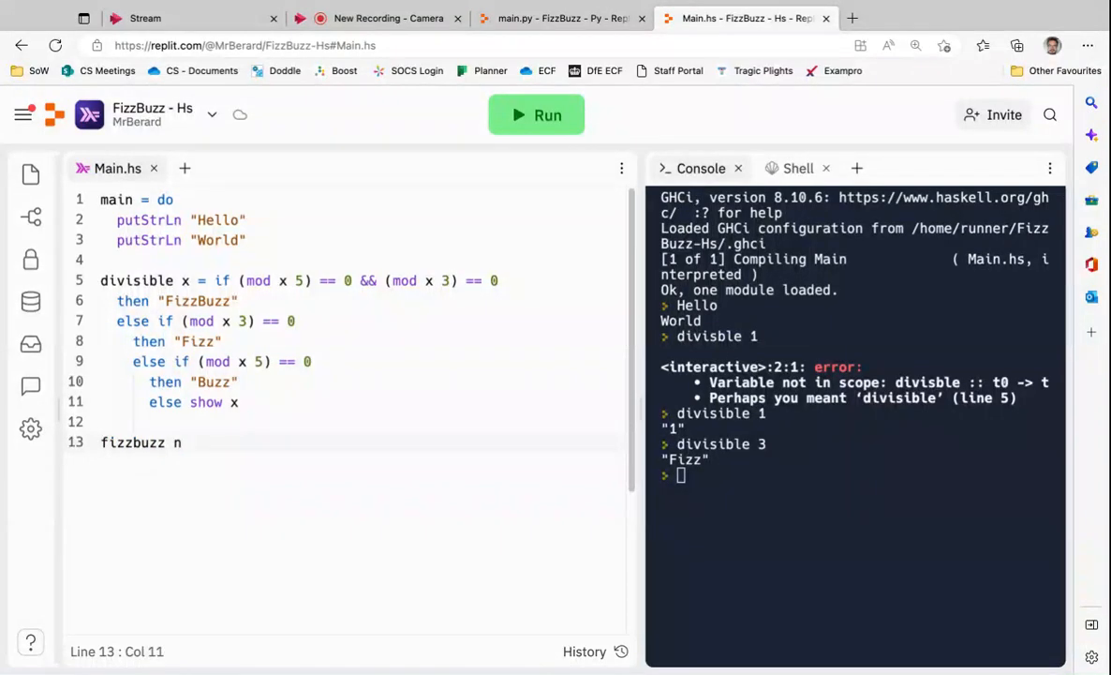
{"action": "type", "text": "="}
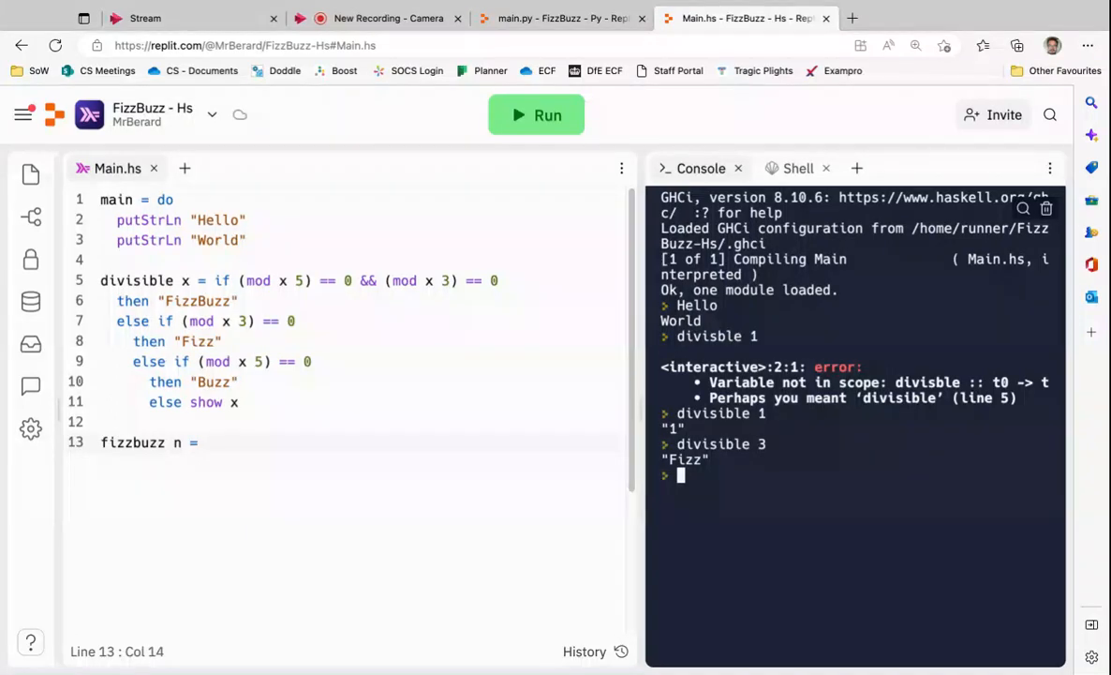
{"action": "type", "text": "[1..10]^[[3"}
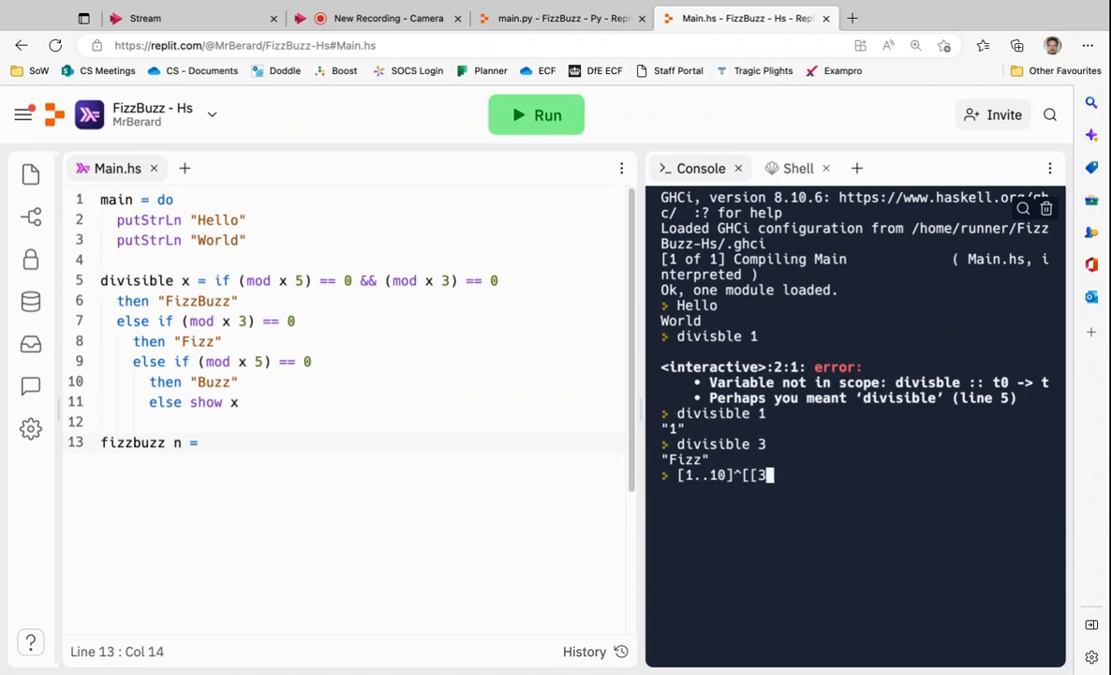
Step: Evaluate [1..10] in the console and define dbl x = 2 * x
{"action": "key", "text": "Return"}
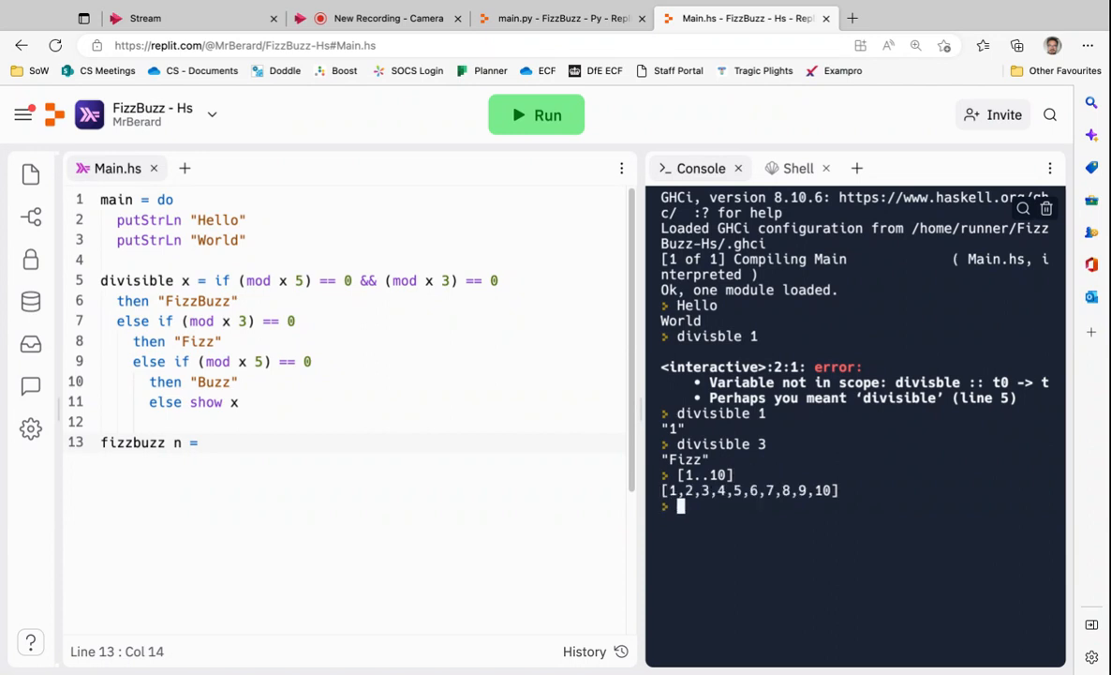
{"action": "double_click", "coordinate": [718, 474]}
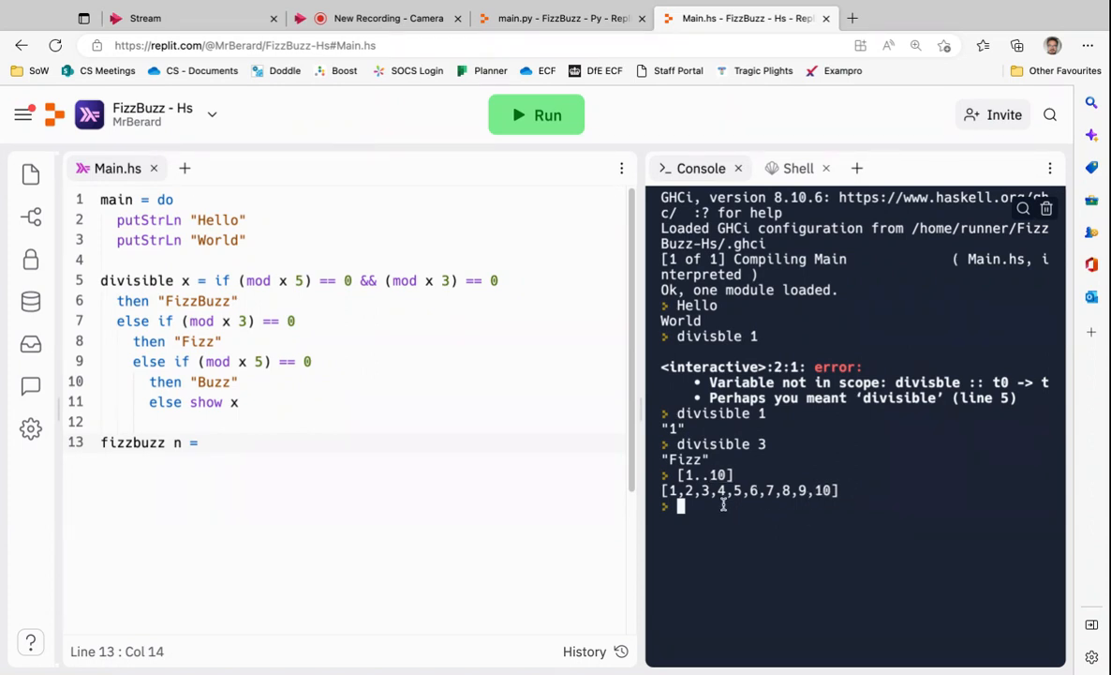
{"action": "type", "text": "m"}
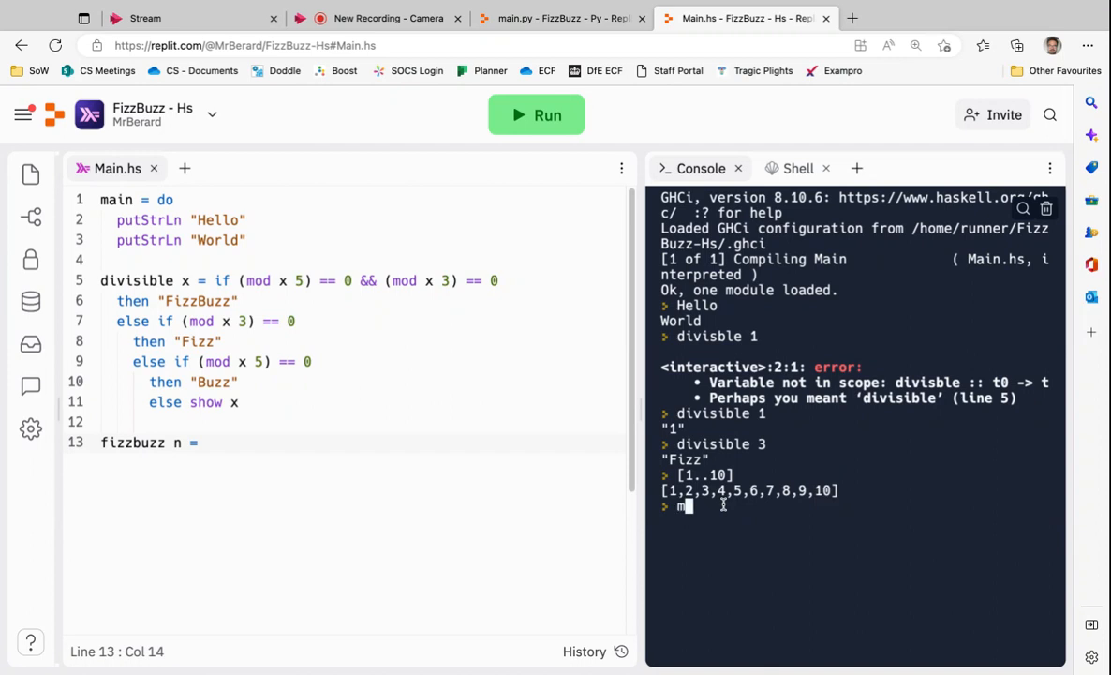
{"action": "type", "text": "ap"}
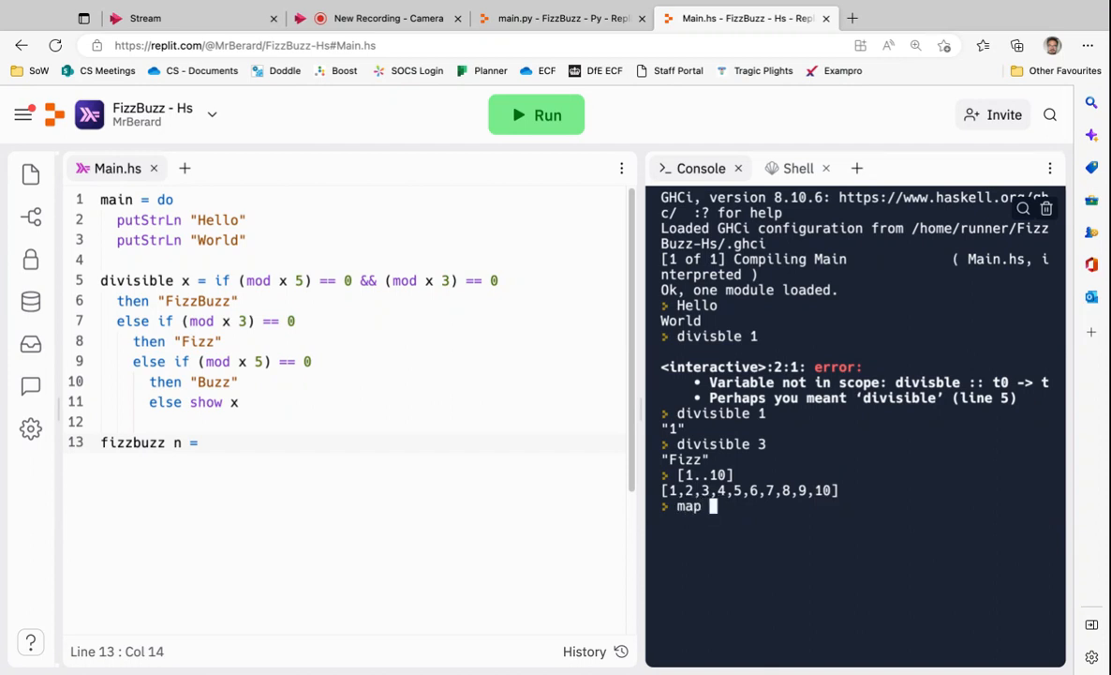
{"action": "type", "text": "dbl"}
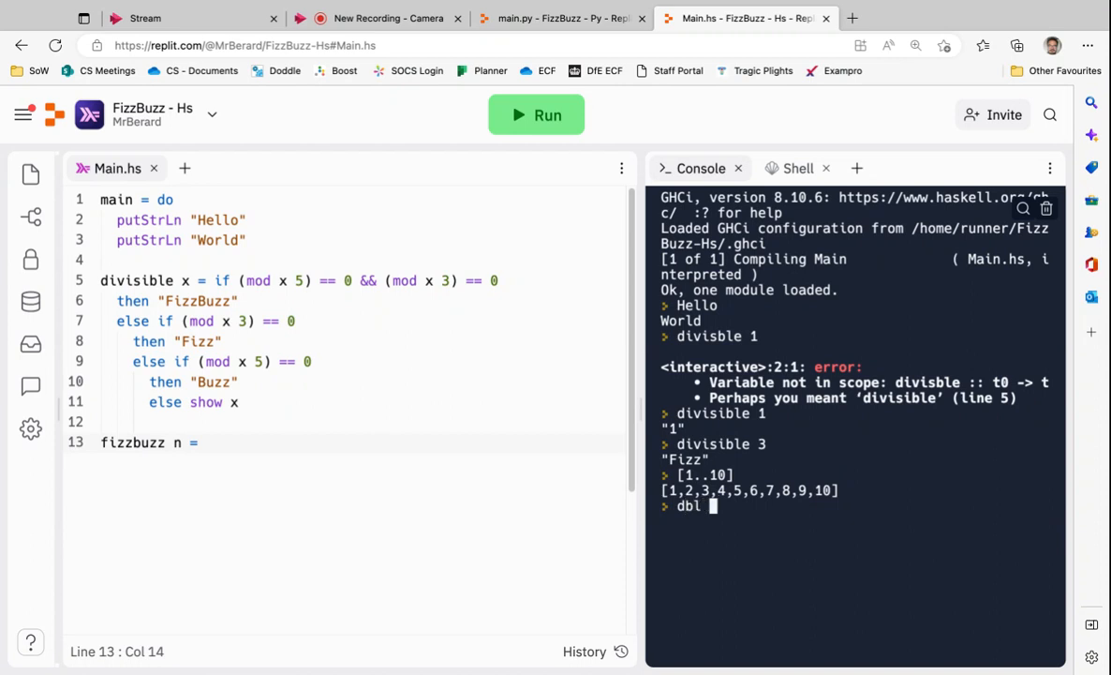
{"action": "type", "text": "x = 2 * x"}
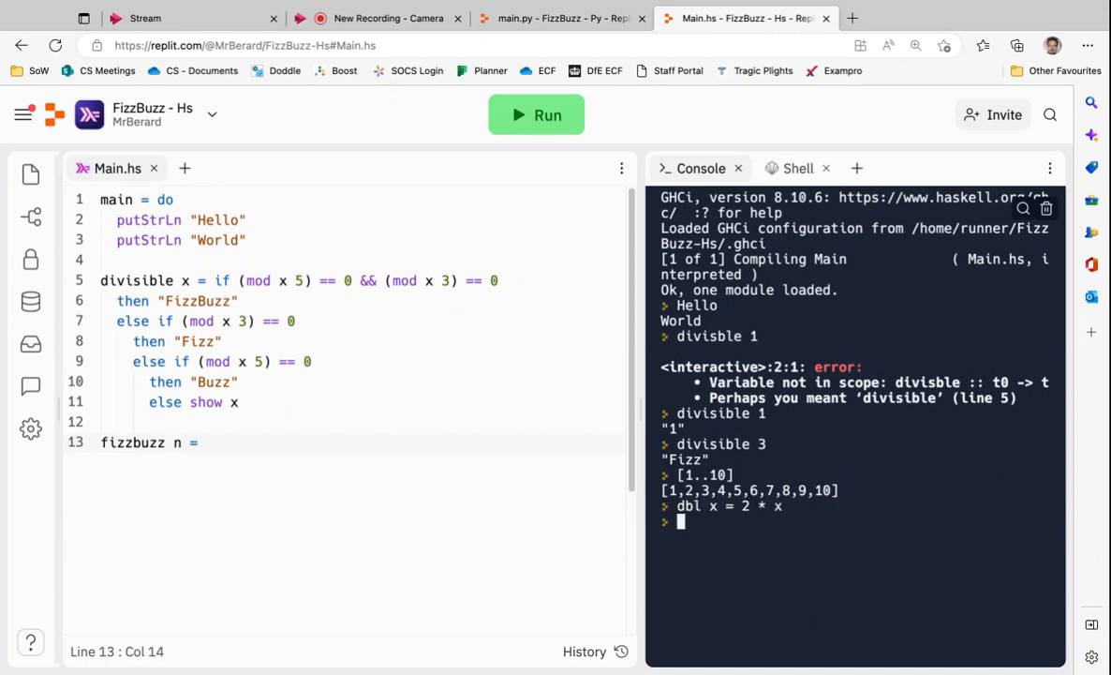
Step: Run map dbl [1..10] and [2,4..20], both yielding the evens 2 through 20
{"action": "type", "text": "map"}
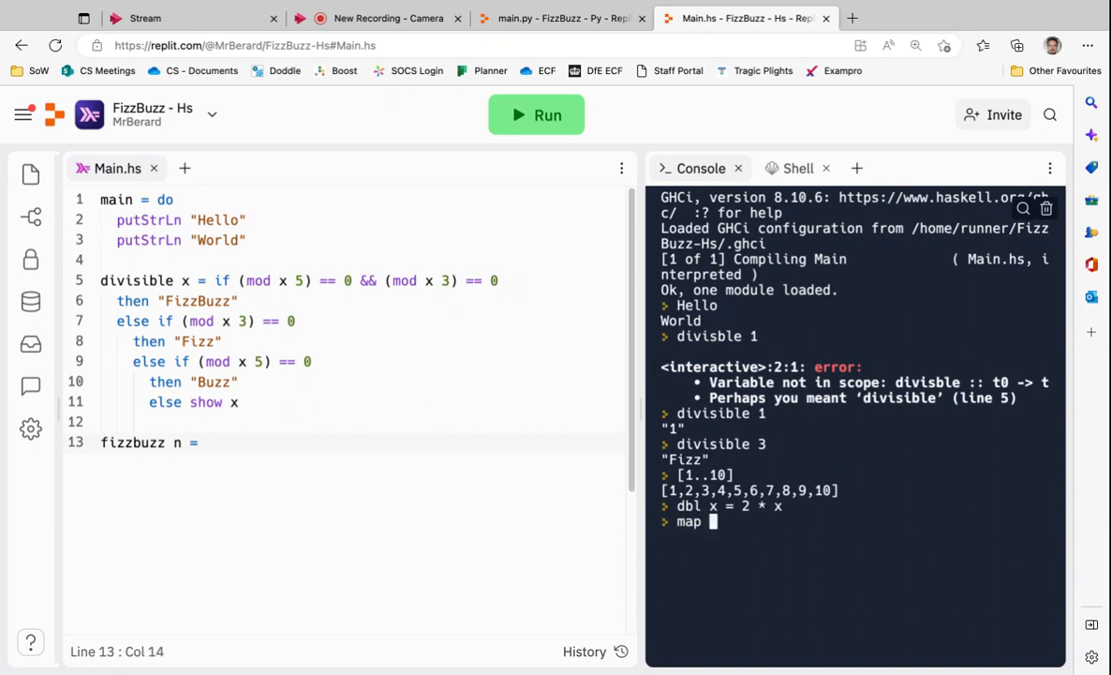
{"action": "type", "text": "dbl [1..10"}
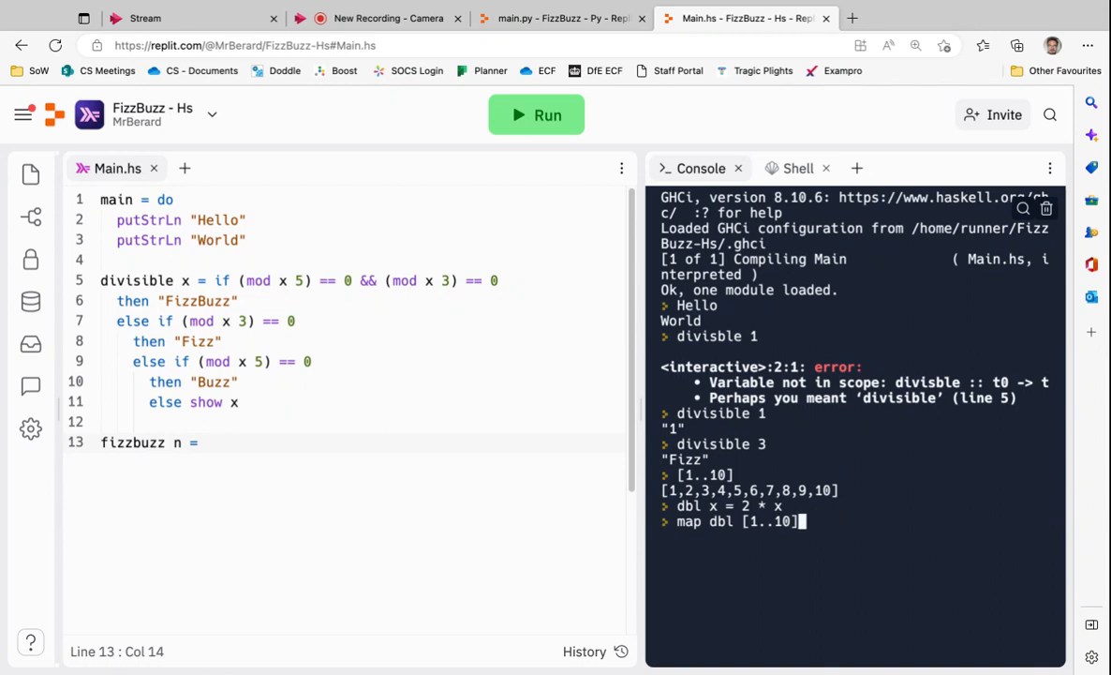
{"action": "key", "text": "Return"}
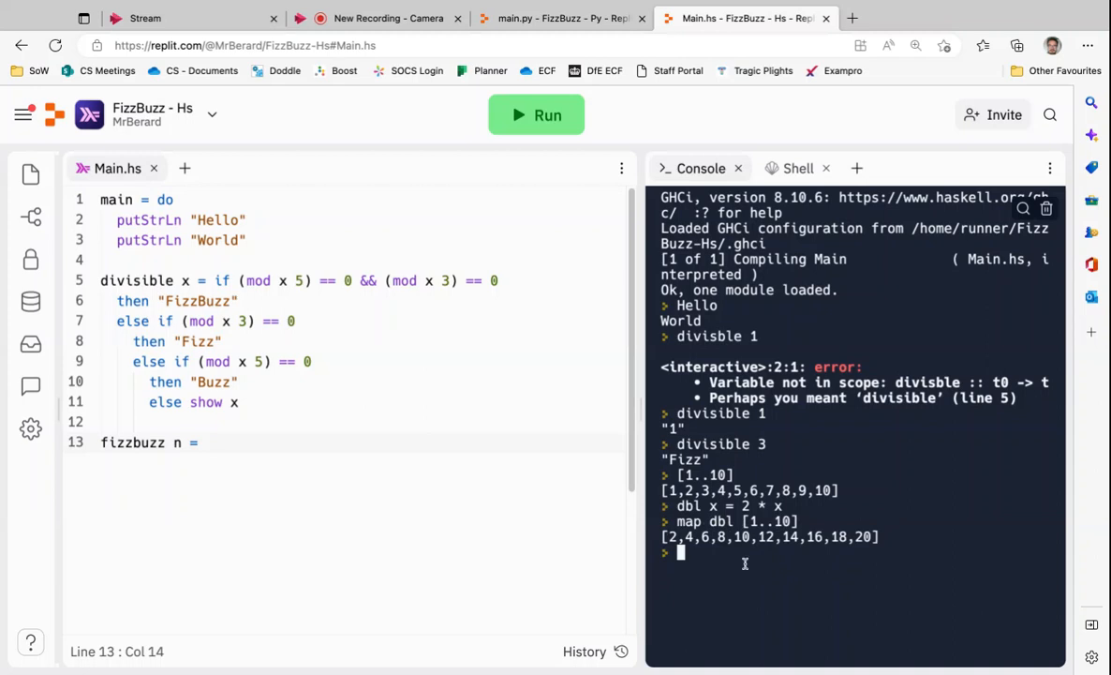
{"action": "type", "text": "[2,"}
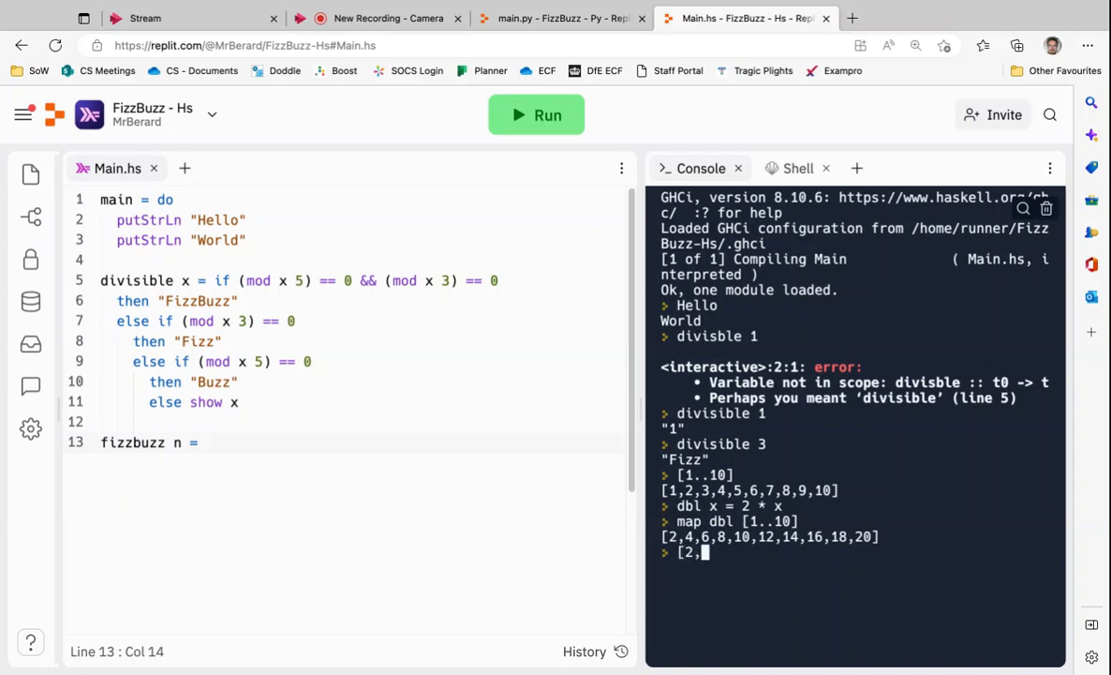
{"action": "type", "text": "4..20"}
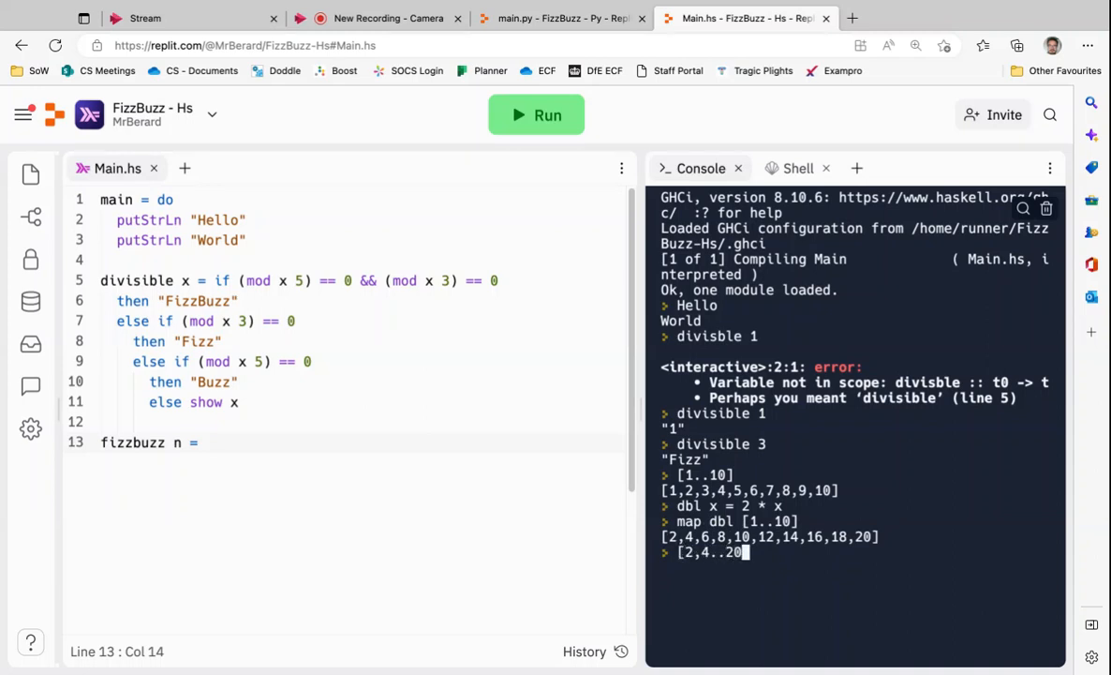
{"action": "key", "text": "Return"}
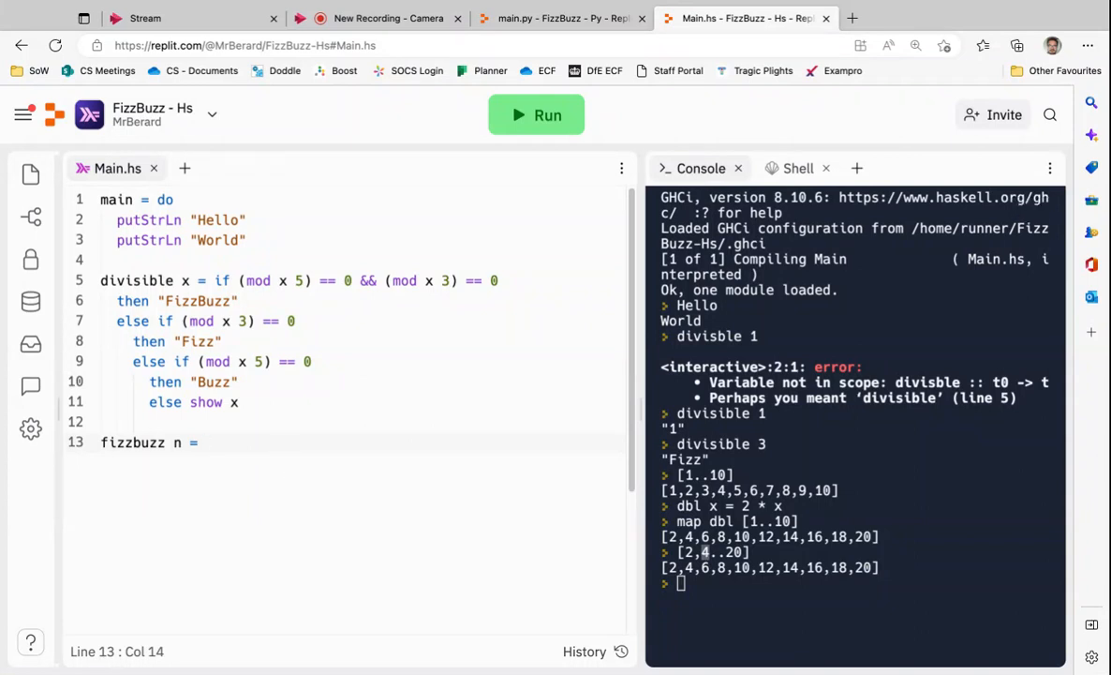
Step: Write map divisible [1..n] as the body of fizzbuzz
{"action": "type", "text": "map"}
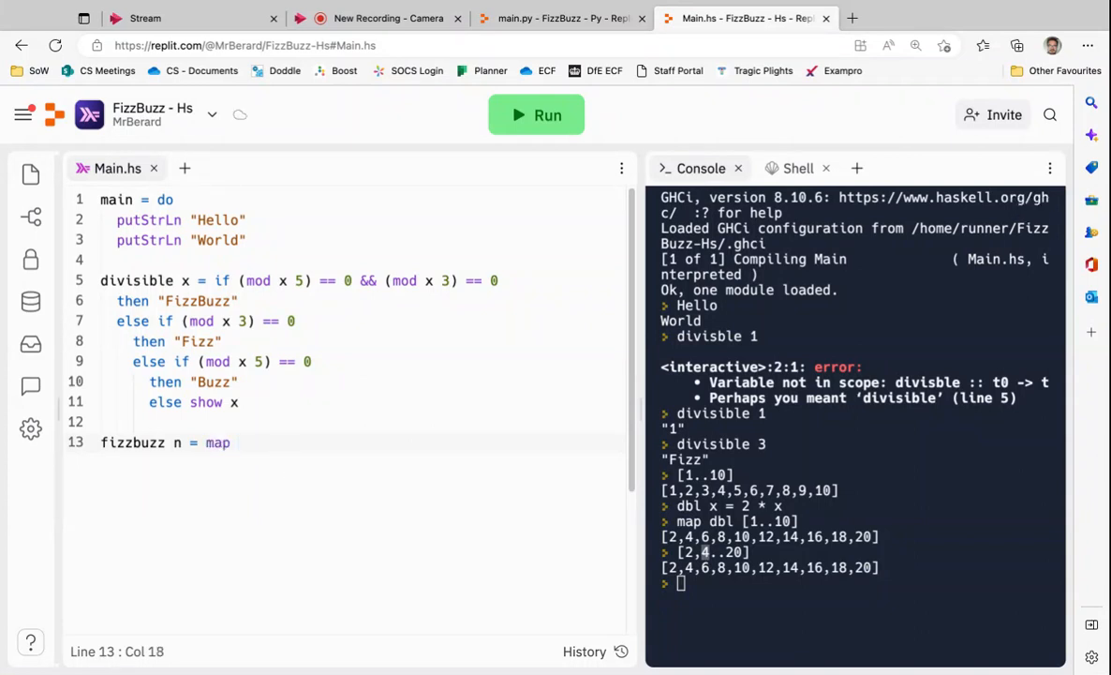
{"action": "type", "text": "div"}
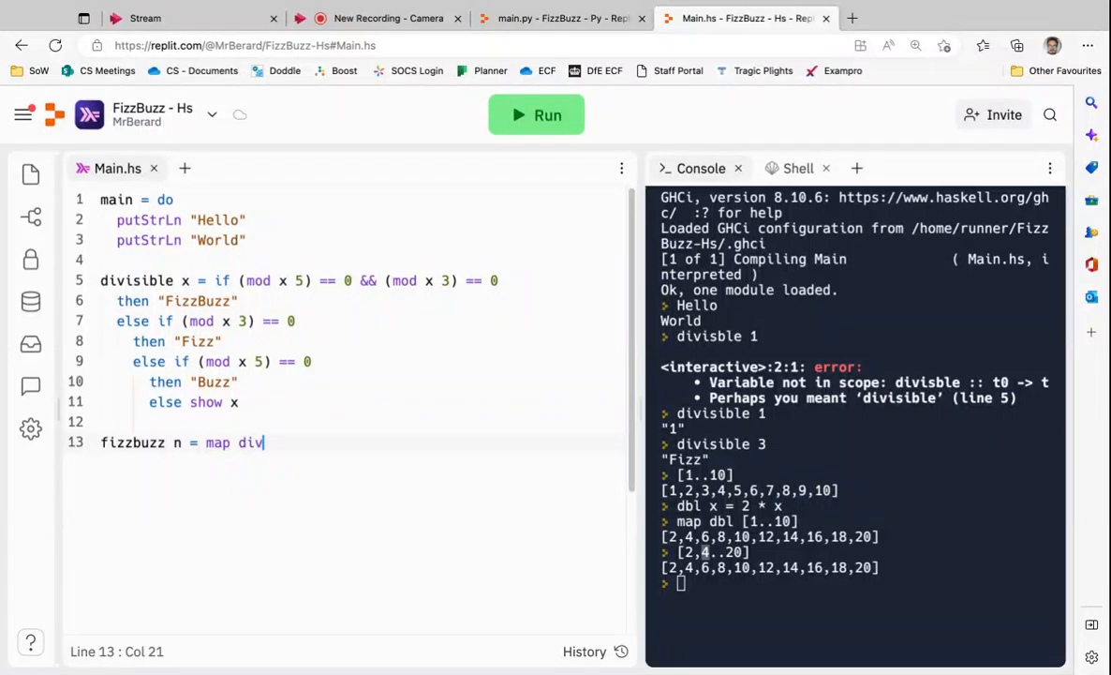
{"action": "type", "text": "isible"}
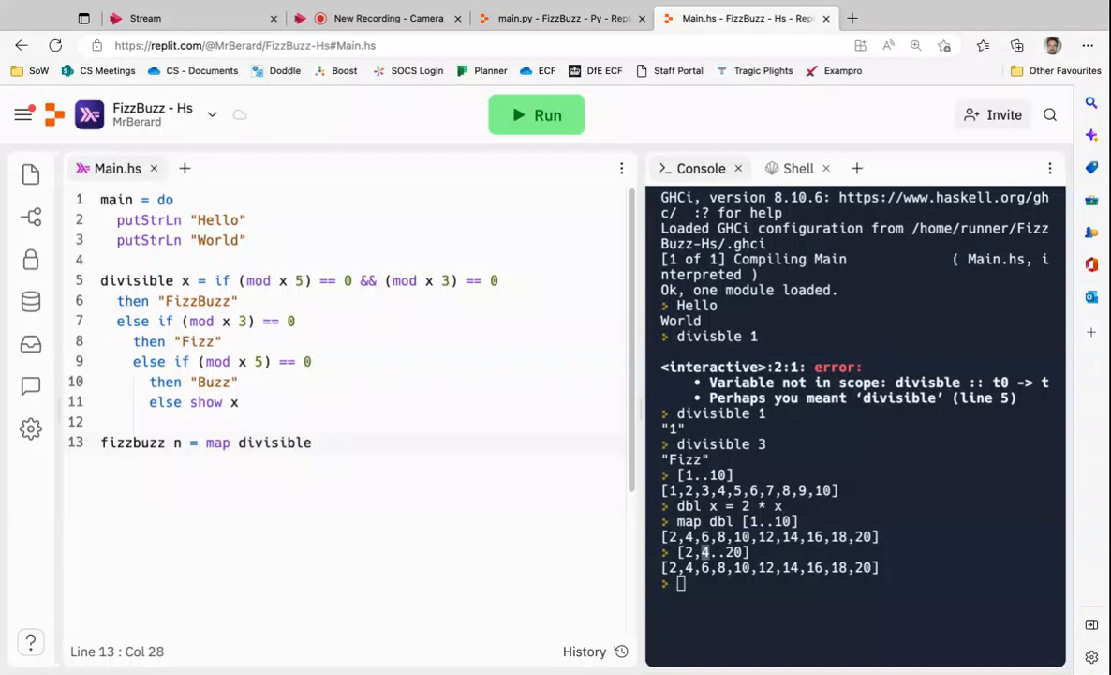
{"action": "type", "text": "[1..]"}
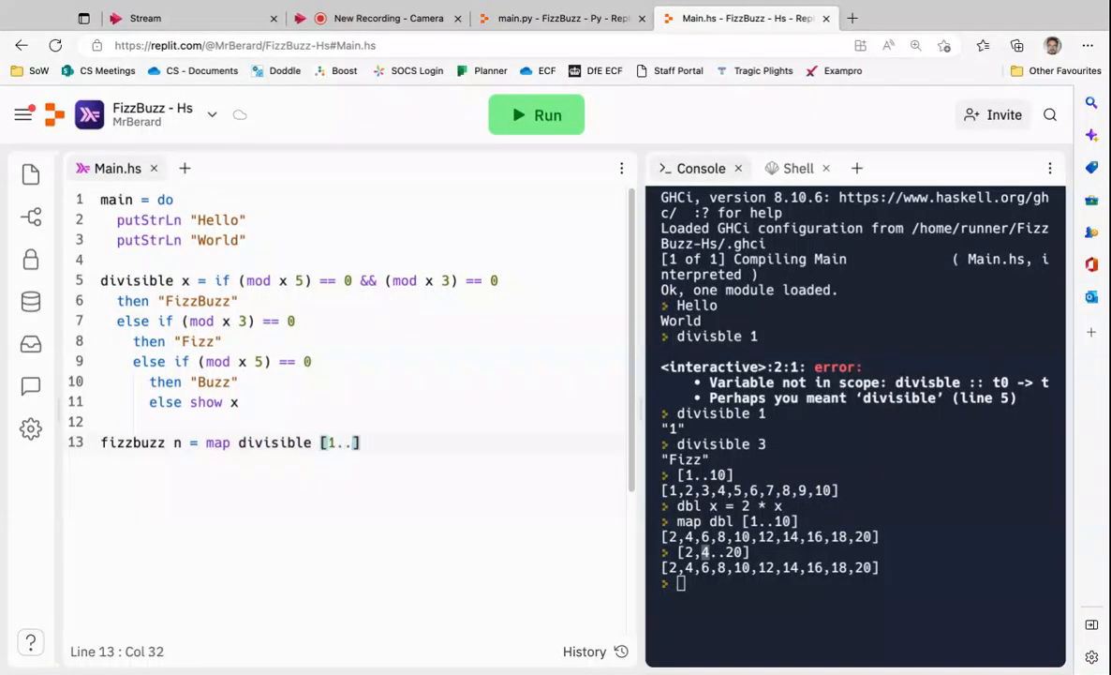
Step: Finish [1..n], reload the program and evaluate fizzbuzz 20 to get the full FizzBuzz list
{"action": "type", "text": "n"}
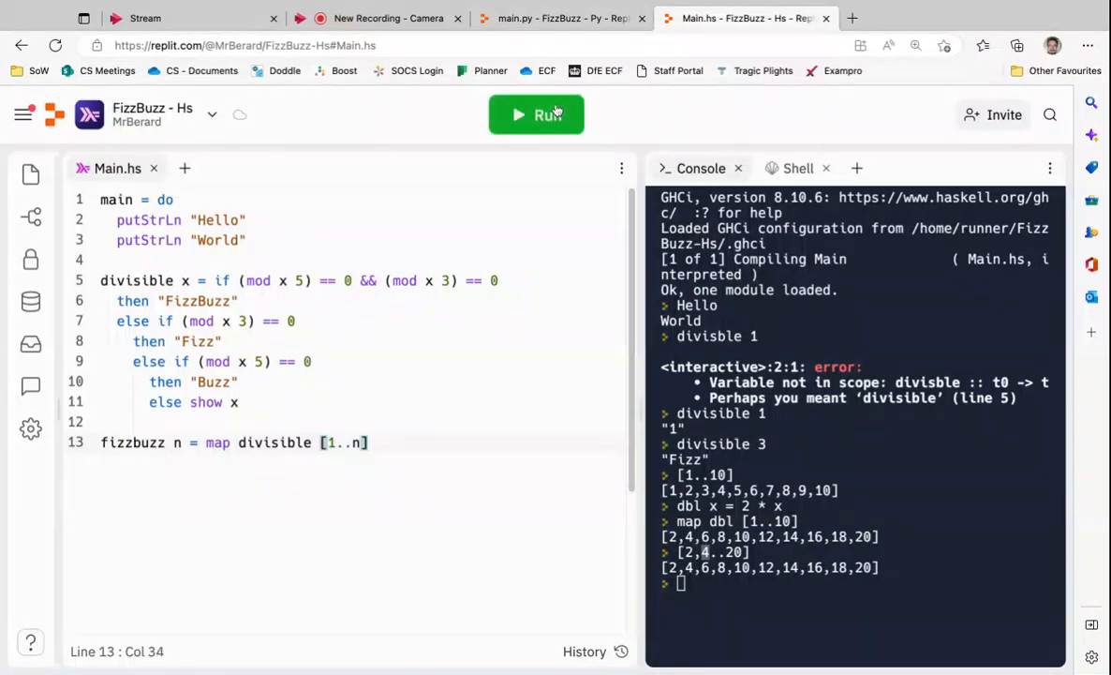
{"action": "left_click", "coordinate": [536, 115]}
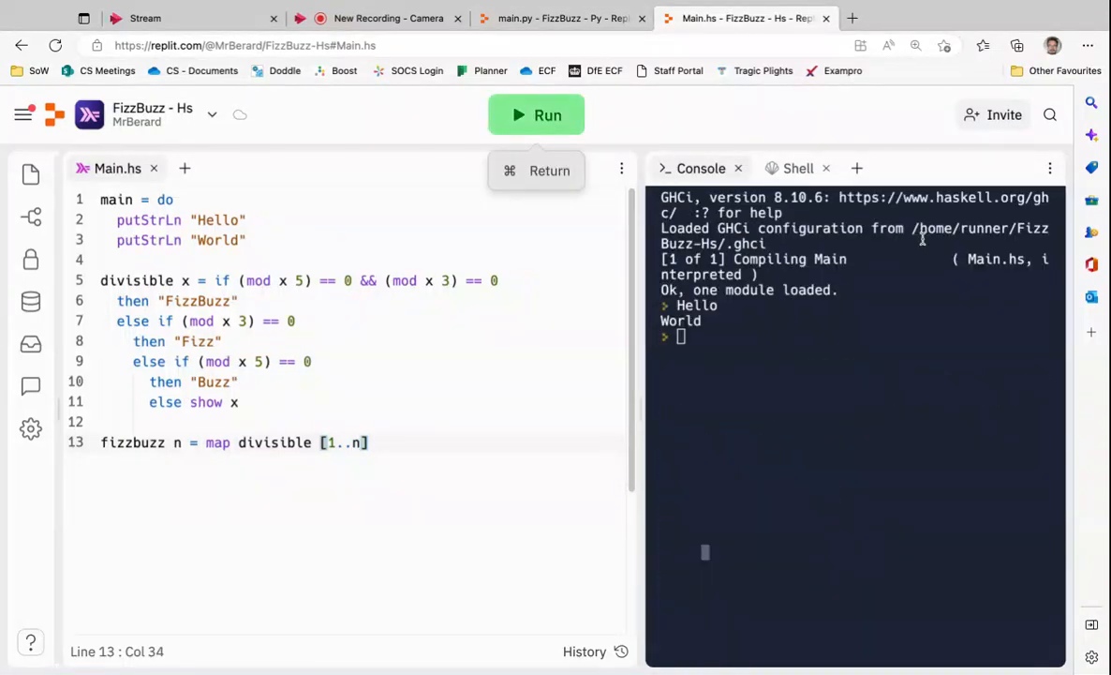
{"action": "type", "text": "f"}
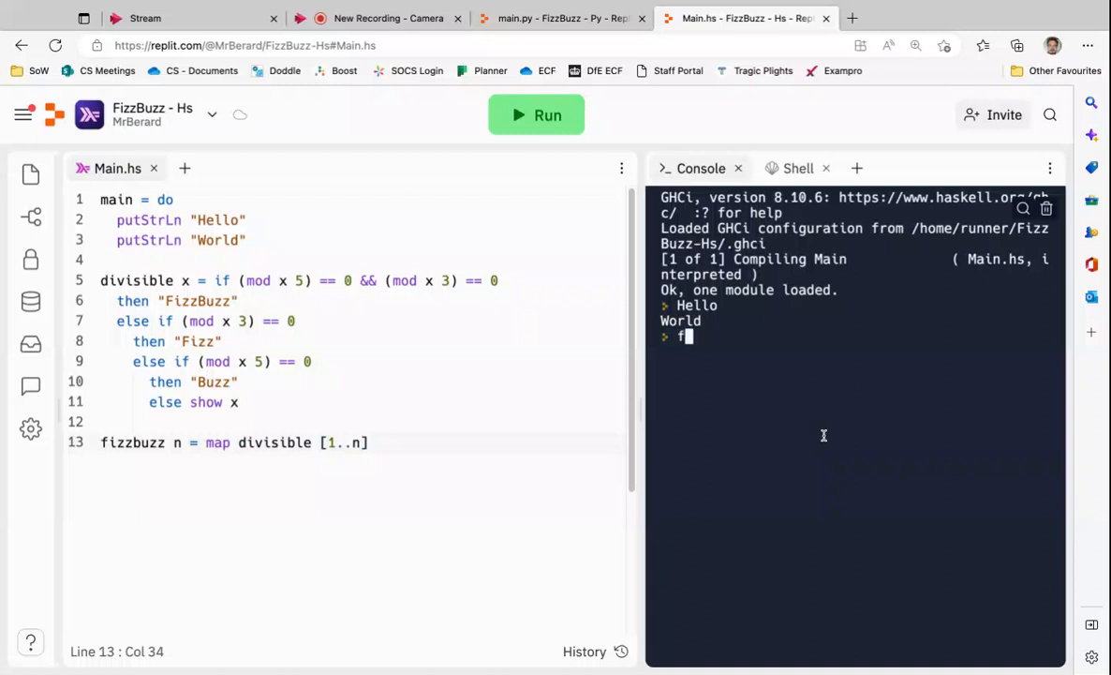
{"action": "type", "text": "izzb"}
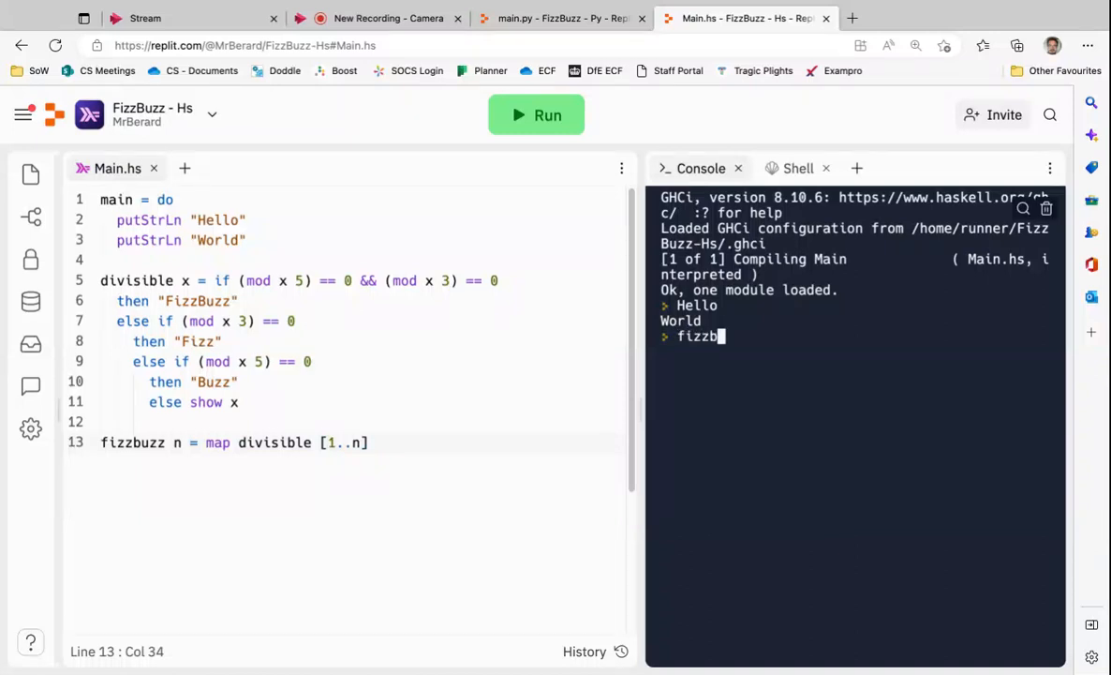
{"action": "type", "text": "uzz 20"}
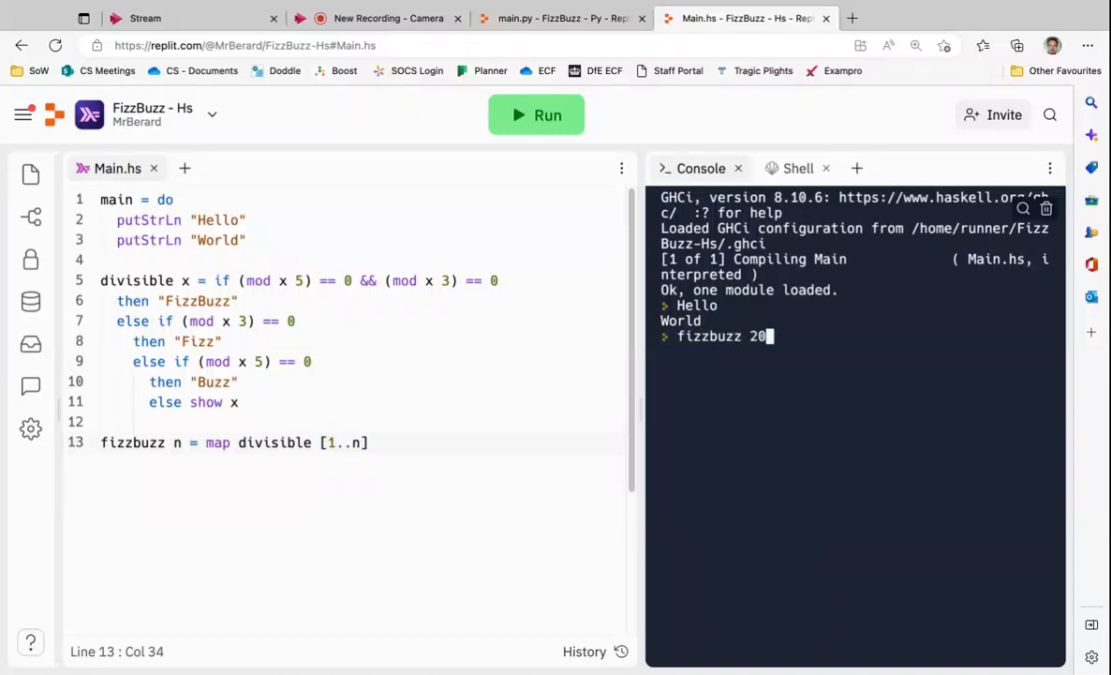
{"action": "key", "text": "Return"}
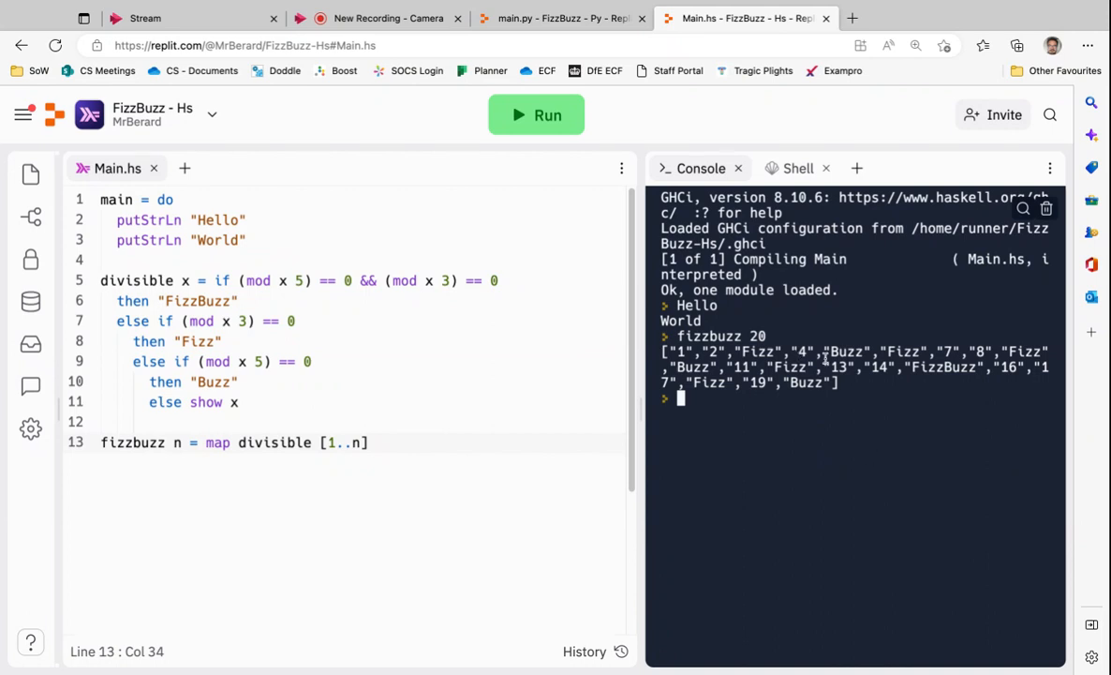
{"action": "mouse_move", "coordinate": [941, 365]}
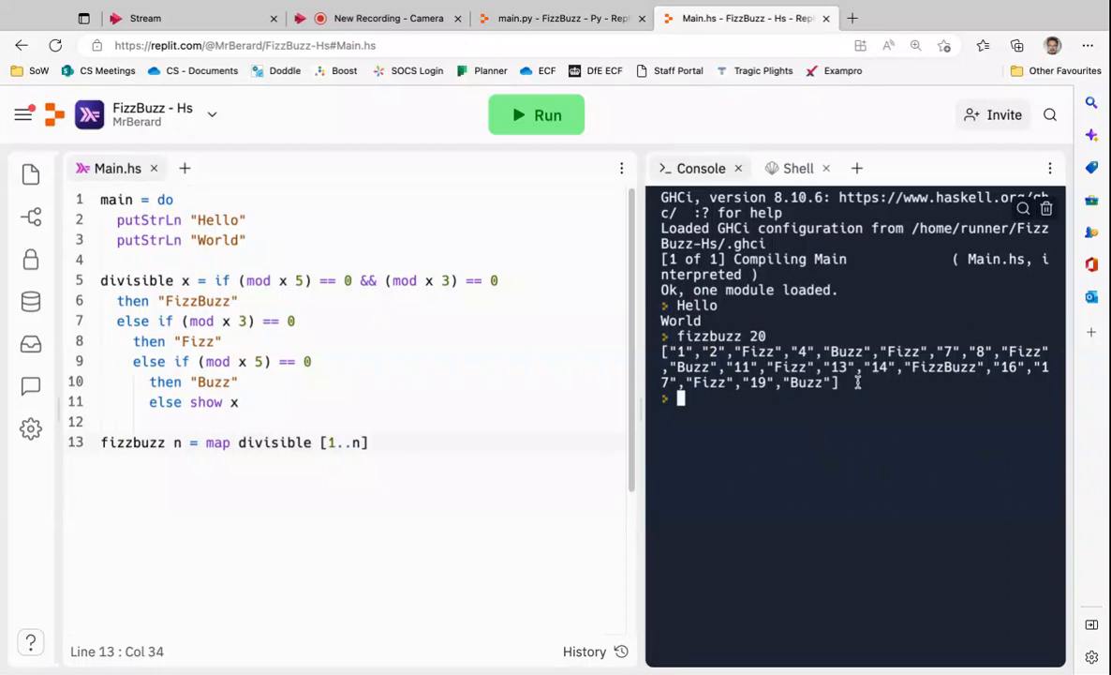
{"action": "mouse_move", "coordinate": [811, 363]}
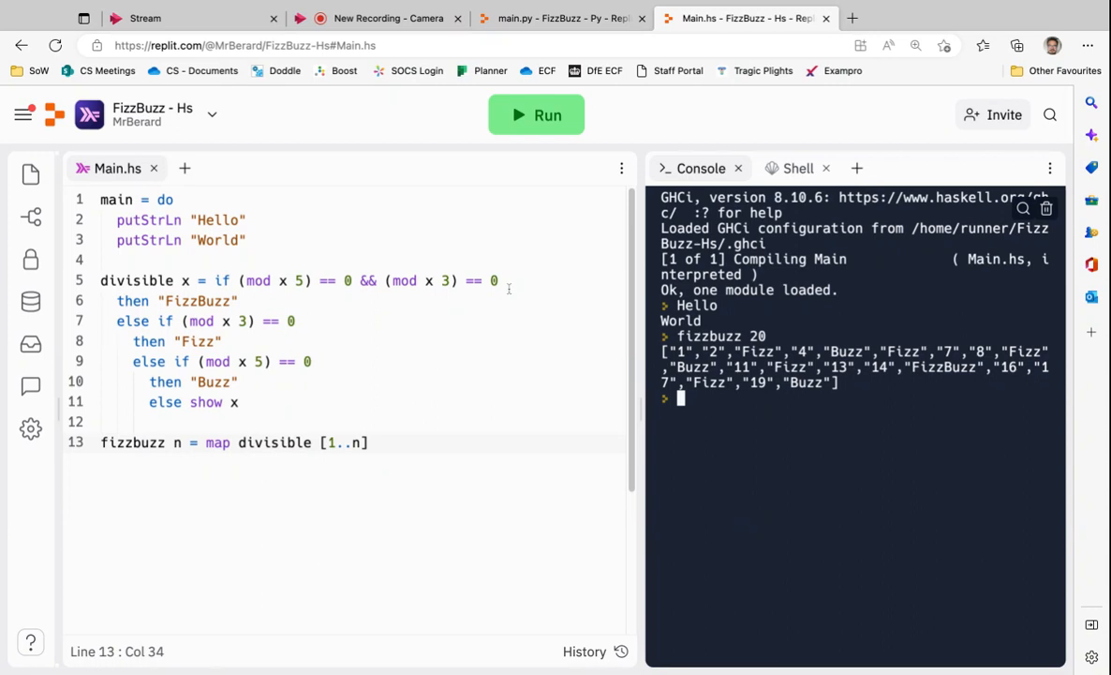
{"action": "mouse_move", "coordinate": [824, 401]}
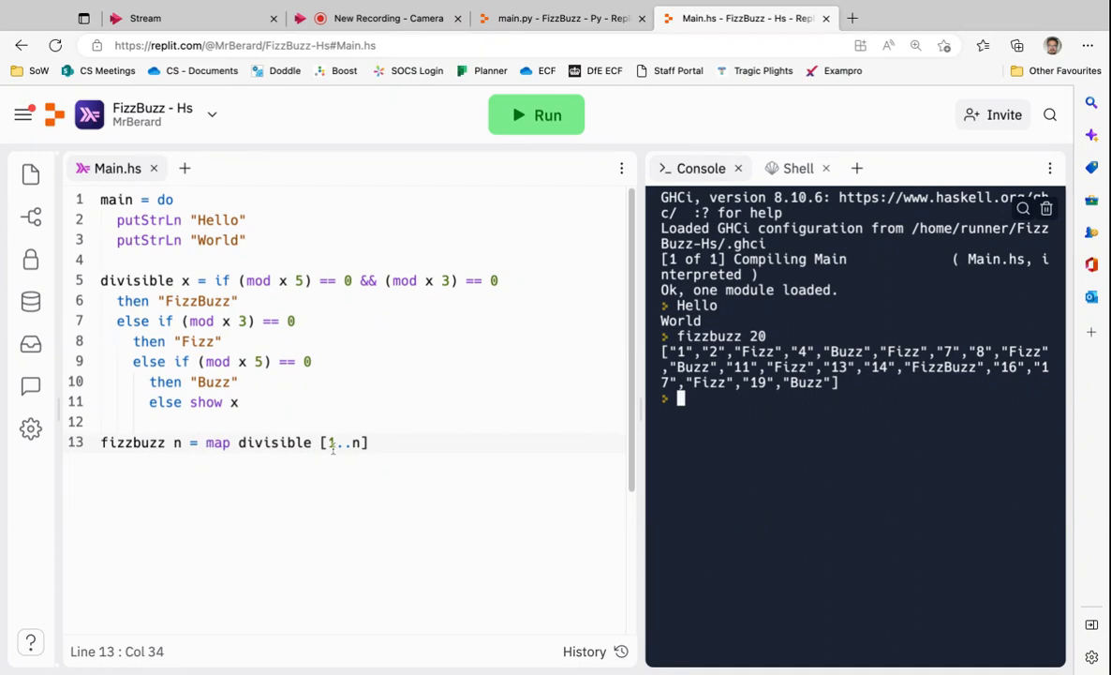
{"action": "double_click", "coordinate": [274, 442]}
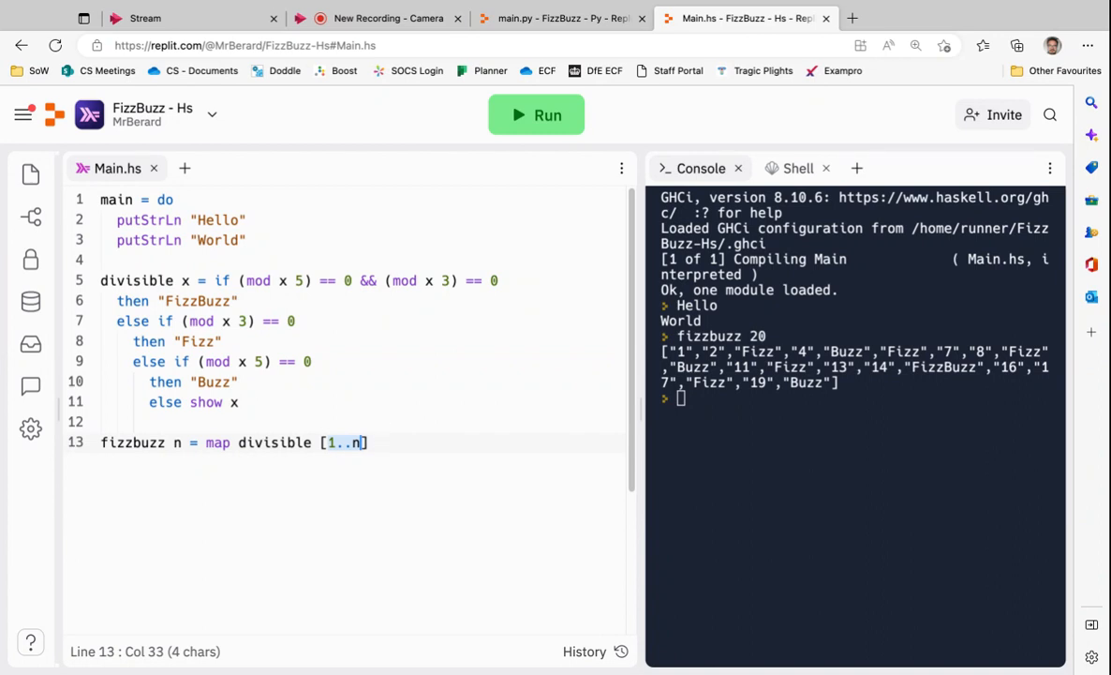
{"action": "left_click", "coordinate": [345, 443]}
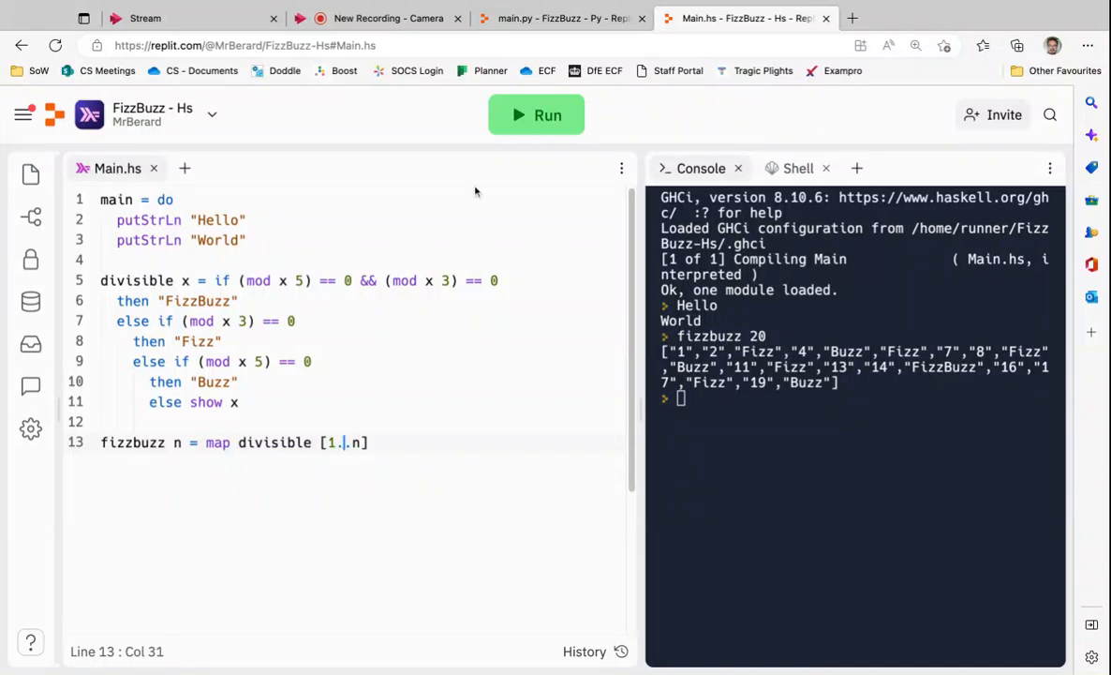
{"action": "left_click", "coordinate": [559, 19]}
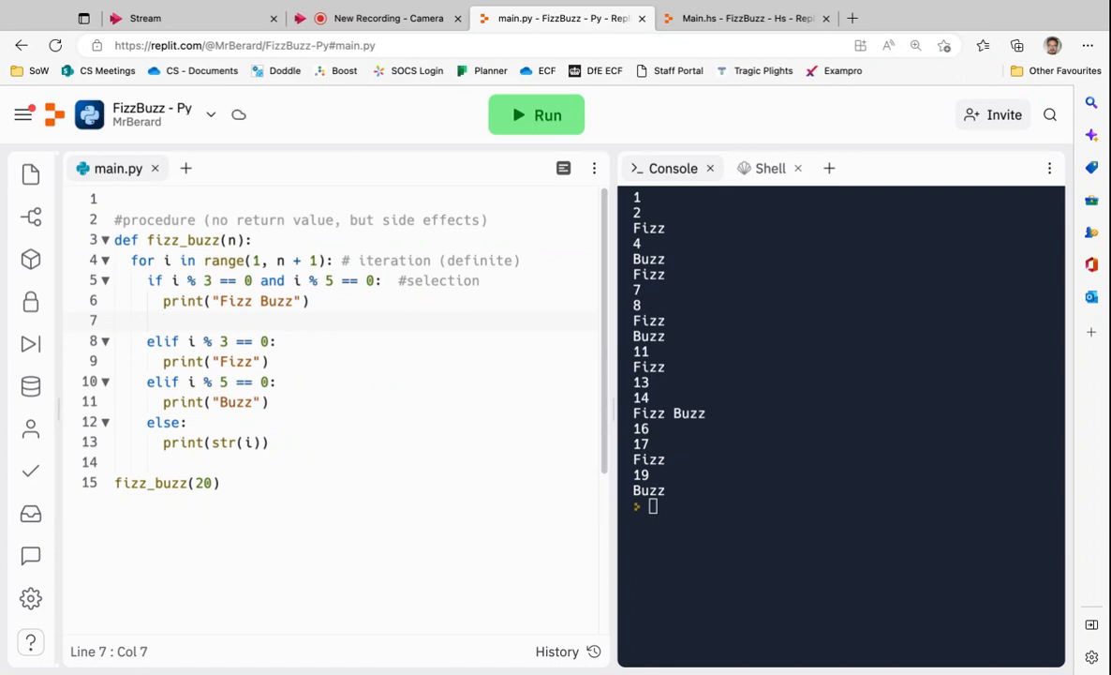
{"action": "left_click", "coordinate": [165, 320]}
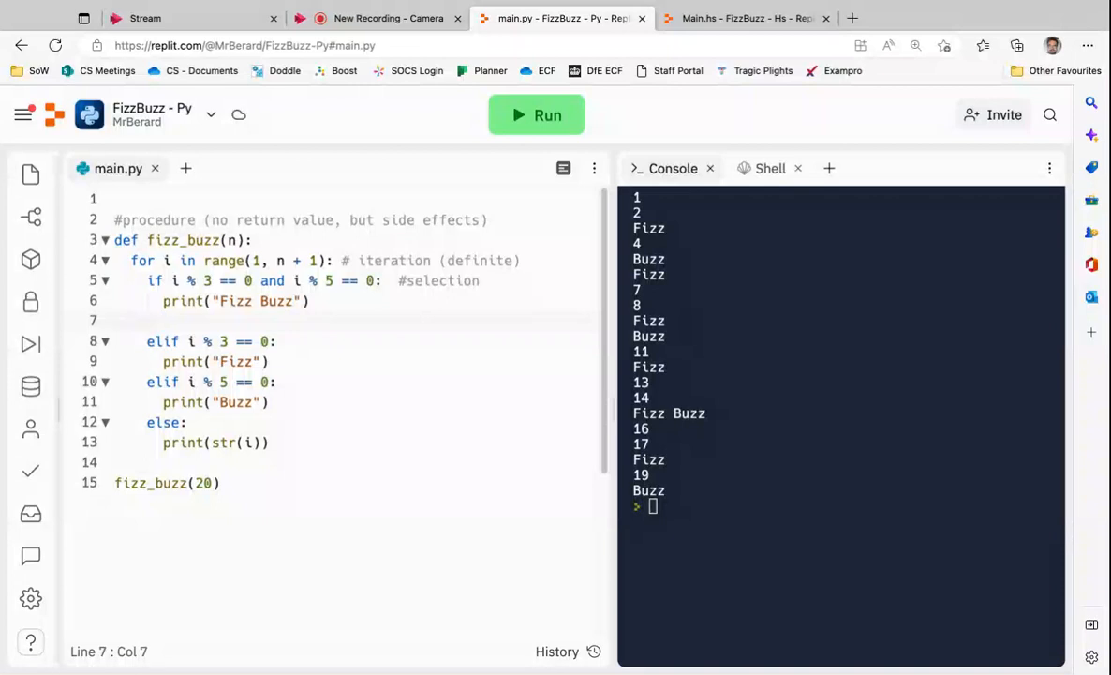
{"action": "type", "text": "fifteen = Tru"}
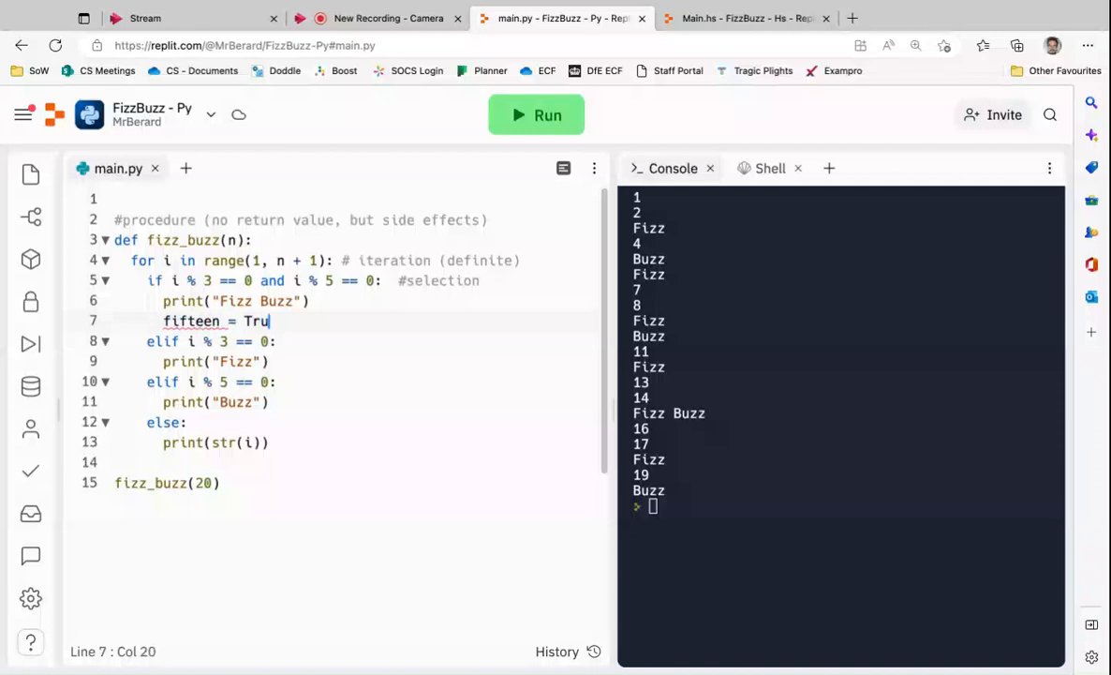
{"action": "type", "text": "e"}
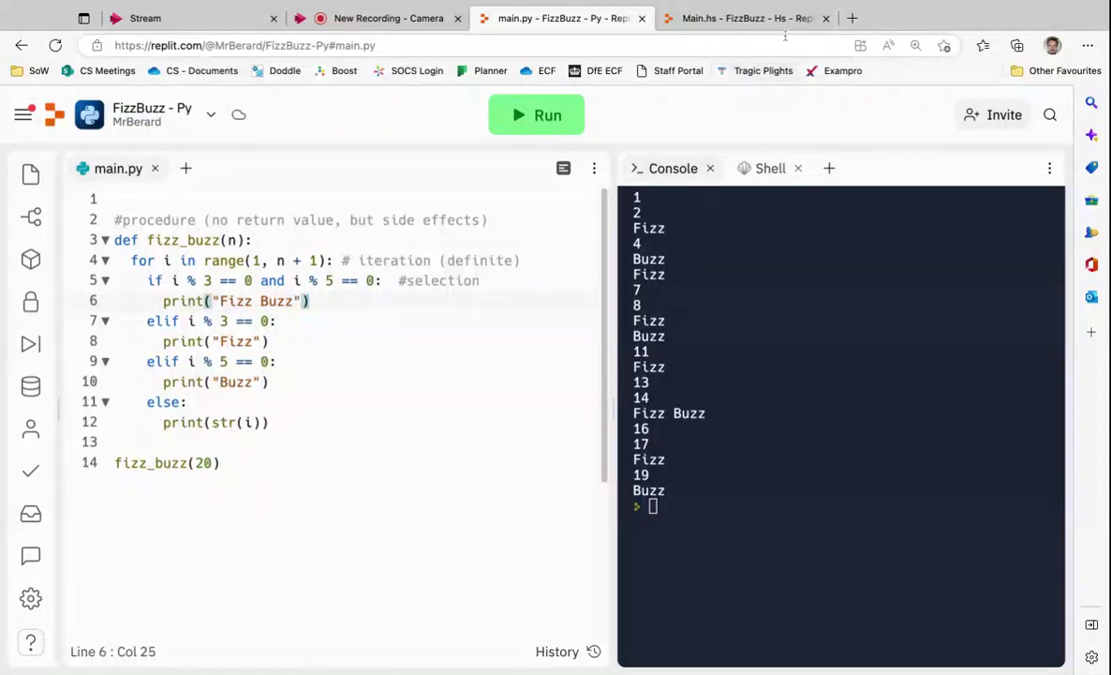
{"action": "left_click", "coordinate": [746, 18]}
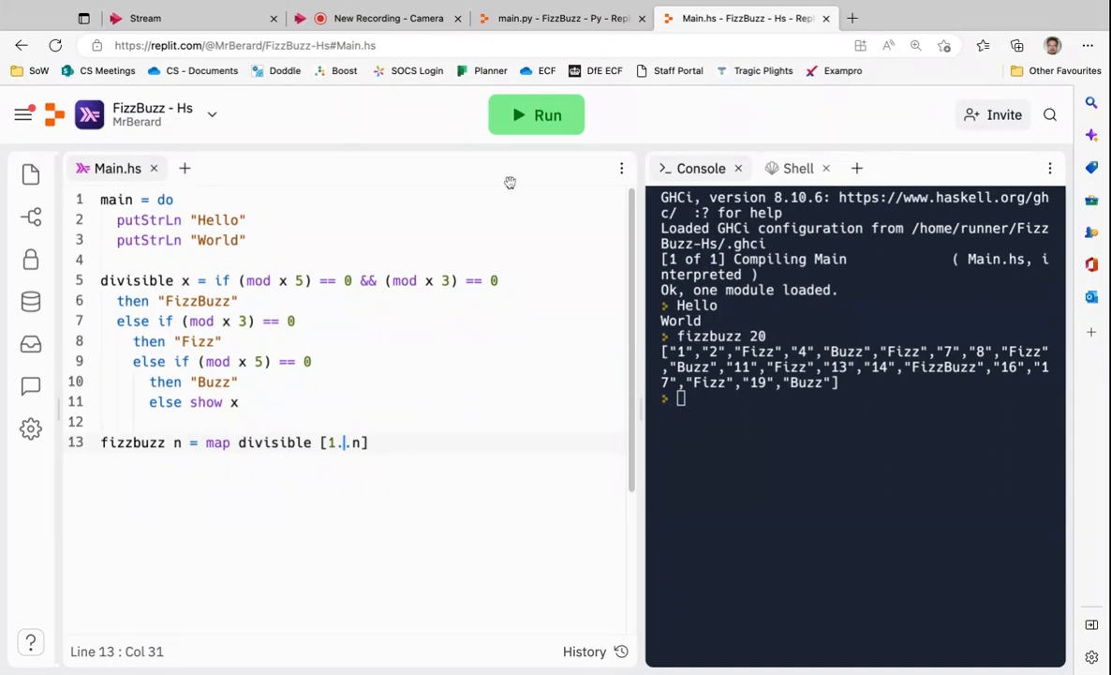
Step: Jot the sample line if test then val1 else valb below fizzbuzz
{"action": "type", "text": "."}
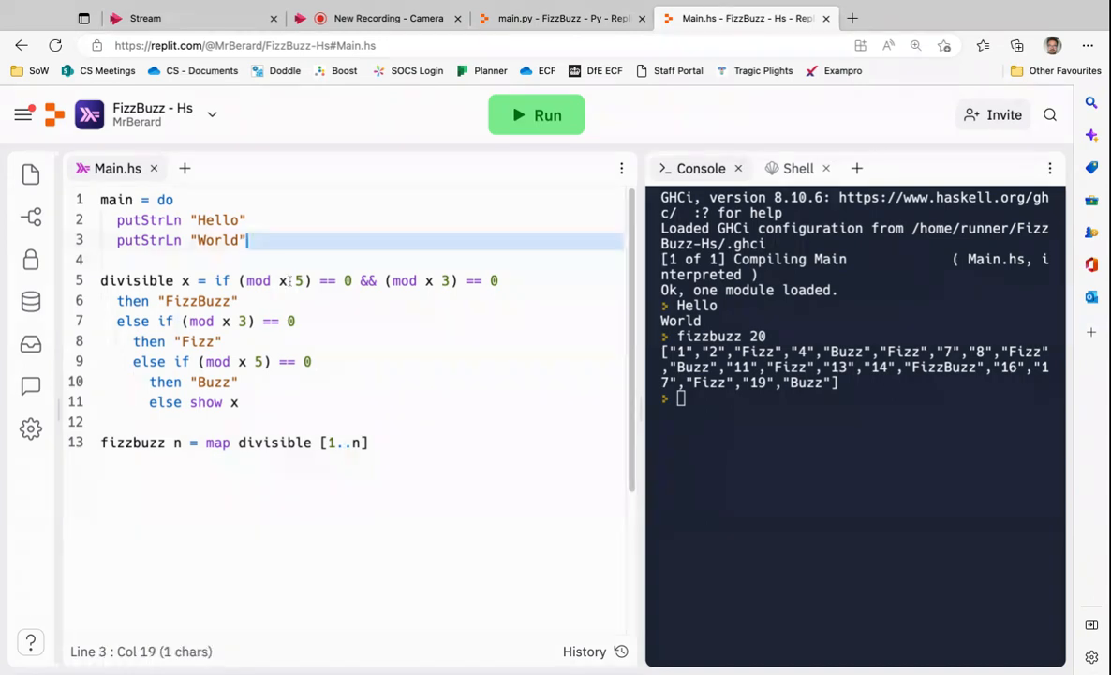
{"action": "left_click", "coordinate": [372, 443]}
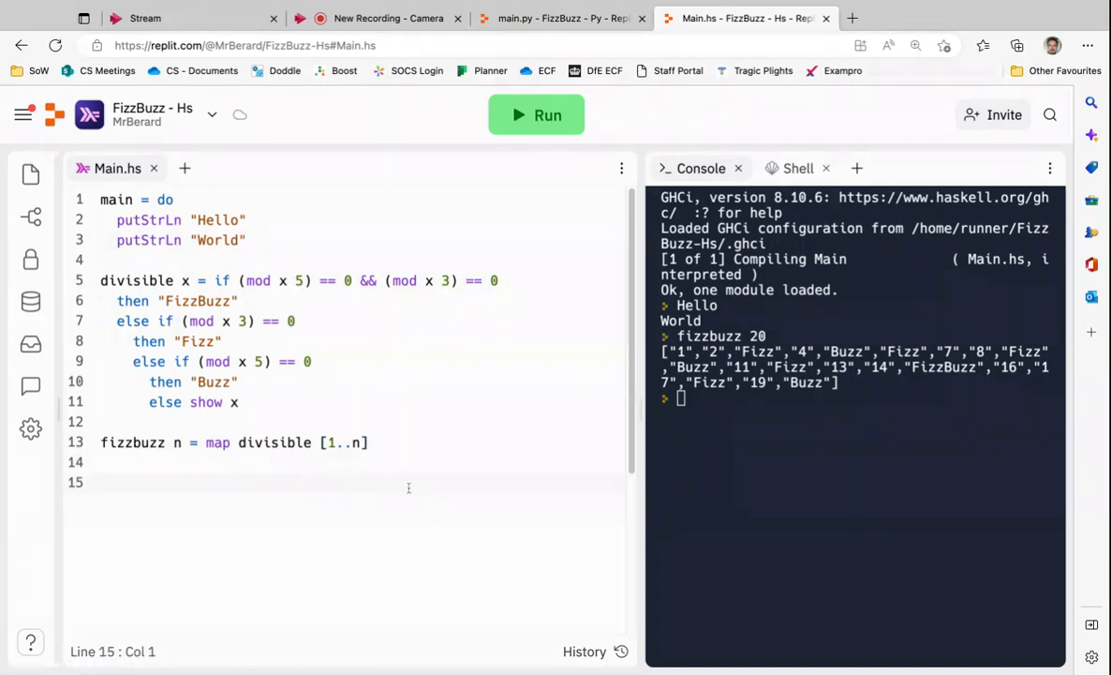
{"action": "type", "text": "if"}
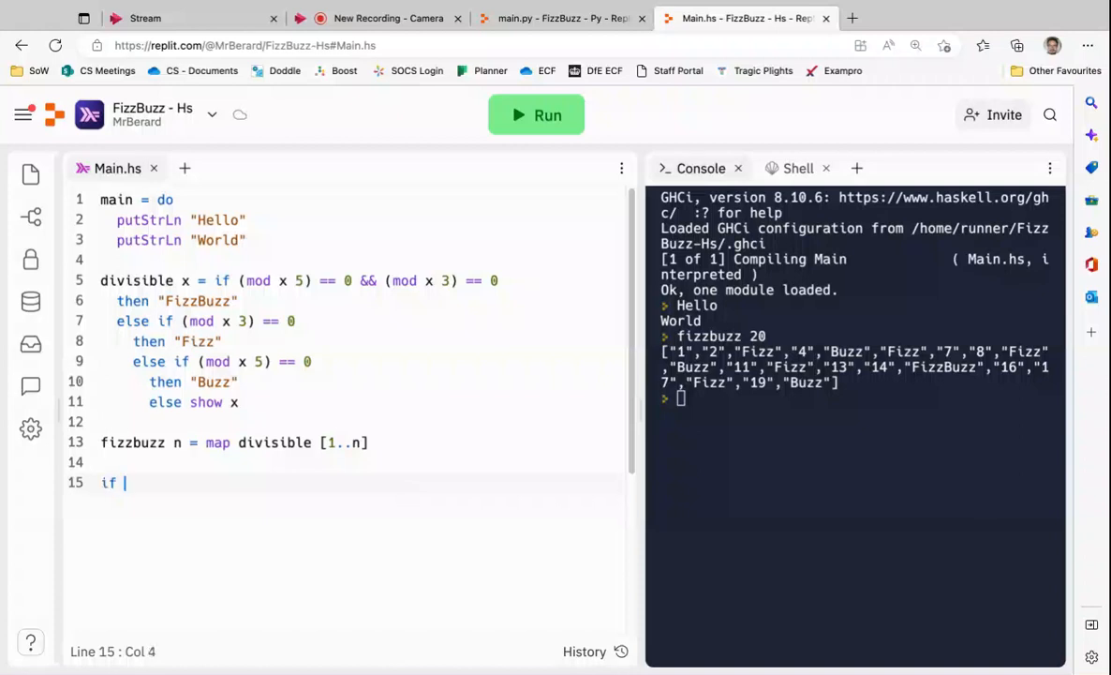
{"action": "type", "text": "te"}
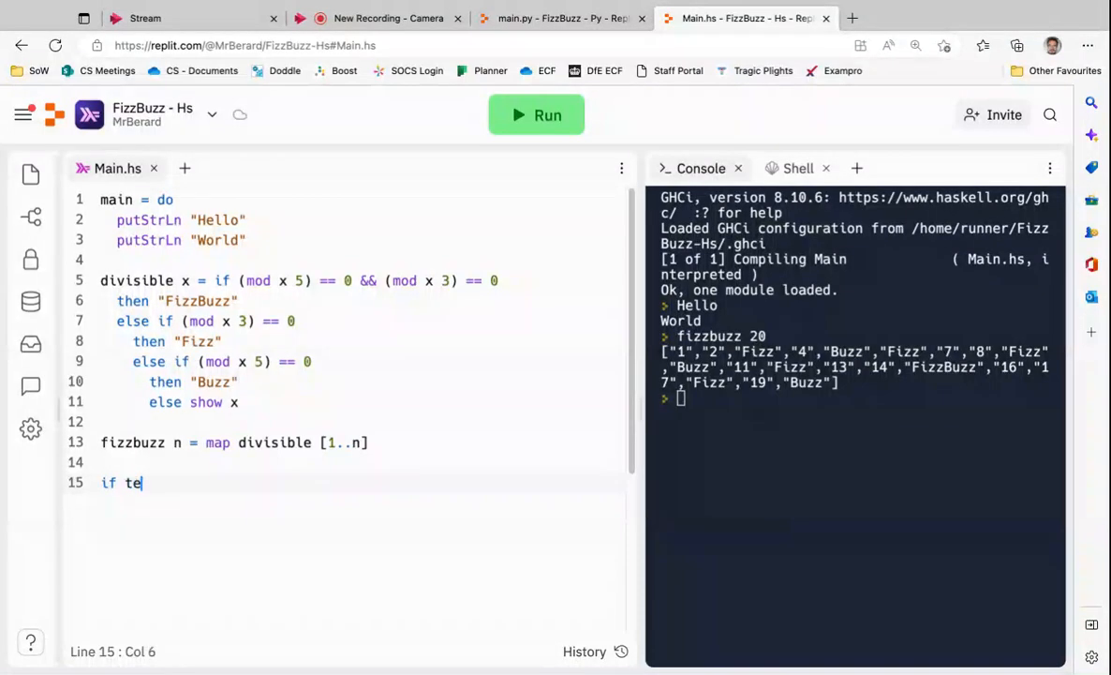
{"action": "type", "text": "st then val"}
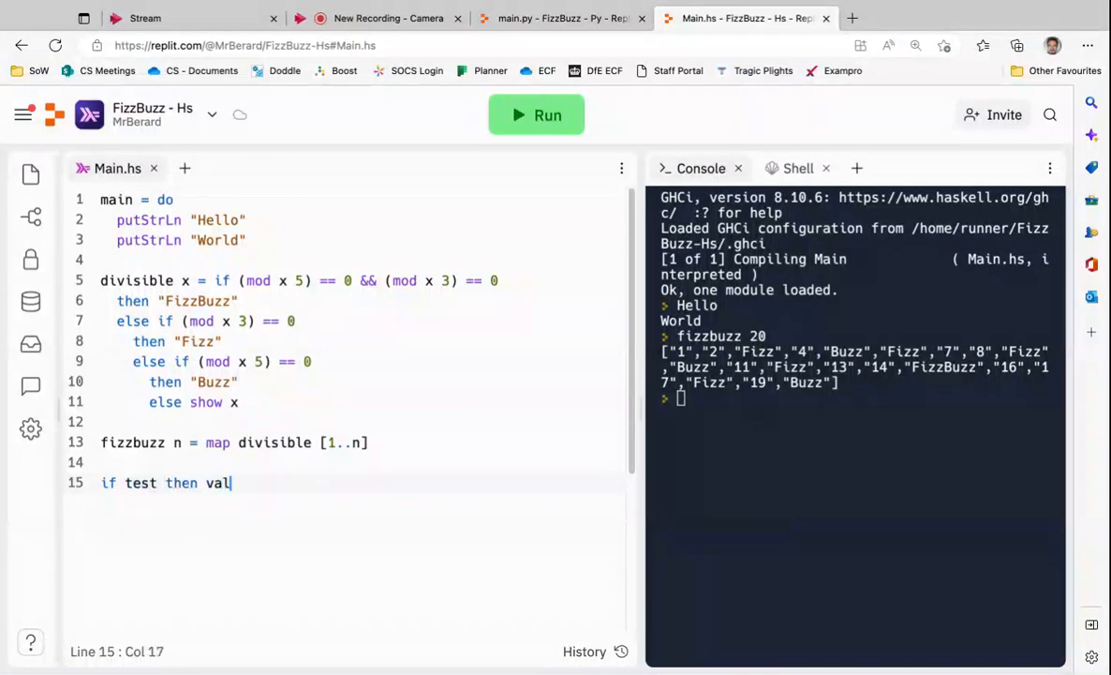
{"action": "type", "text": "1 else"}
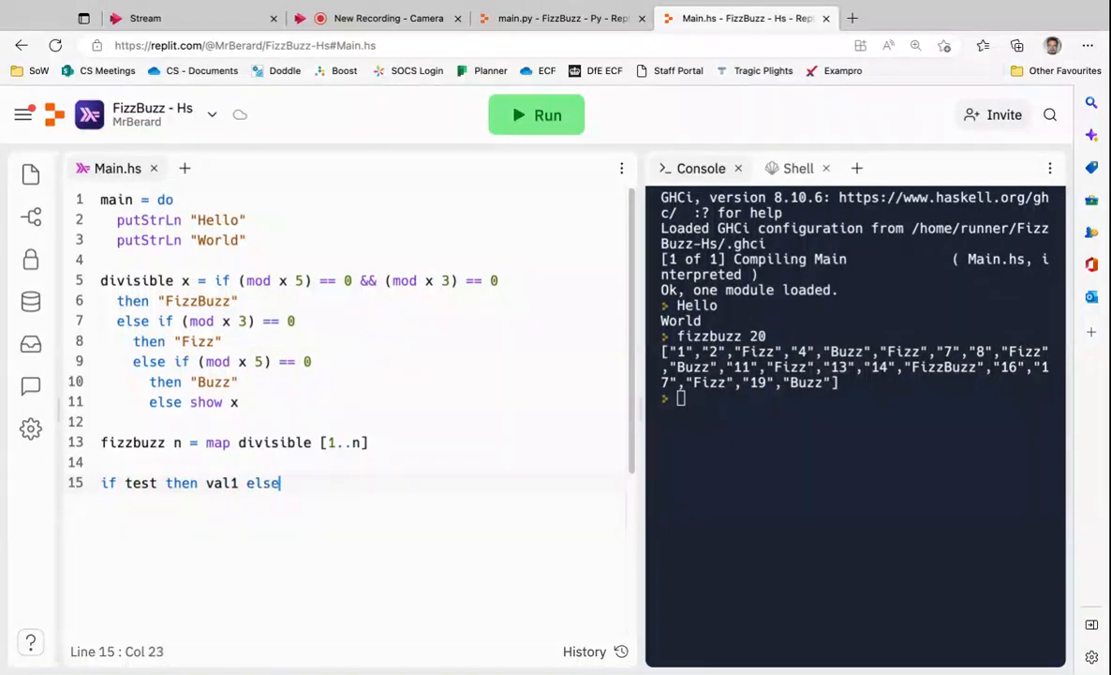
{"action": "type", "text": "valb"}
{"action": "type", "text": "-- IFS"}
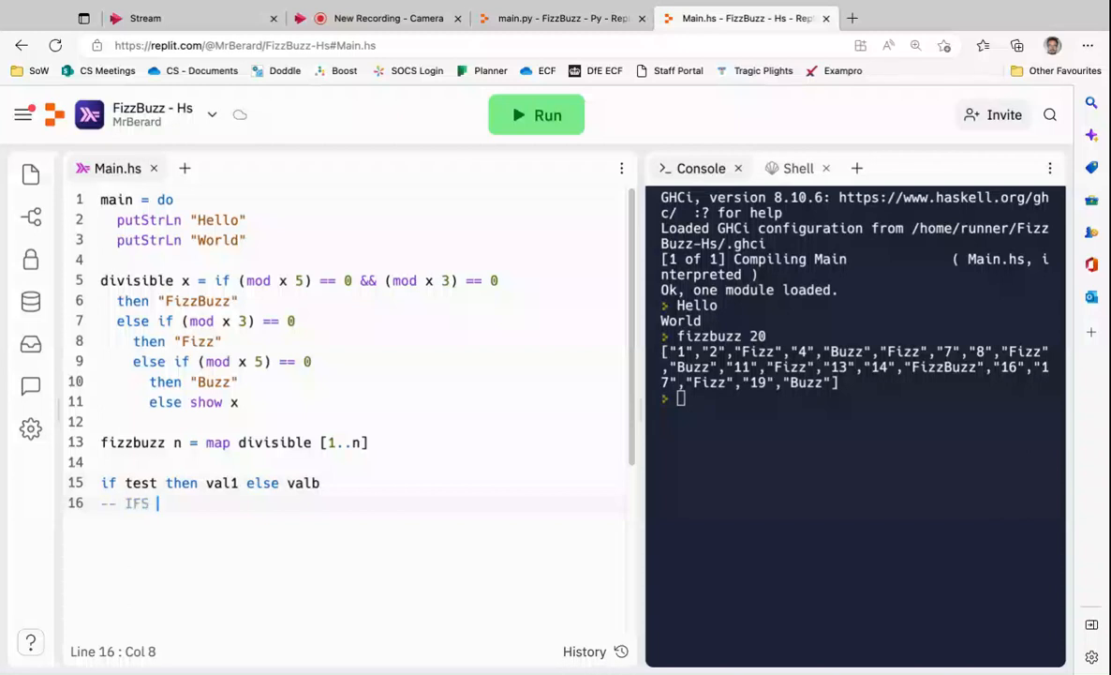
Step: Add the note -- IFS NEED ELSES ALWAYS under it
{"action": "type", "text": "NEED EKSE"}
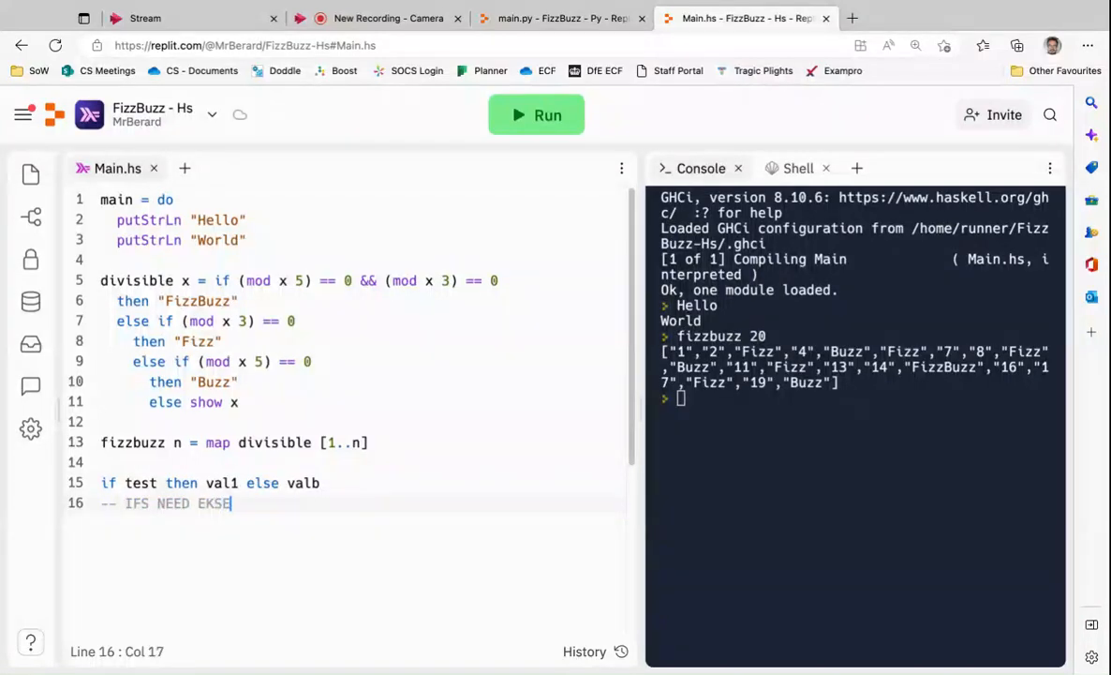
{"action": "type", "text": "LSES A"}
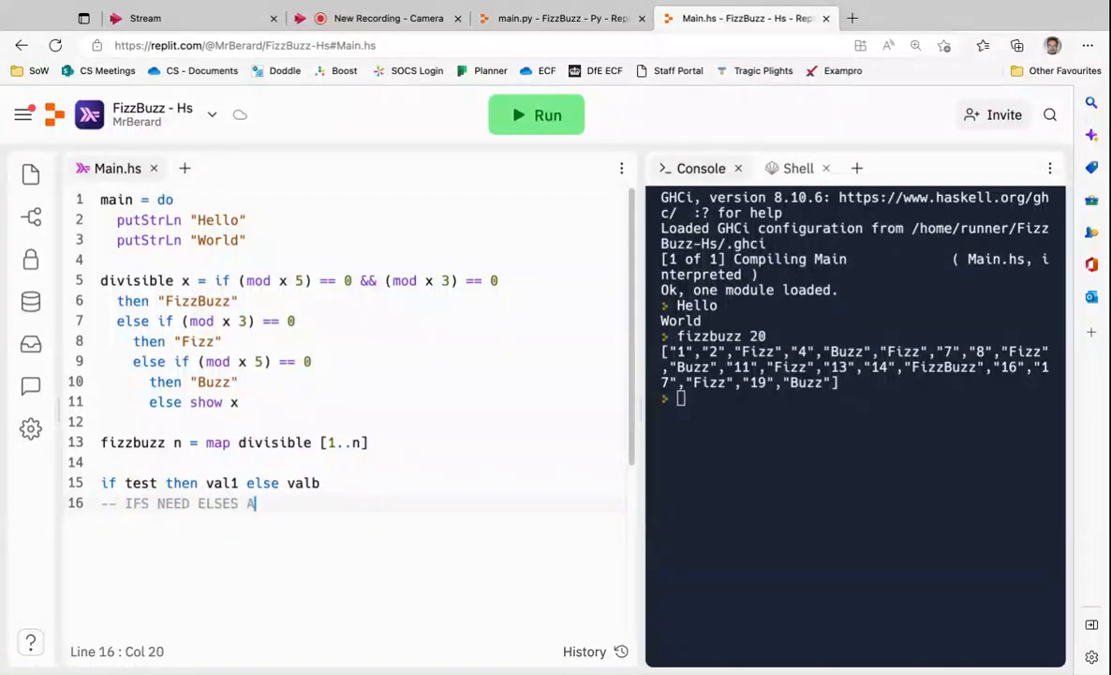
{"action": "type", "text": "LWAYS"}
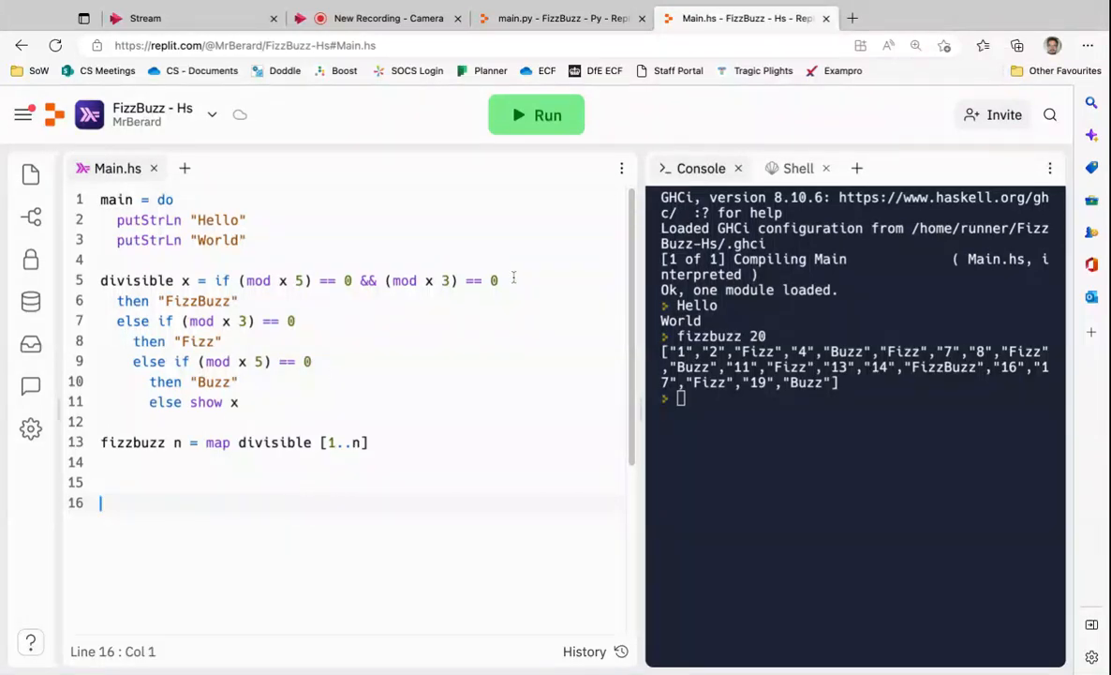
Step: Paste -- IFS NEED ELSES ALWAYS under divisible and add -- % -> mod and -- and -> && comments
{"action": "type", "text": "-- IFS NEED ELSES ALWAYS"}
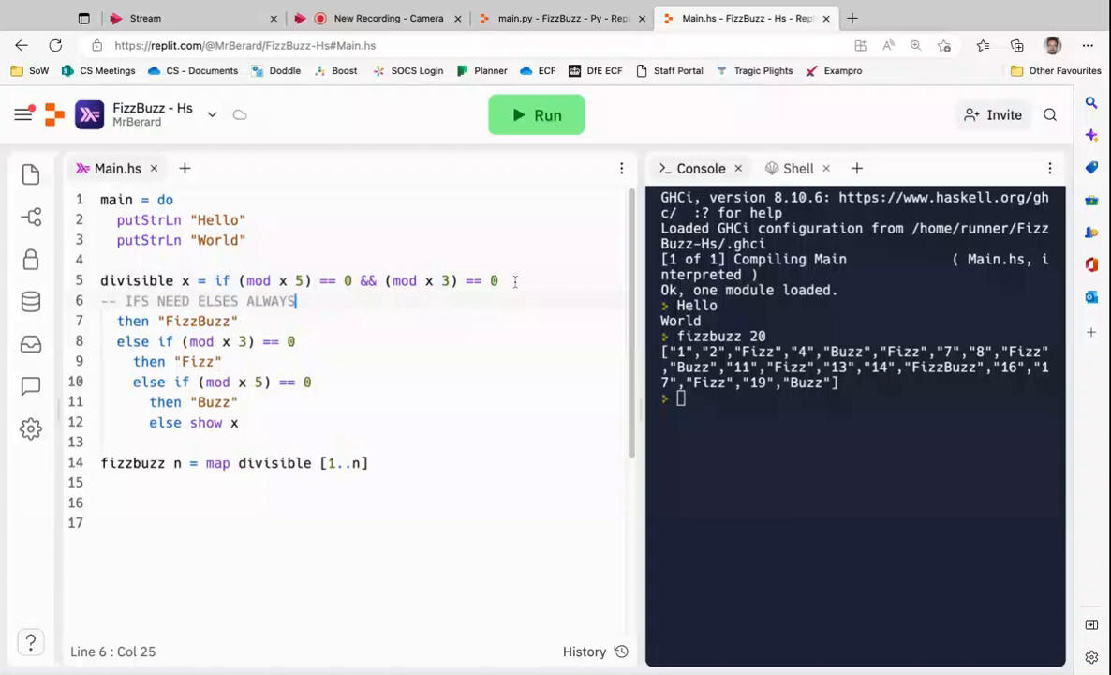
{"action": "key", "text": "enter"}
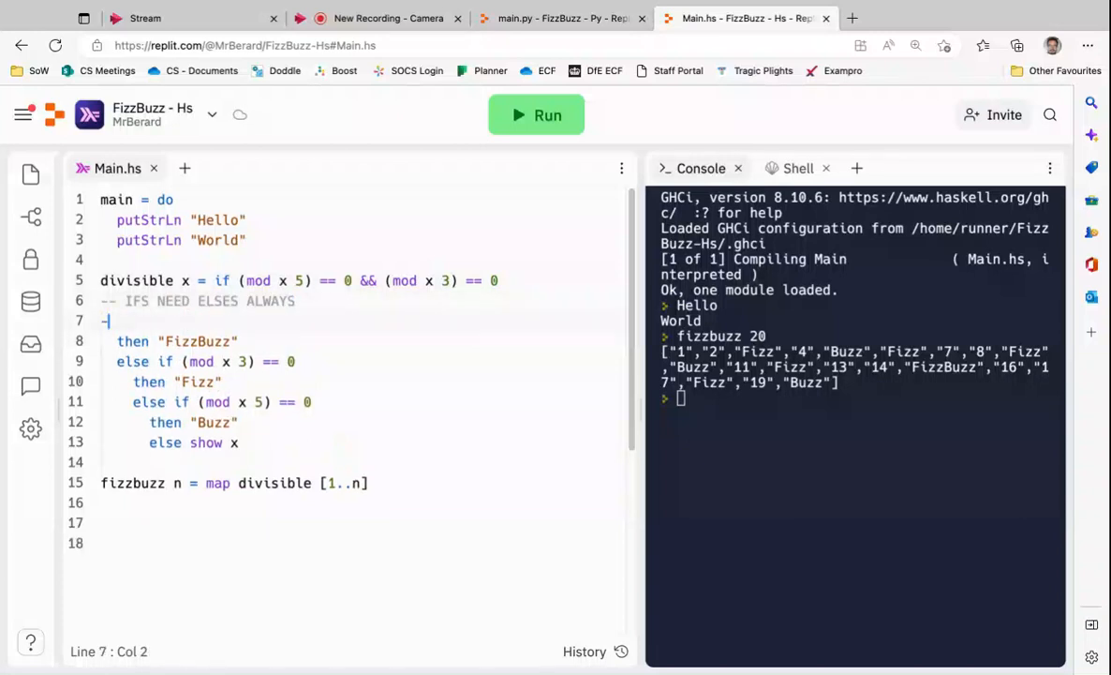
{"action": "type", "text": "-"}
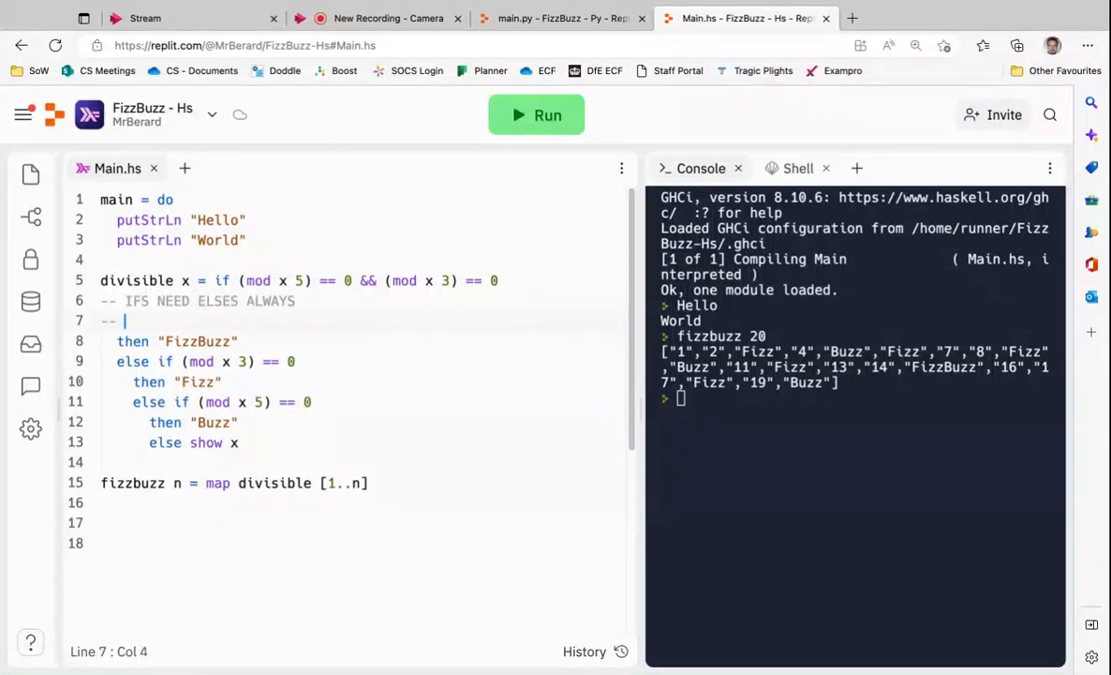
{"action": "type", "text": "% -> mod"}
{"action": "type", "text": "-- and -"}
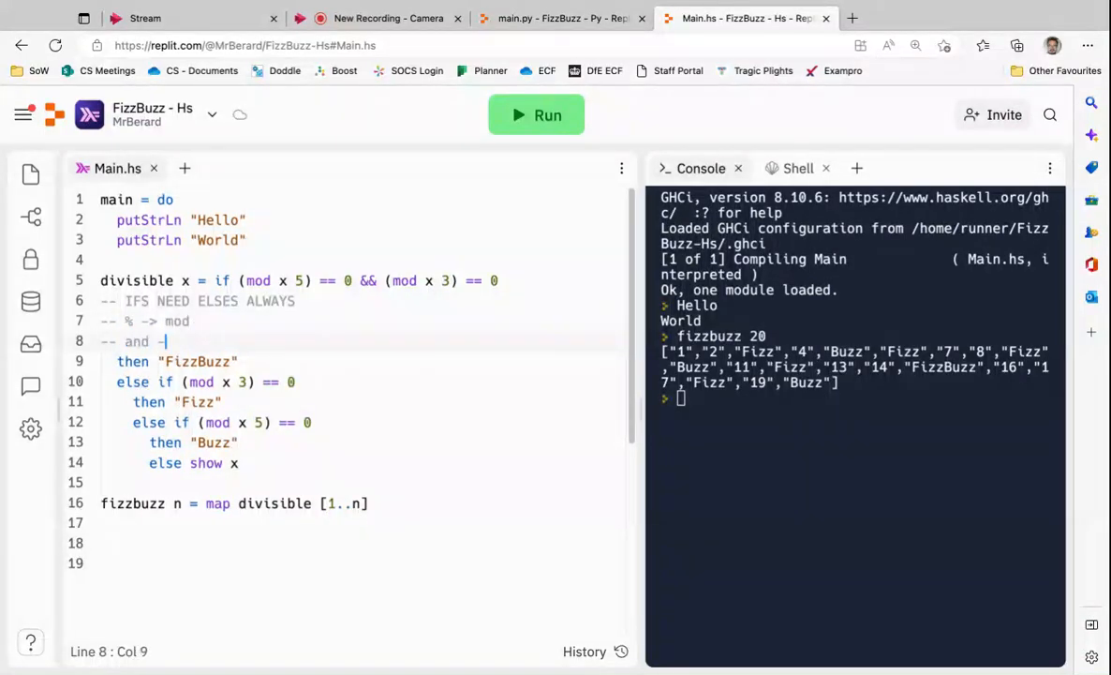
{"action": "type", "text": ">"}
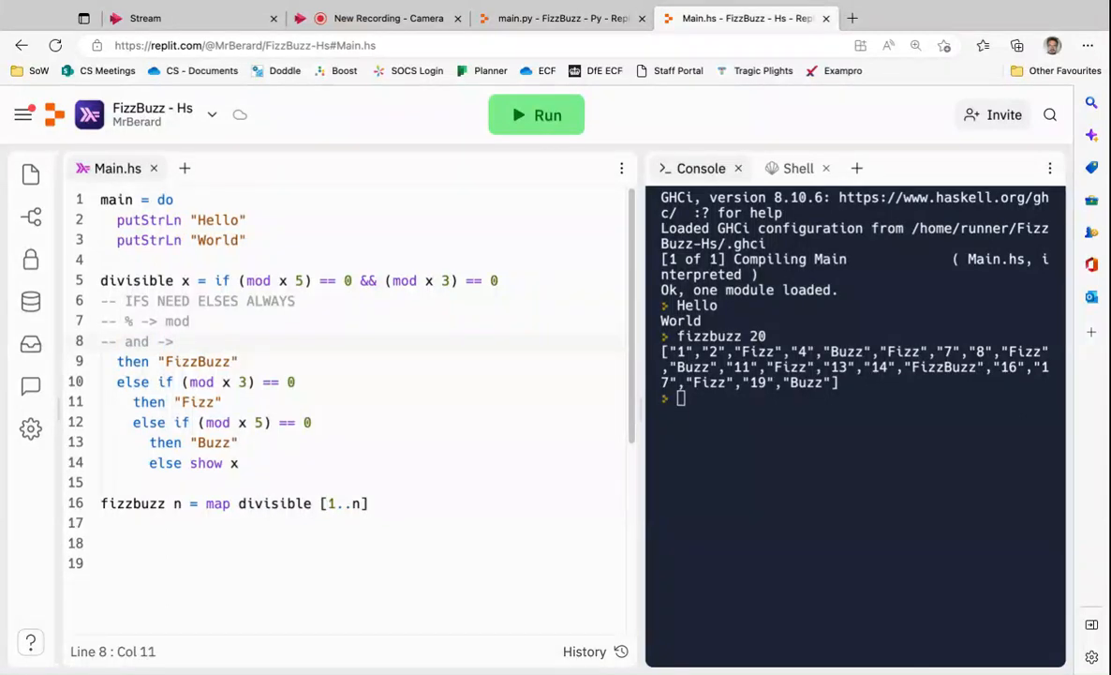
{"action": "type", "text": "&&"}
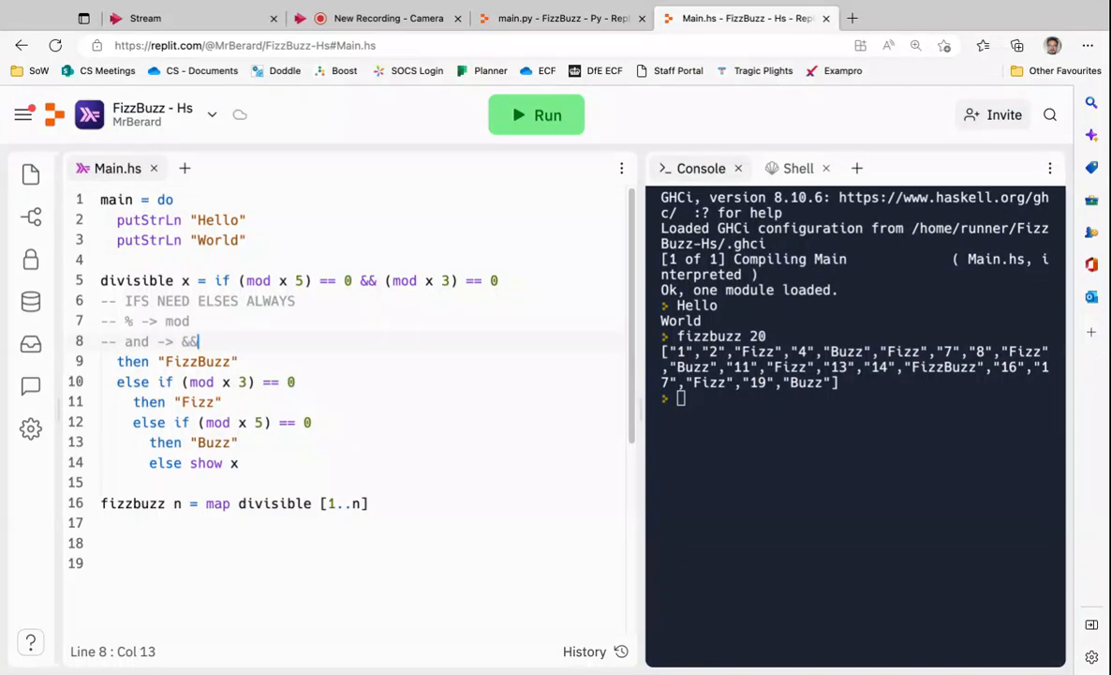
{"action": "key", "text": "enter"}
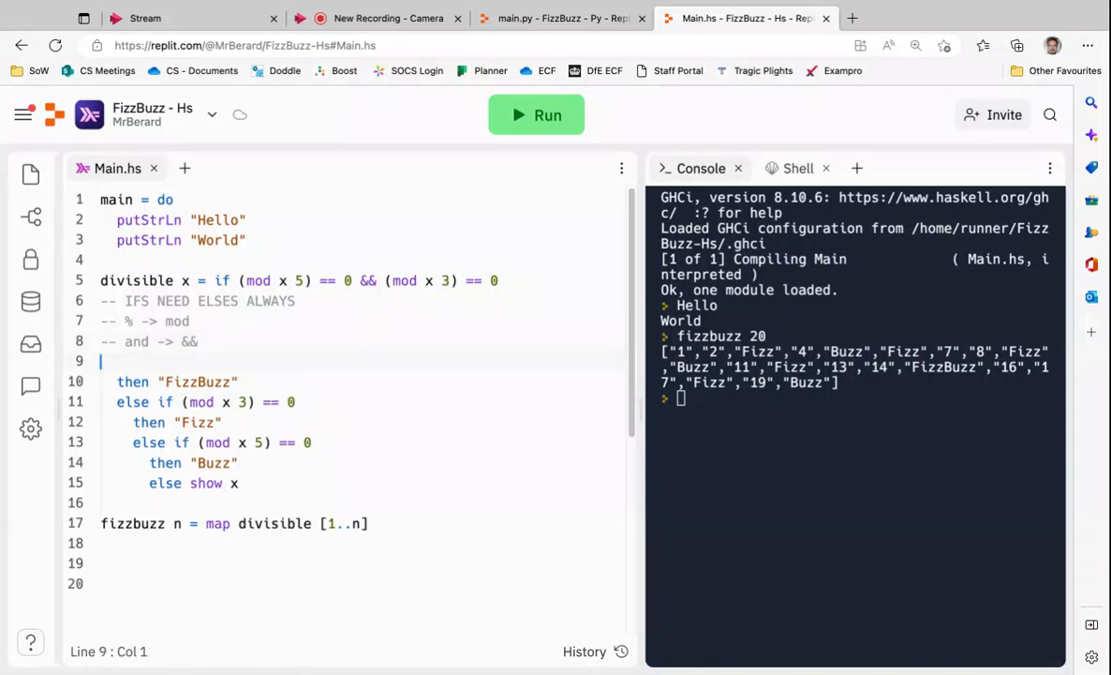
Step: Append -- Strictly typed, so return a string too after show x and remove the blank line
{"action": "left_click", "coordinate": [240, 461]}
{"action": "type", "text": " -- Strictly typed, so"}
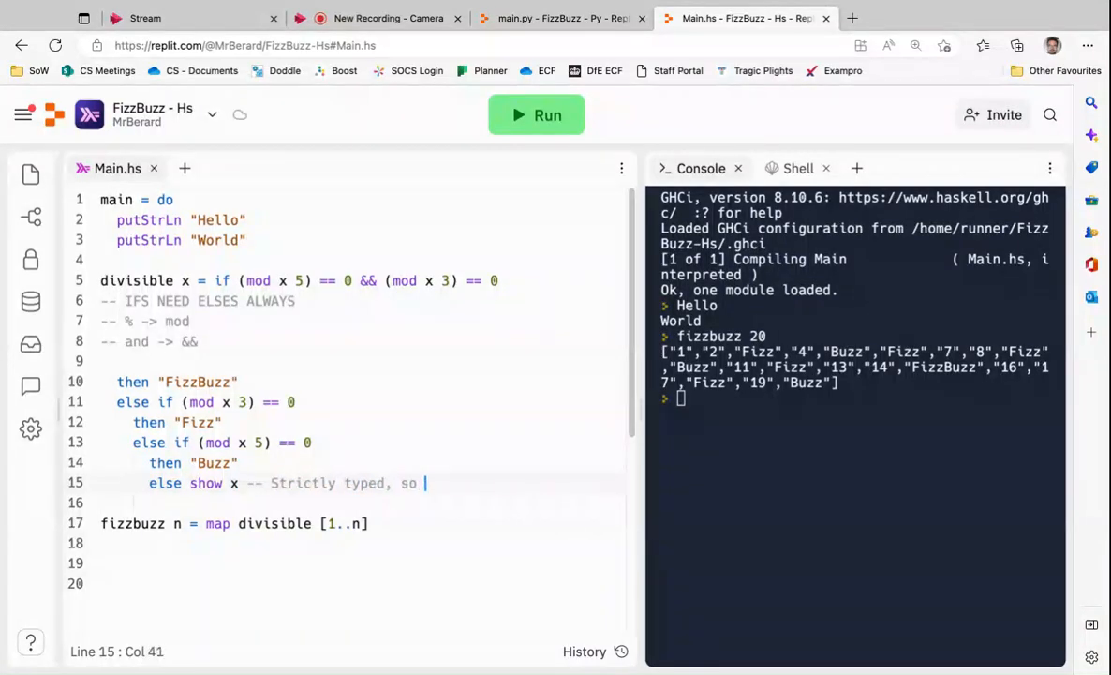
{"action": "type", "text": "ne"}
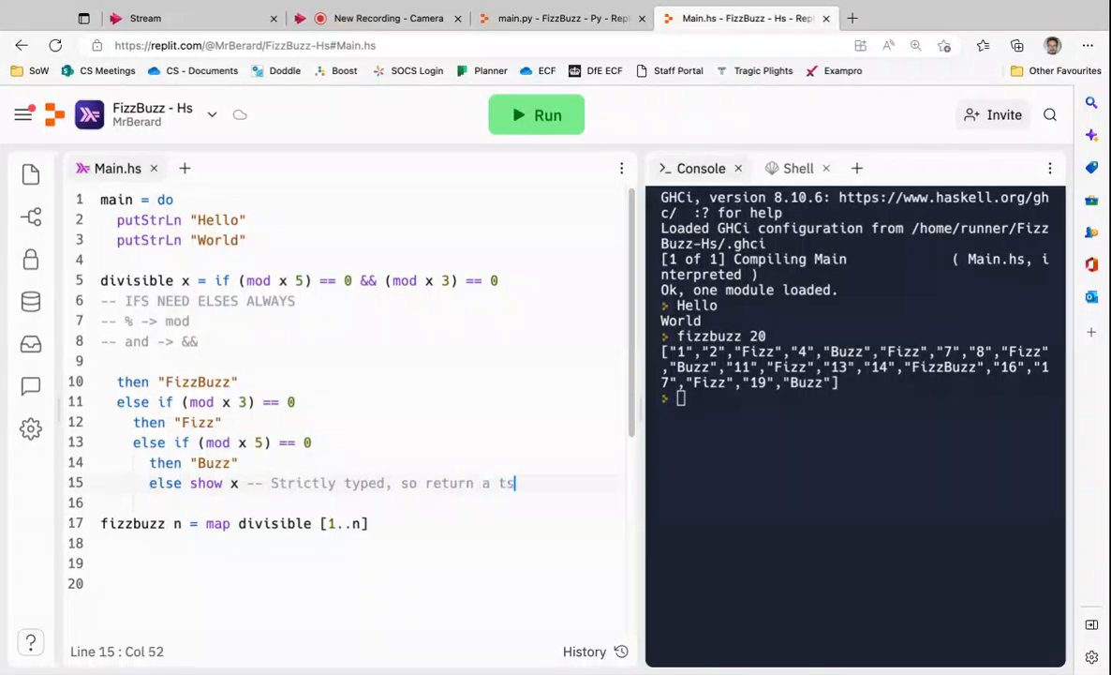
{"action": "type", "text": "tring too,"}
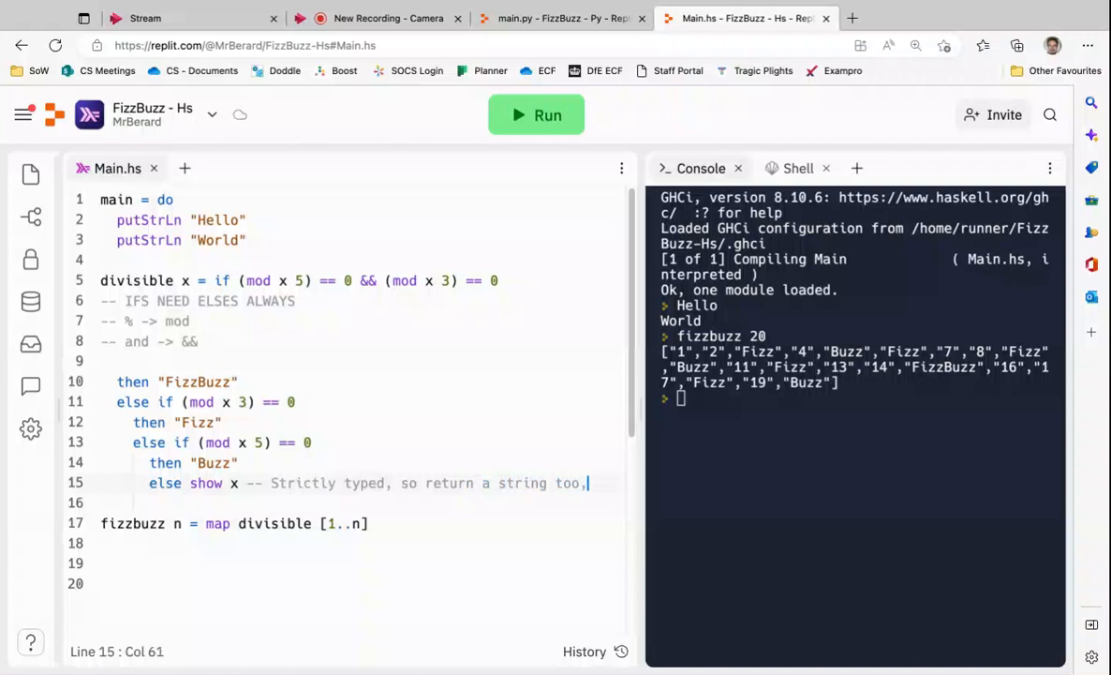
{"action": "key", "text": "Backspace"}
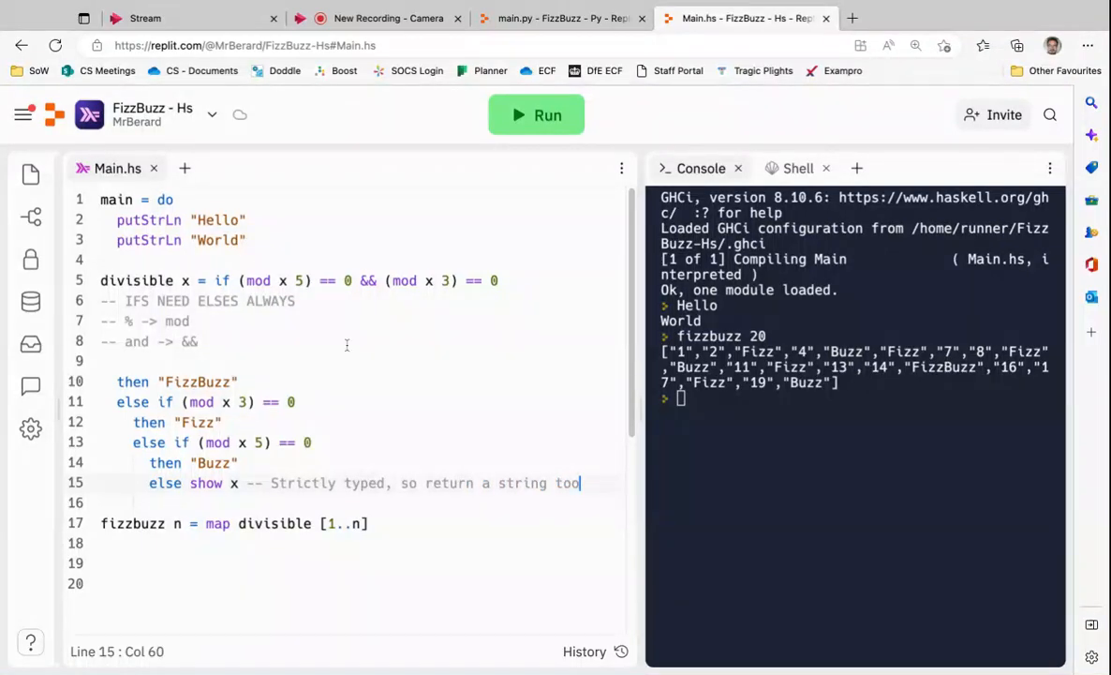
{"action": "left_click", "coordinate": [108, 359]}
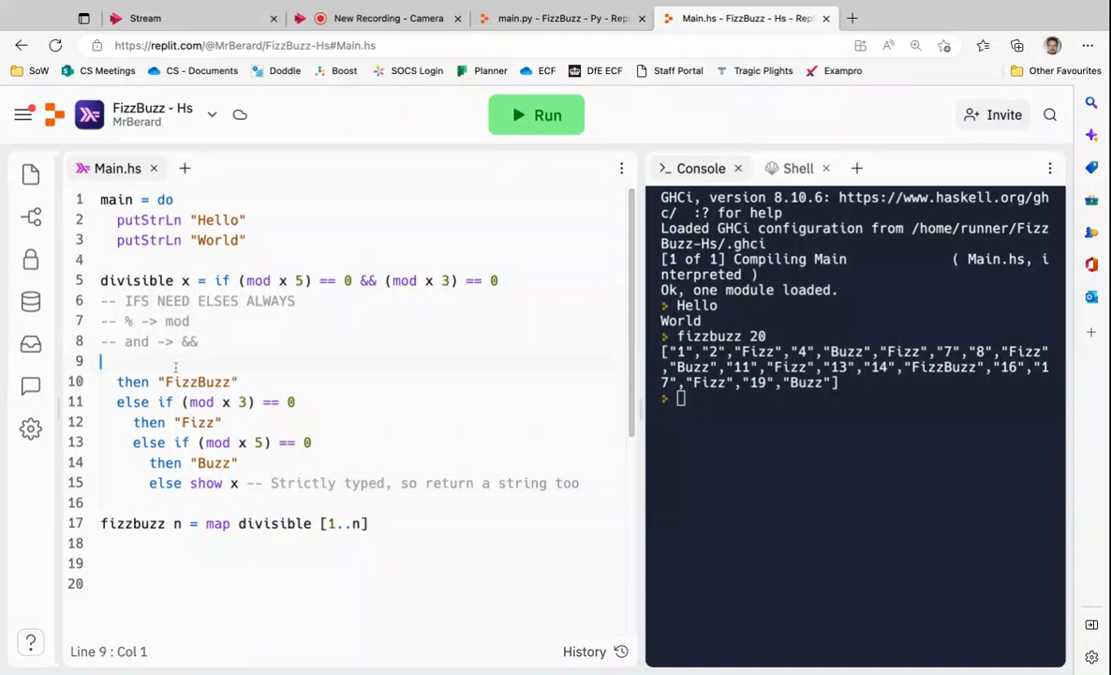
{"action": "key", "text": "Backspace"}
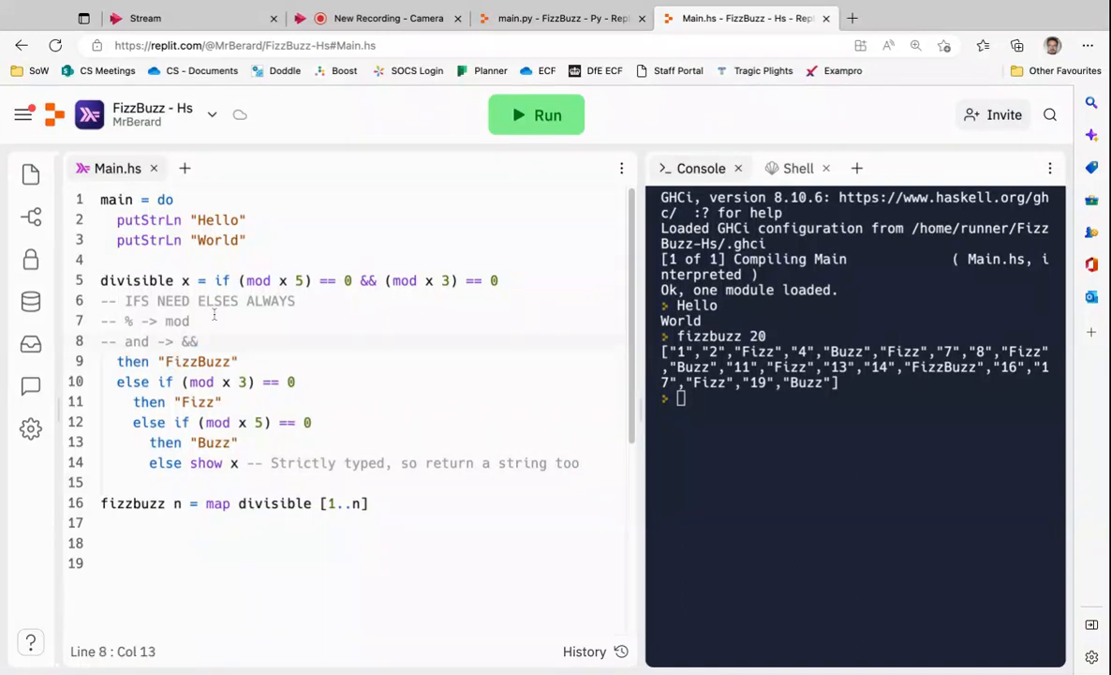
{"action": "left_click", "coordinate": [270, 281]}
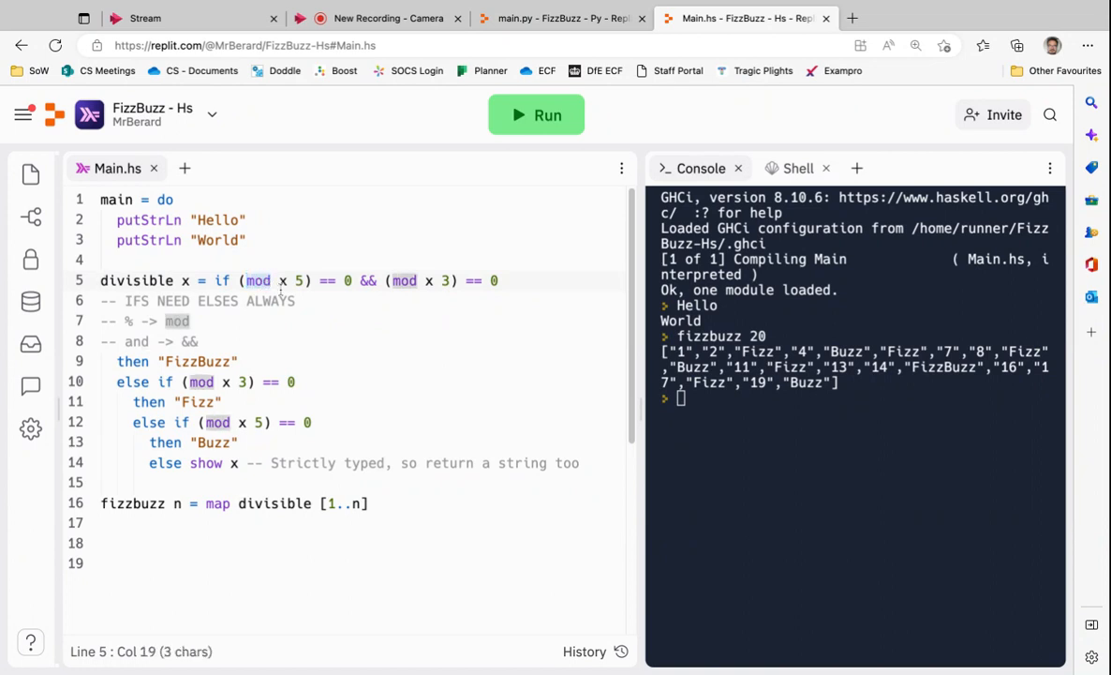
Step: Rewrite both checks as x `mod` 5 and x `mod` 3, then reload the program
{"action": "left_click", "coordinate": [297, 281]}
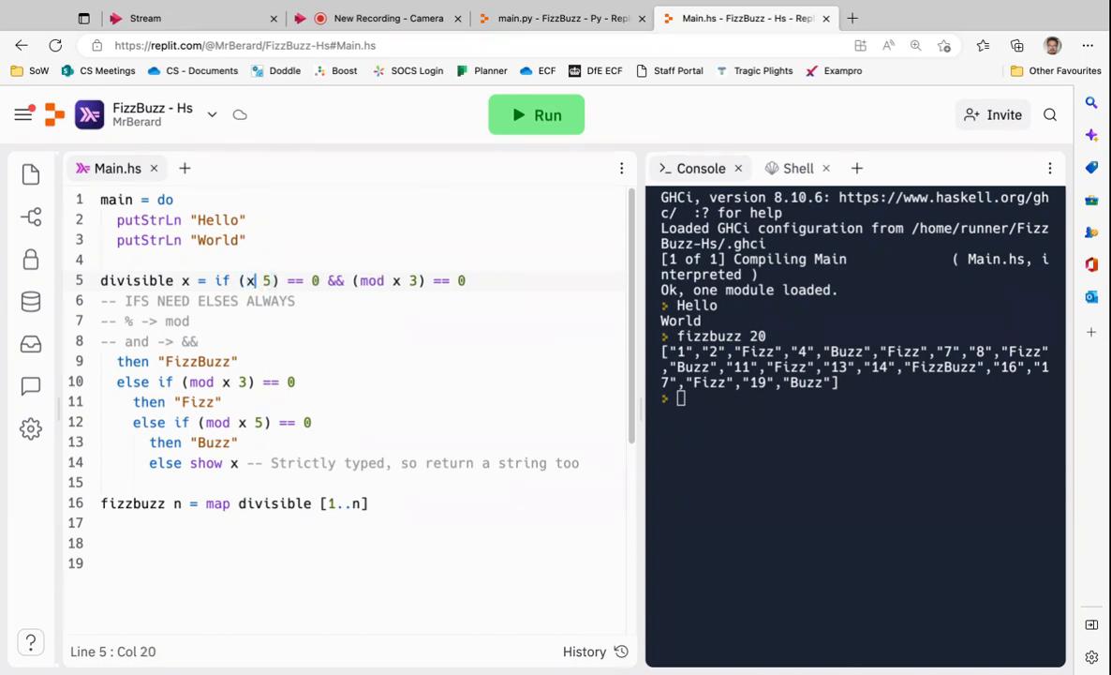
{"action": "type", "text": "mod`"}
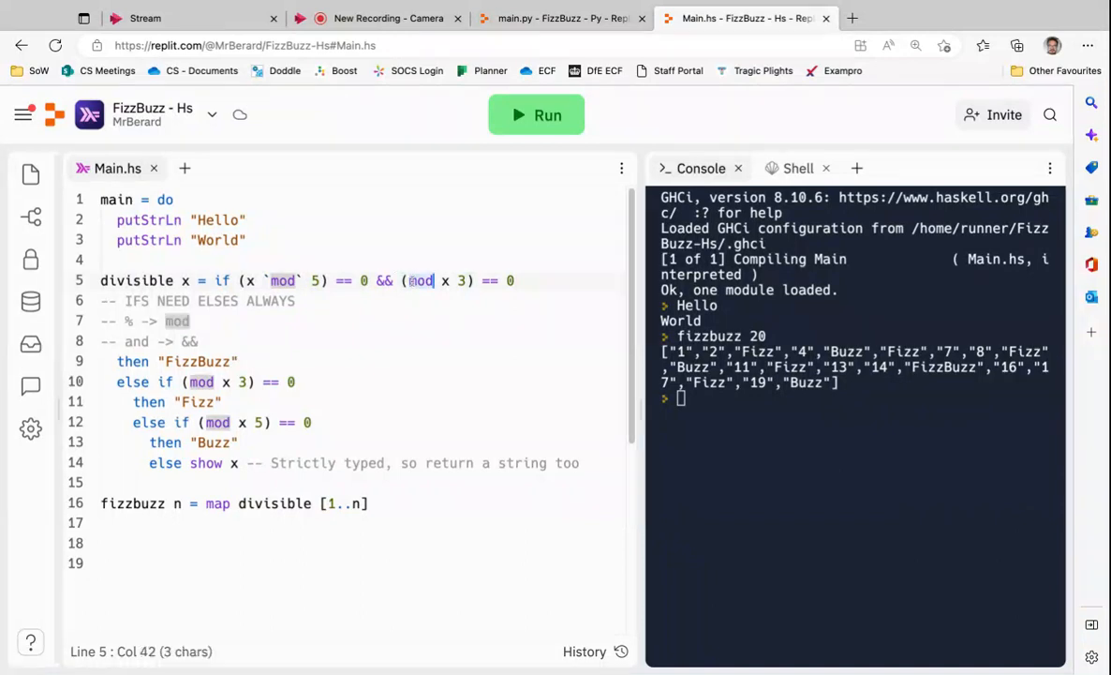
{"action": "key", "text": "Backspace"}
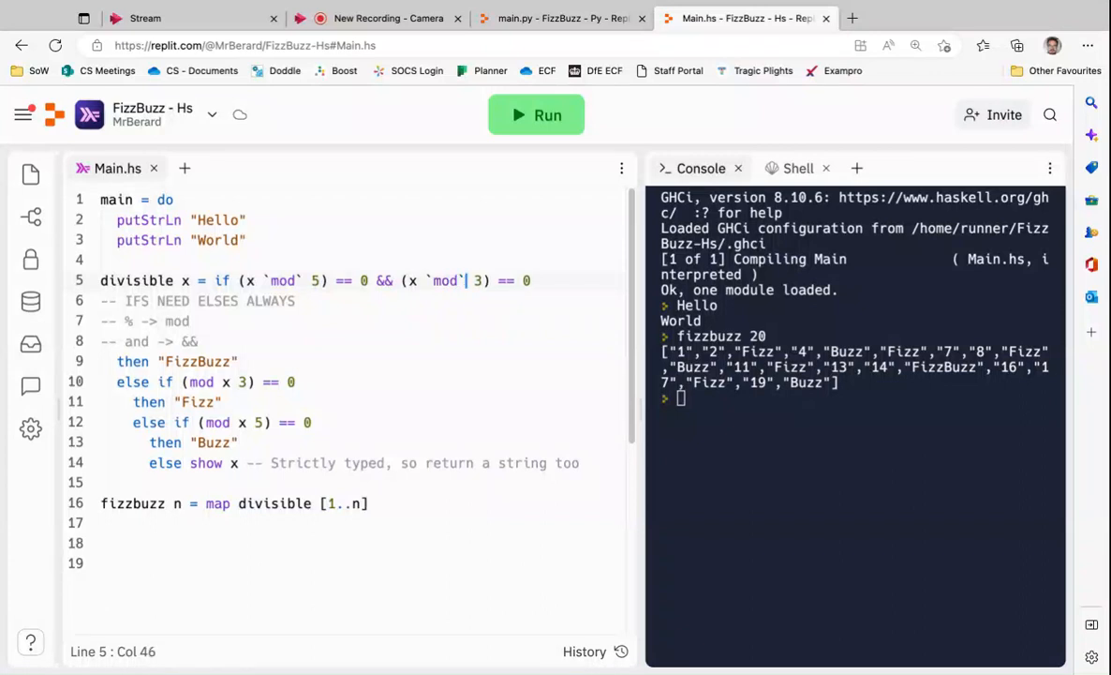
{"action": "left_click", "coordinate": [252, 281]}
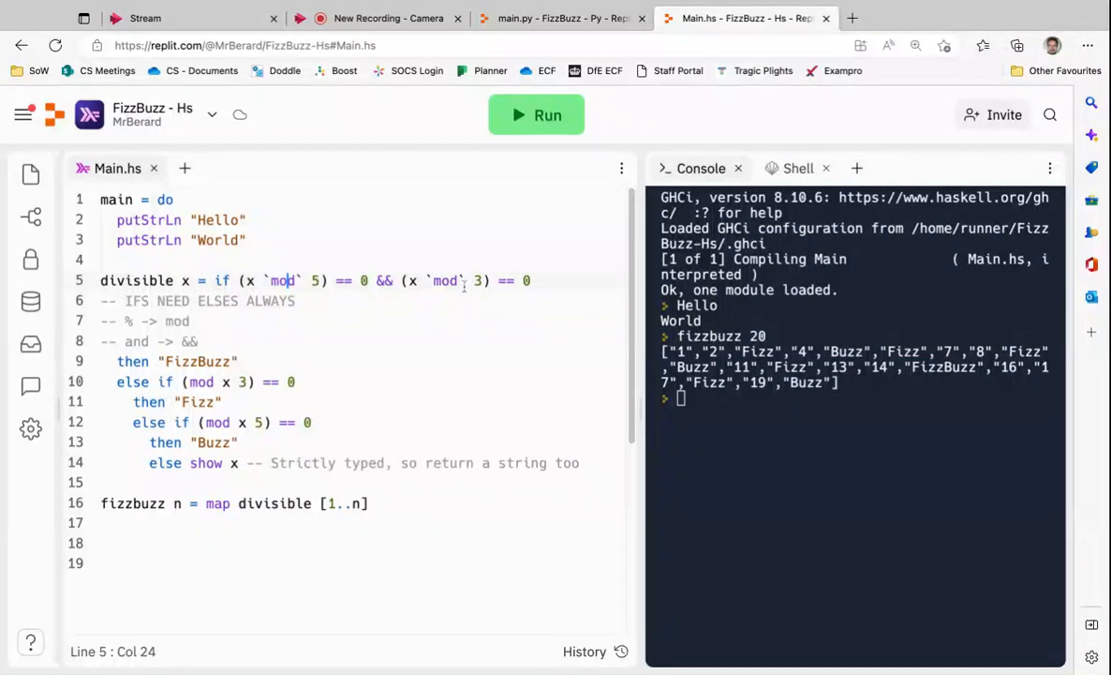
{"action": "left_click", "coordinate": [536, 114]}
{"action": "type", "text": "f"}
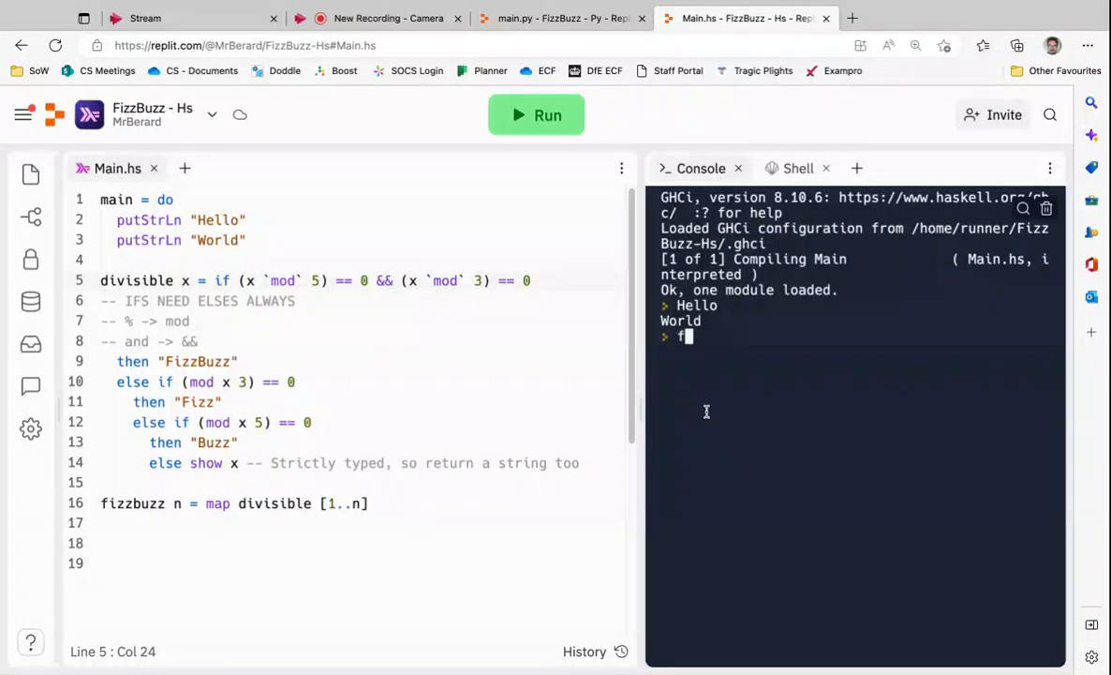
Step: Evaluate fizzbuzz 3 in the GHCi console
{"action": "type", "text": "izzbuzz 3"}
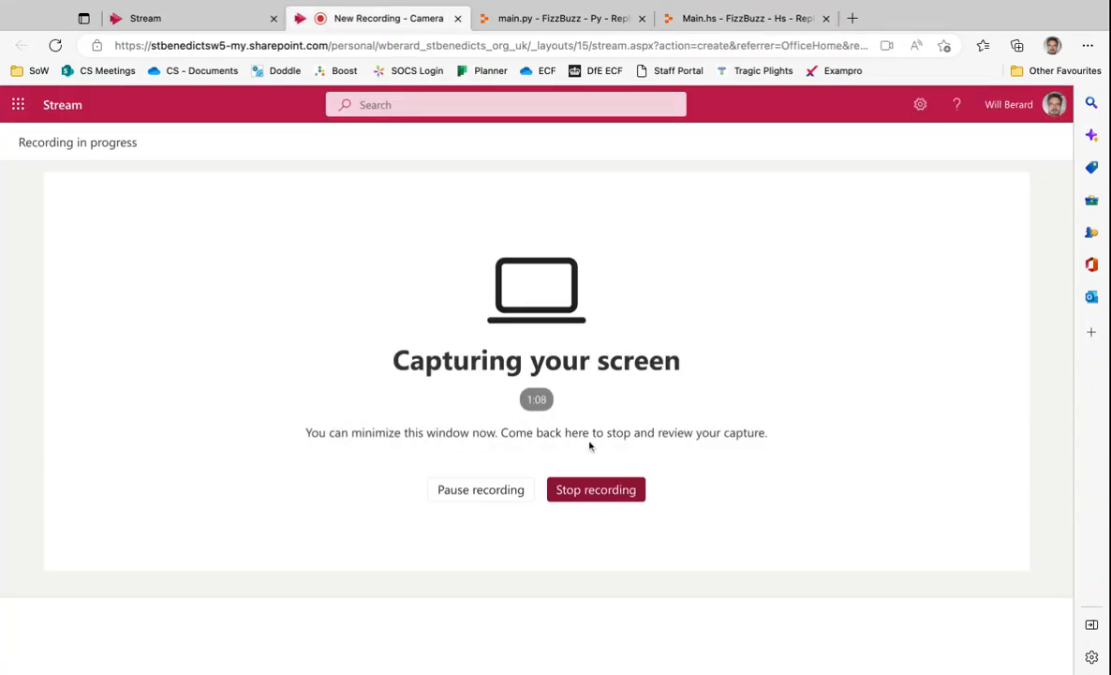
{"action": "mouse_move", "coordinate": [596, 490]}
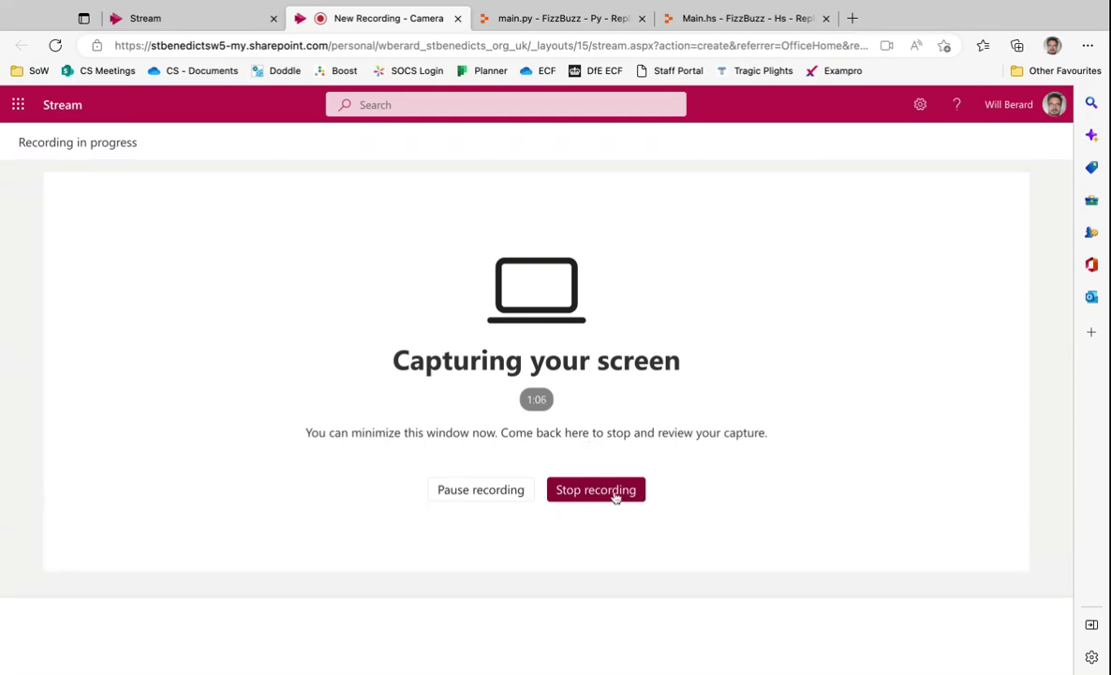